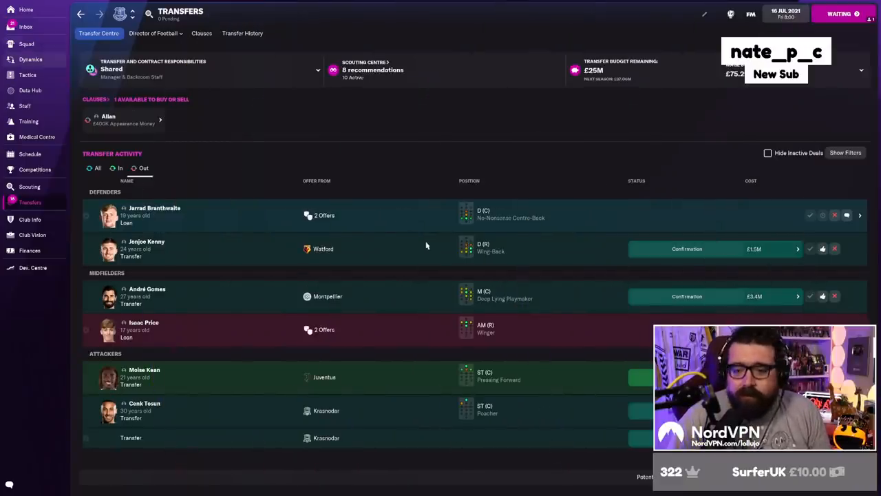
View the squad list, then bring up the inbox on Aston Villa's Begović trial offer.
left_click(26, 42)
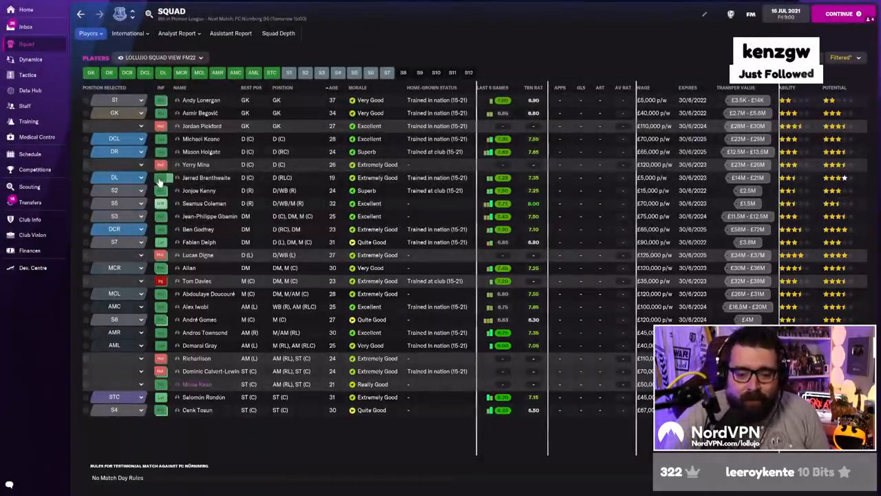
mouse_move(159, 190)
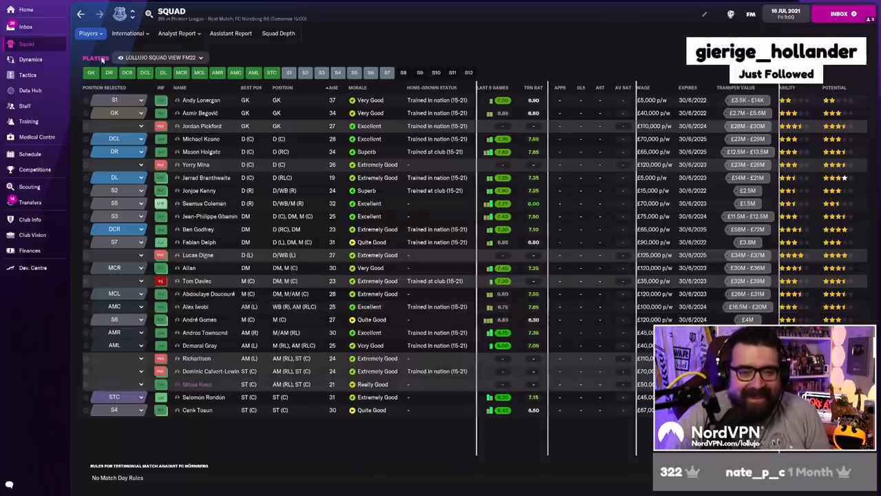
left_click(28, 27)
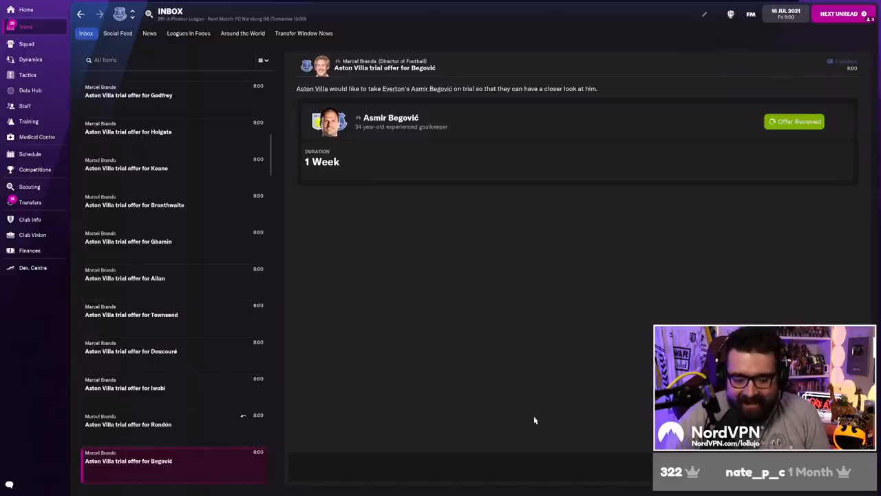
mouse_move(496, 414)
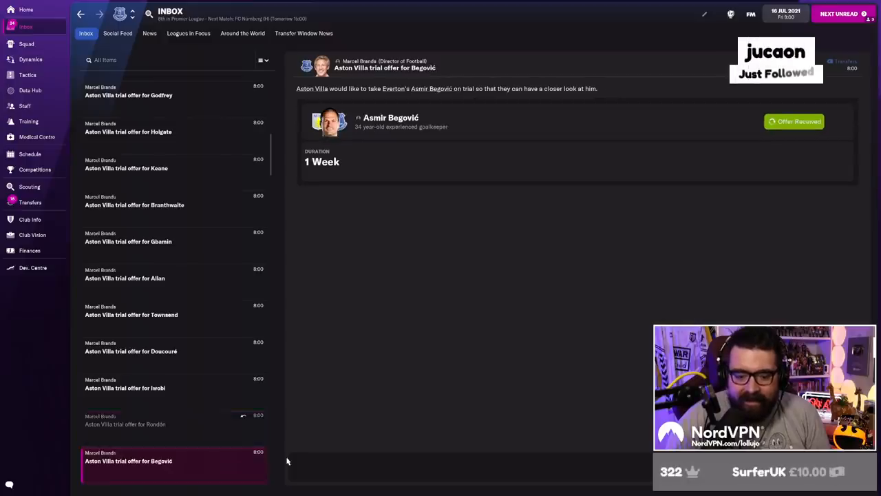
mouse_move(449, 375)
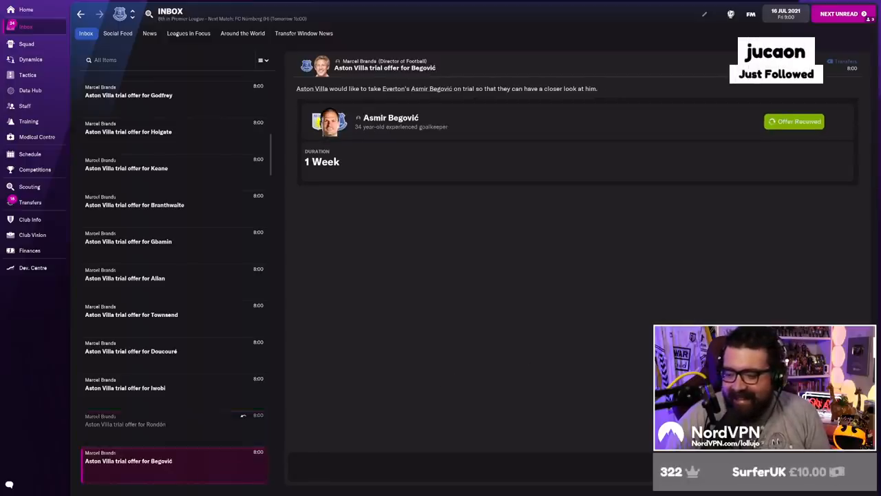
Read Aston Villa's accepted trial offer message for Alex Iwobi.
left_click(130, 388)
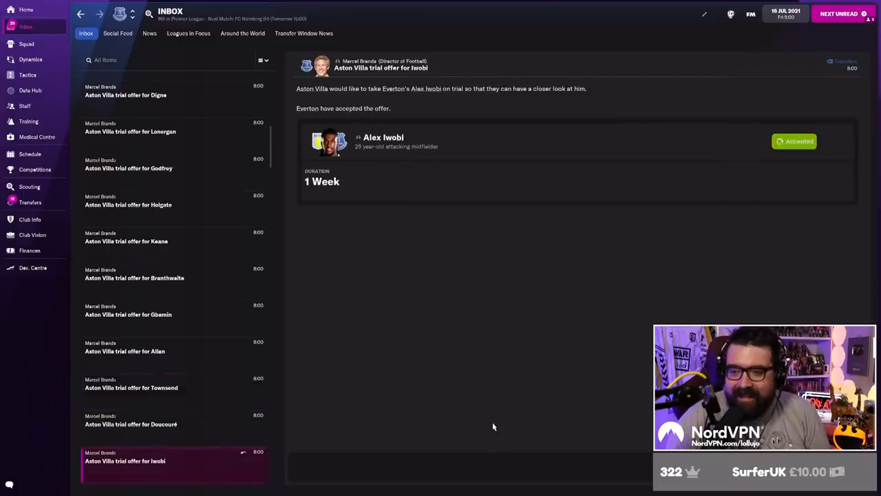
mouse_move(21, 218)
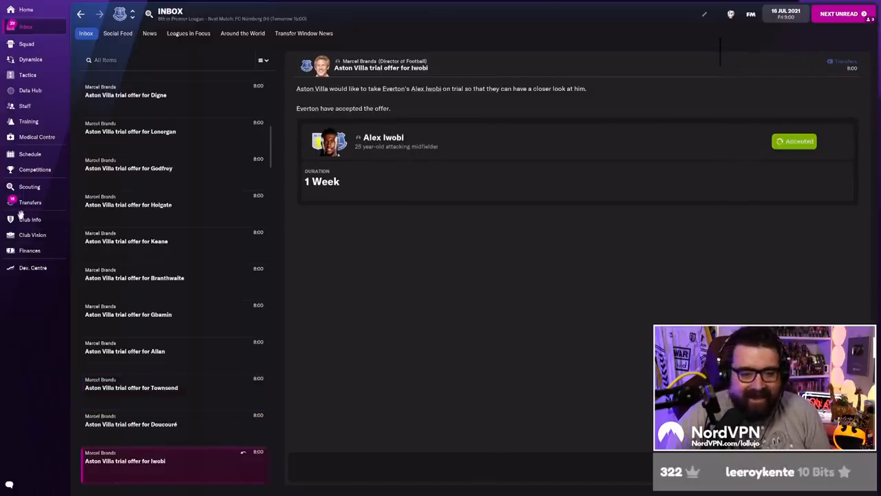
From the Transfer Centre, reject Aston Villa's trial offers for Lonergan, Pickford, Mina and Digne.
left_click(30, 202)
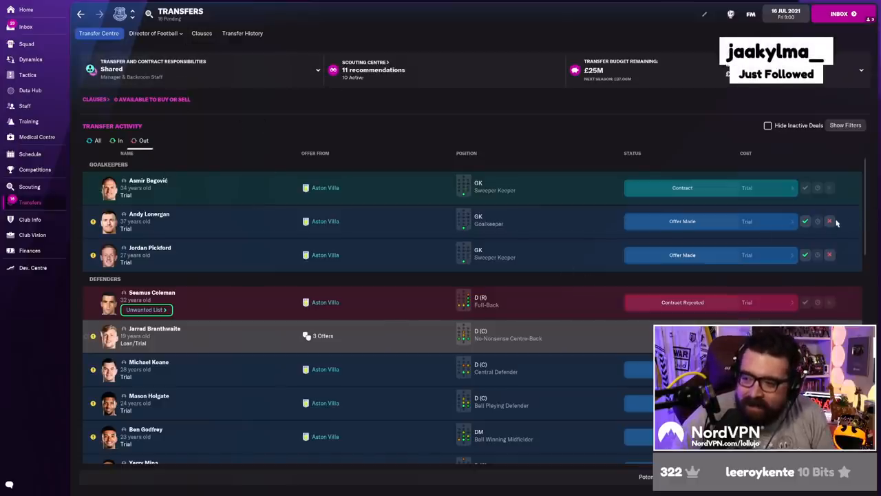
mouse_move(831, 221)
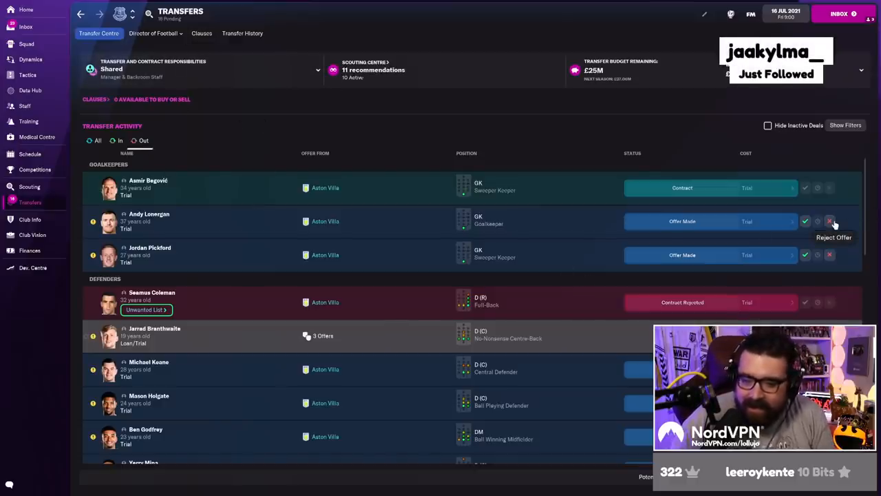
left_click(829, 221)
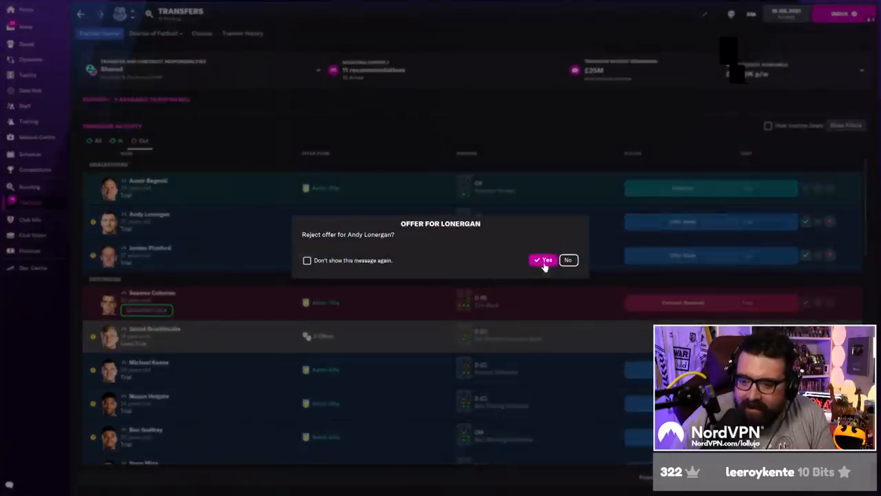
left_click(543, 259)
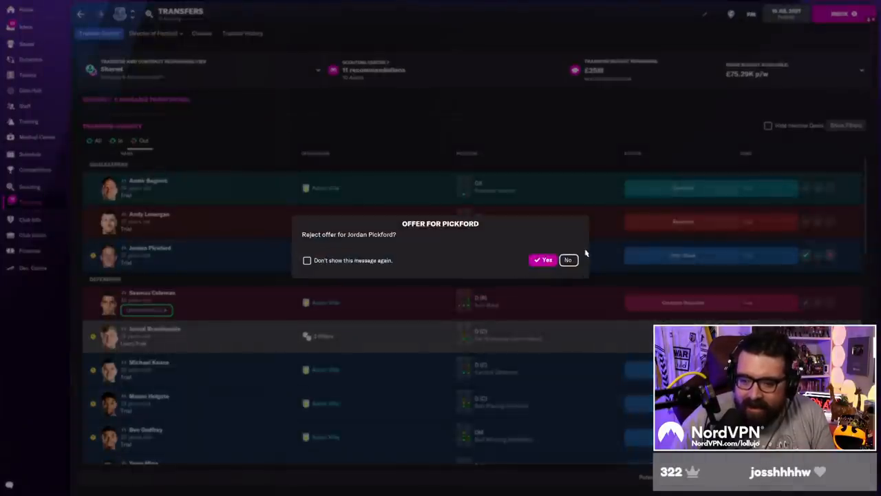
left_click(544, 259)
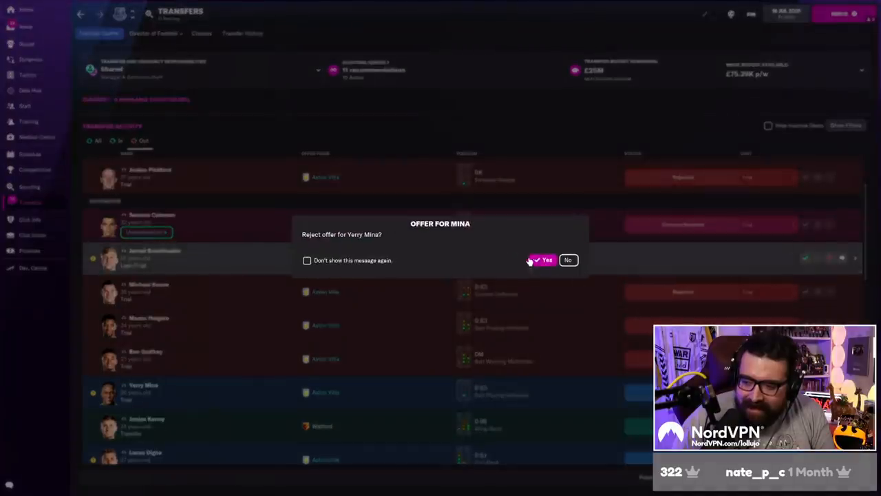
left_click(545, 259)
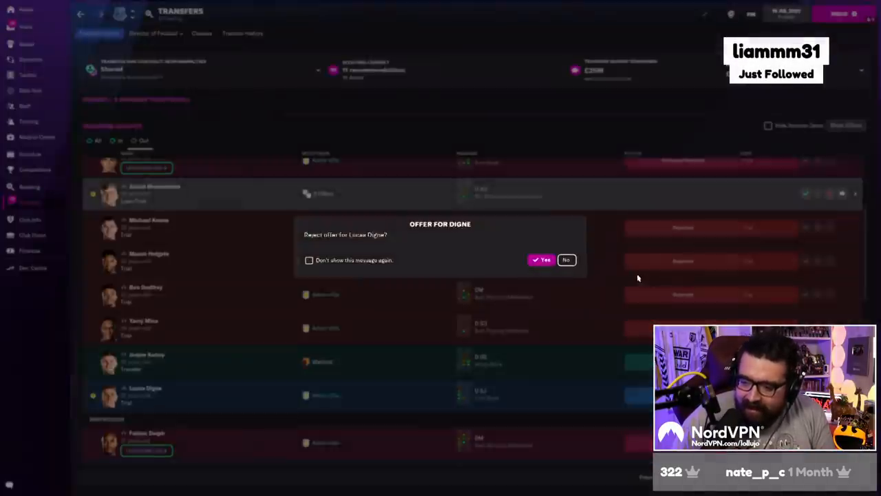
left_click(542, 260)
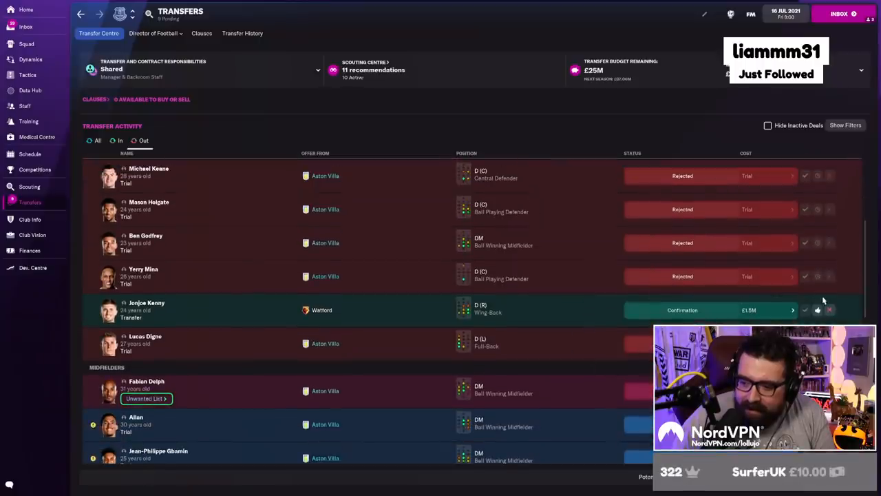
Reject the trial offers for Allan, Gbamin and Doucouré.
scroll("down", 3)
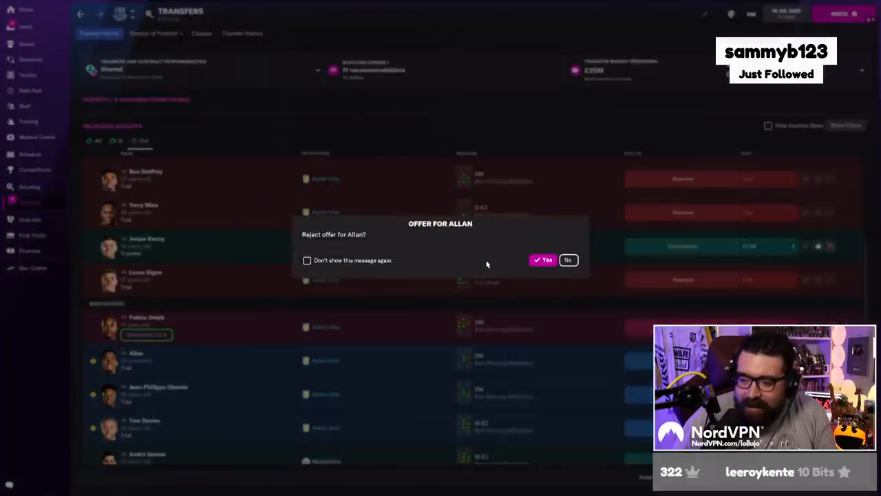
left_click(542, 259)
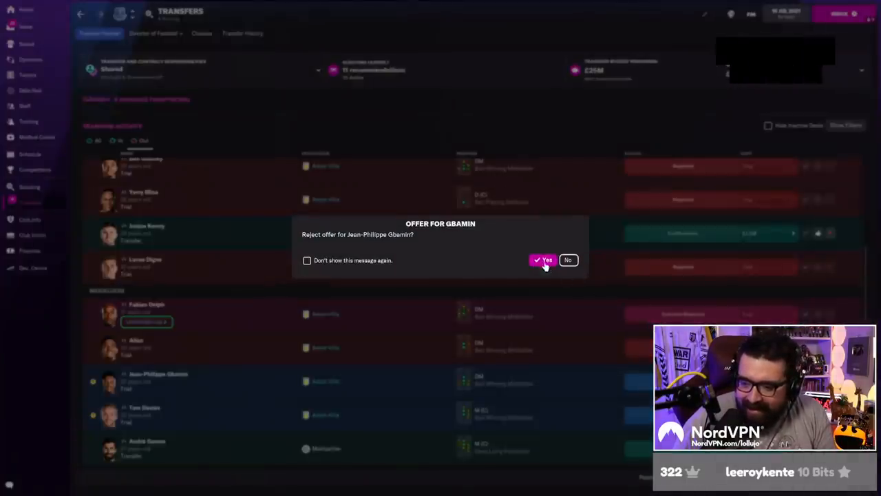
left_click(546, 259)
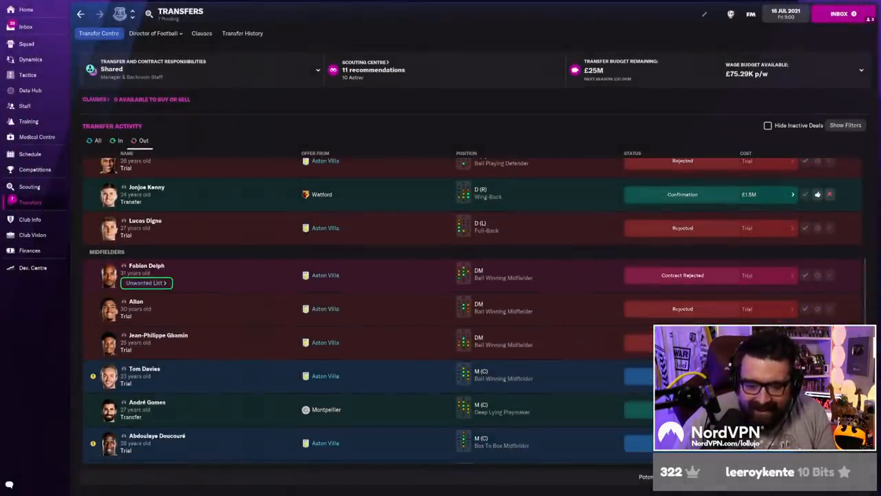
scroll("down", 3)
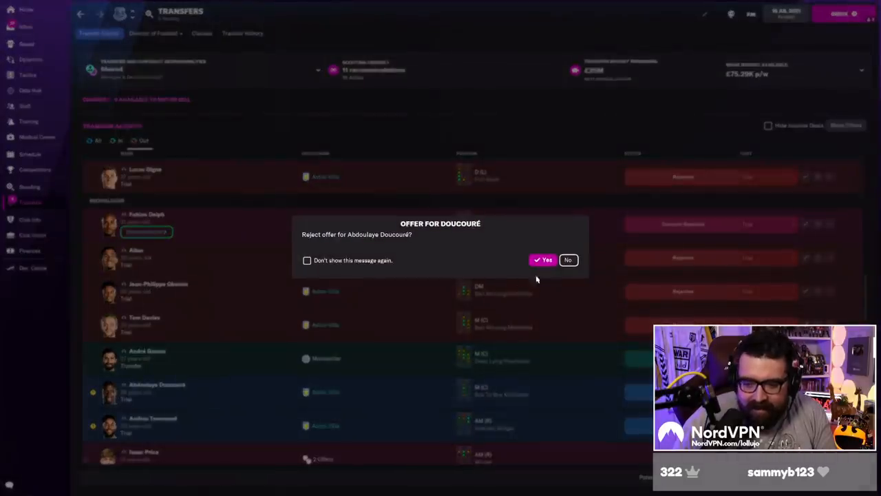
left_click(543, 259)
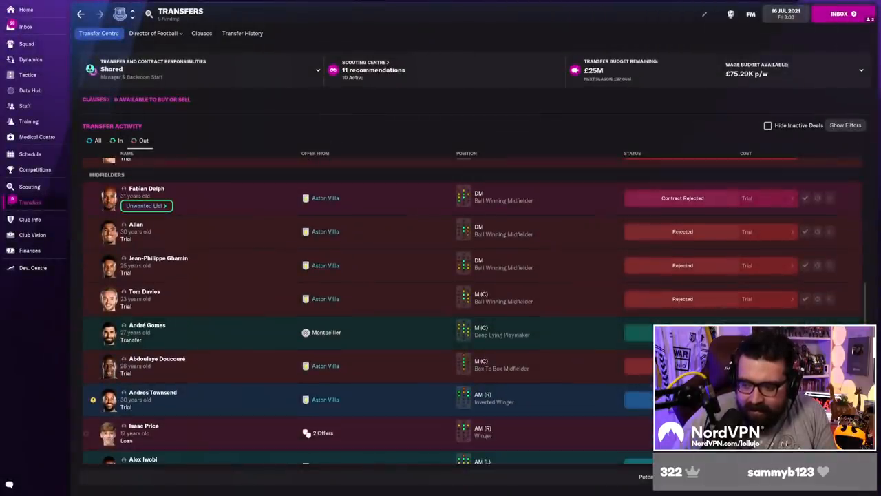
Check Iwobi's trial offer actions and reject the trial offer for Calvert-Lewin.
scroll("down", 3)
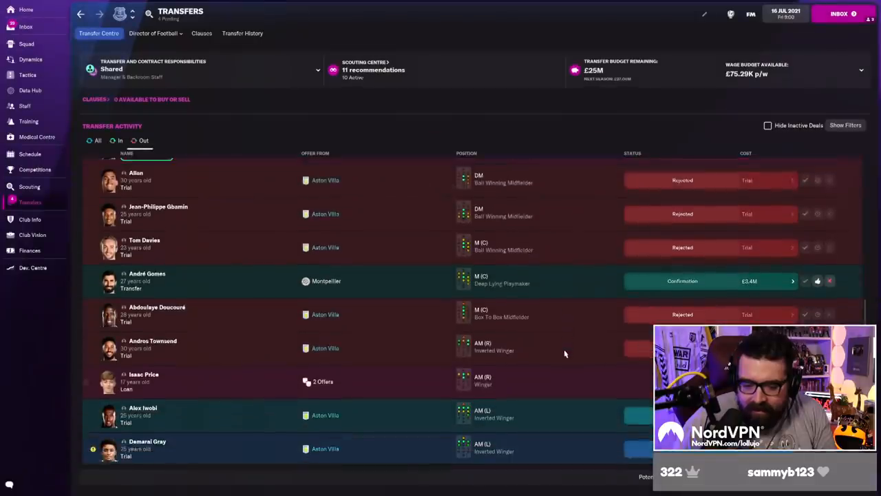
scroll("down", 3)
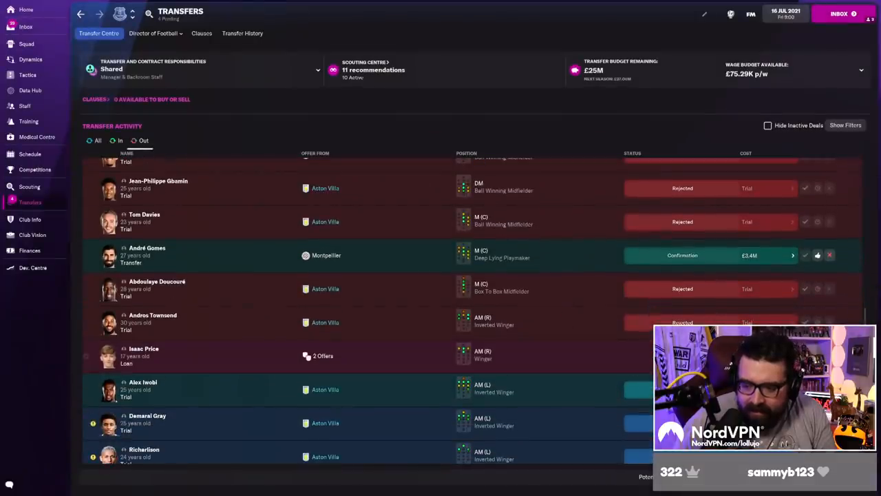
scroll("down", 3)
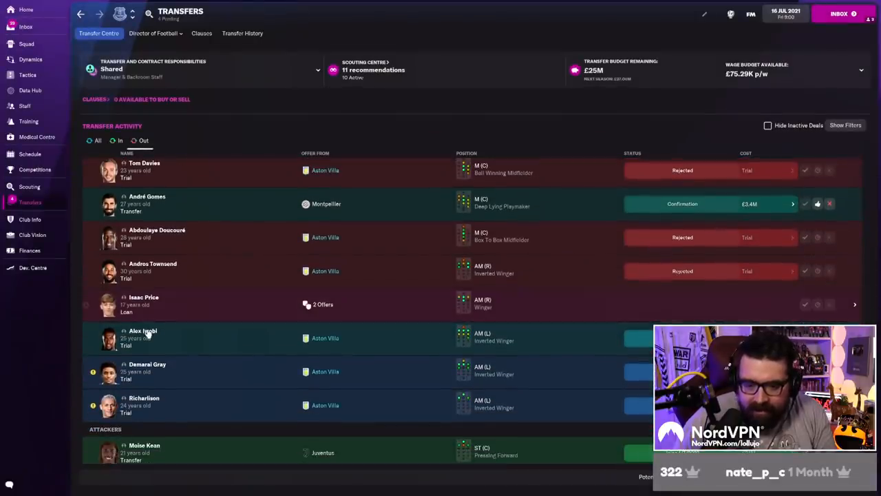
right_click(145, 334)
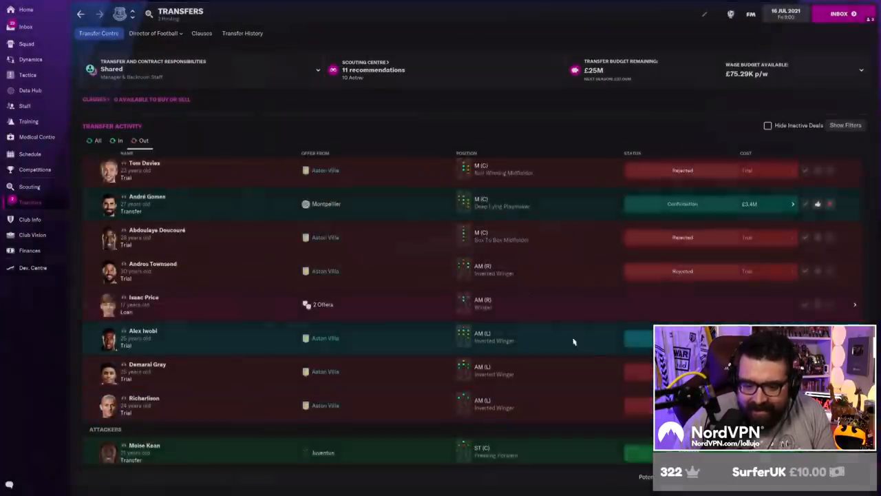
scroll("down", 3)
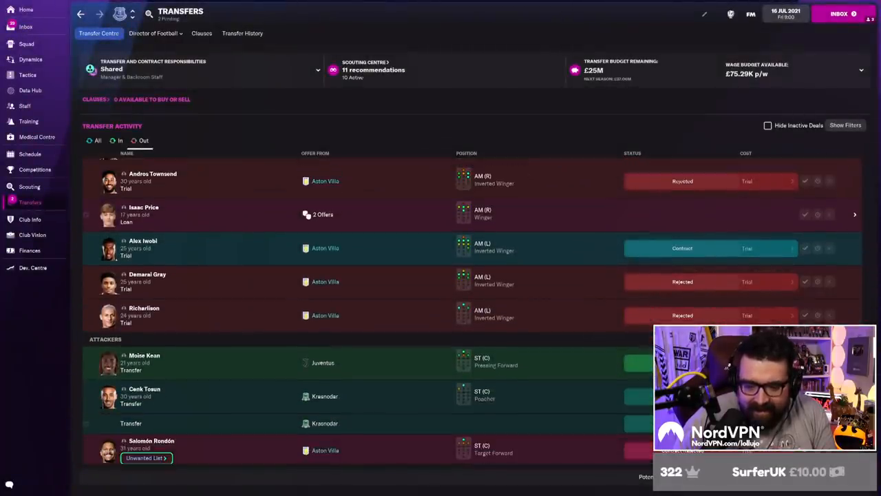
scroll("down", 3)
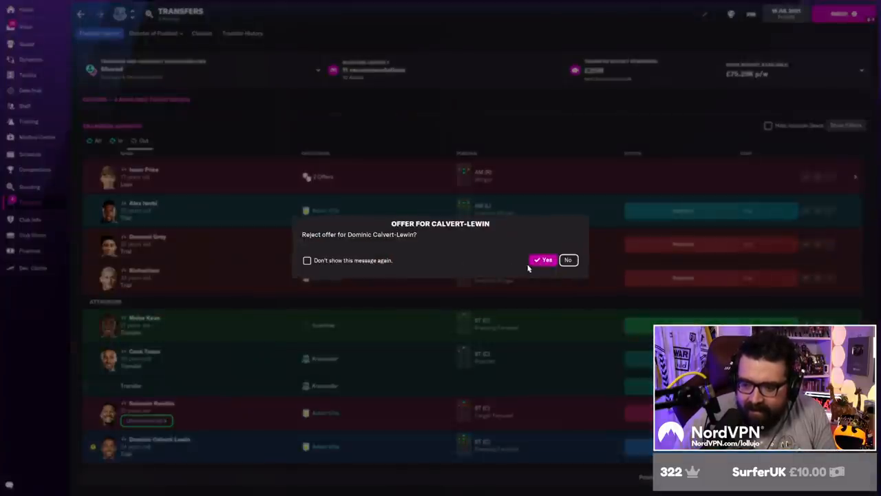
left_click(545, 259)
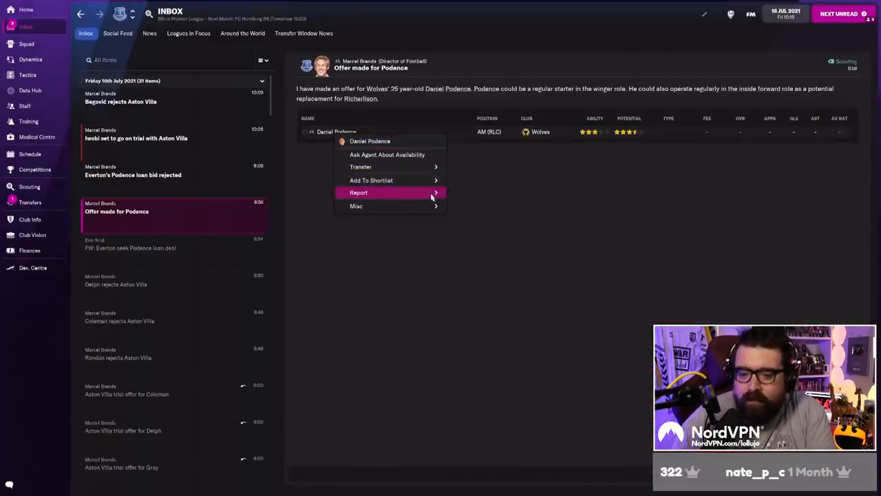
Read the inbox news on Iwobi's Aston Villa trial, including the deal falling through.
left_click(244, 202)
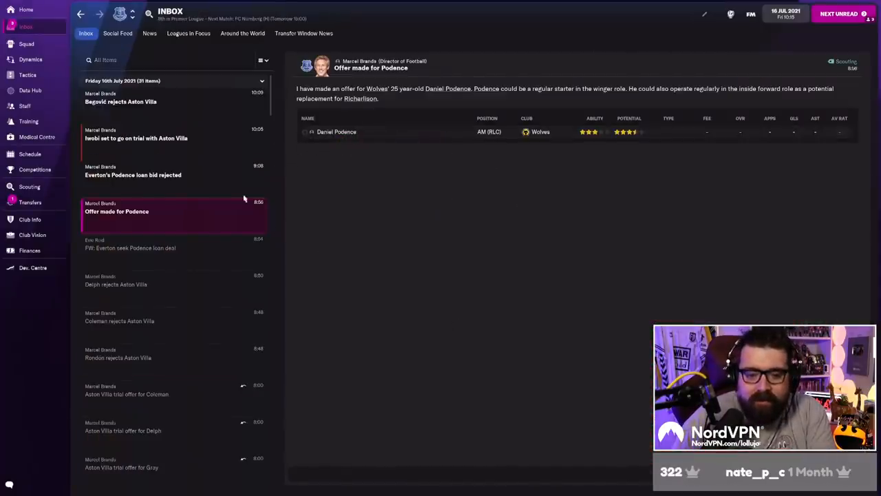
left_click(135, 138)
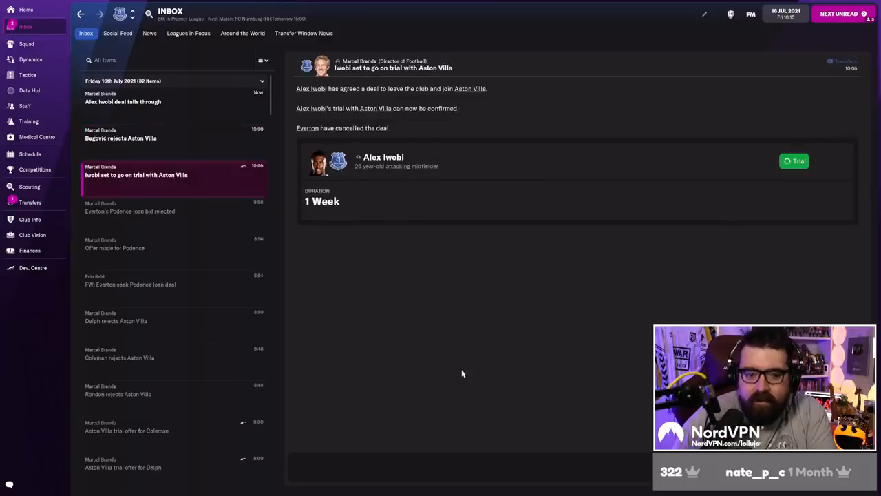
left_click(122, 102)
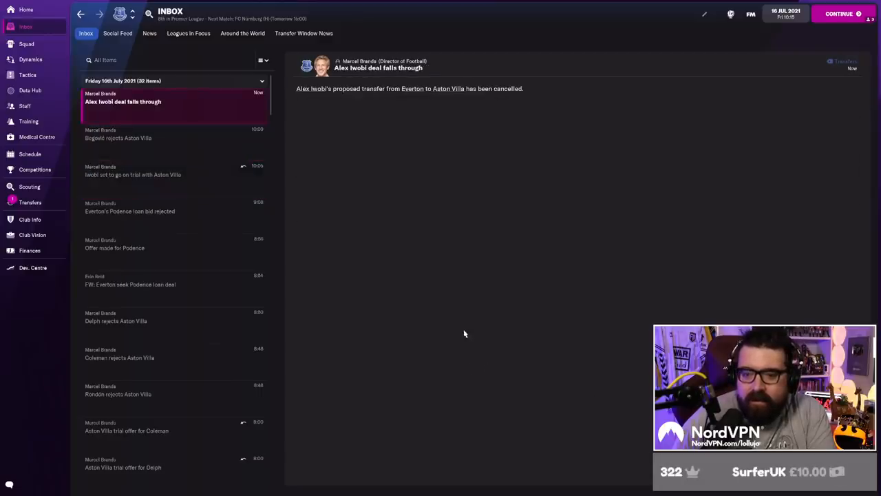
left_click(138, 173)
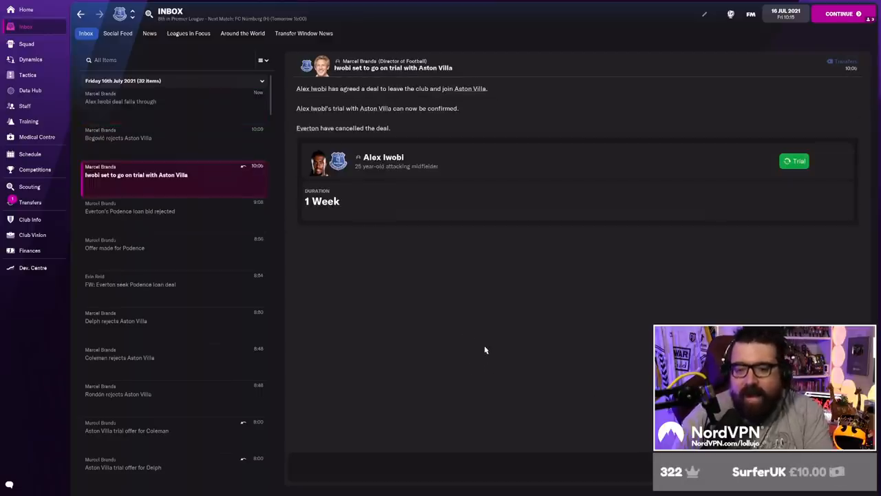
mouse_move(463, 314)
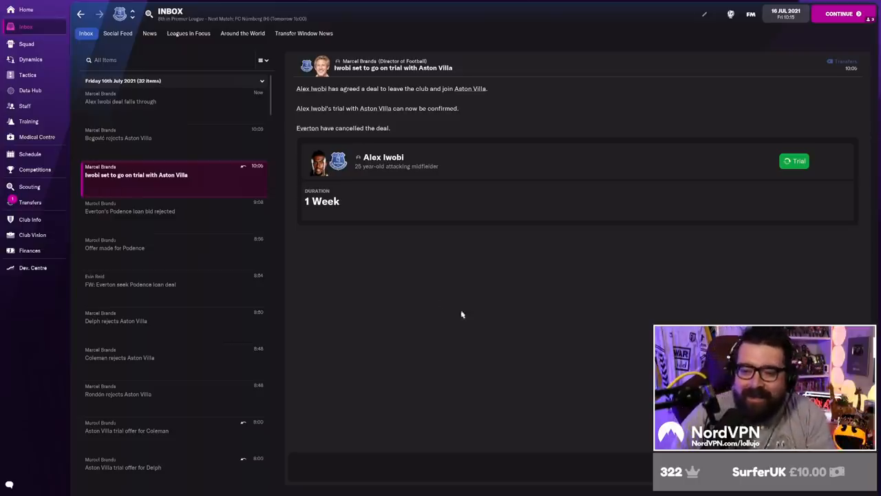
mouse_move(426, 308)
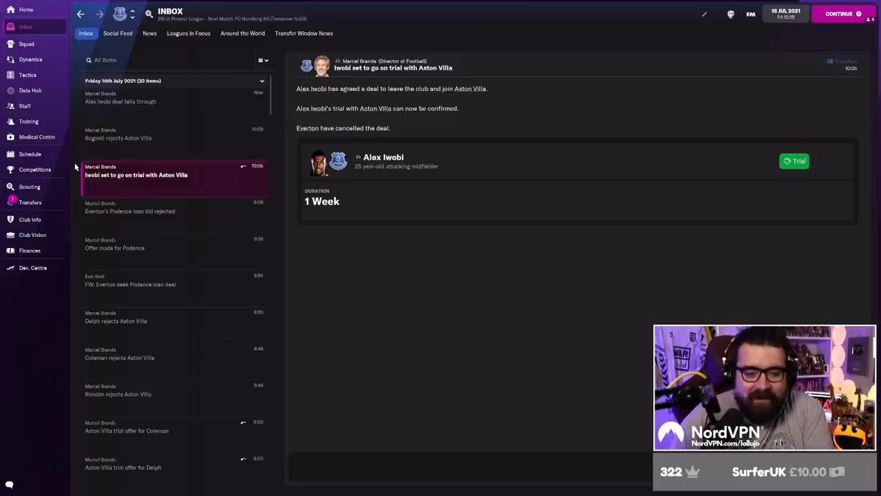
Scroll through outgoing transfer activity from goalkeepers to midfielders, ending on the scouting list.
left_click(30, 201)
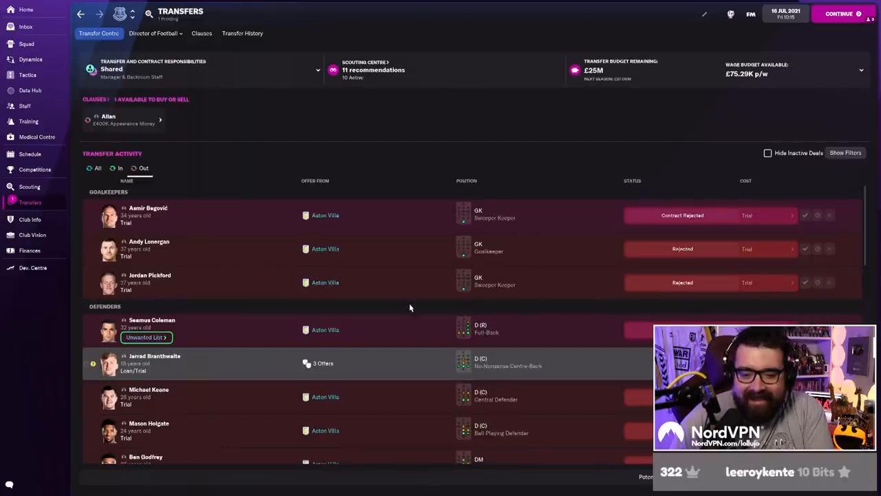
scroll("down", 3)
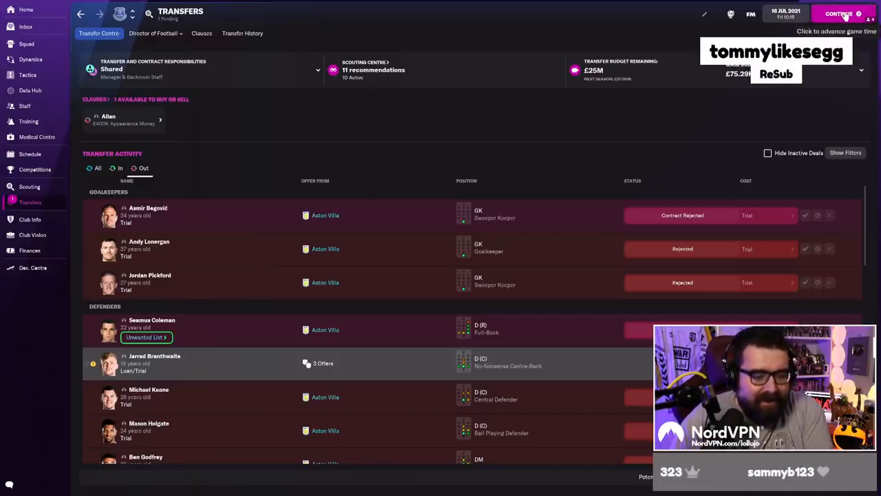
left_click(158, 33)
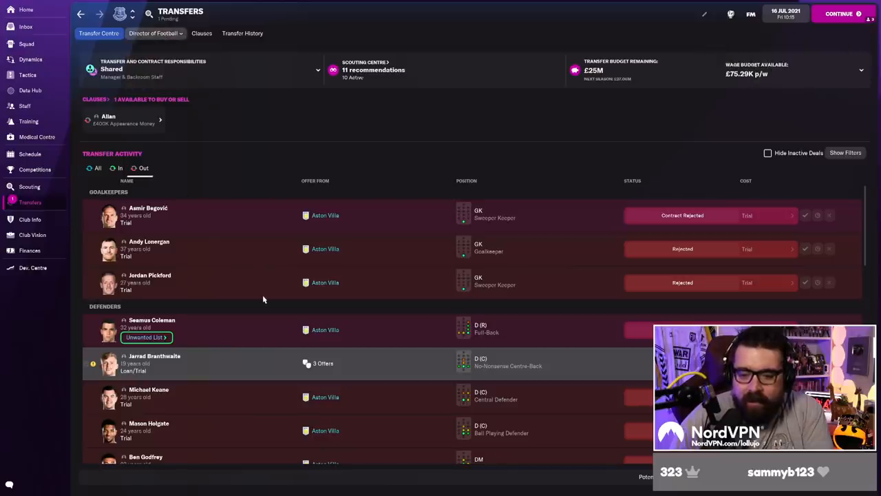
scroll("down", 3)
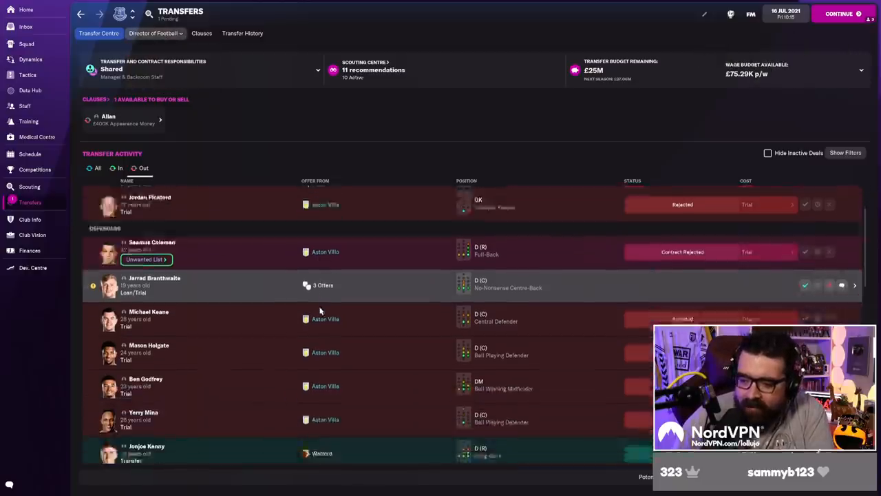
scroll("down", 3)
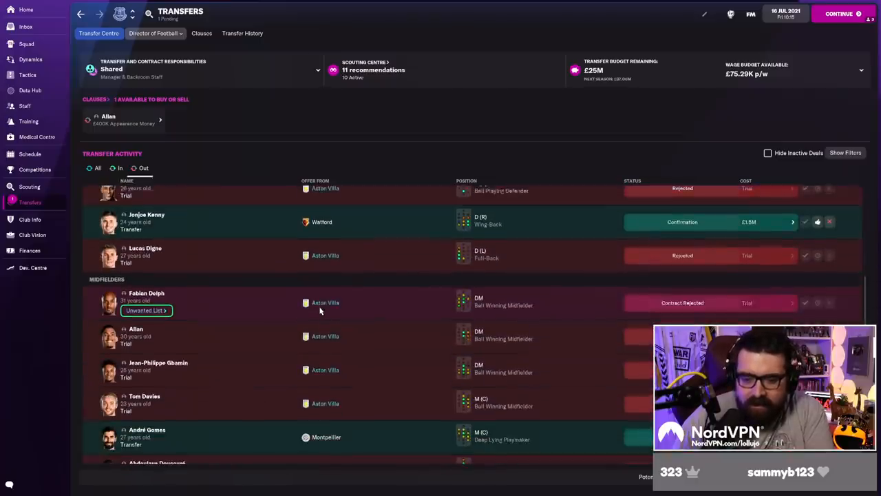
scroll("down", 3)
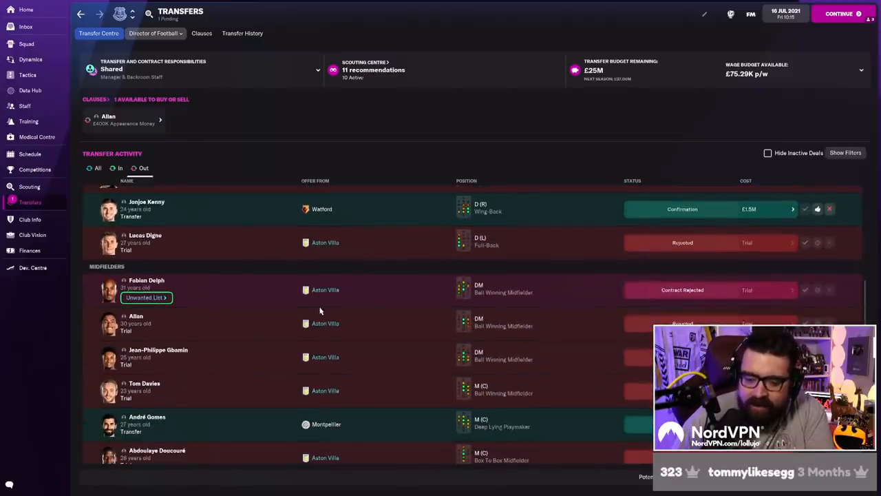
scroll("down", 3)
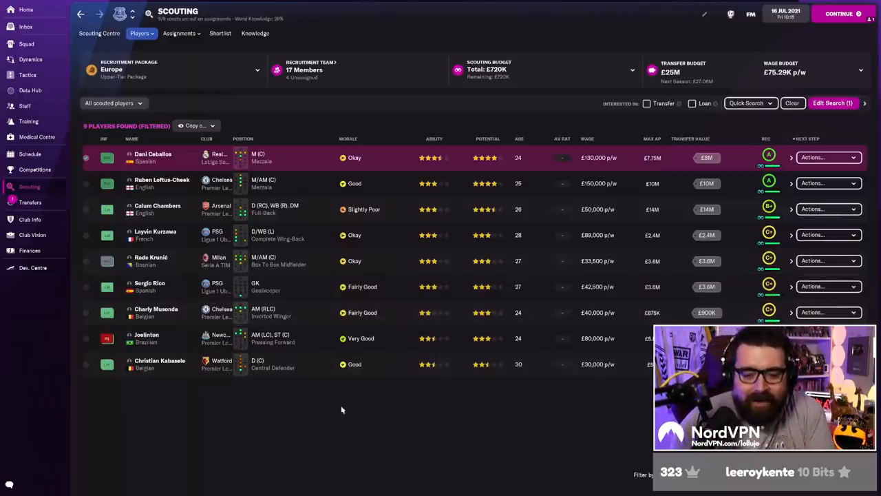
mouse_move(363, 410)
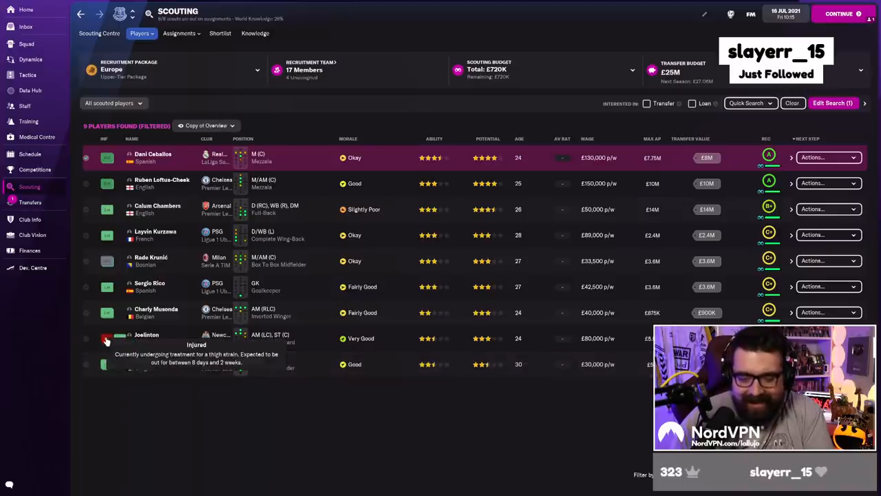
Look over the data hub and staff responsibilities, then view the £33.7M finances summary.
left_click(30, 91)
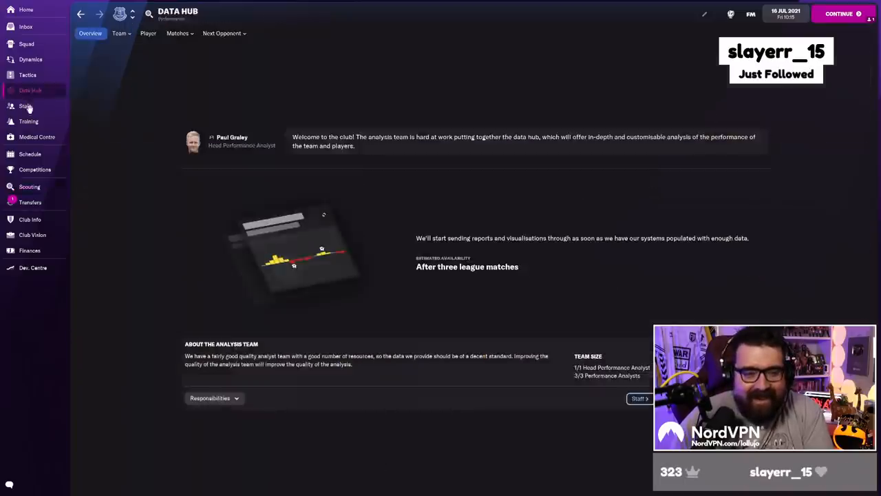
left_click(24, 104)
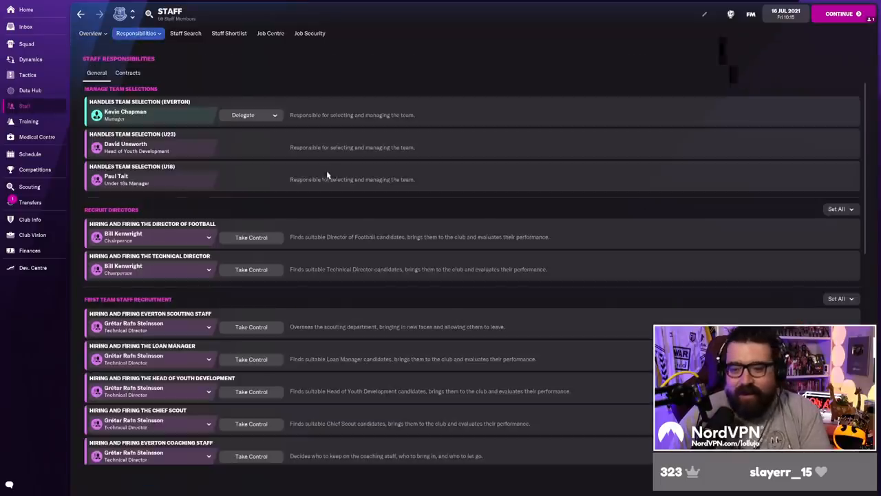
scroll("down", 3)
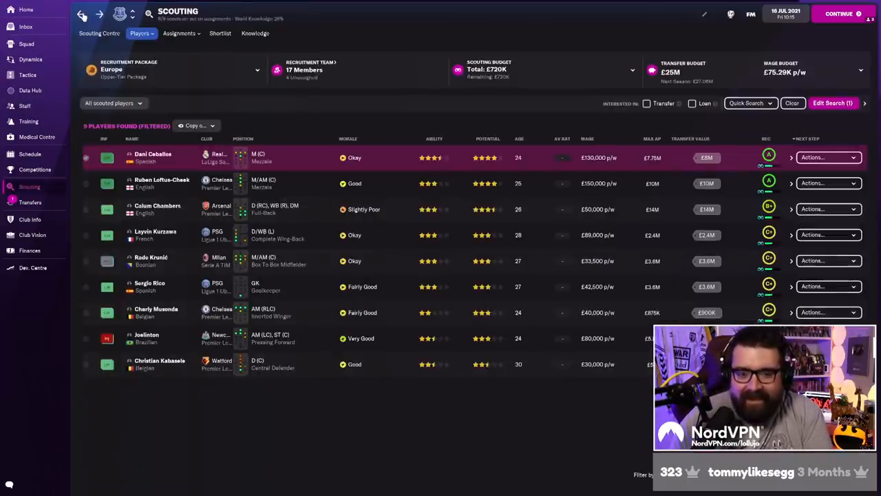
left_click(31, 251)
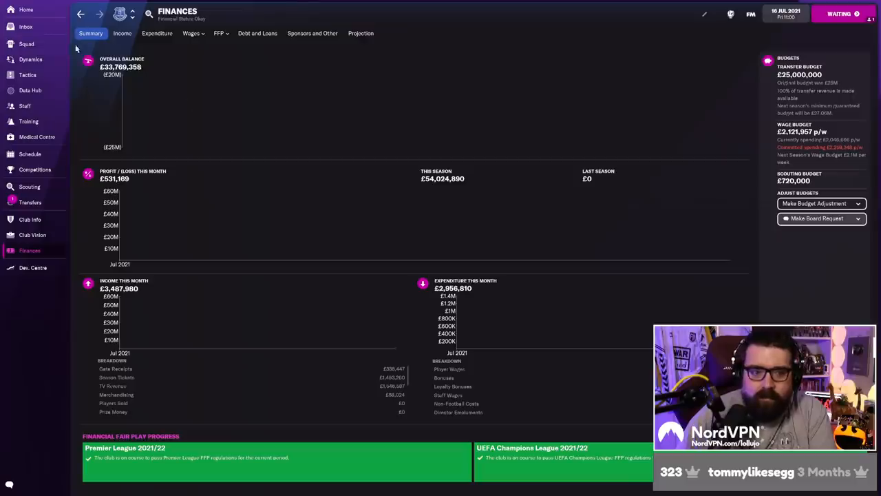
mouse_move(339, 249)
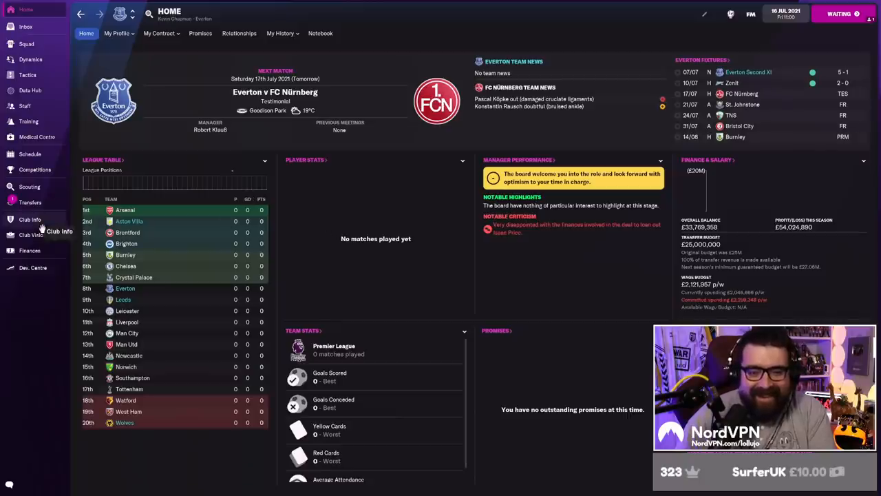
View the manager's own profile with tactical style and attributes.
left_click(121, 33)
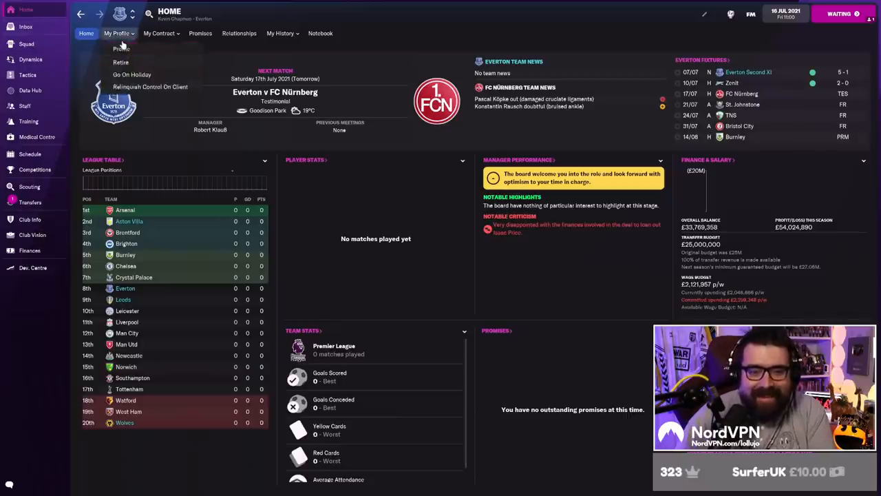
left_click(118, 49)
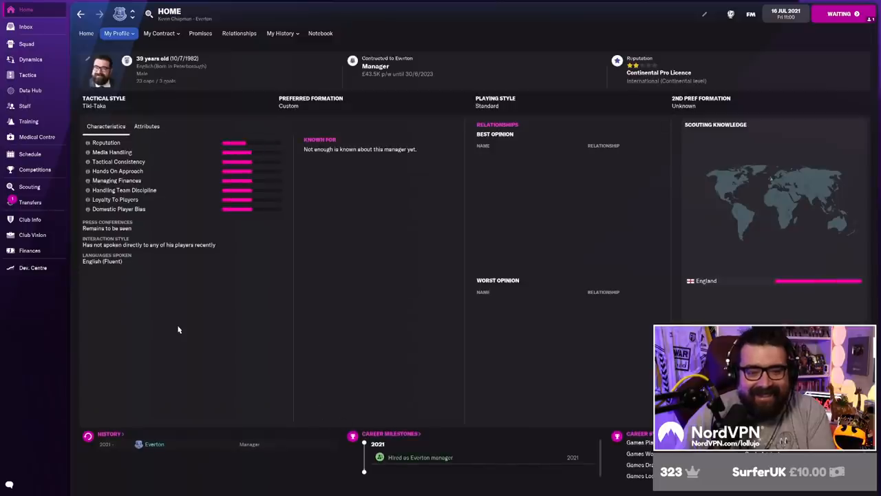
mouse_move(189, 295)
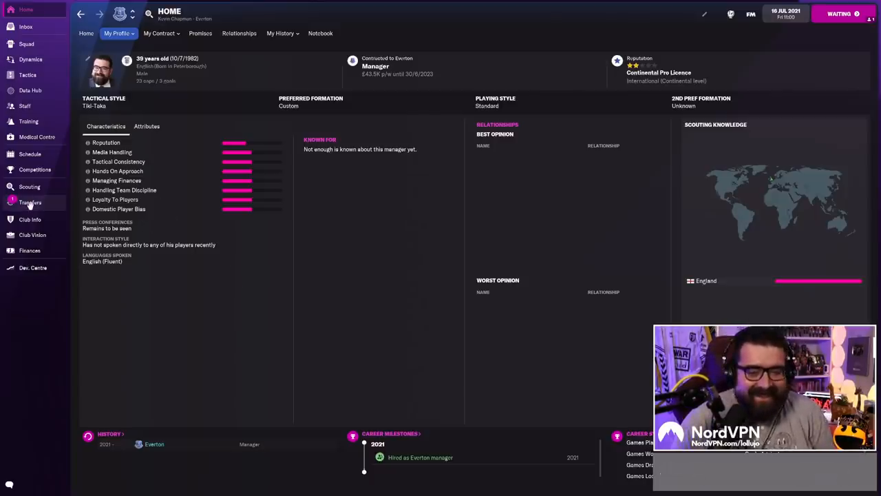
Check Loftus-Cheek's attribute overview, then filter transfer activity to incoming deals only.
left_click(30, 201)
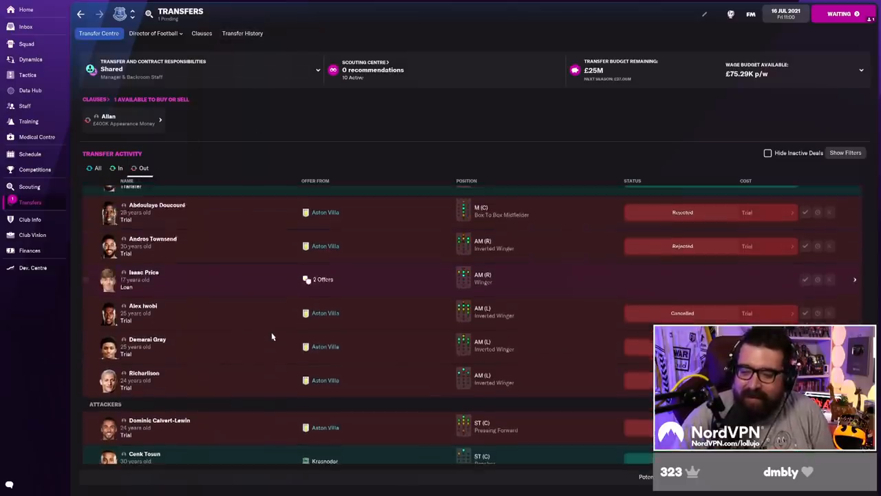
scroll("up", 3)
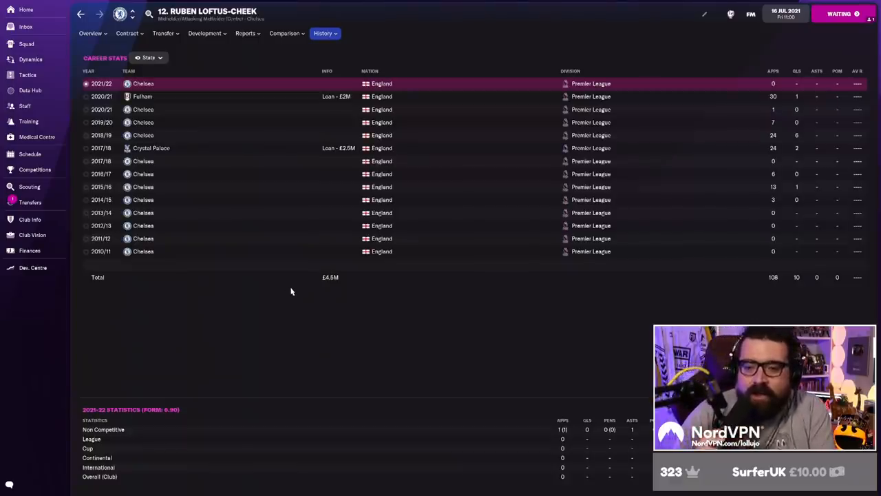
left_click(91, 33)
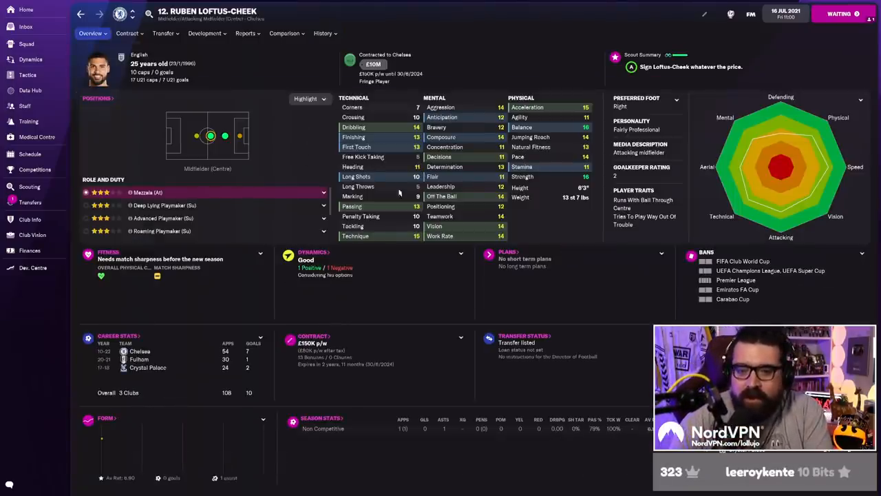
left_click(31, 201)
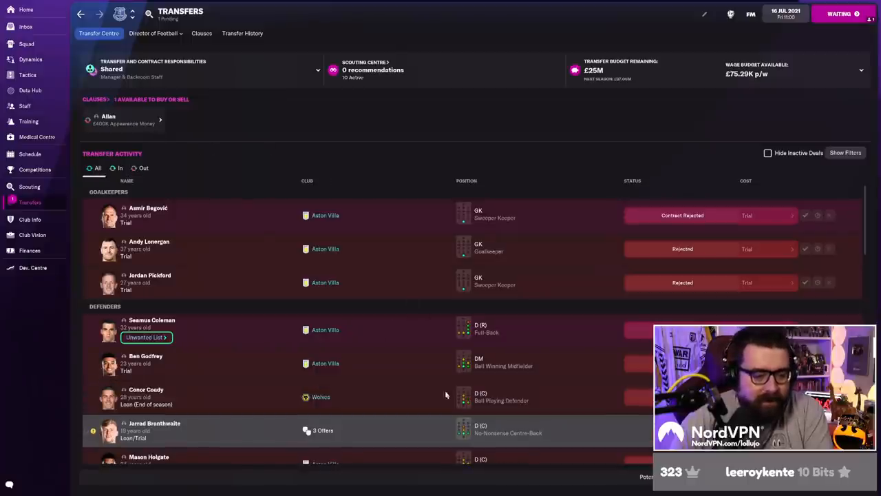
scroll("down", 3)
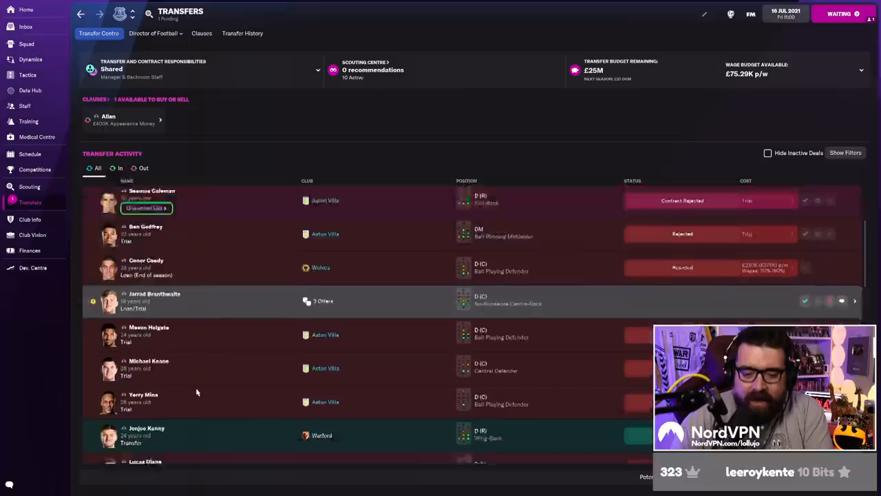
left_click(120, 168)
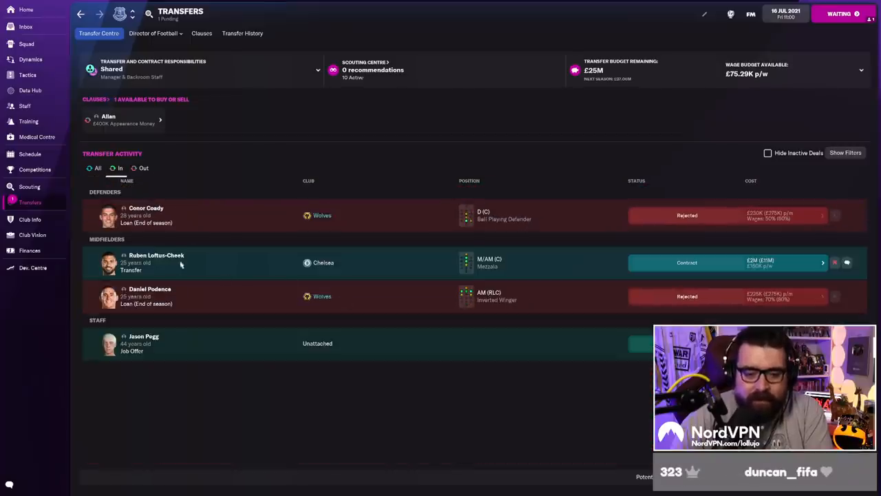
Return to outgoing transfer activity and hide inactive deals.
left_click(157, 263)
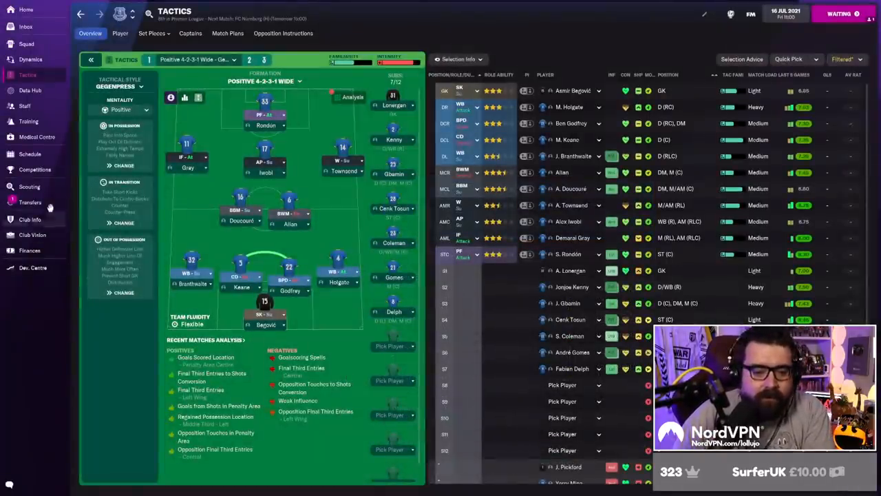
left_click(31, 201)
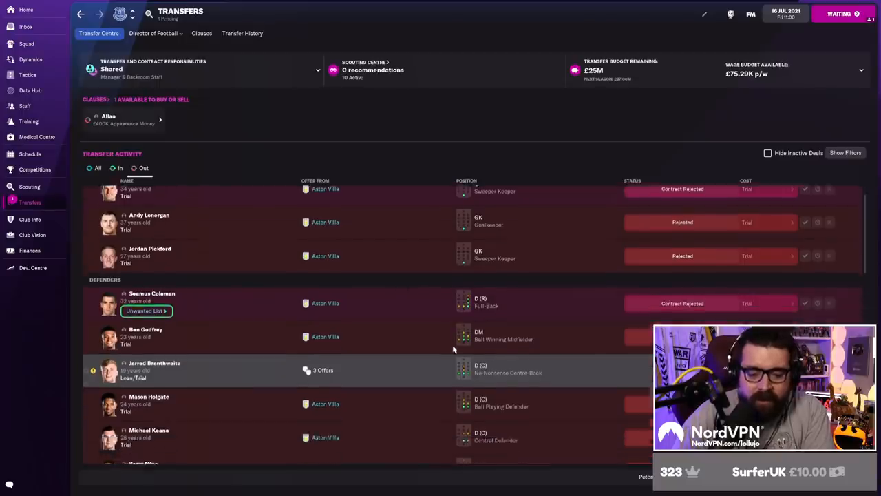
scroll("down", 3)
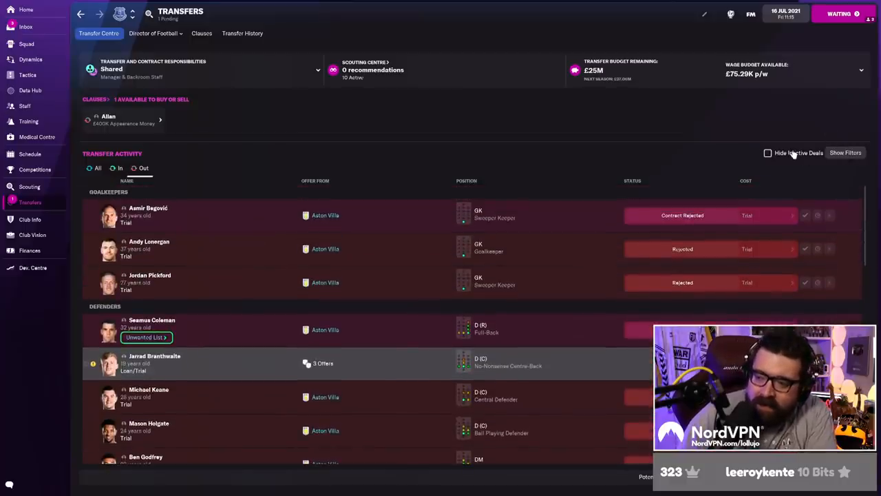
left_click(768, 153)
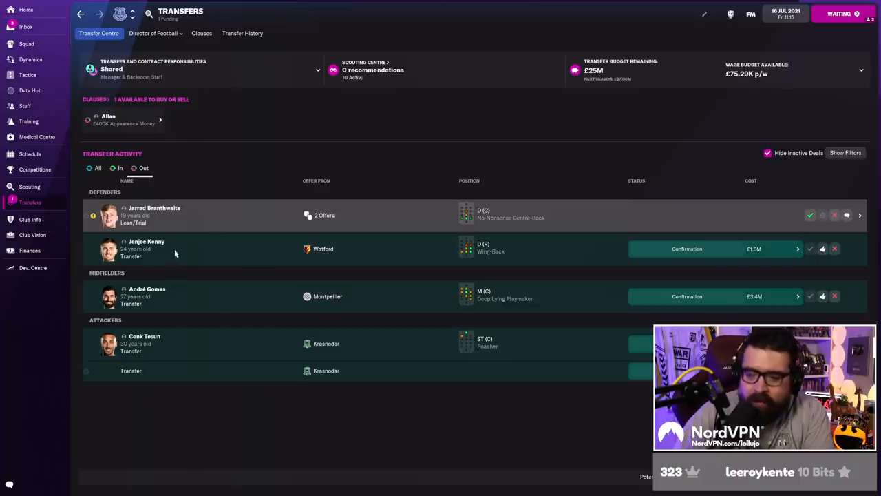
mouse_move(171, 248)
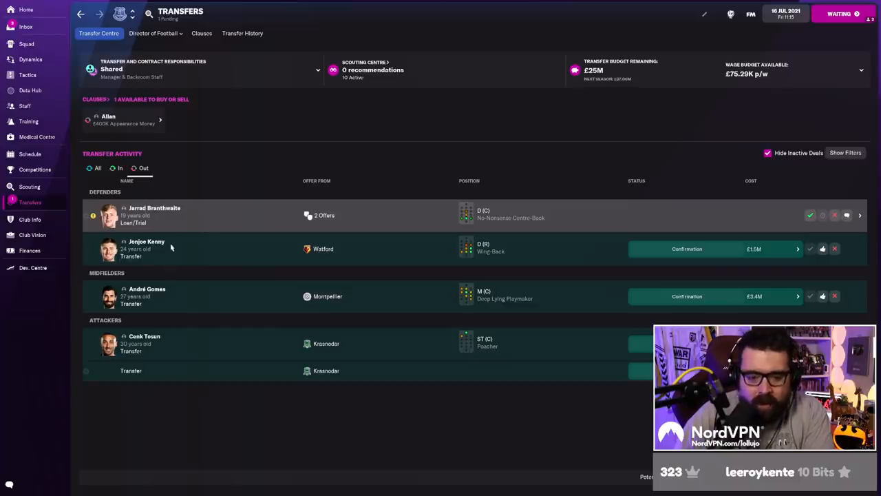
Ask for confirmation on the Watford, Montpellier and Krasnodar sales.
right_click(171, 248)
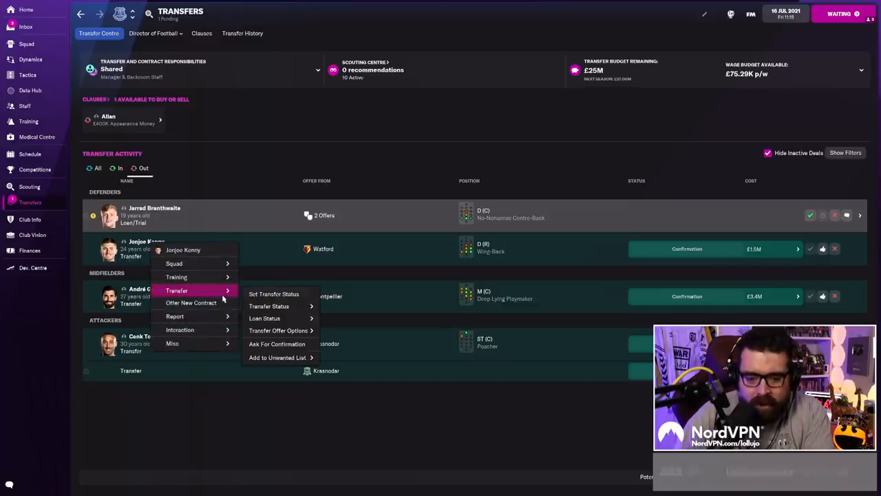
left_click(279, 344)
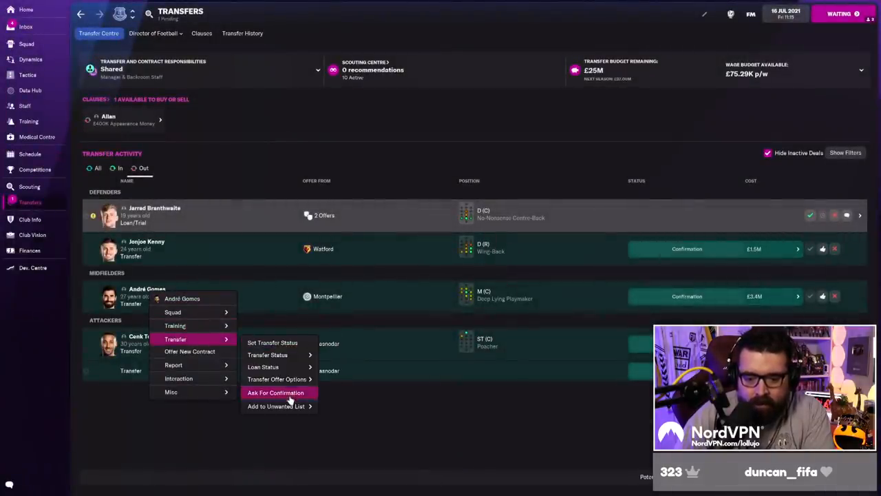
left_click(276, 393)
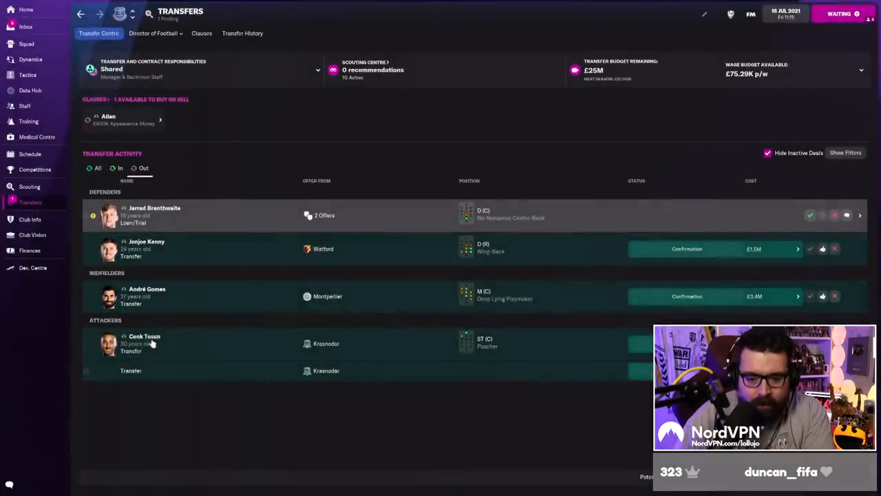
right_click(145, 344)
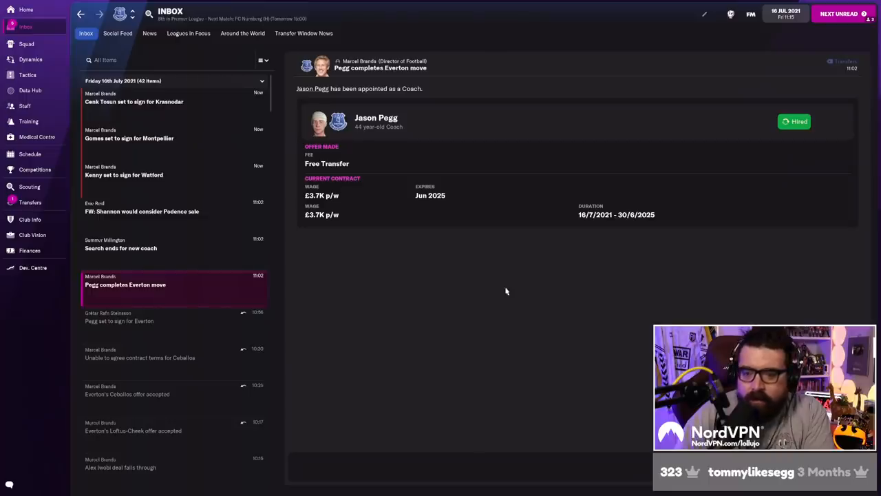
Read the transfer news, confirm Tosun's sale to Krasnodar and continue to the training review.
left_click(121, 248)
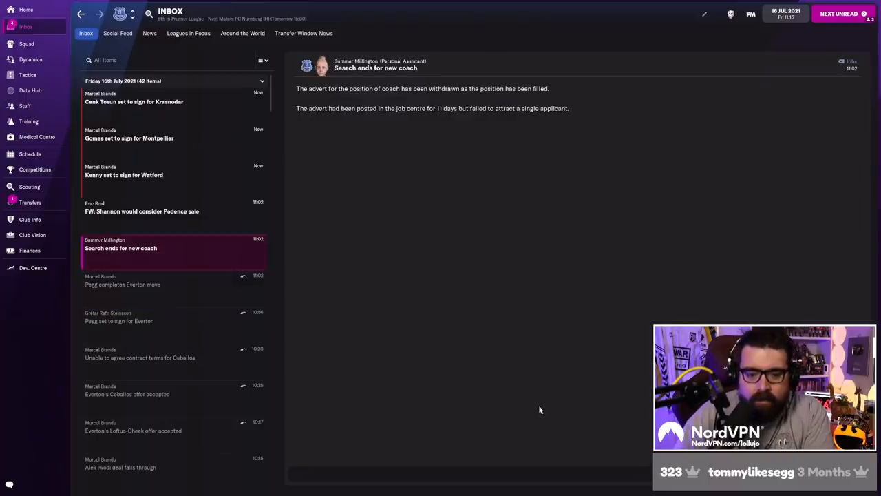
left_click(124, 173)
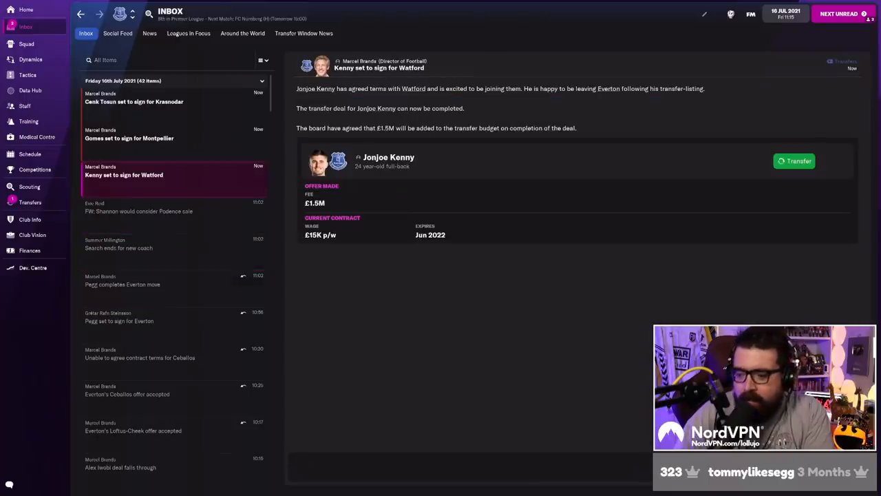
left_click(135, 102)
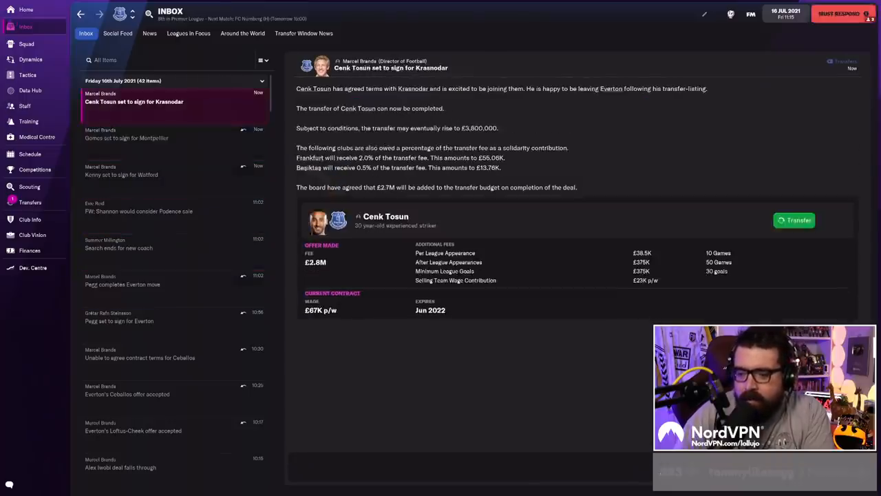
left_click(795, 220)
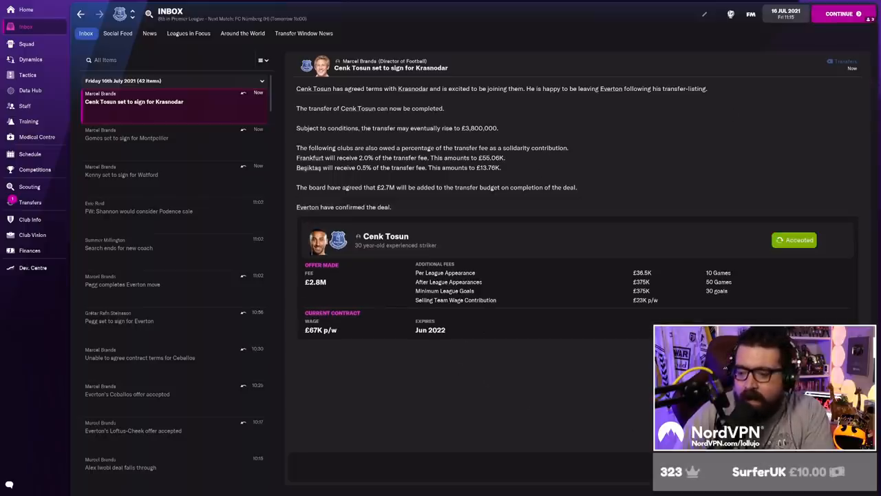
left_click(841, 14)
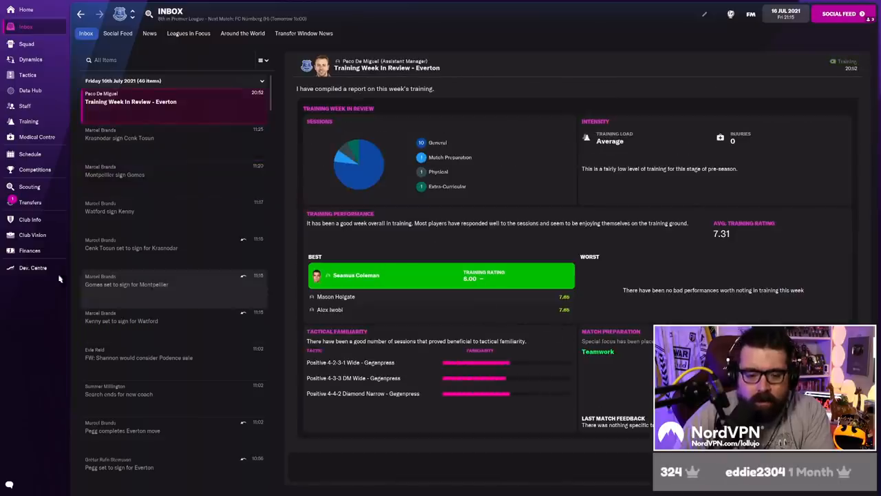
Move transfer budget into wages, raising the wage budget to £2.28M p/w with about £23.77M left for transfers.
left_click(29, 251)
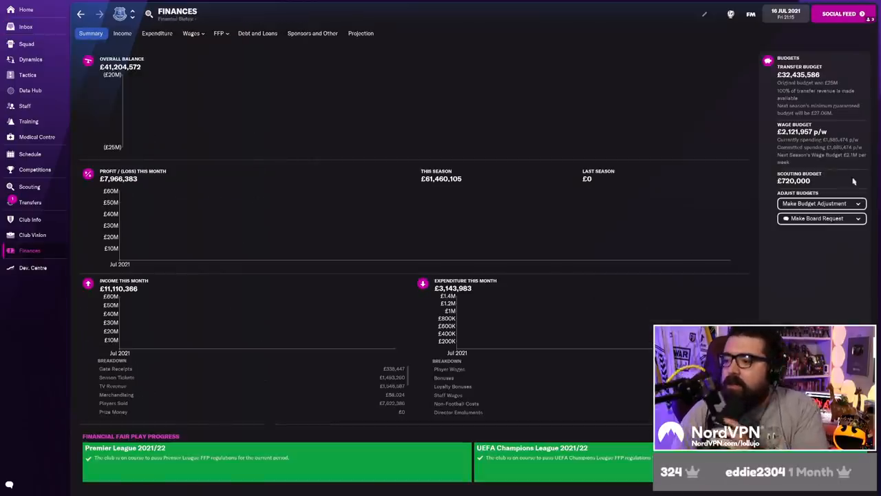
left_click(817, 203)
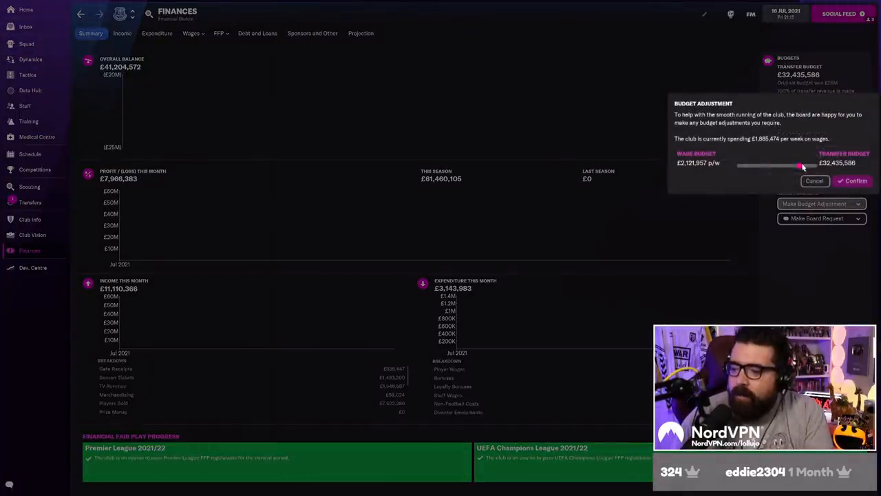
left_click_drag(802, 165, 780, 165)
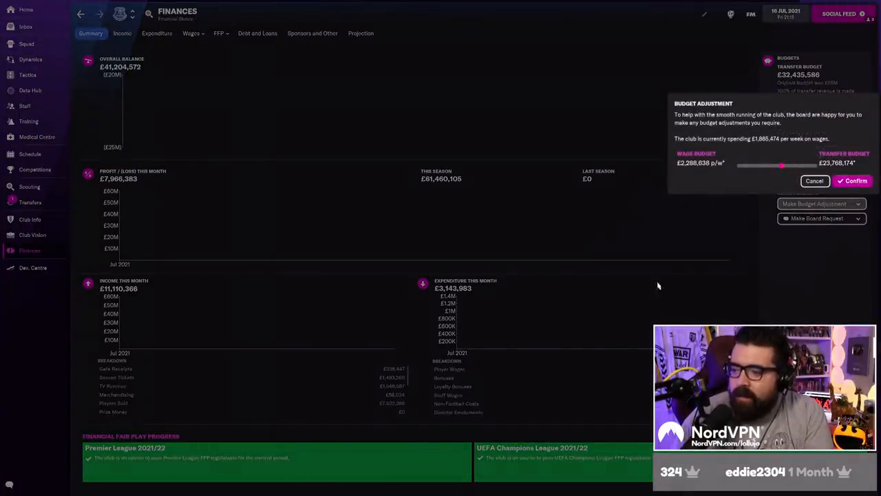
left_click(30, 201)
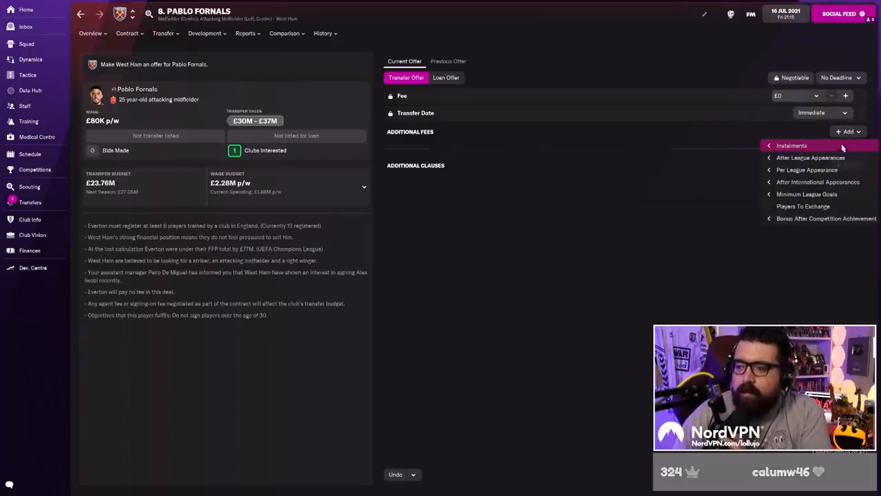
Revise the West Ham bid for Fornals to pay the fee in monthly instalments and submit it.
left_click(793, 146)
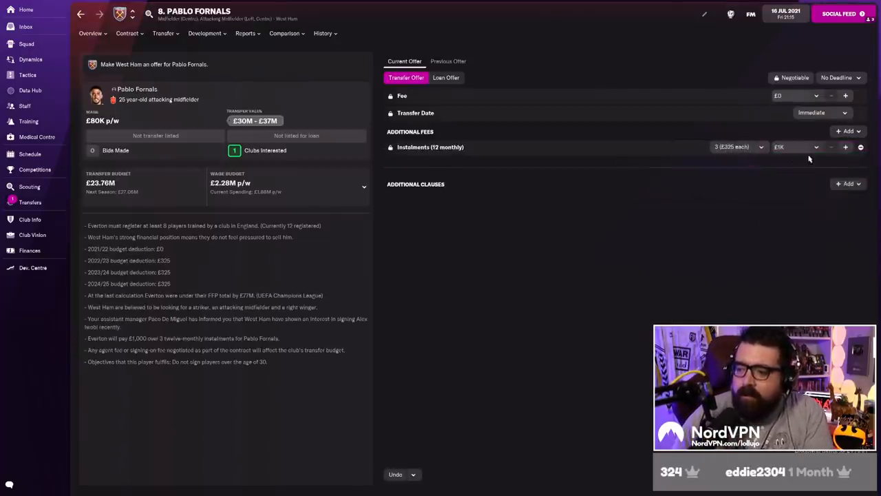
left_click(845, 97)
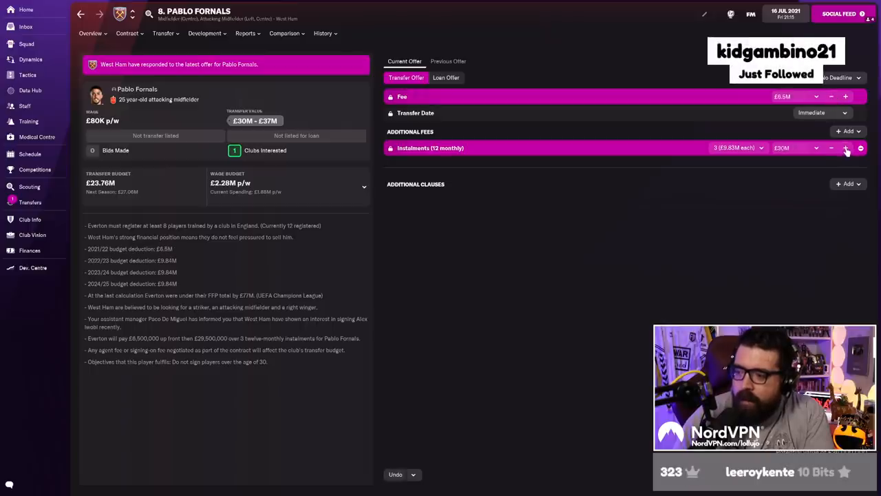
left_click(846, 148)
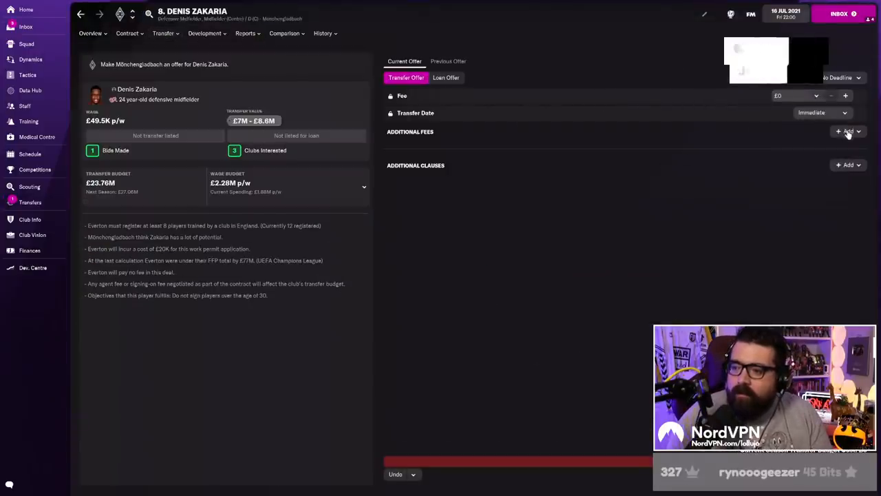
Spread the Mönchengladbach fee for Zakaria over monthly instalments and submit the bid.
left_click(848, 131)
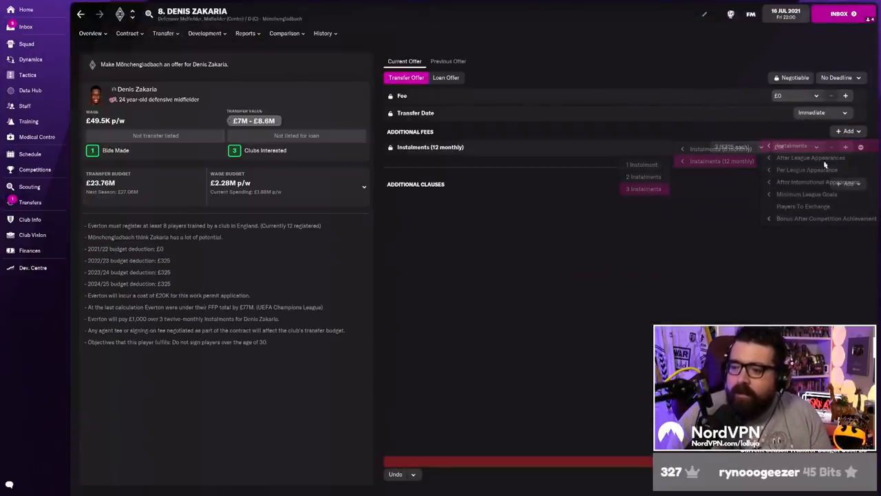
left_click(645, 189)
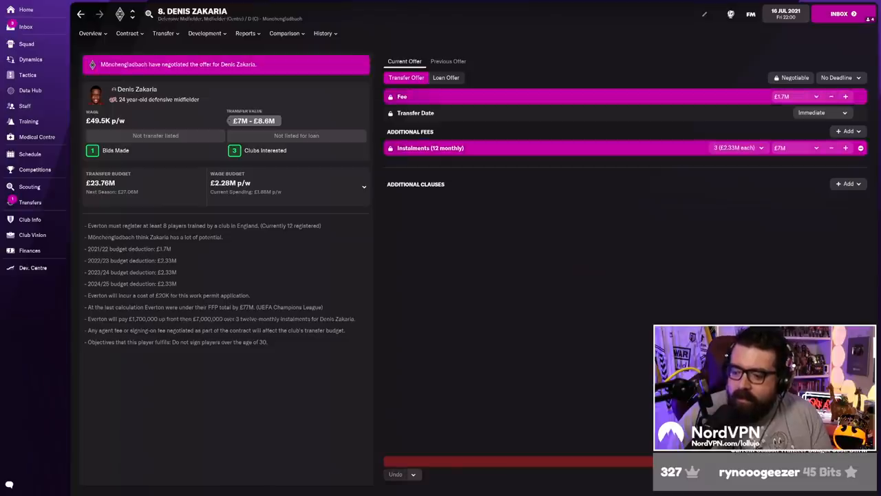
left_click(29, 187)
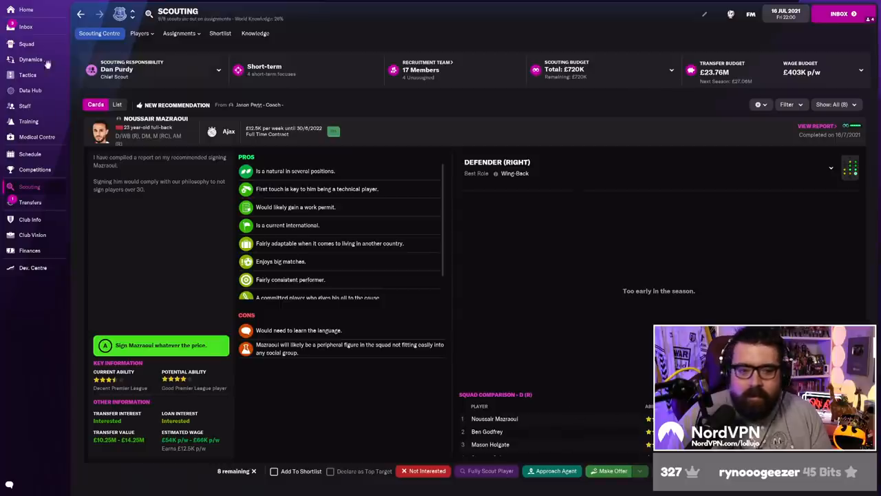
Start contract talks with Fornals after West Ham accept £37M, review his demands, then leave.
left_click(29, 27)
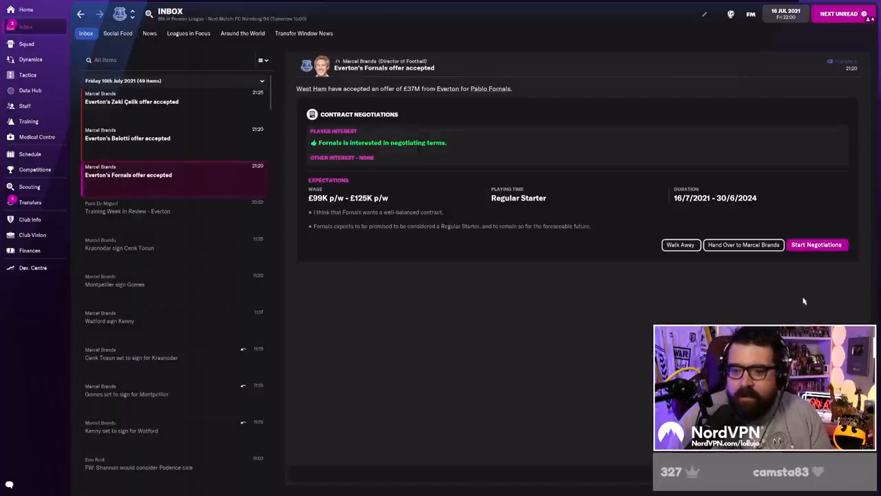
left_click(818, 245)
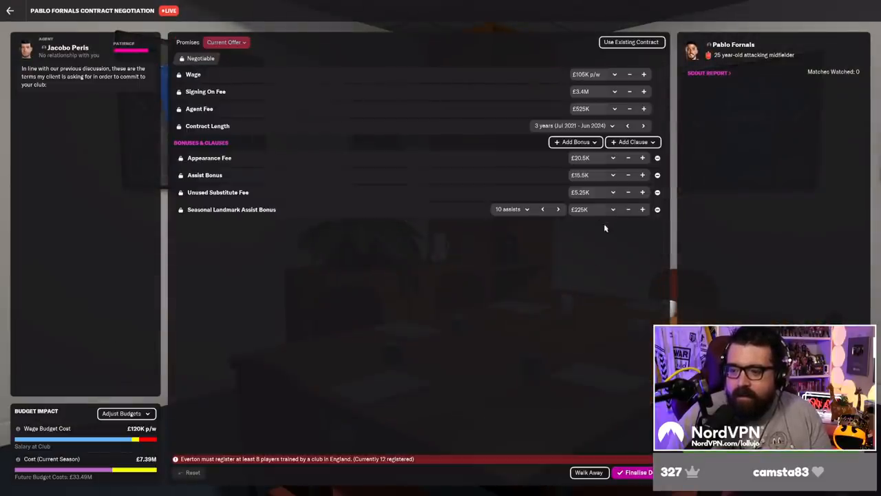
mouse_move(603, 286)
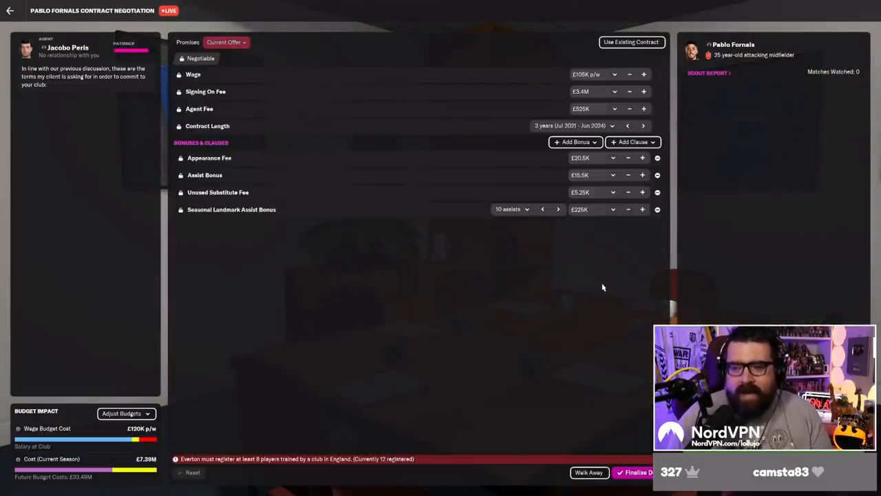
mouse_move(651, 352)
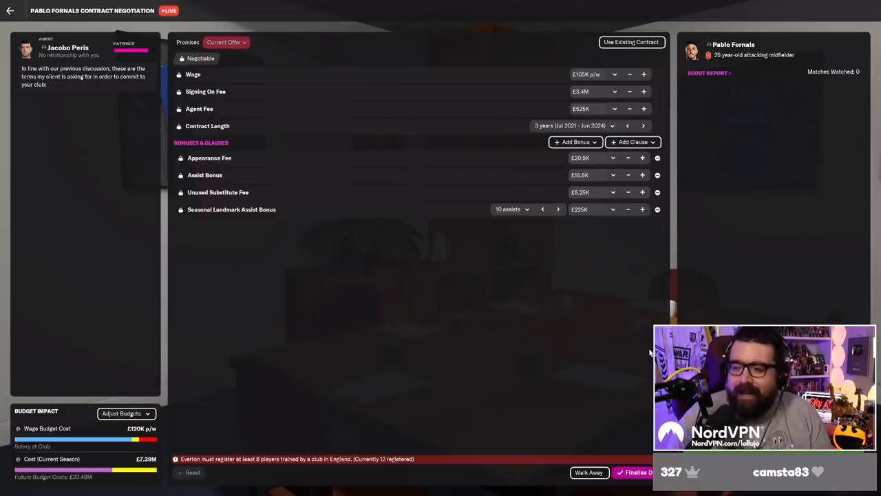
left_click(639, 474)
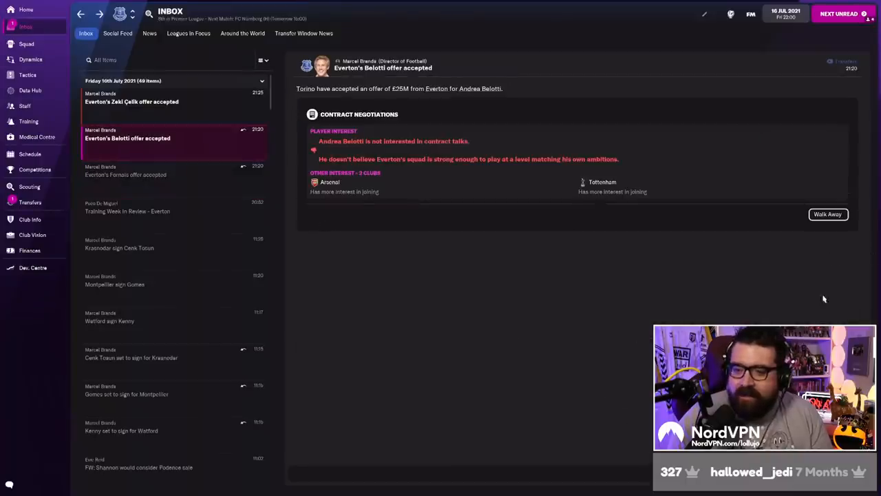
mouse_move(692, 277)
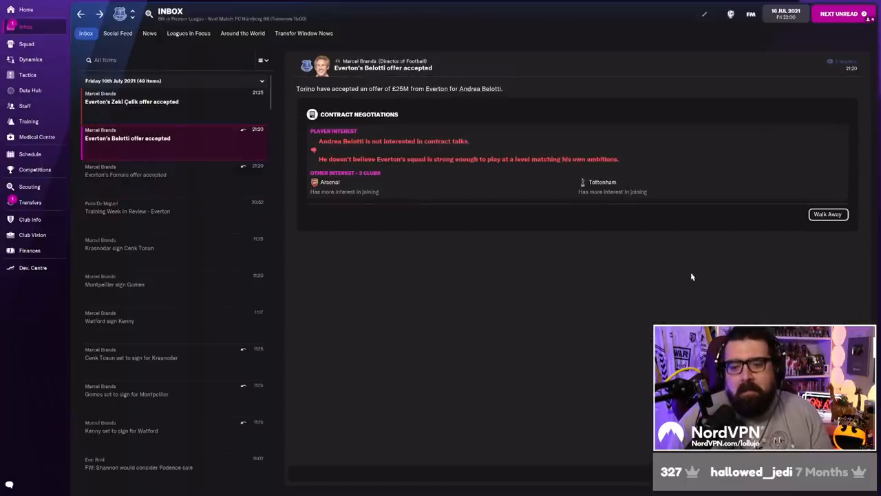
mouse_move(587, 343)
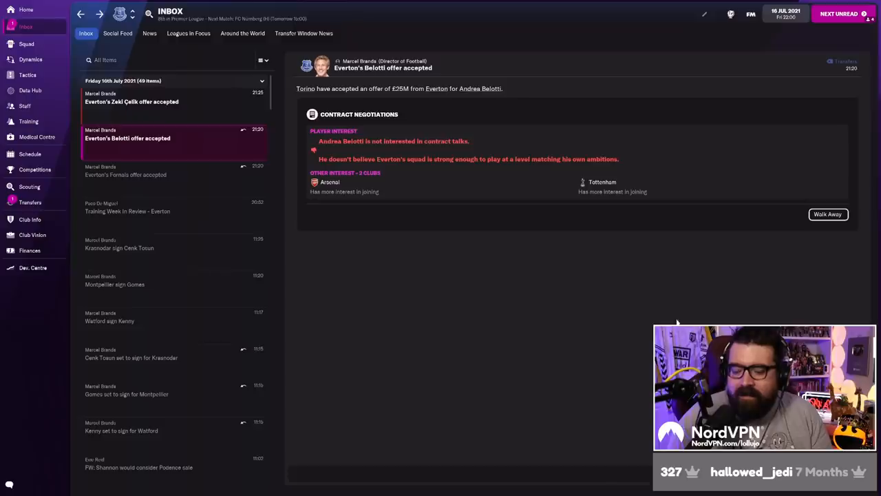
mouse_move(440, 171)
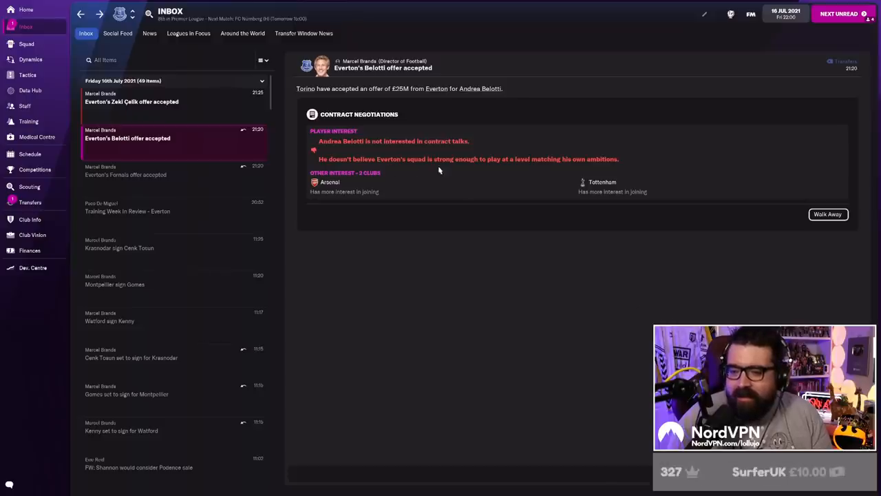
mouse_move(411, 165)
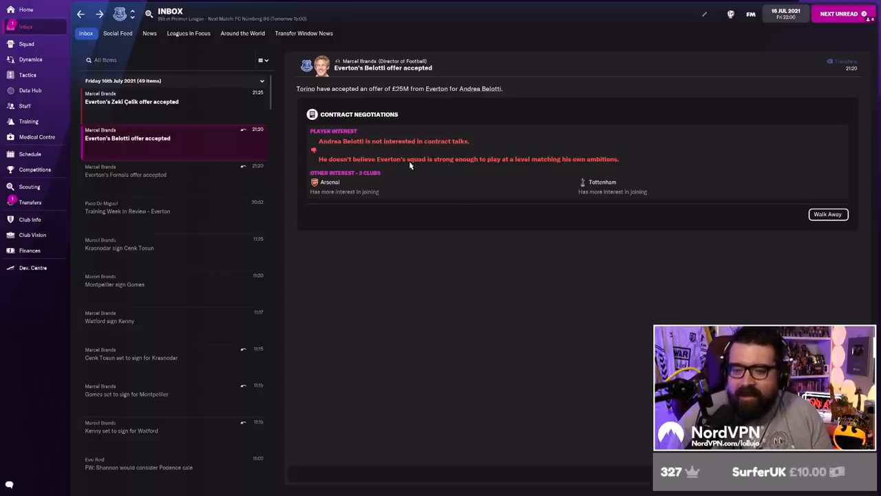
mouse_move(480, 310)
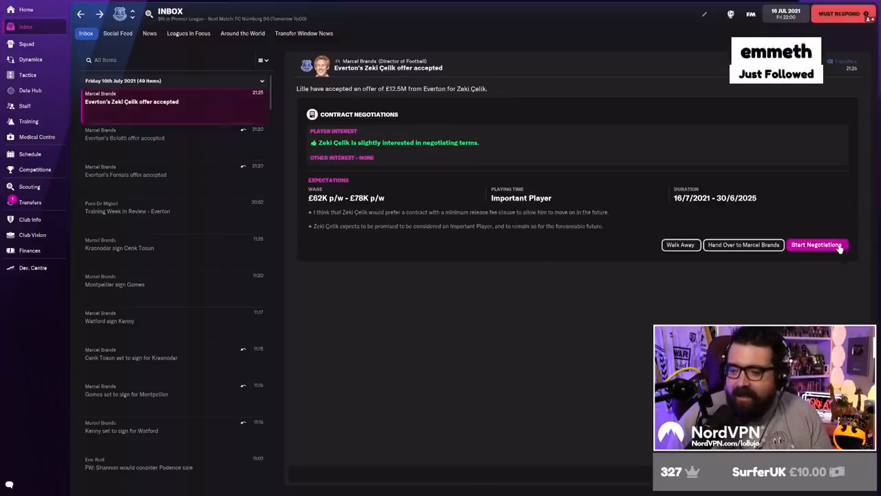
Offer Zeki Çelik a contract, exit the negotiation and return to the transfer centre overview.
left_click(816, 245)
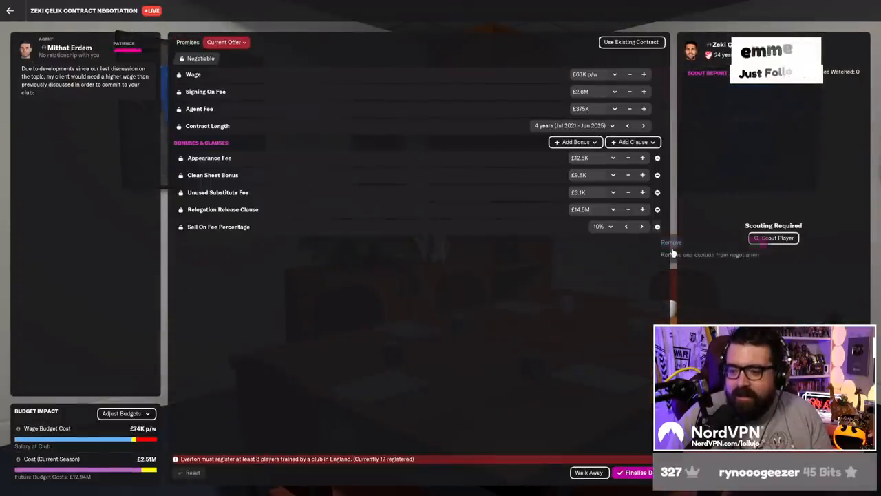
left_click(657, 226)
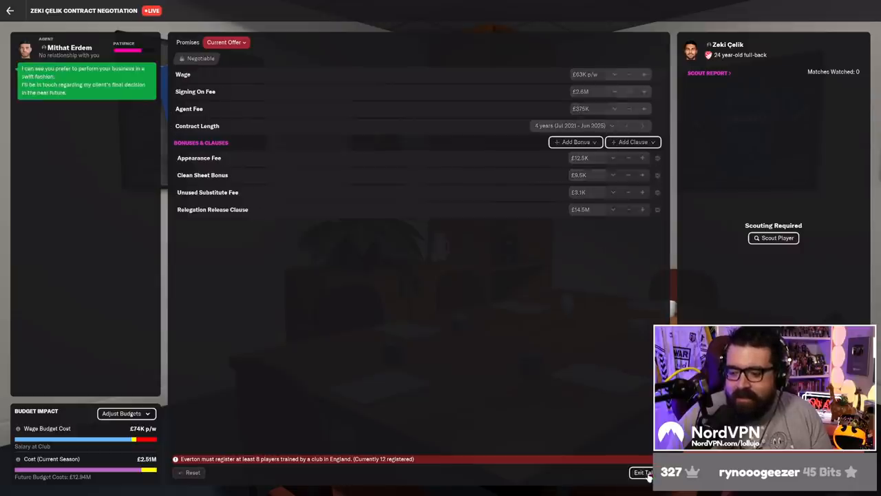
left_click(643, 471)
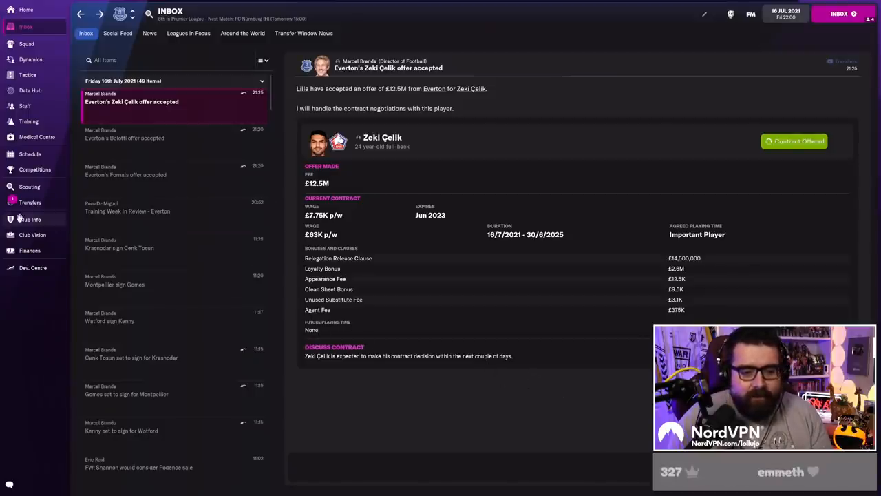
left_click(30, 201)
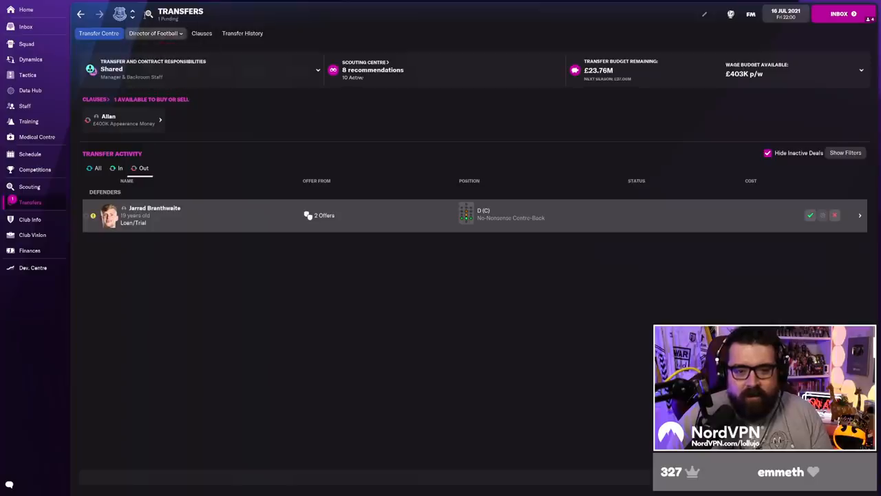
View the director of football's suggestions, then search for 'barbos' in the top bar.
left_click(154, 33)
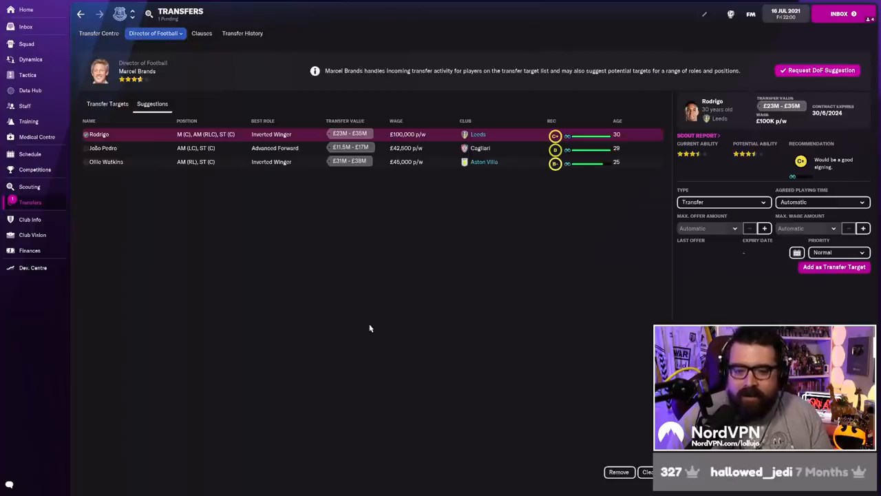
mouse_move(307, 275)
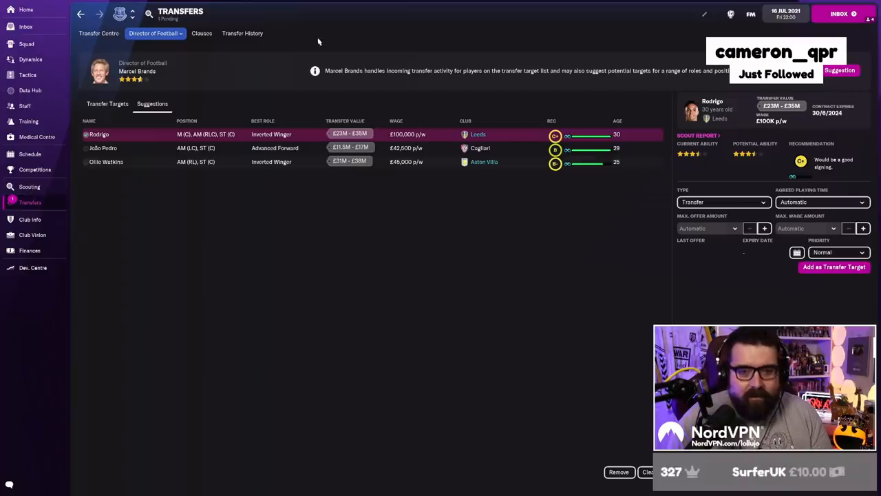
type("barbosa")
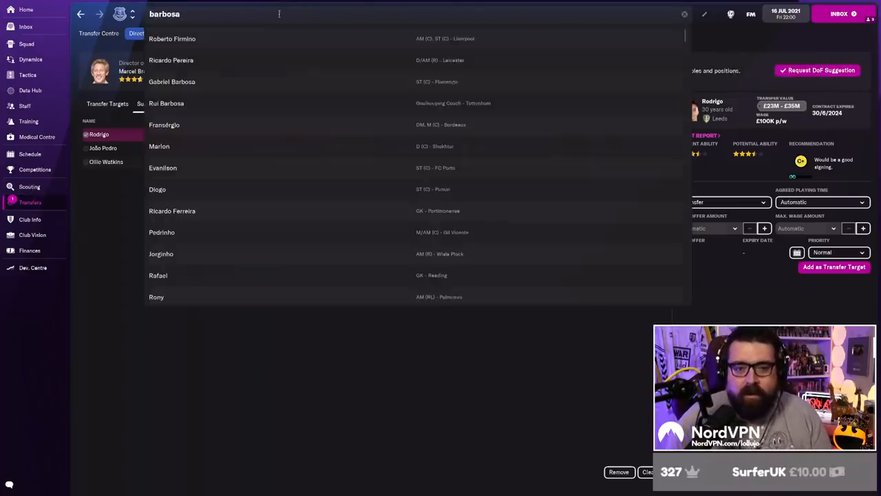
Start an offer to Flamengo for Gabriel Barbosa with 12 monthly instalments added.
left_click(170, 82)
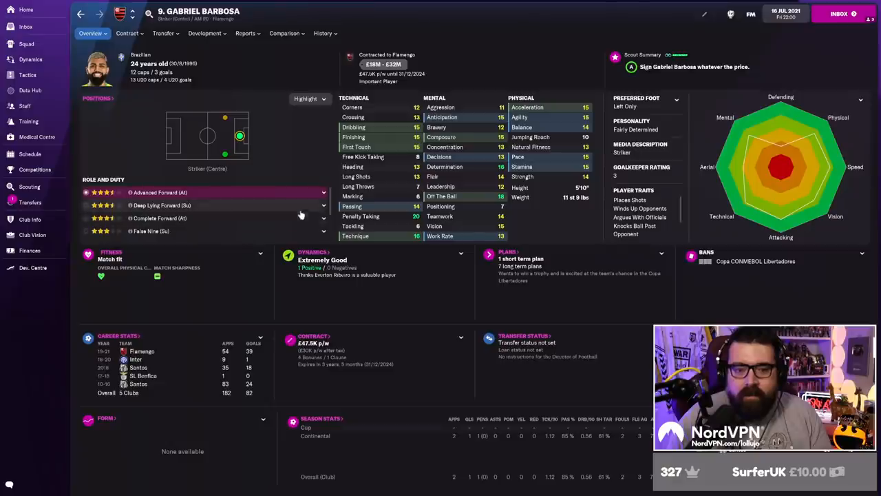
left_click(162, 33)
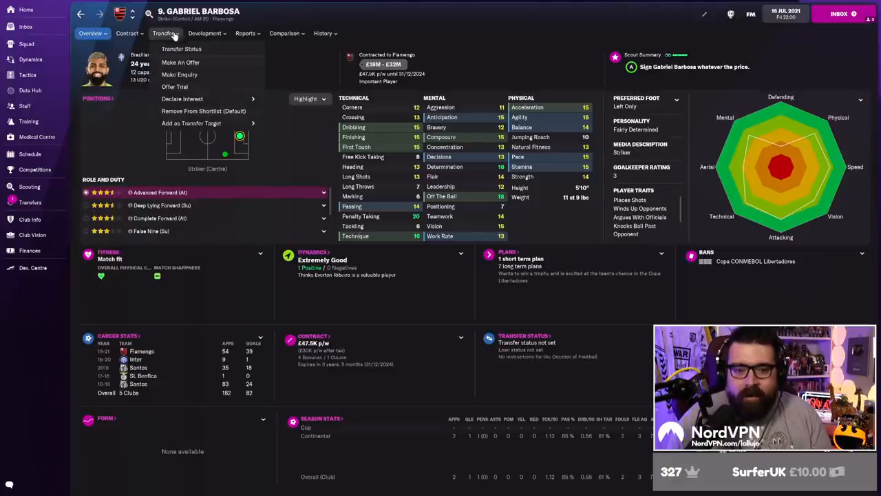
left_click(185, 64)
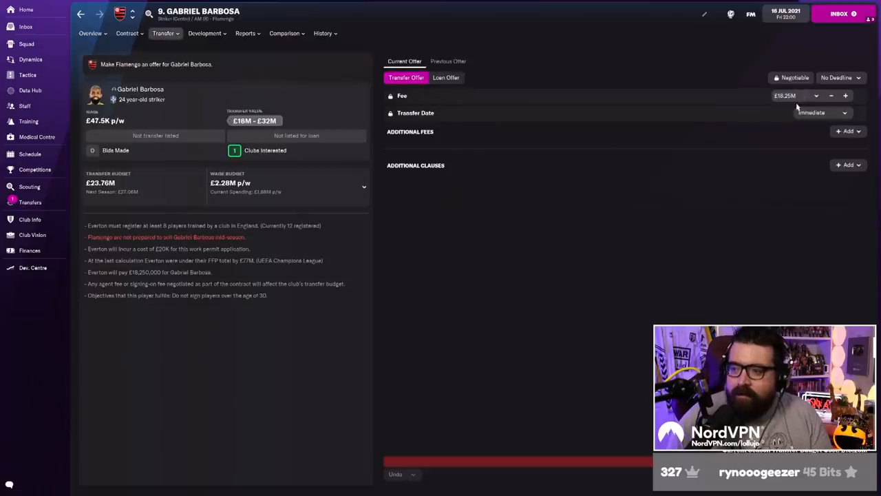
left_click(847, 131)
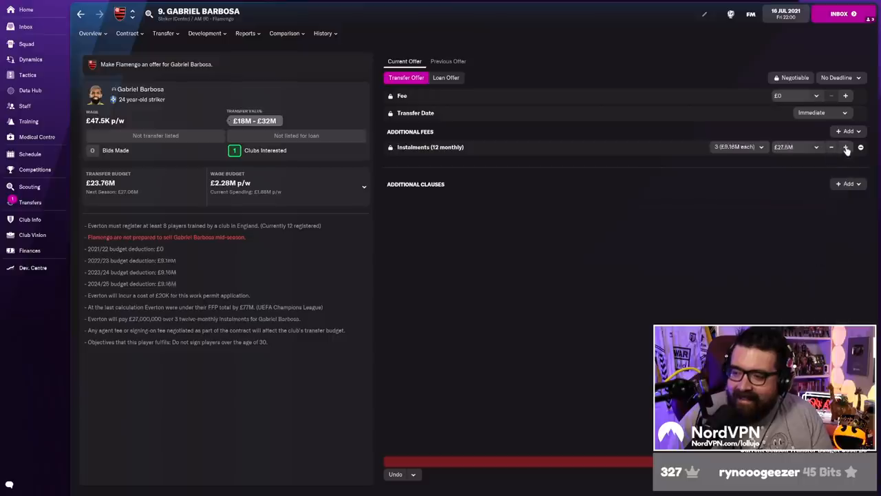
Lower the upfront fee to £5M and send the Barbosa offer to Flamengo.
left_click(845, 146)
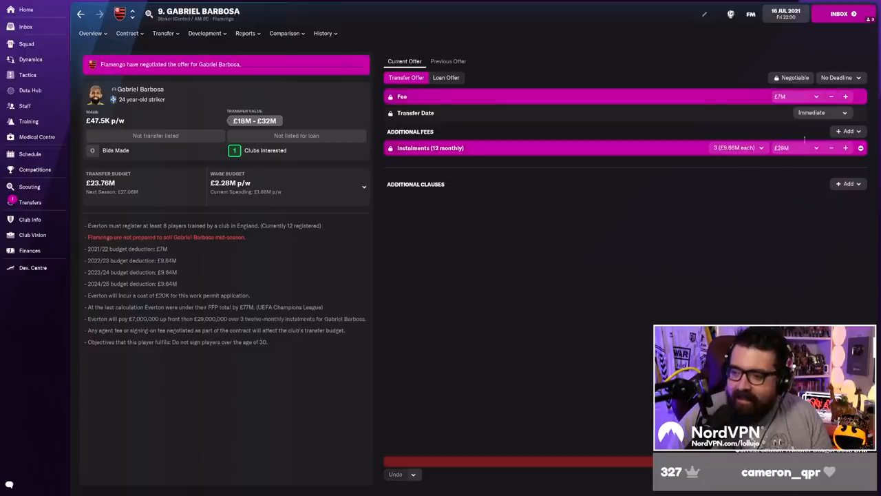
left_click(830, 97)
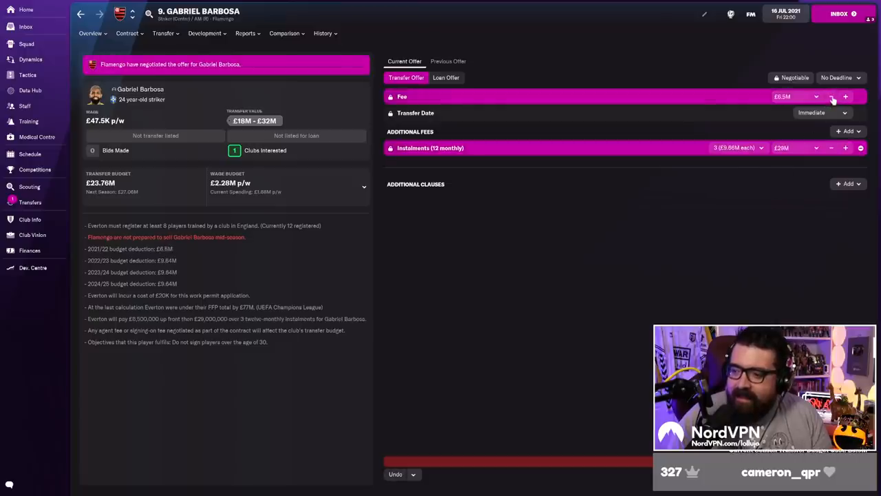
left_click(829, 96)
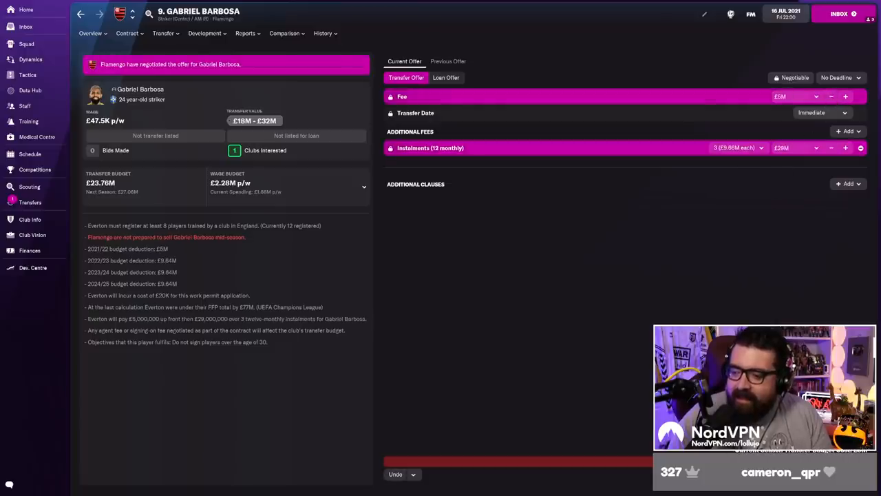
left_click(844, 96)
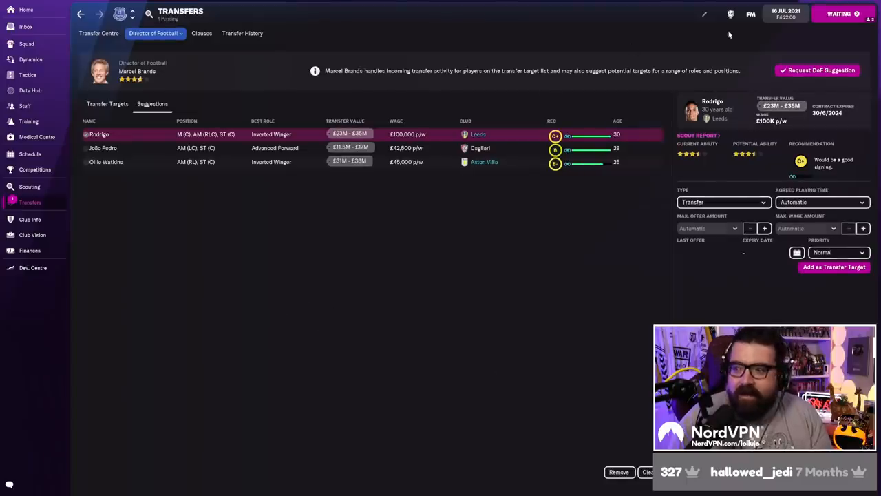
Filter the transfer centre to incoming deals, then search for 'zaga'.
left_click(104, 34)
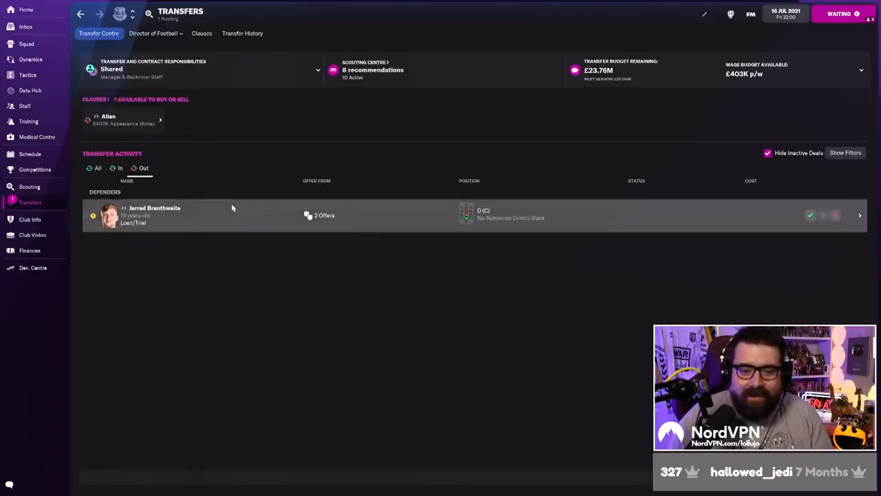
left_click(118, 168)
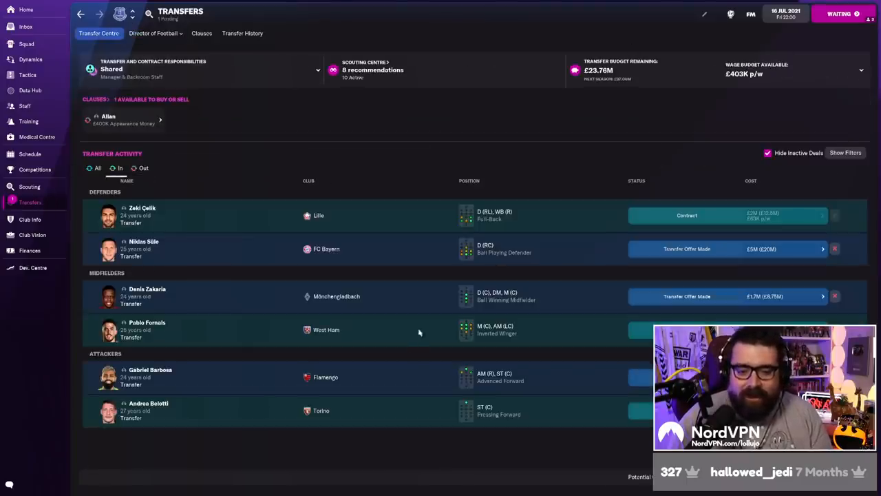
mouse_move(193, 347)
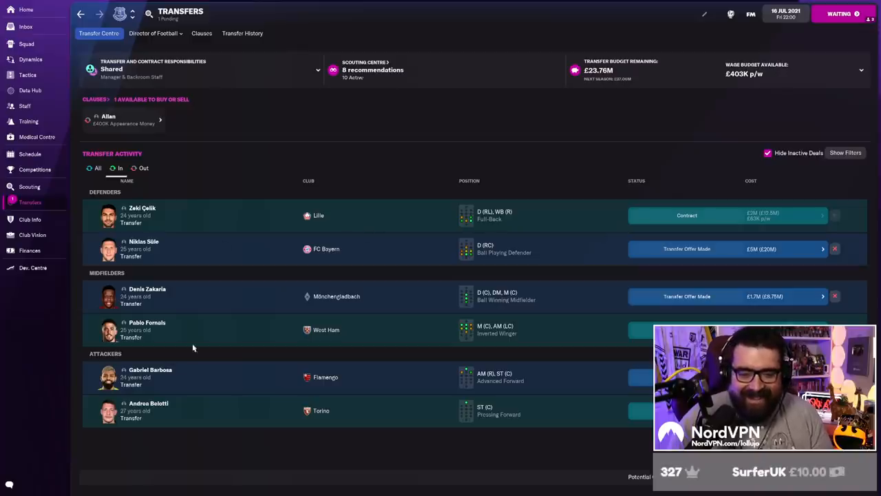
mouse_move(327, 449)
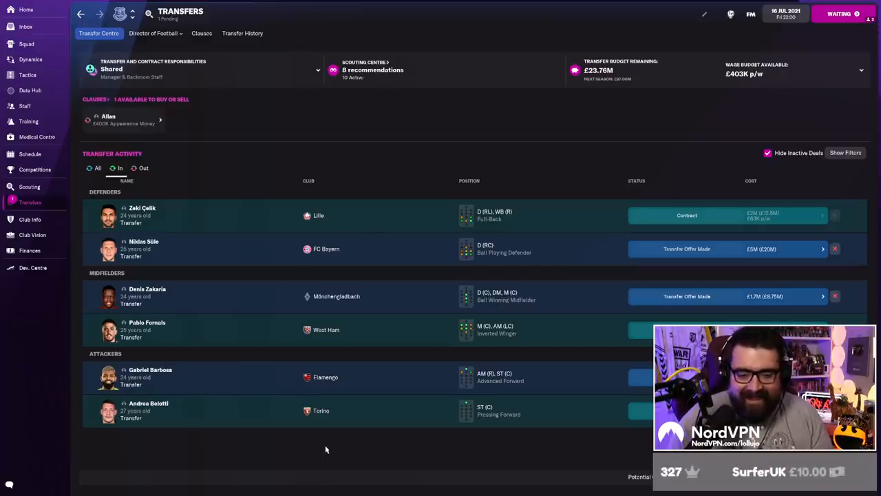
type("zagadou")
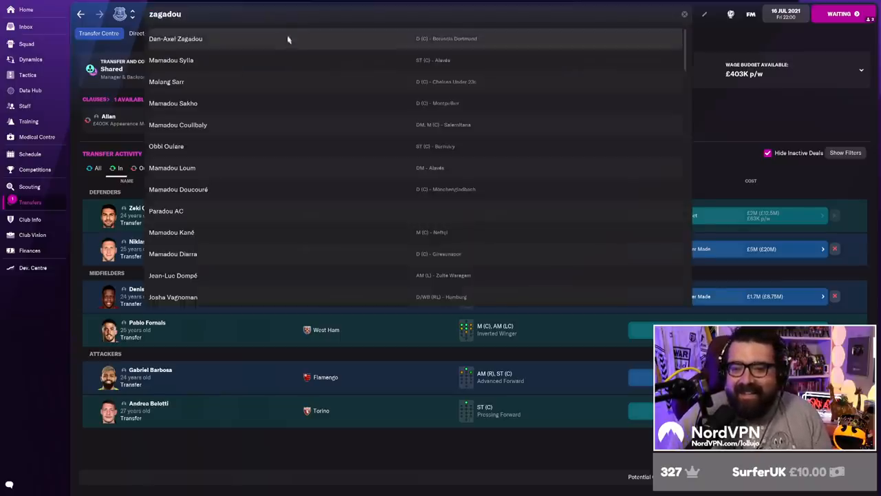
View Dan-Axel Zagadou's Dortmund profile and his transfer actions.
left_click(175, 39)
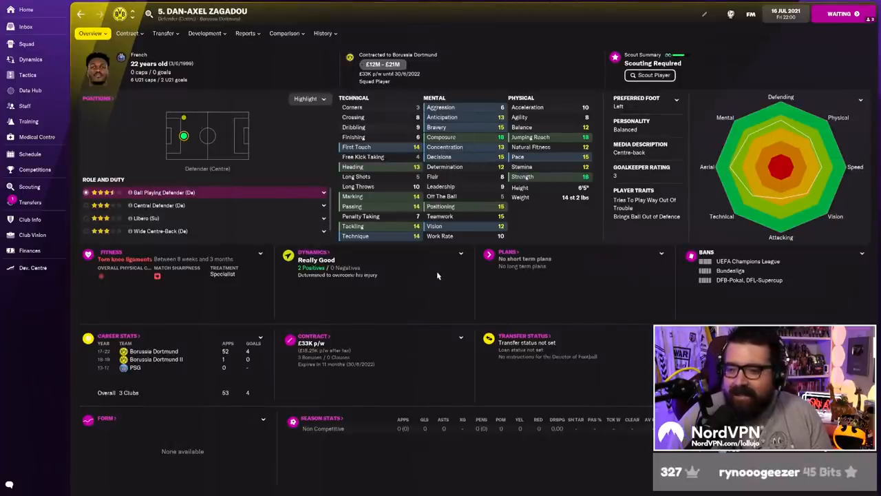
mouse_move(210, 51)
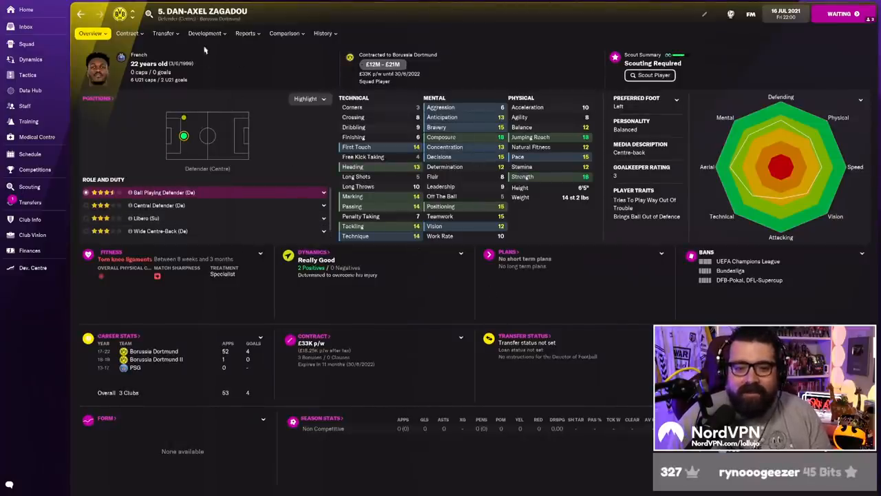
left_click(163, 33)
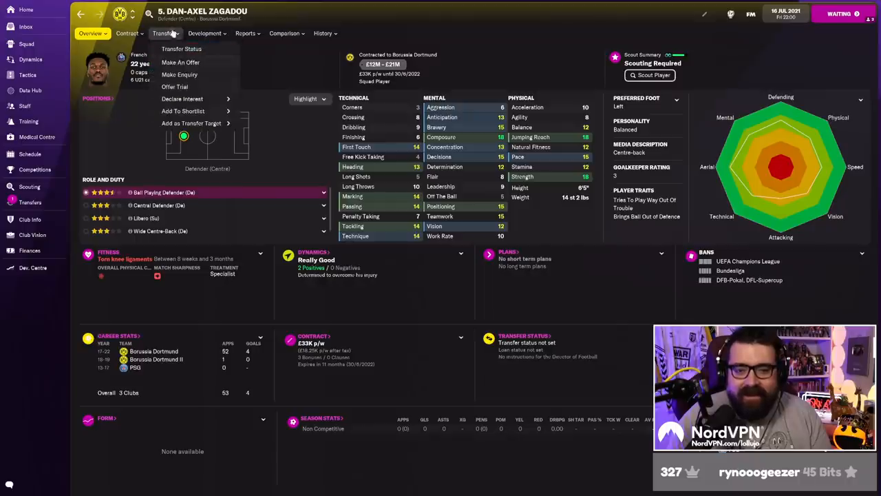
left_click(180, 62)
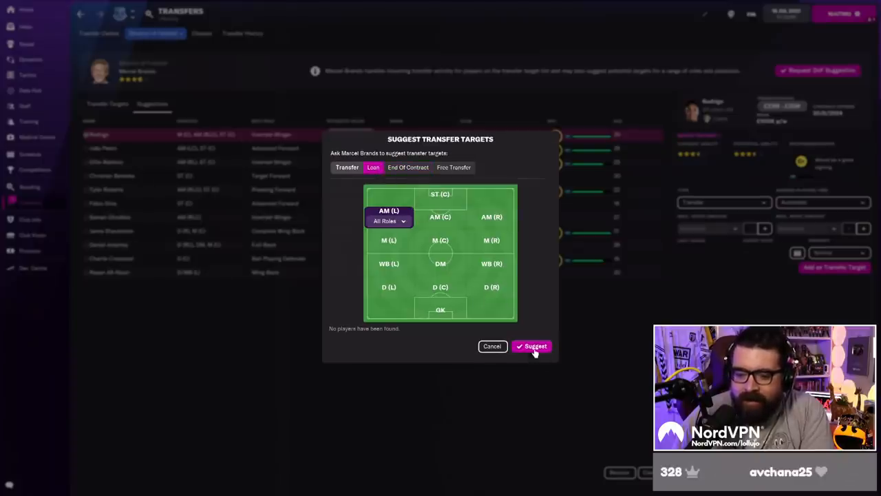
Request suggestions for the AM (L) and AM (R) positions from the director of football.
left_click(492, 216)
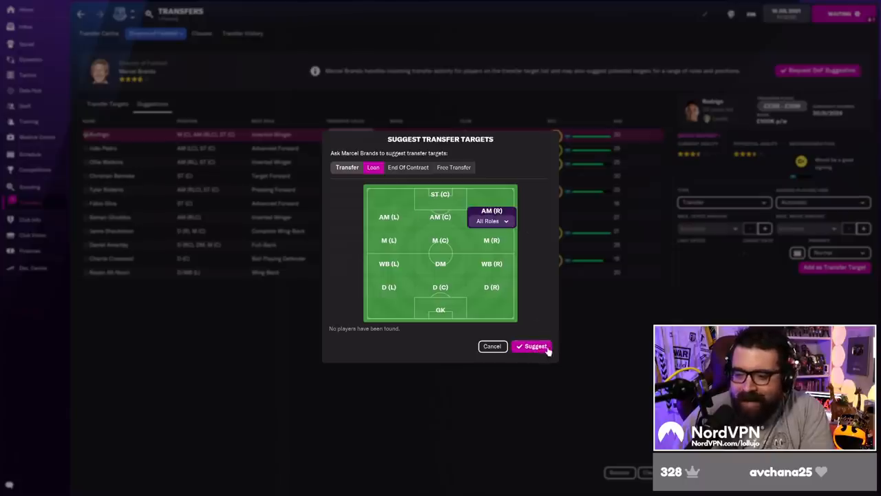
left_click(532, 347)
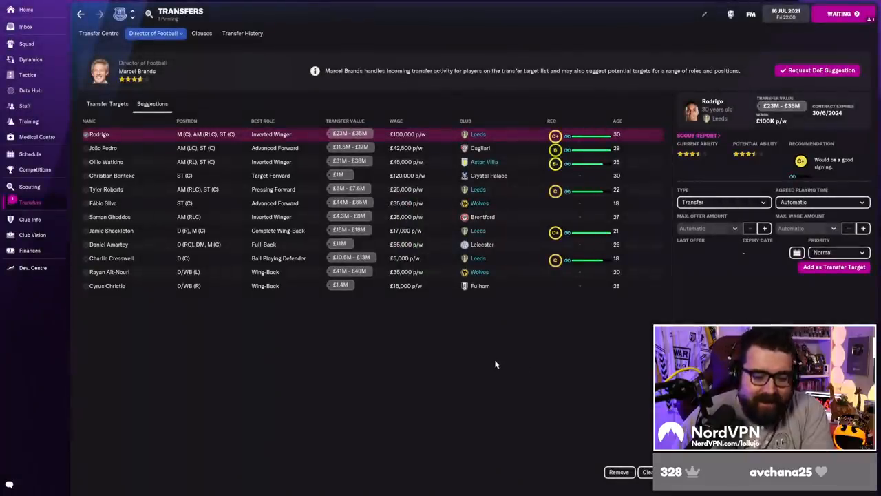
mouse_move(493, 365)
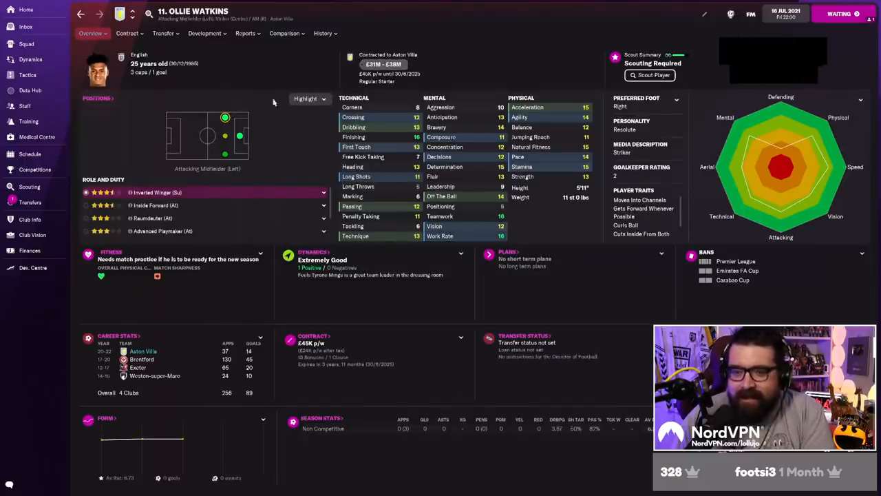
Start an offer to Aston Villa for Ollie Watkins, paying £30M in 12 monthly instalments.
left_click(94, 33)
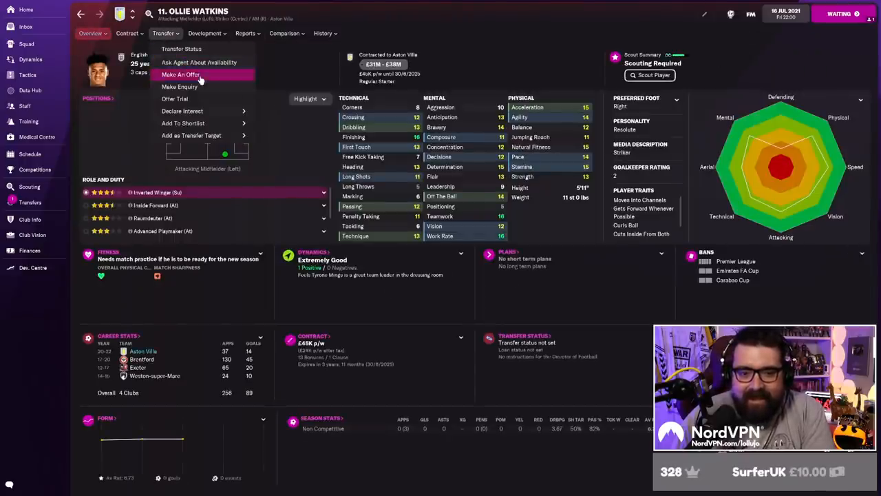
left_click(179, 74)
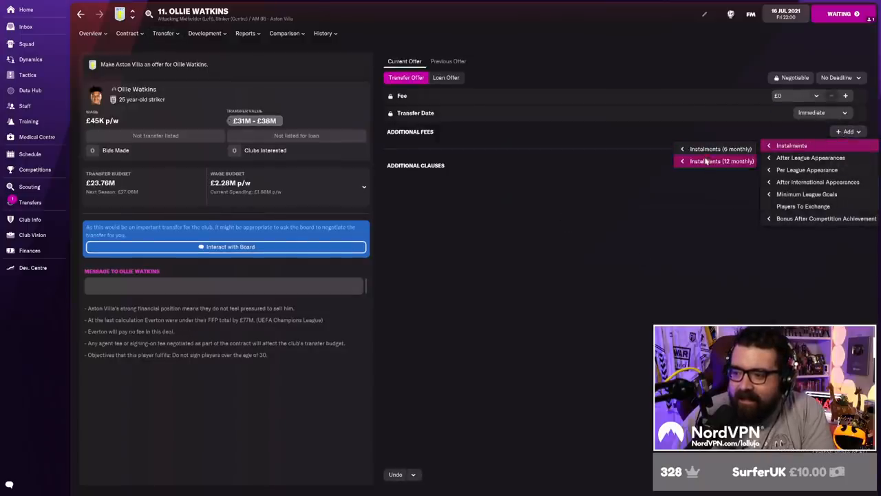
left_click(722, 161)
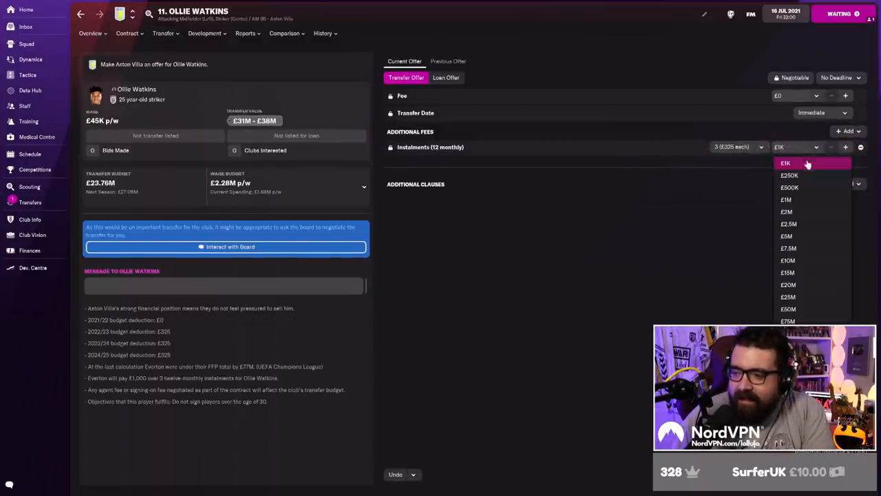
mouse_move(788, 298)
type("£30M")
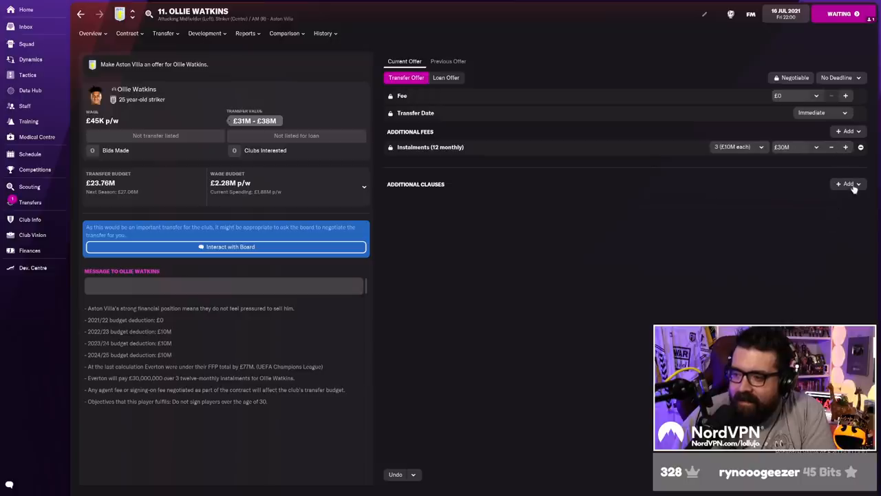
Add a selling team wage contribution clause of £22.5K p/w to the Watkins offer.
left_click(846, 185)
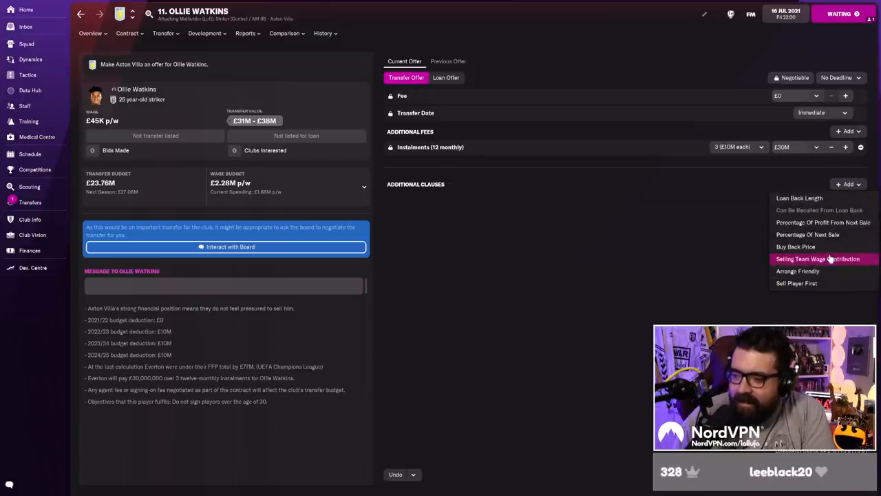
left_click(812, 259)
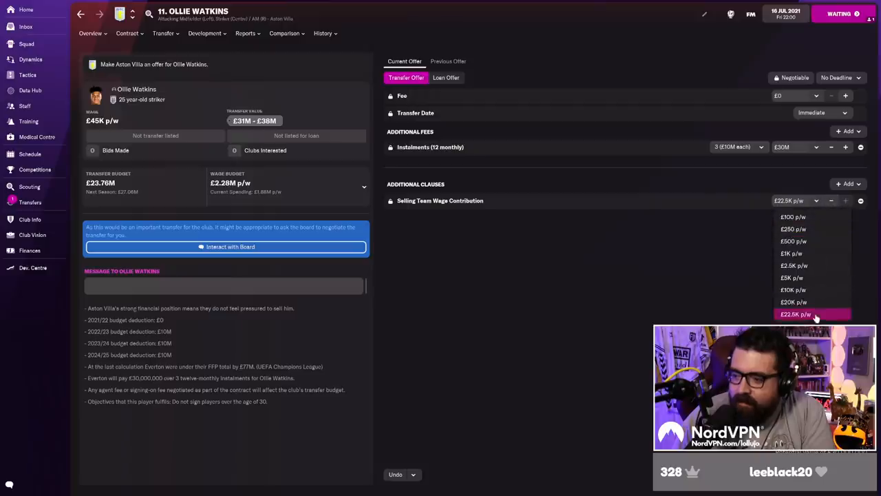
left_click(796, 314)
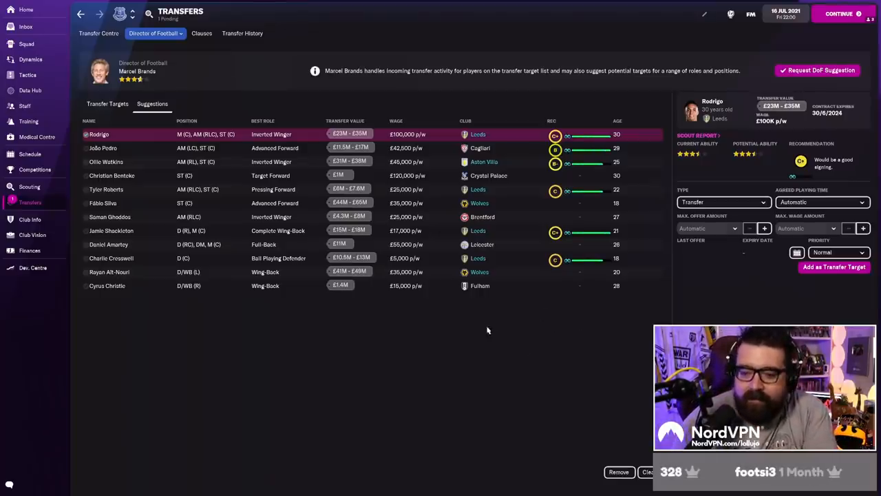
mouse_move(460, 333)
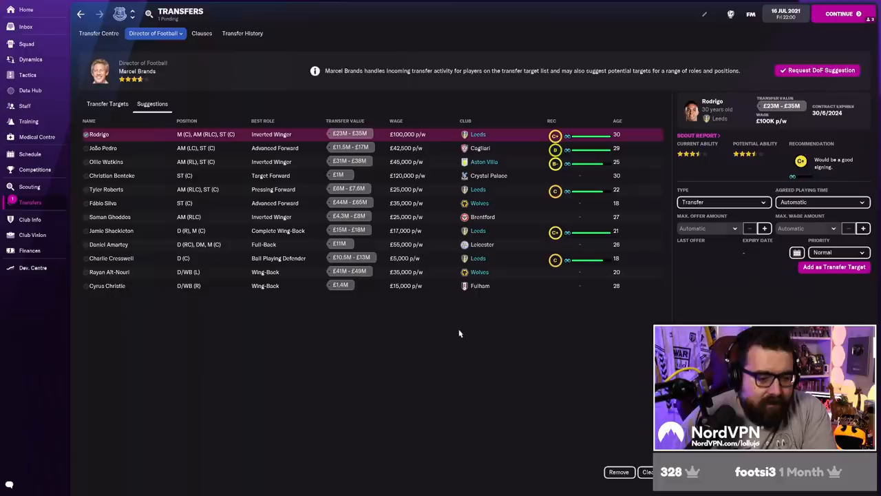
View the director of football's suggested targets, led by Rodrigo with his scouting summary.
left_click(846, 13)
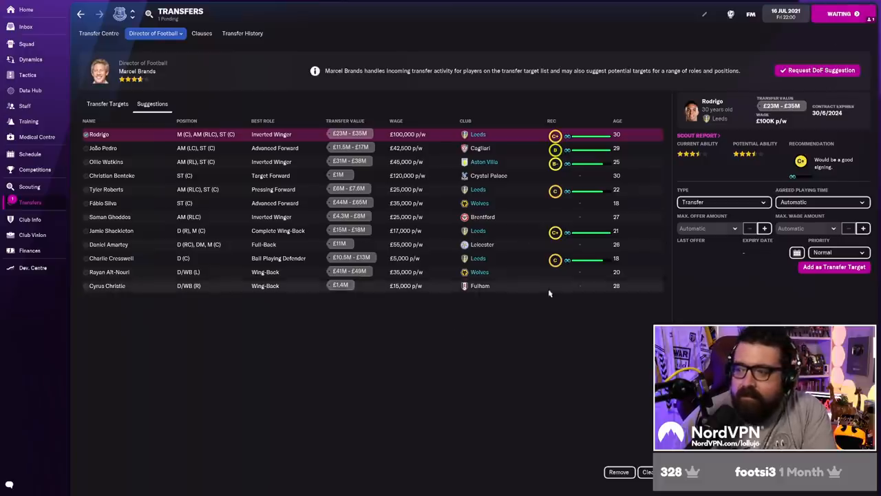
mouse_move(287, 369)
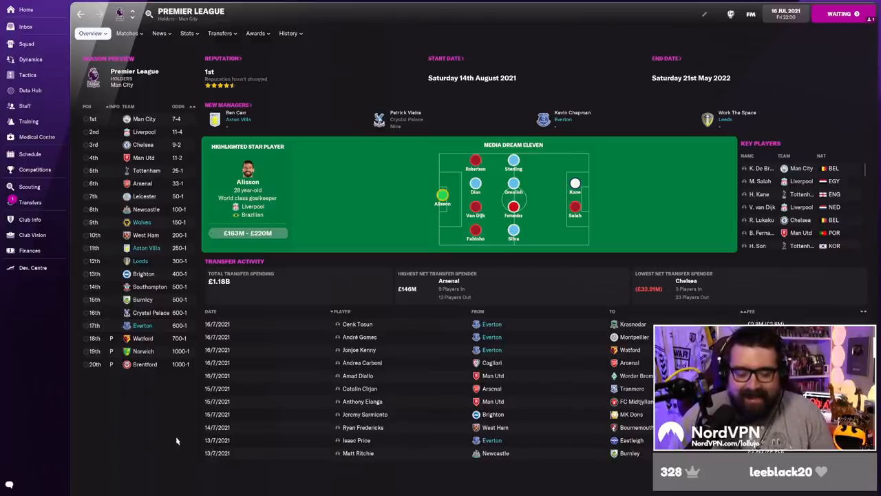
mouse_move(163, 426)
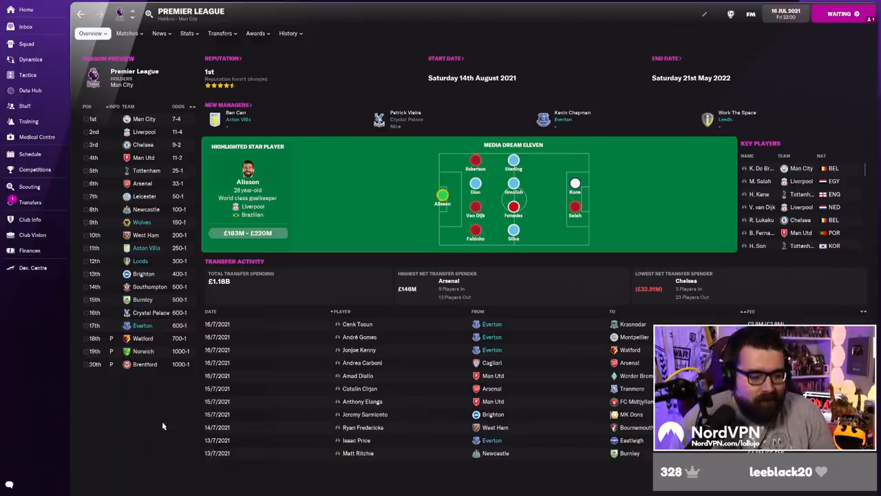
mouse_move(270, 413)
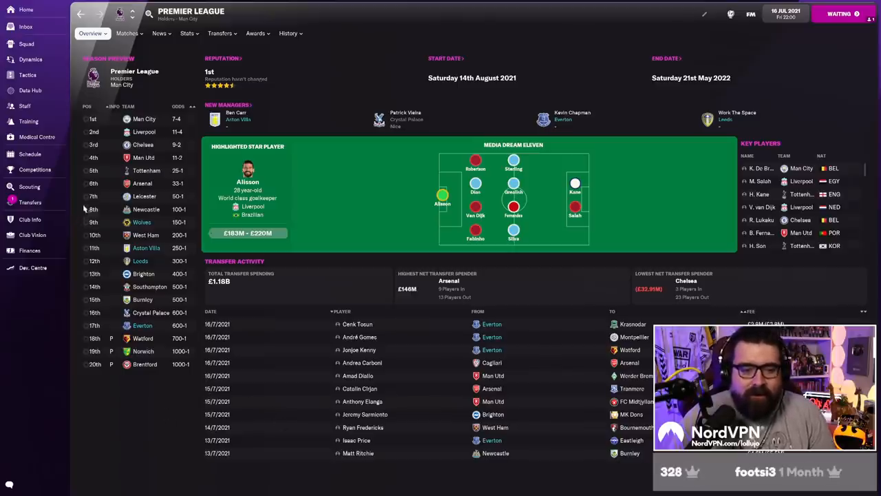
Show Everton's squad list with morale, recent form, wages and transfer values.
left_click(24, 43)
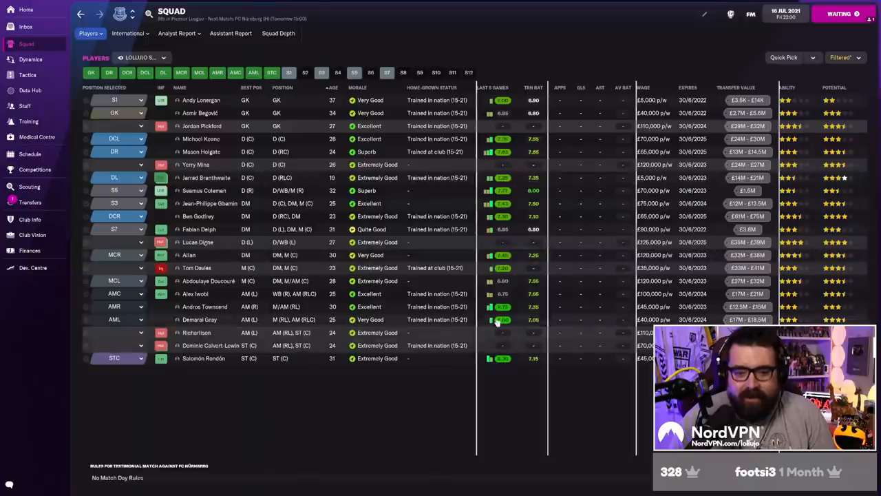
mouse_move(484, 463)
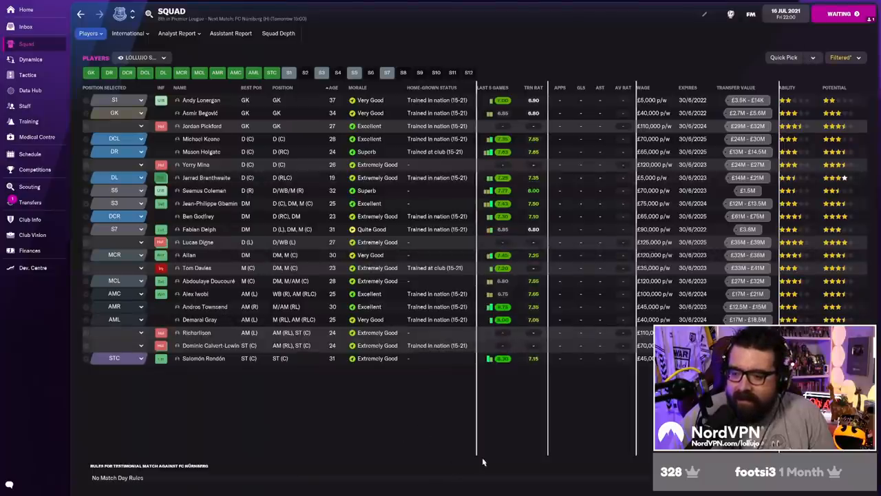
mouse_move(590, 471)
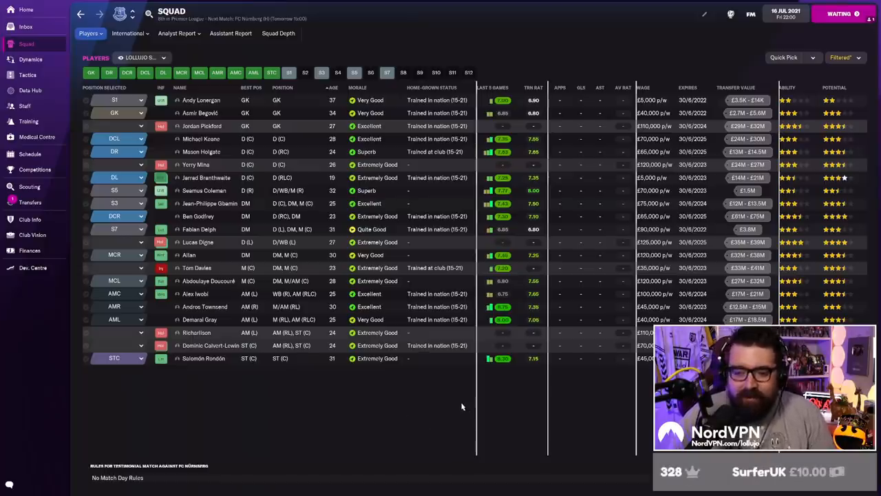
mouse_move(454, 416)
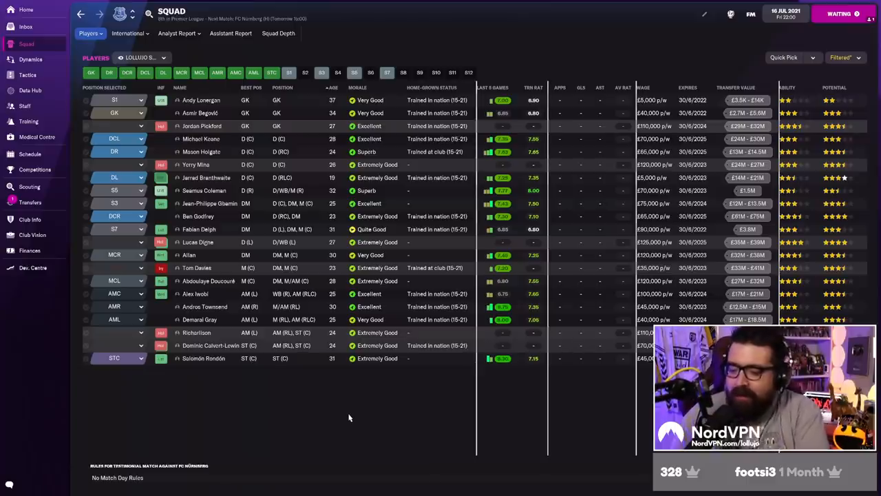
mouse_move(309, 422)
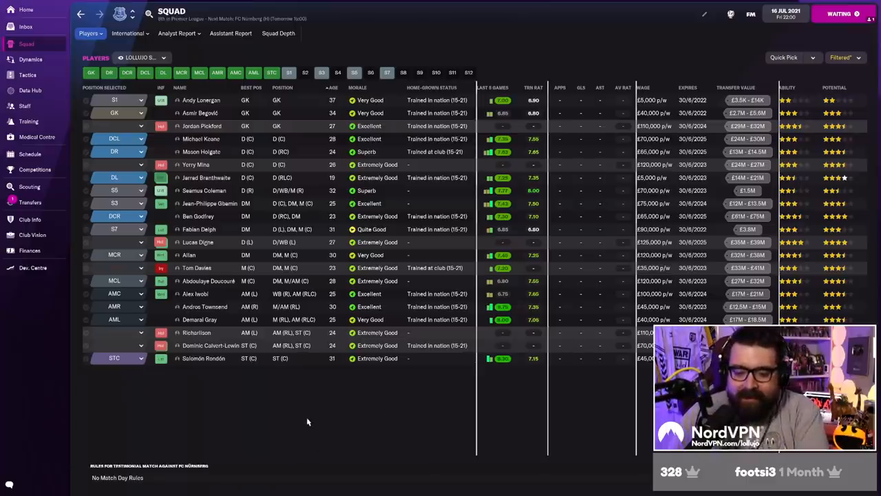
mouse_move(383, 413)
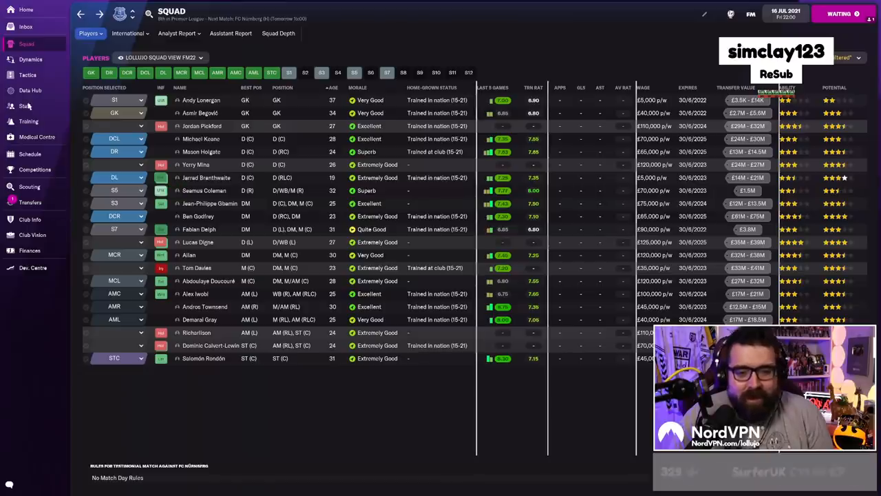
View the staff job centre listing vacancies such as directors of football and goalkeeping coaches.
left_click(25, 105)
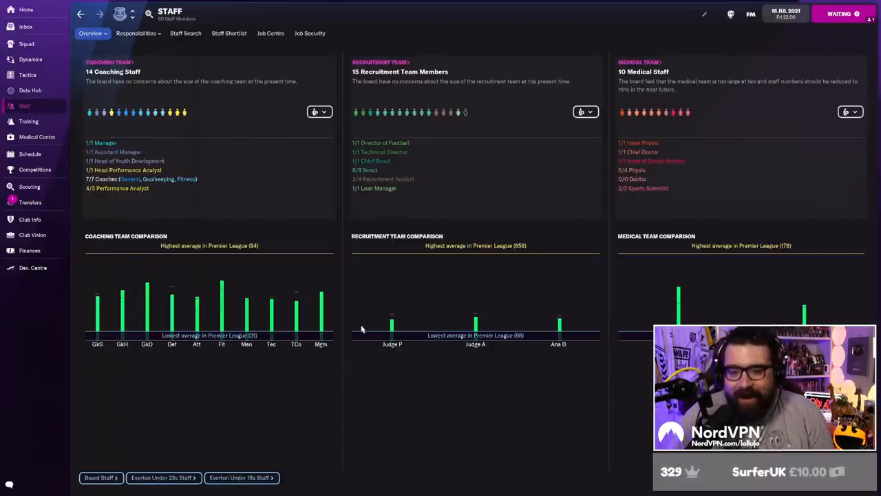
left_click(270, 33)
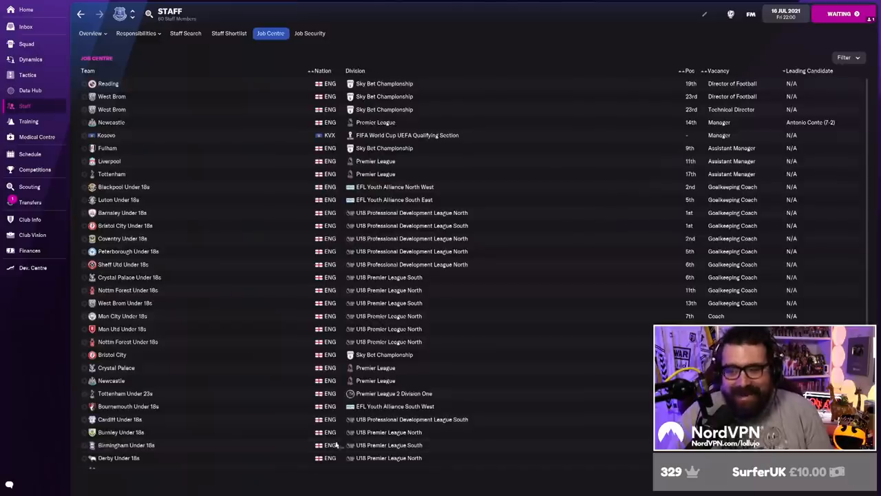
mouse_move(672, 146)
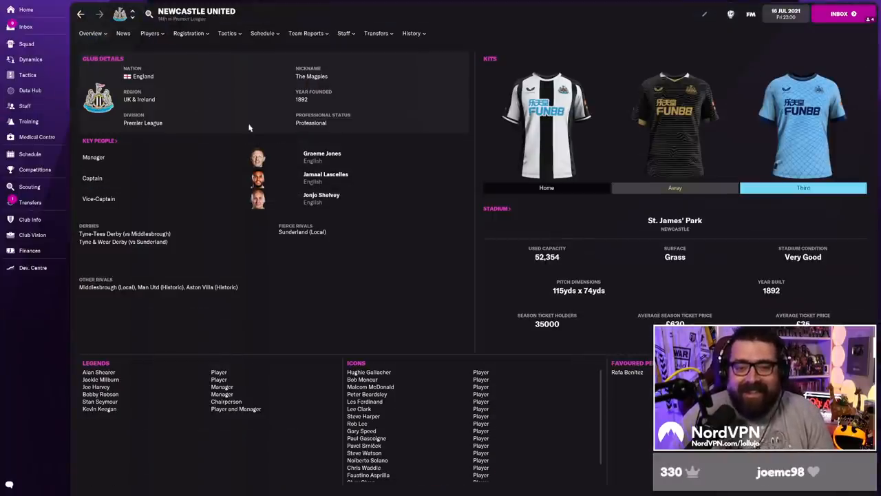
Review Newcastle United's club profile overview and their job advert.
left_click(91, 33)
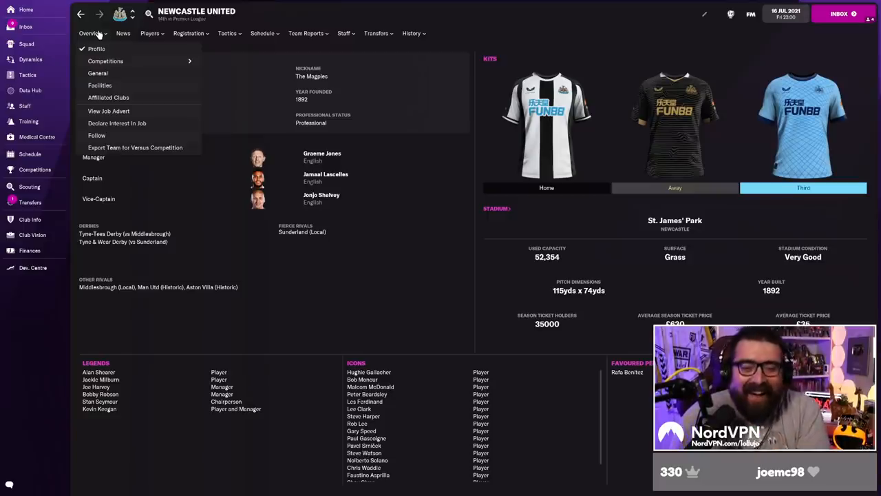
mouse_move(107, 110)
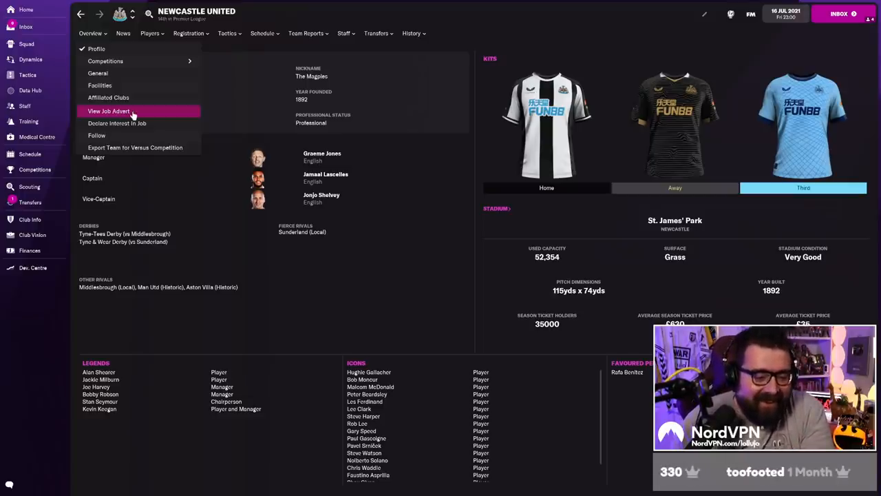
left_click(107, 110)
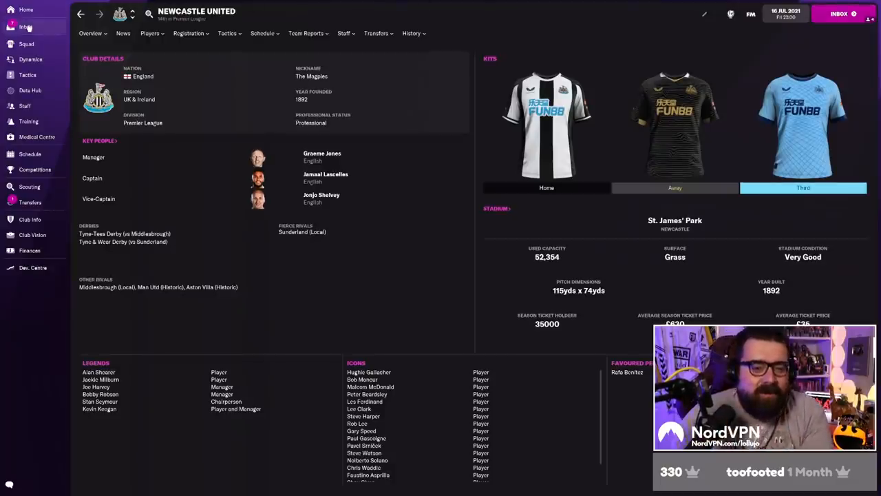
Start Zakaria contract talks from the accepted-offer message and remove the preferred-role promise.
left_click(22, 25)
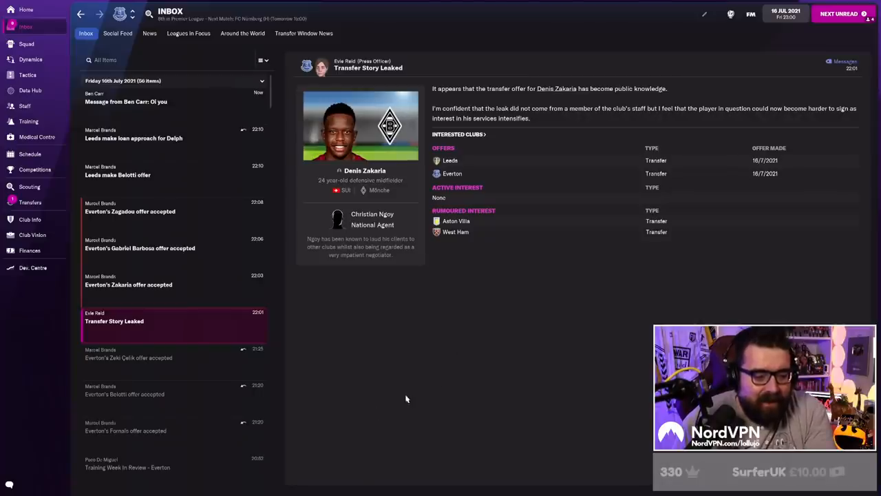
mouse_move(452, 325)
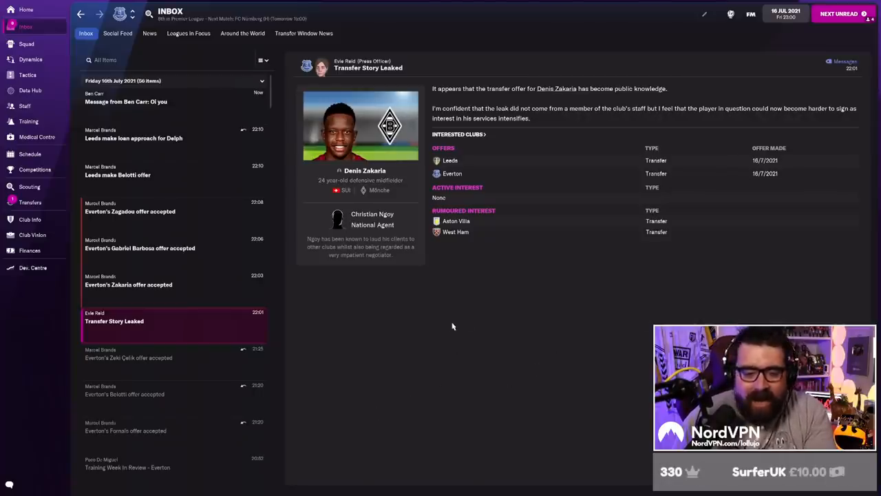
left_click(127, 284)
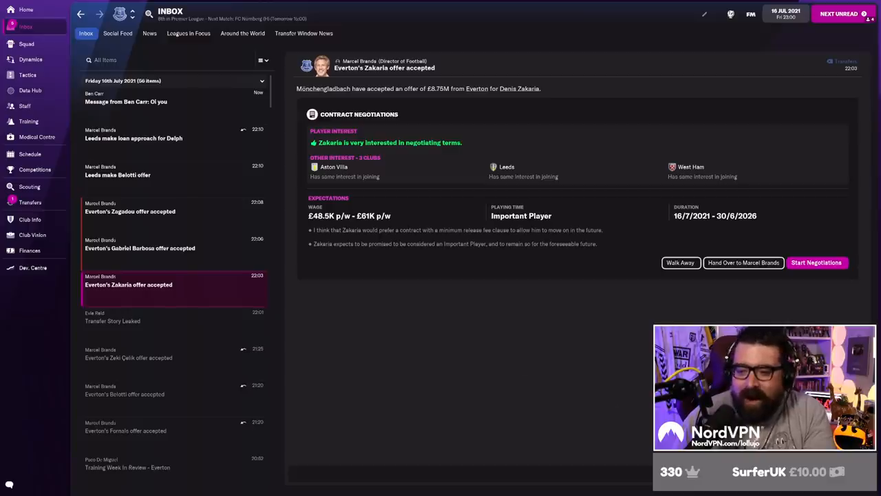
left_click(817, 261)
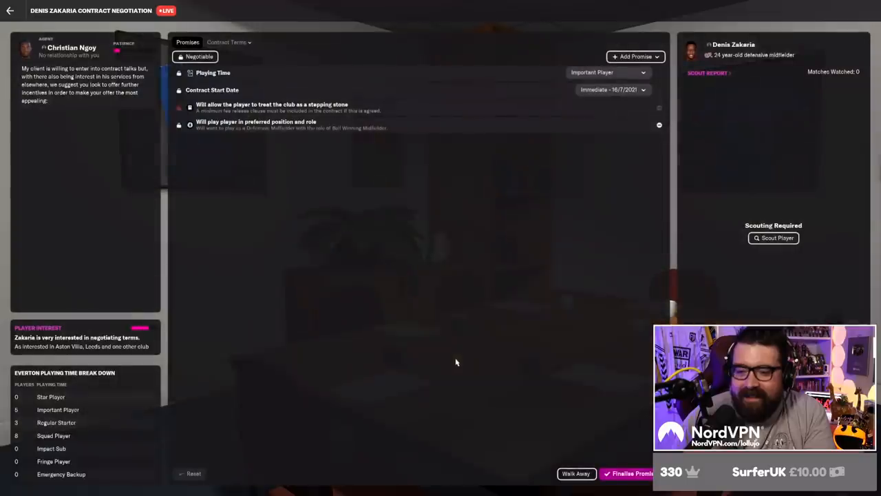
left_click(658, 124)
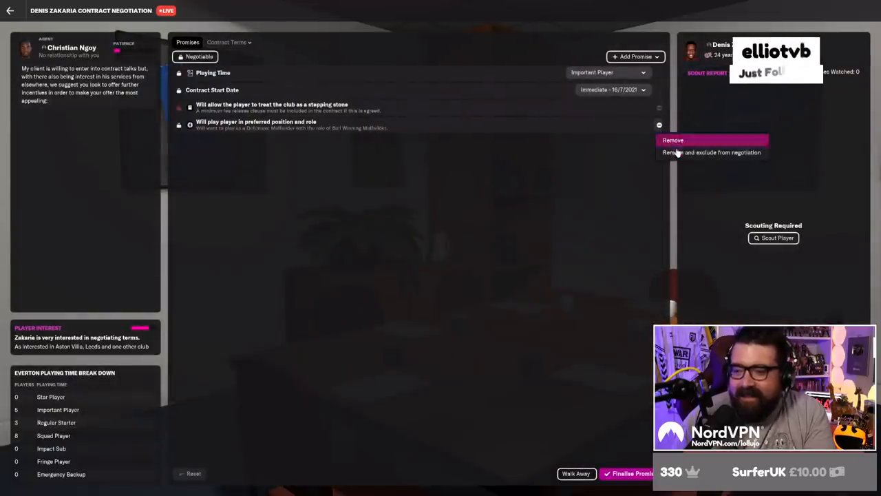
left_click(672, 141)
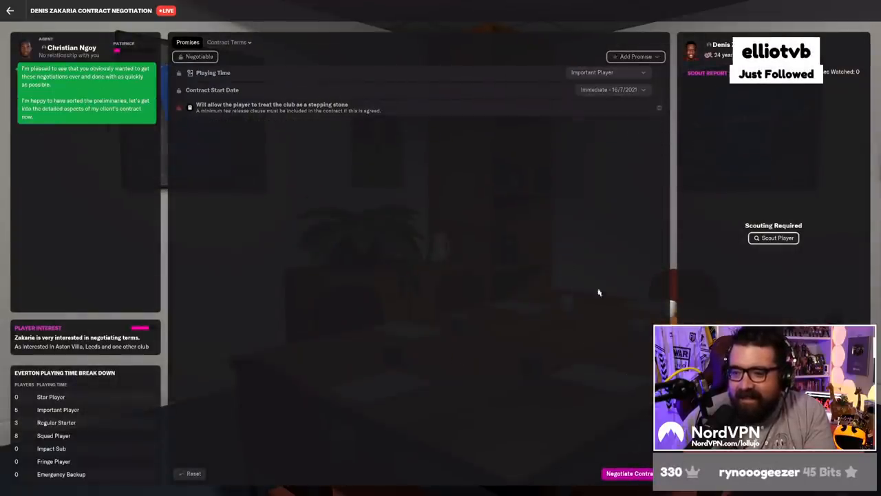
Move to contract terms and suggest them to Zakaria's agent.
left_click(230, 41)
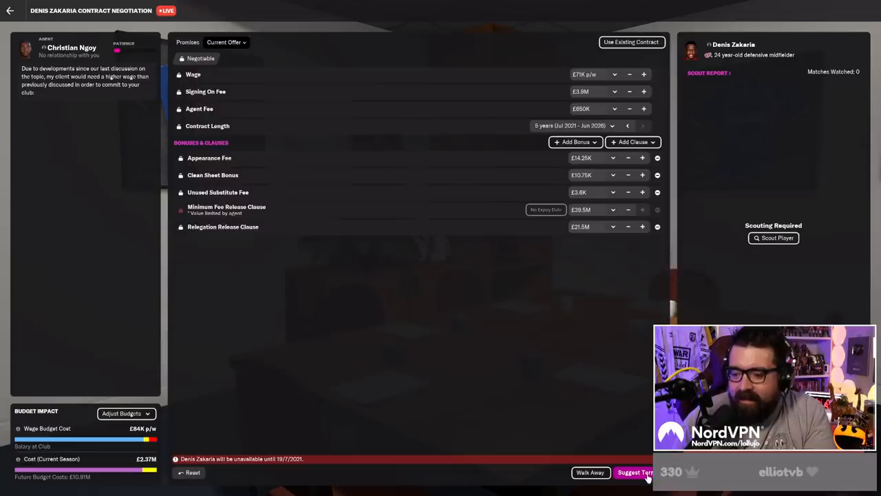
left_click(639, 472)
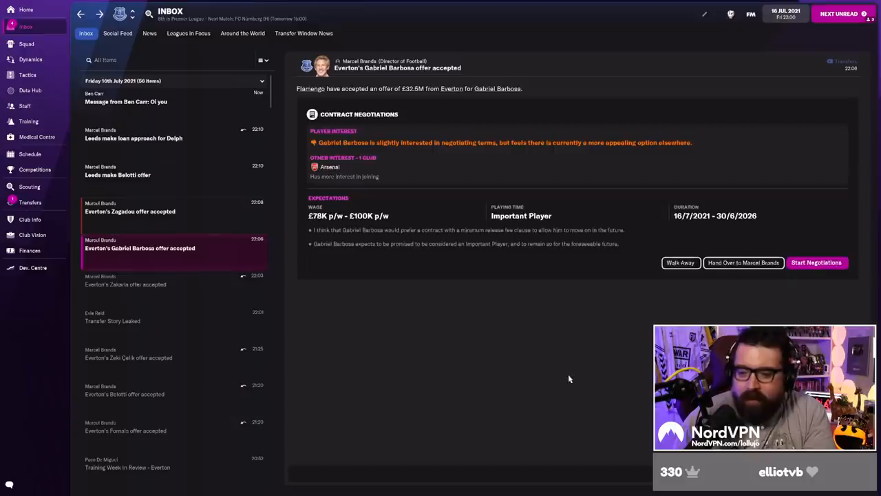
mouse_move(821, 273)
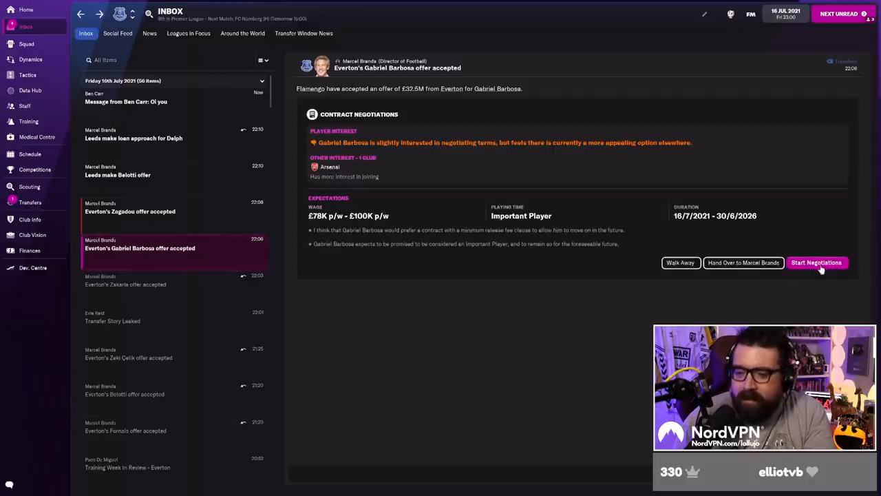
Review Gabriel Barbosa's agent demands in contract talks, then return to the inbox.
left_click(817, 262)
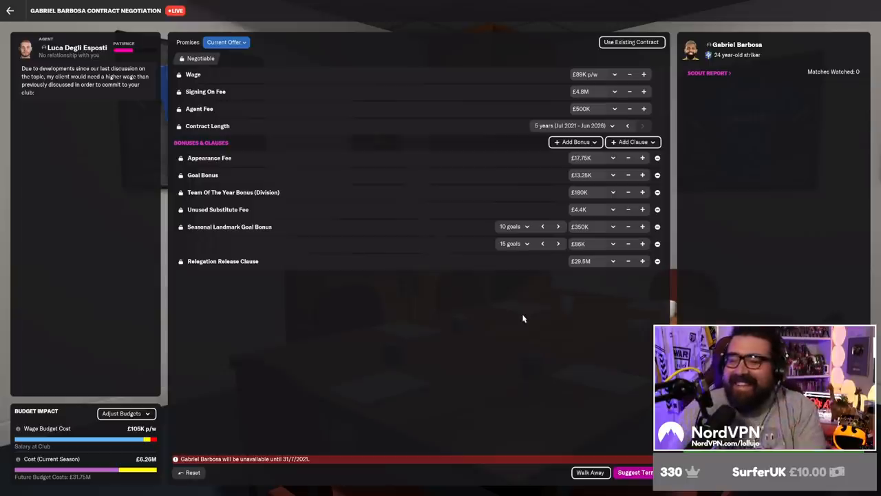
mouse_move(566, 350)
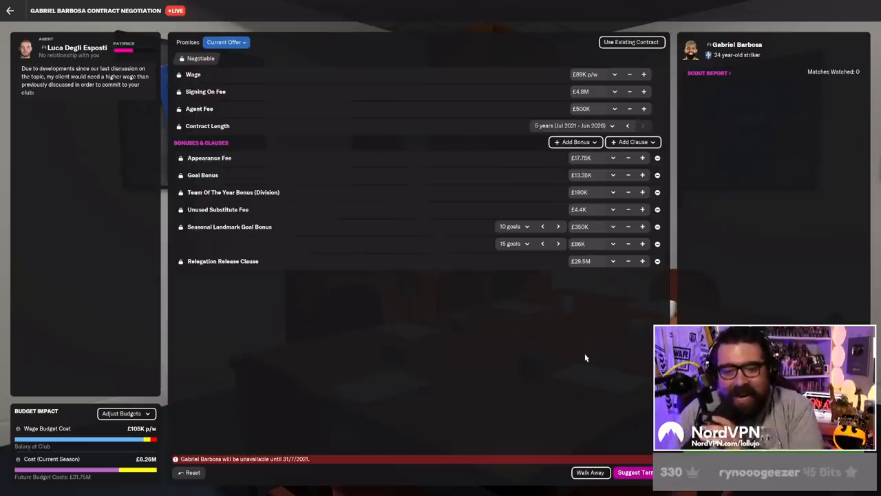
mouse_move(581, 367)
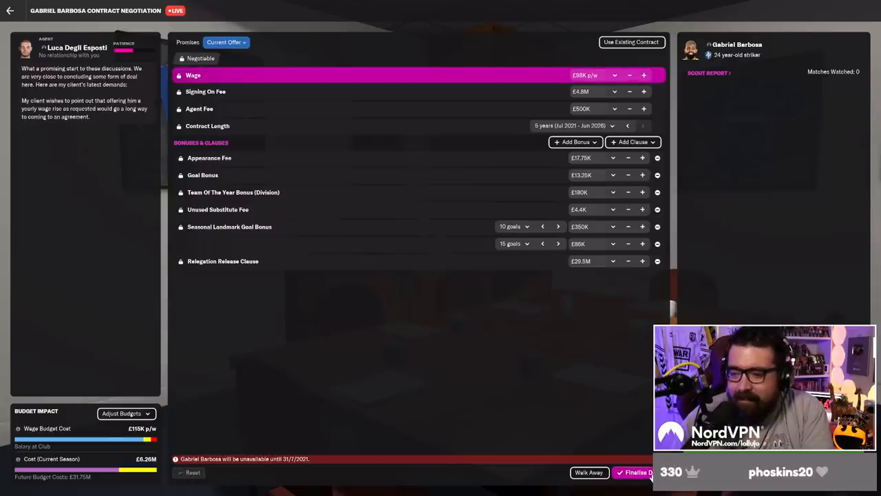
left_click(635, 471)
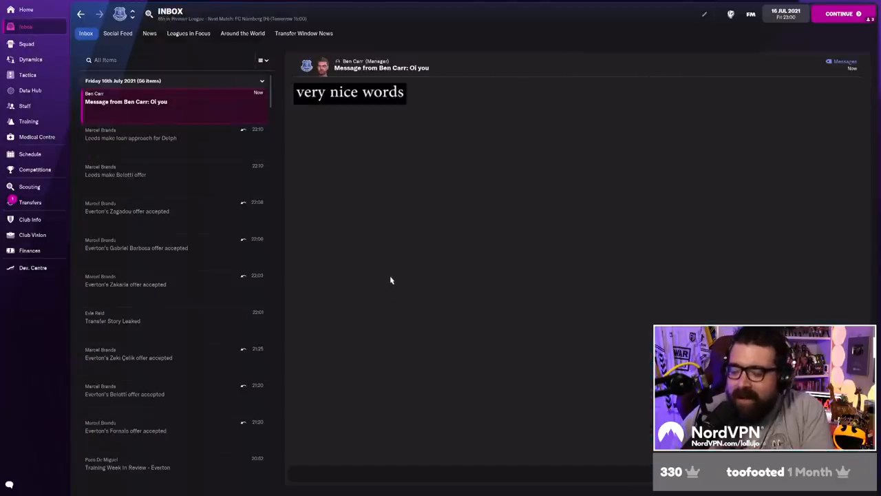
mouse_move(408, 292)
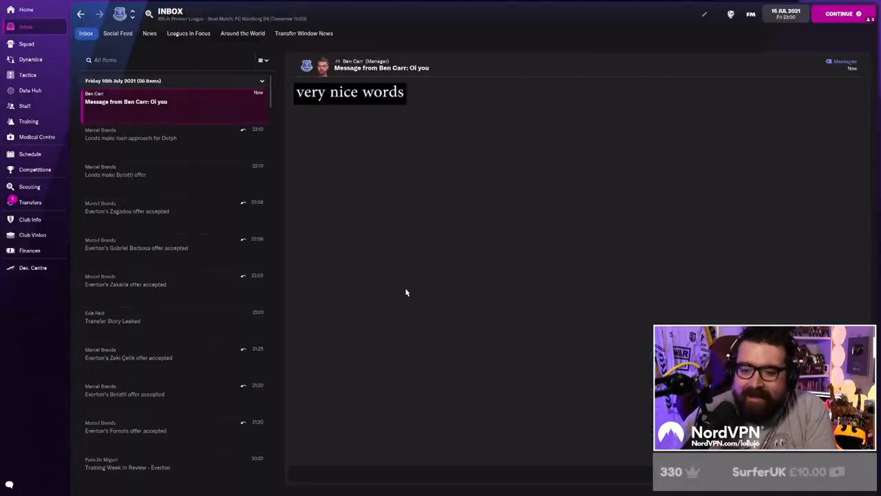
mouse_move(419, 284)
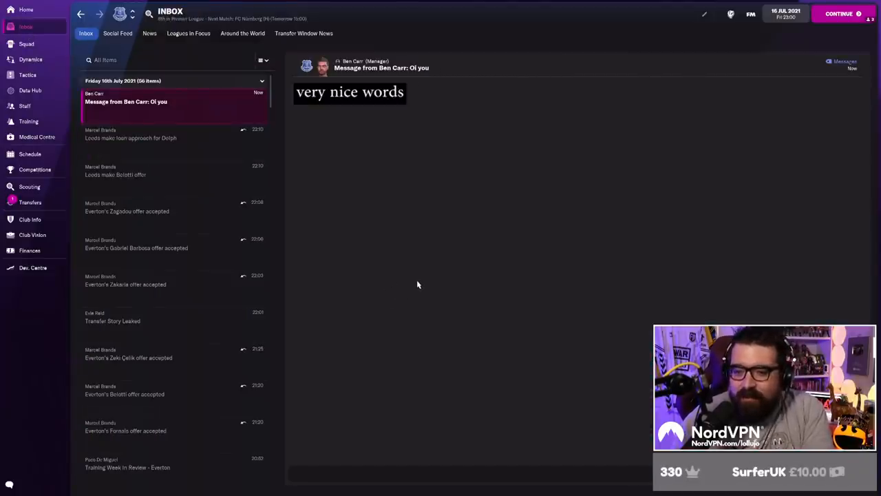
mouse_move(375, 232)
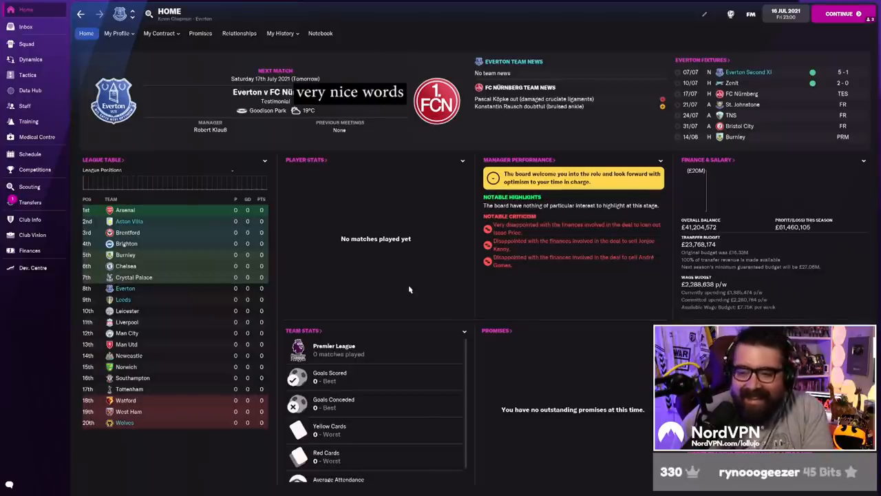
mouse_move(419, 234)
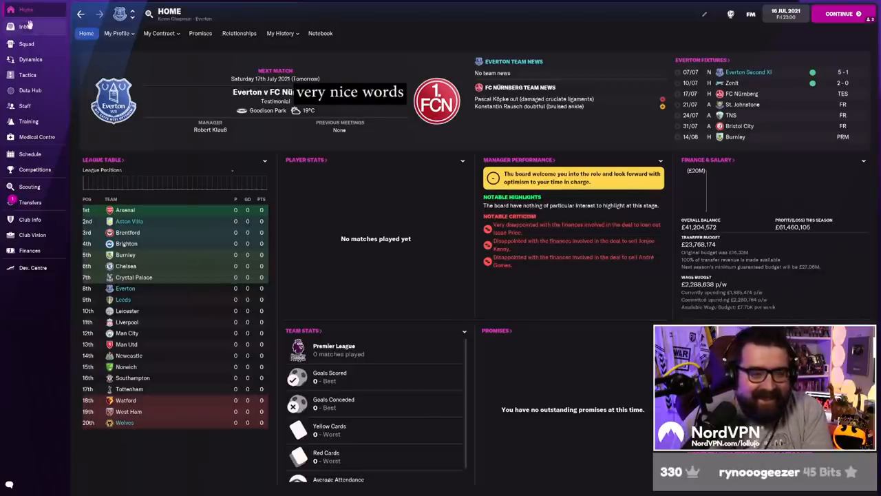
left_click(22, 31)
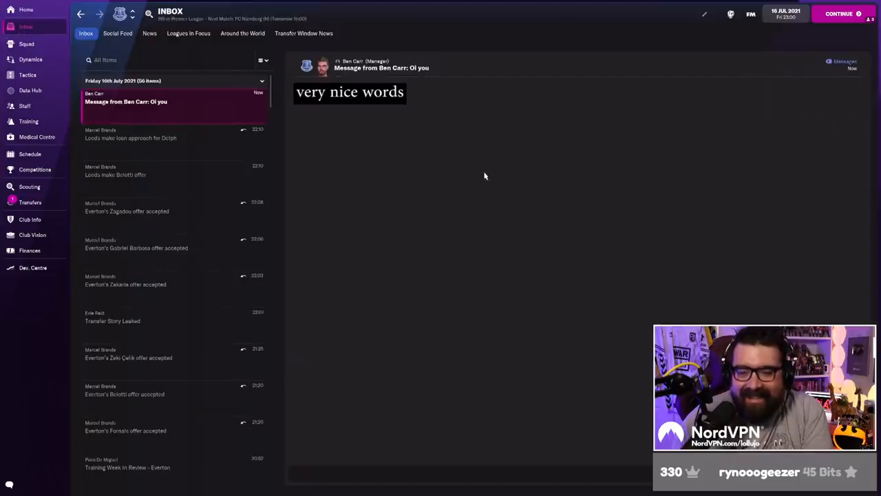
mouse_move(457, 168)
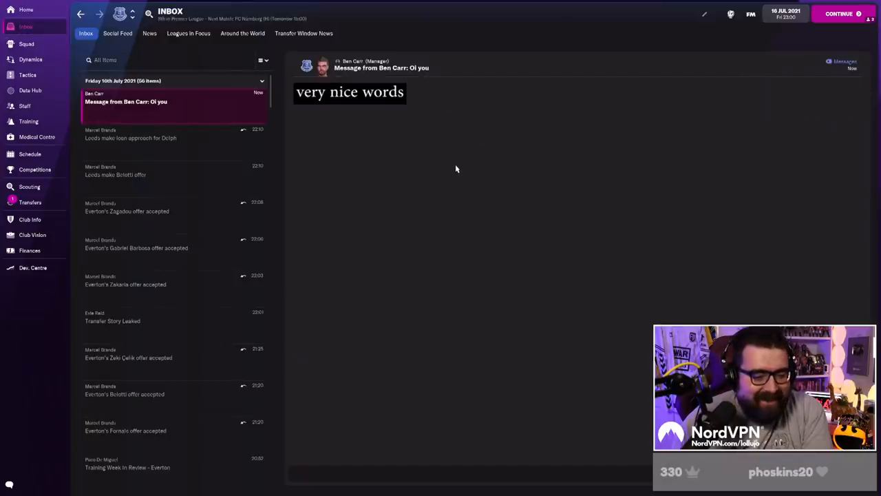
mouse_move(489, 311)
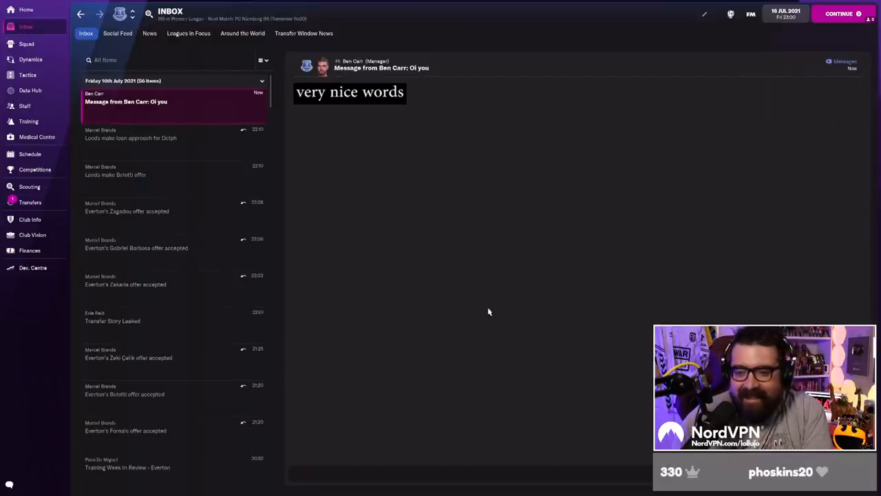
mouse_move(485, 306)
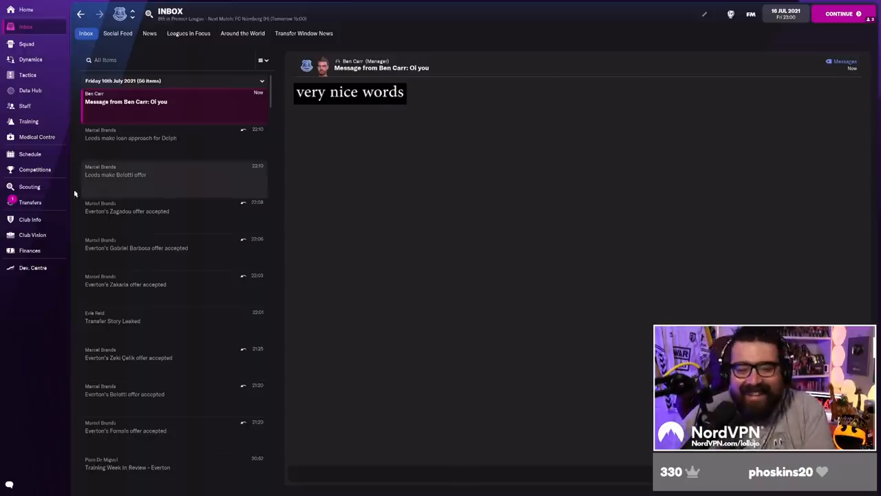
mouse_move(62, 193)
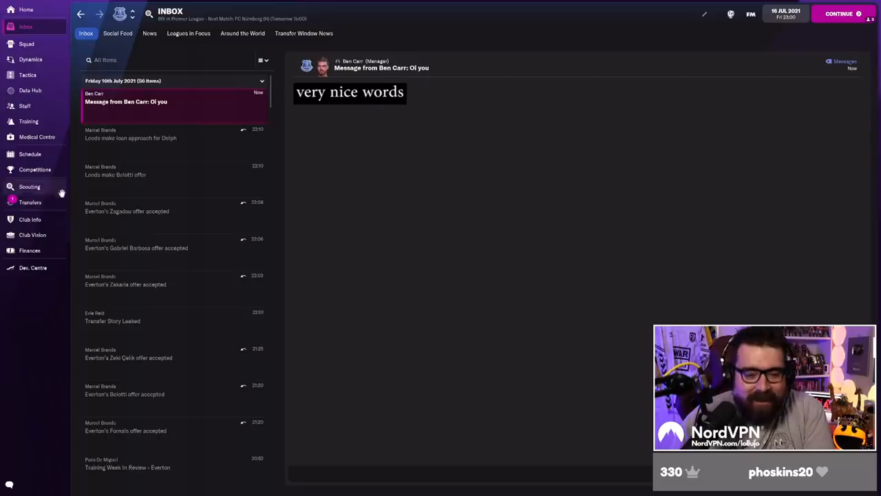
left_click(30, 201)
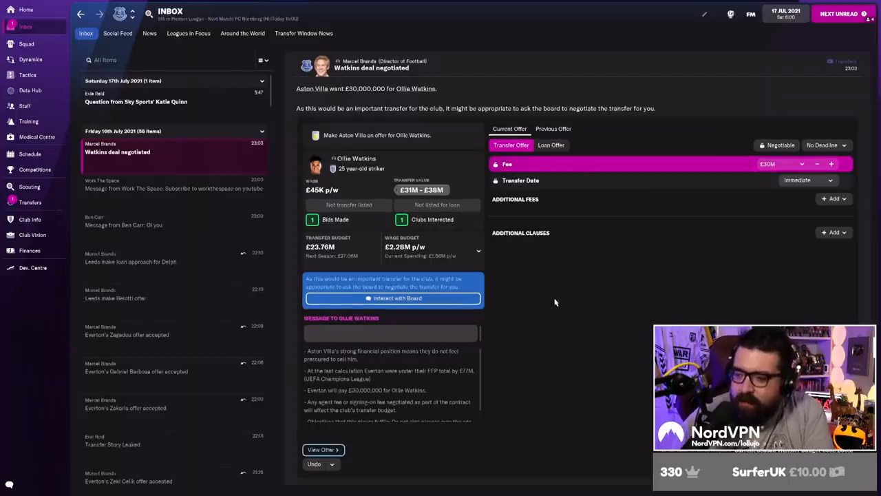
mouse_move(770, 263)
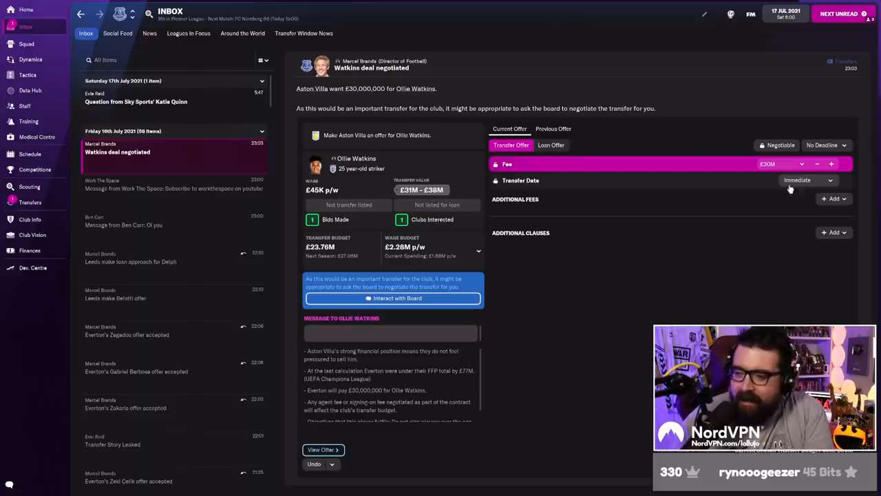
Add Fabian Delph as a player in exchange to the Ollie Watkins bid and confirm the offer.
left_click(835, 232)
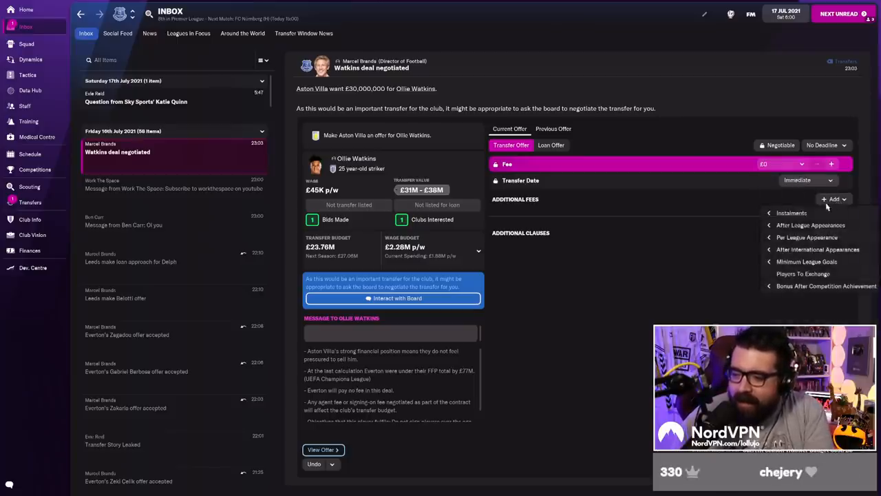
left_click(802, 272)
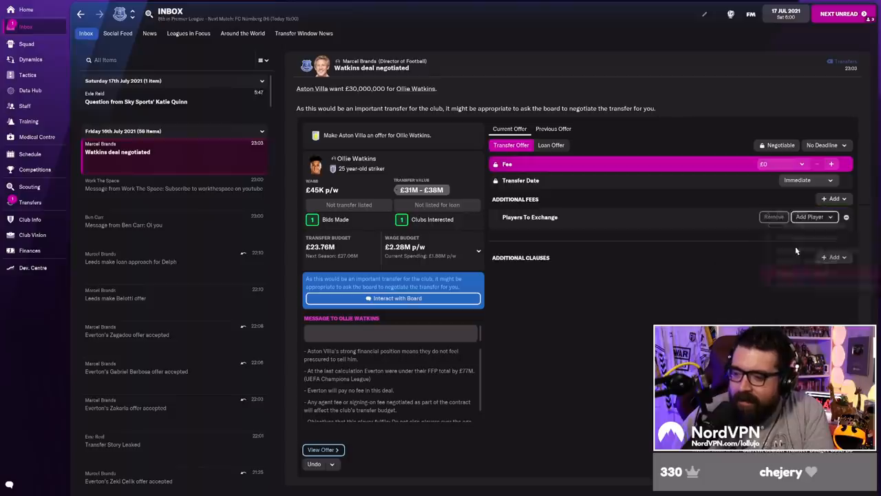
left_click(814, 217)
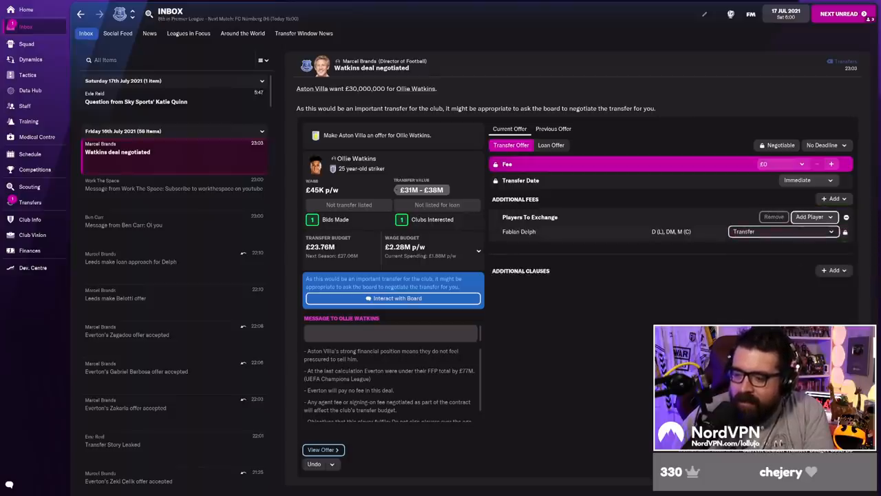
left_click(322, 449)
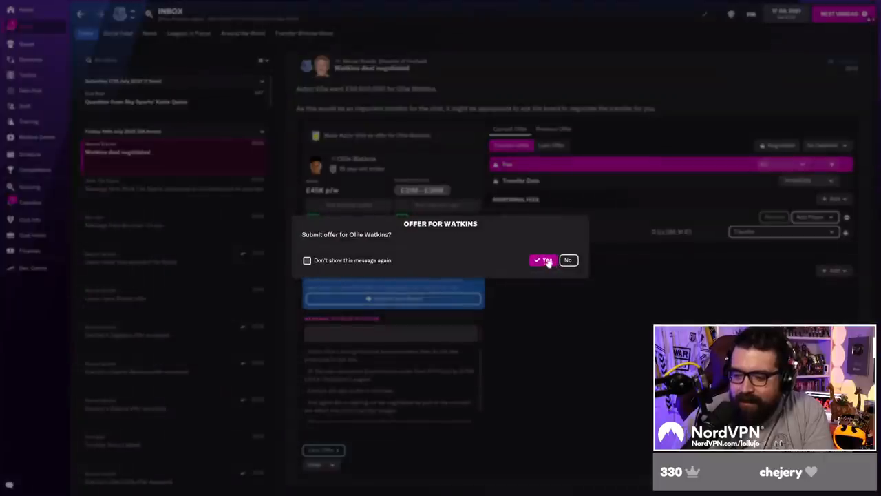
left_click(542, 261)
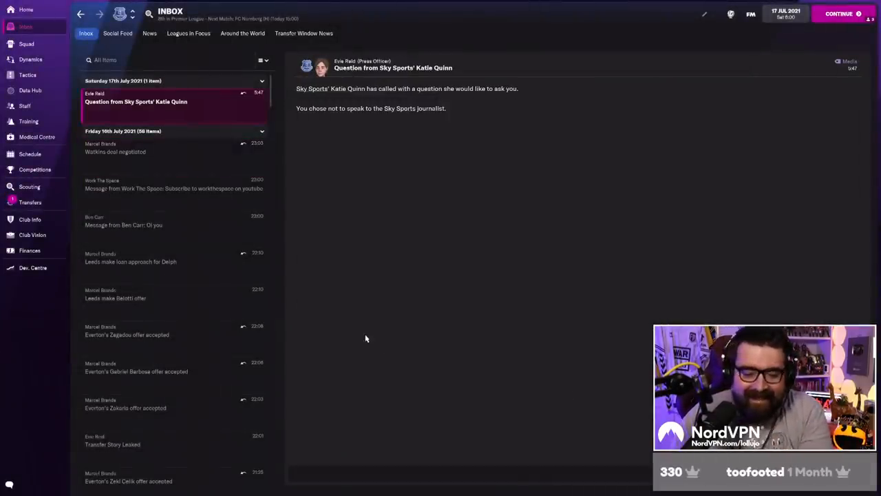
mouse_move(217, 204)
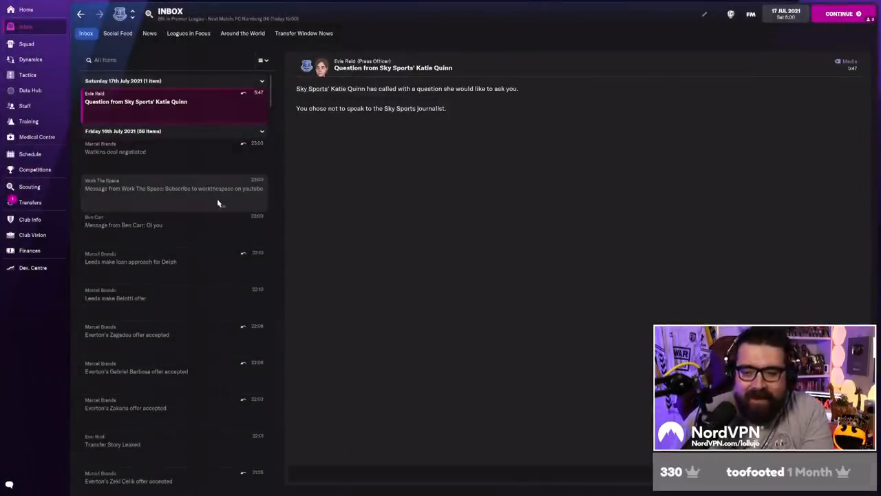
mouse_move(27, 43)
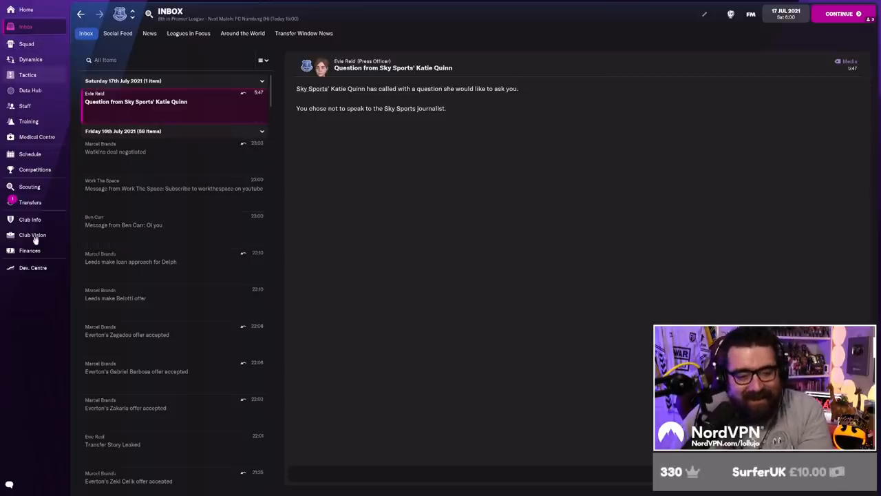
View outgoing transfer activity listing Fabian Delph's pending move to Aston Villa.
left_click(31, 202)
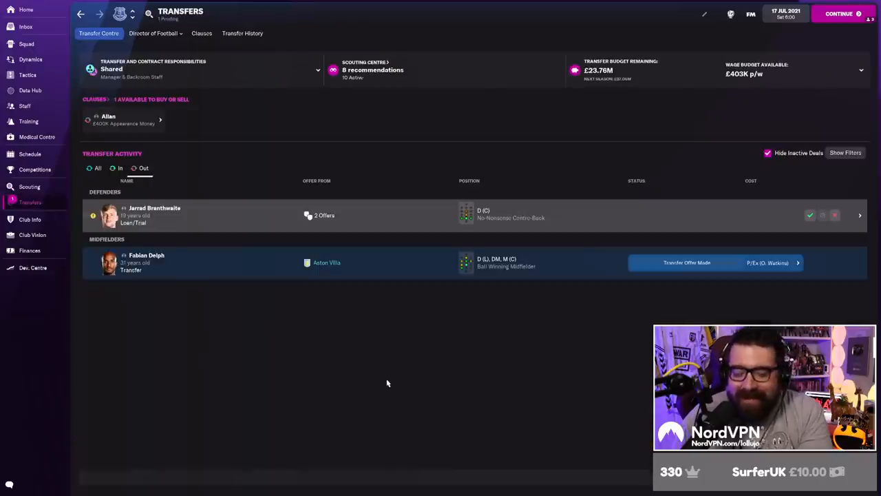
mouse_move(347, 391)
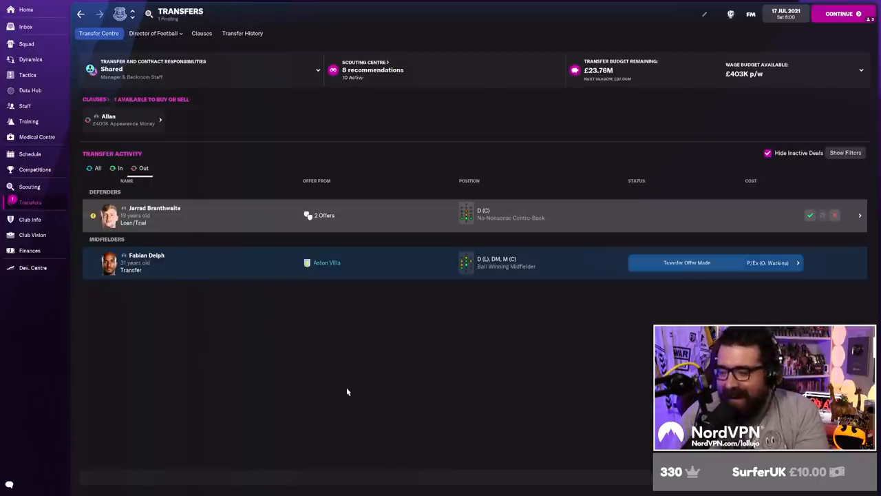
mouse_move(30, 219)
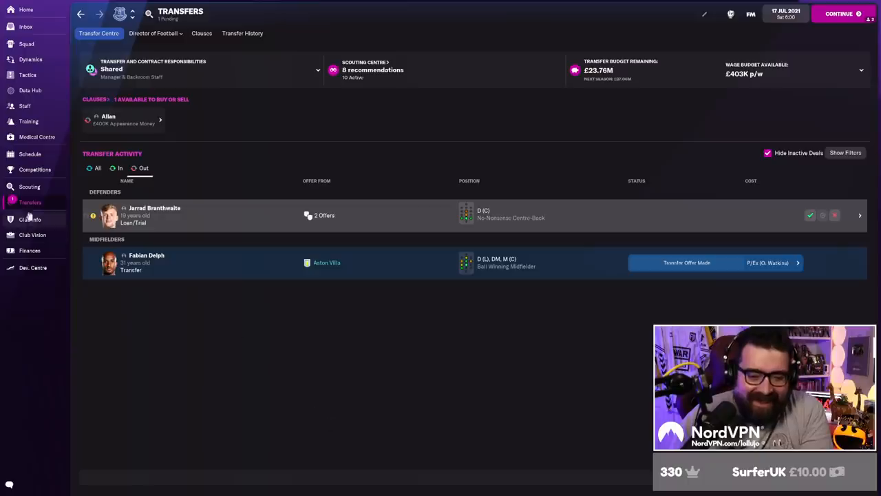
mouse_move(251, 438)
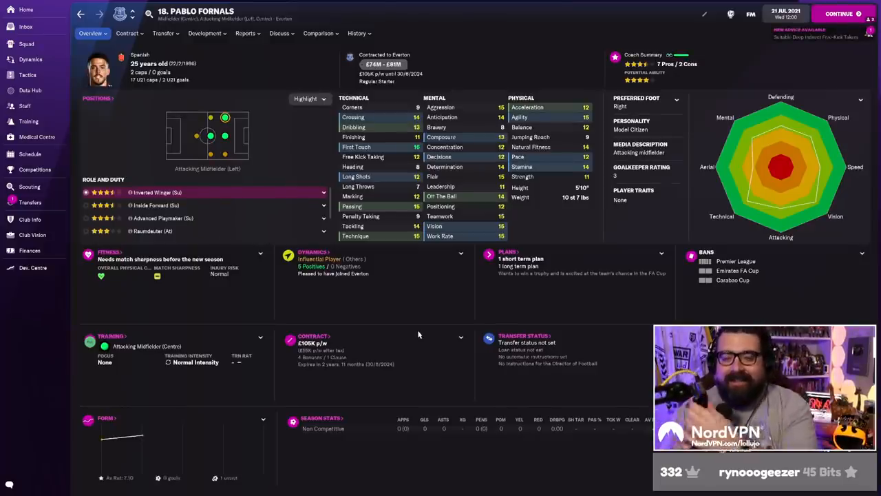
Review Pablo Fornals' history and £37M signing news, then return to the inbox.
left_click(356, 33)
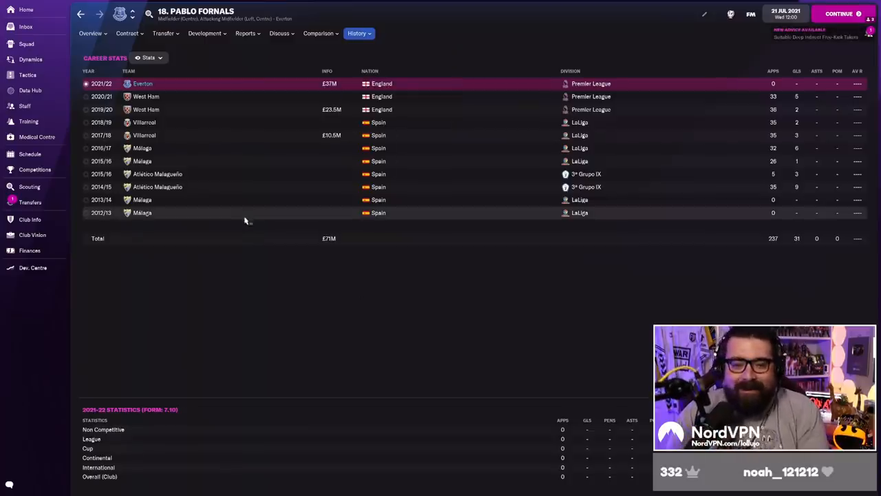
left_click(91, 33)
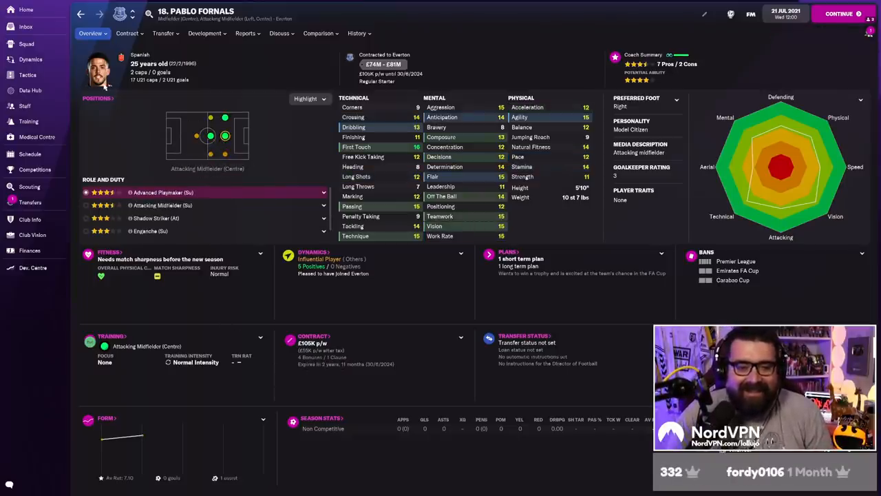
left_click(25, 27)
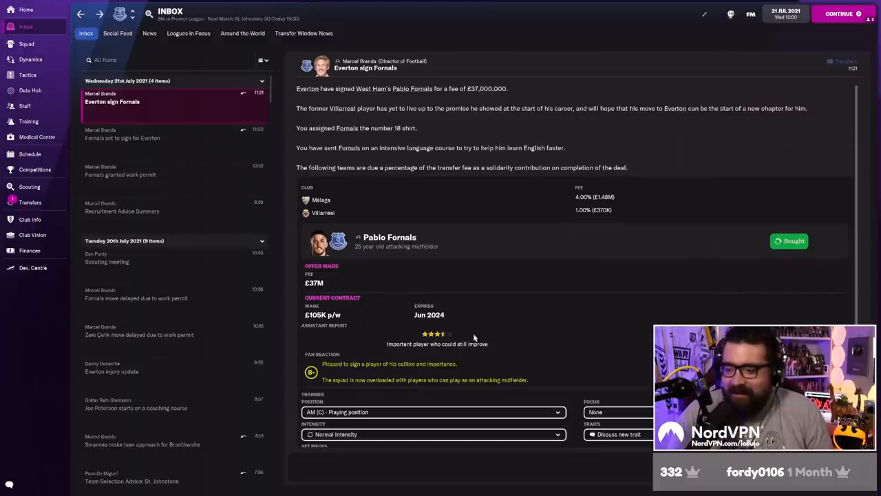
mouse_move(498, 342)
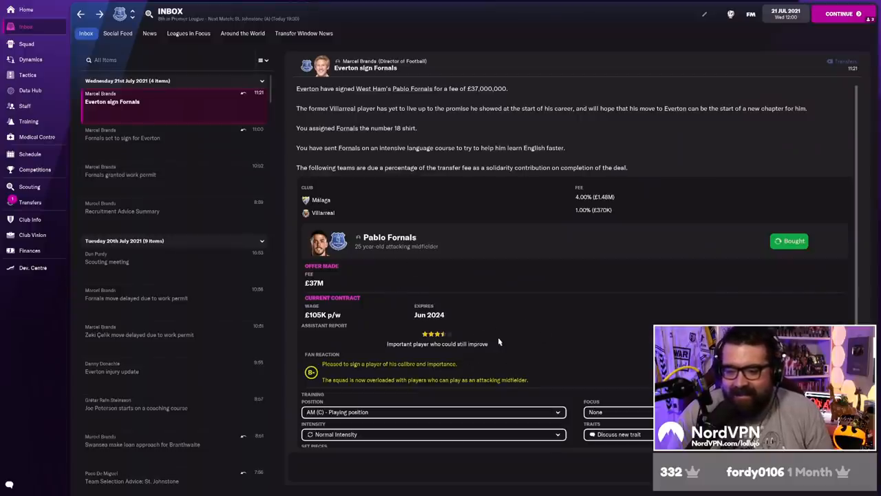
mouse_move(187, 276)
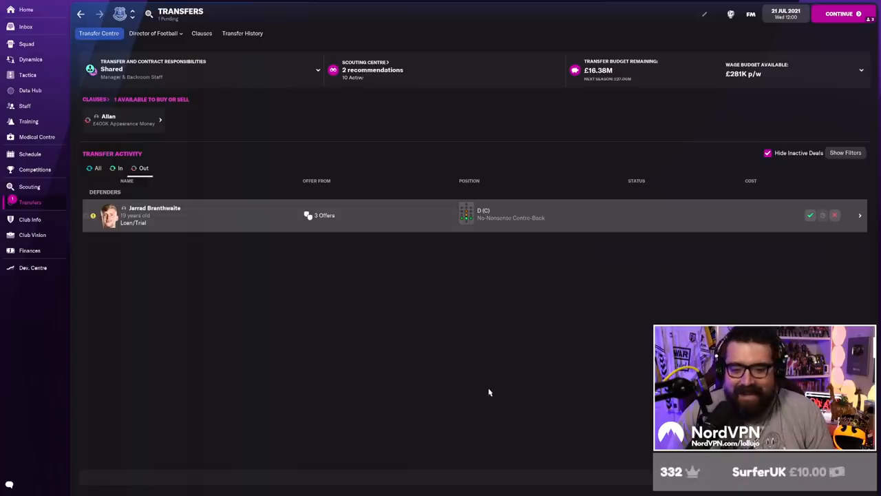
left_click(242, 33)
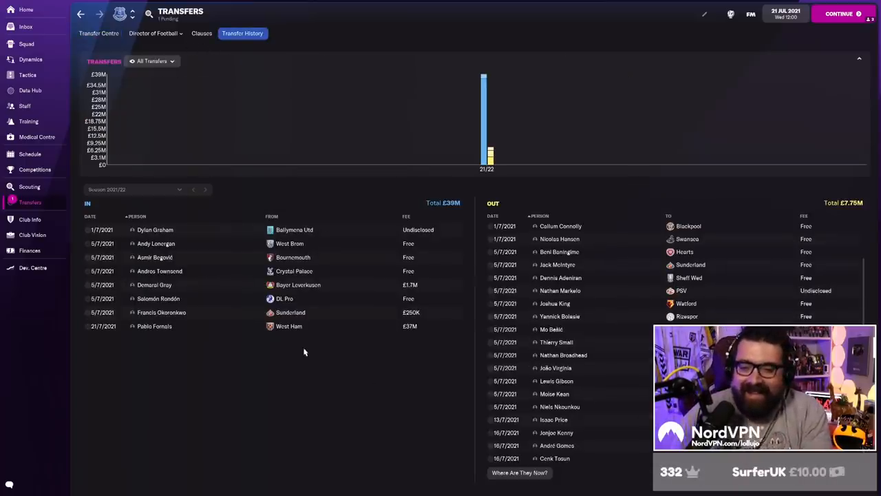
left_click(840, 15)
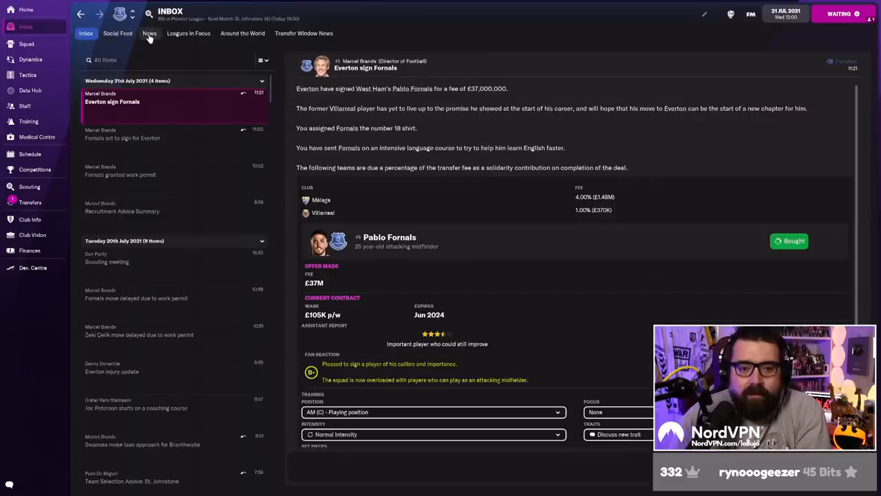
Scroll through league transfer news, such as Arsenal signing Romero and Leeds signing Fet.
left_click(146, 33)
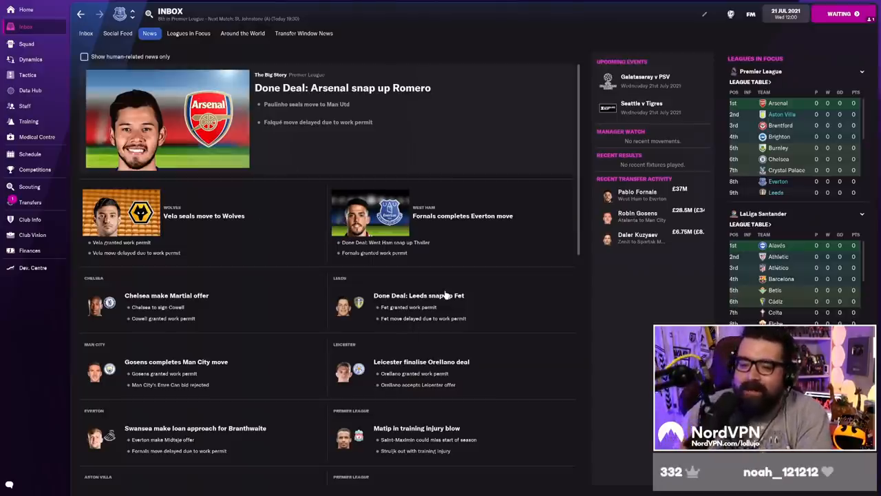
mouse_move(520, 299)
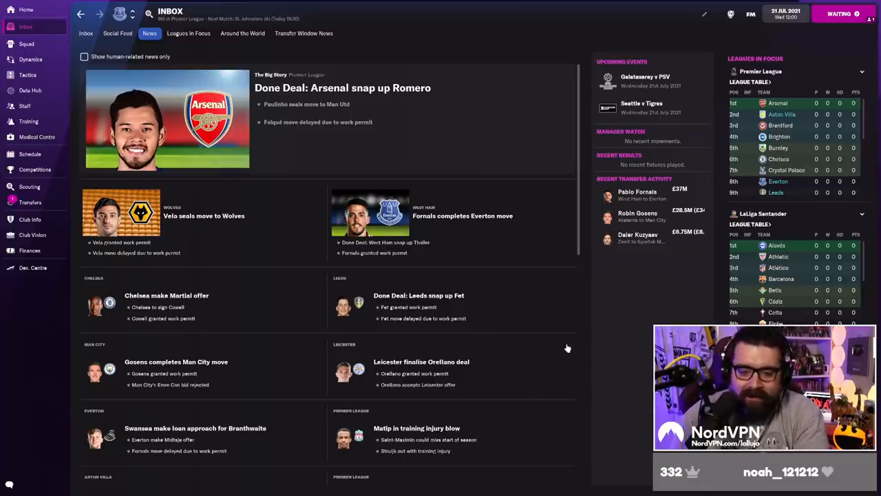
mouse_move(531, 334)
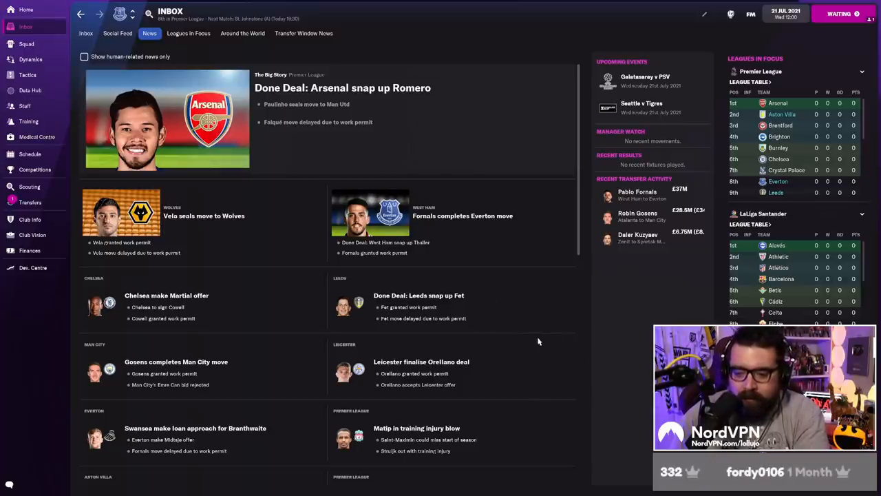
mouse_move(543, 346)
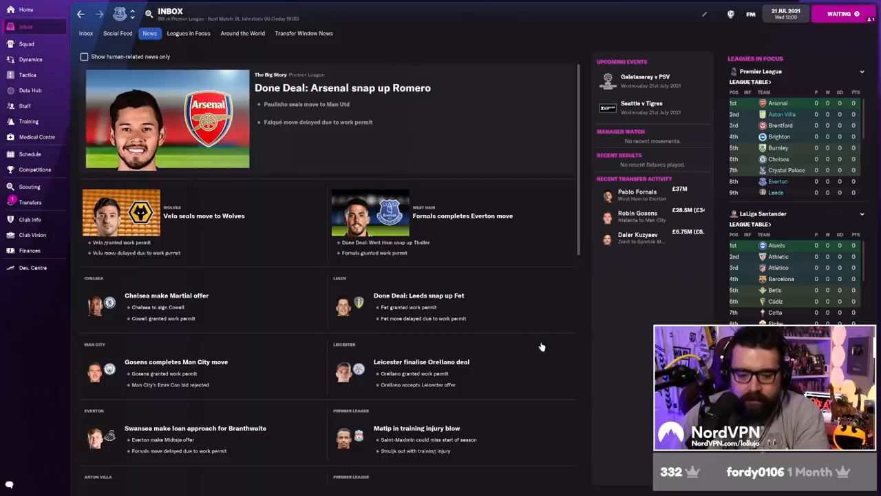
scroll("down", 3)
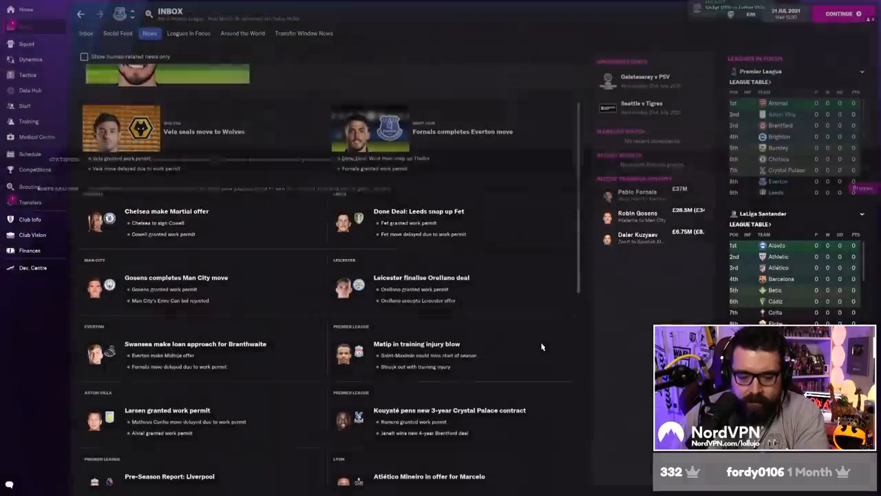
scroll("down", 3)
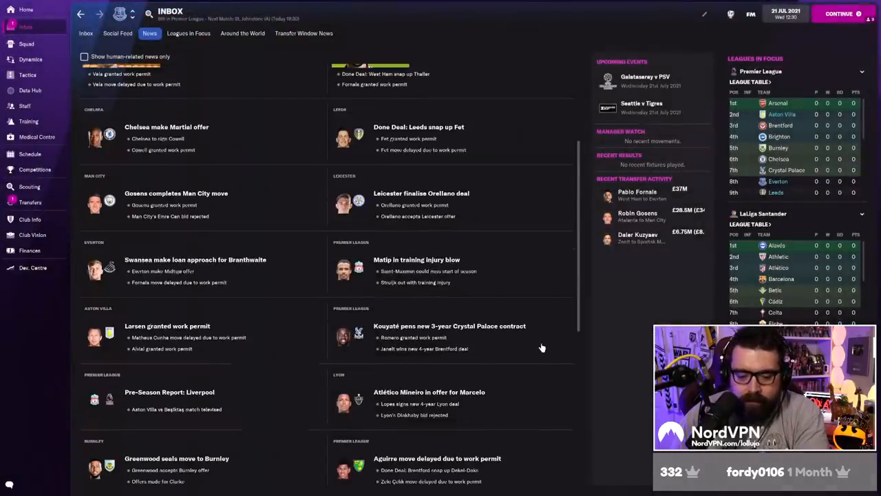
scroll("down", 3)
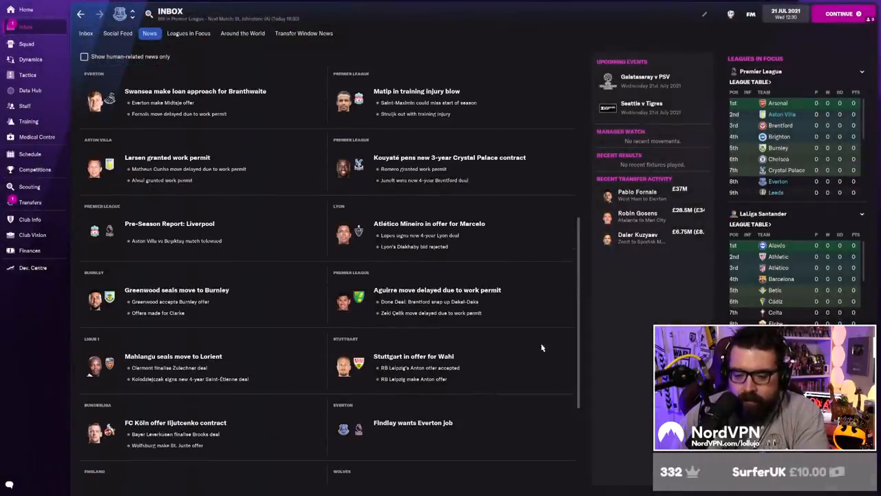
scroll("down", 3)
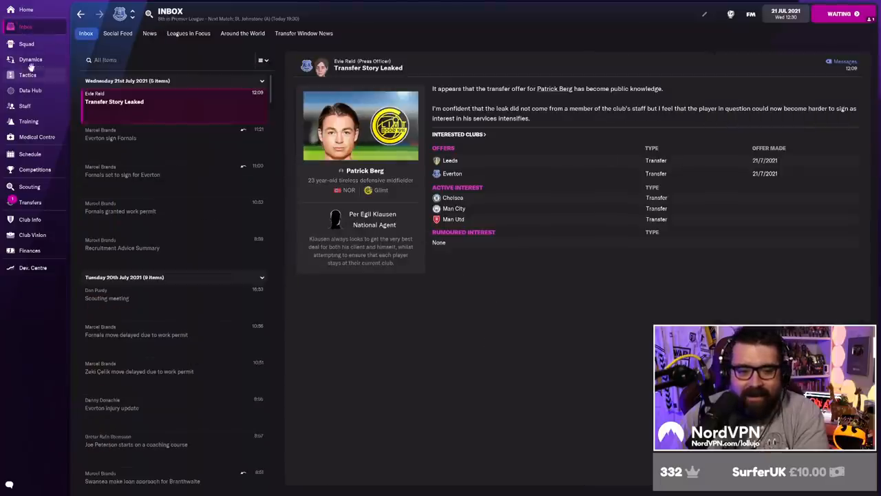
View the squad list, then read the newest inbox message about Leeds' Berg offer.
left_click(26, 42)
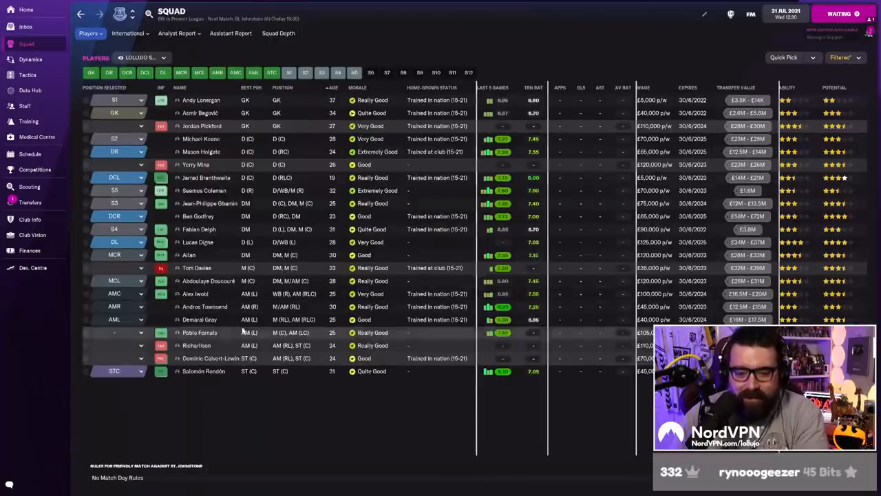
mouse_move(236, 229)
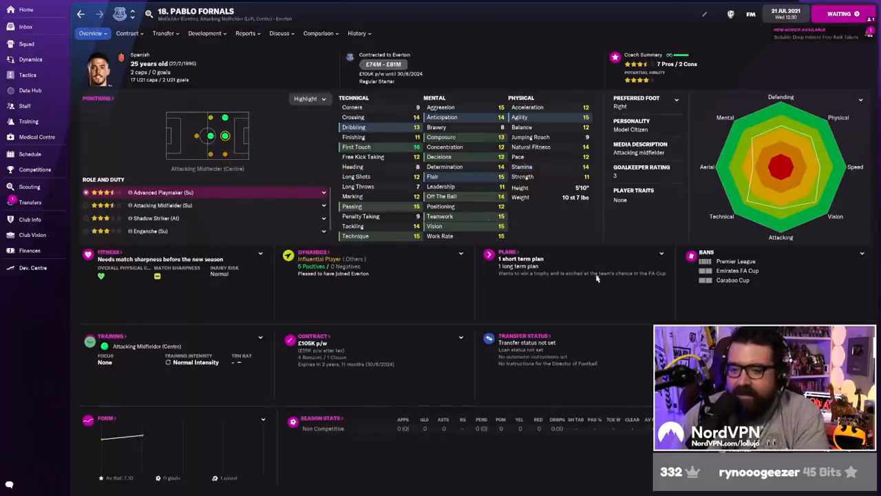
mouse_move(581, 317)
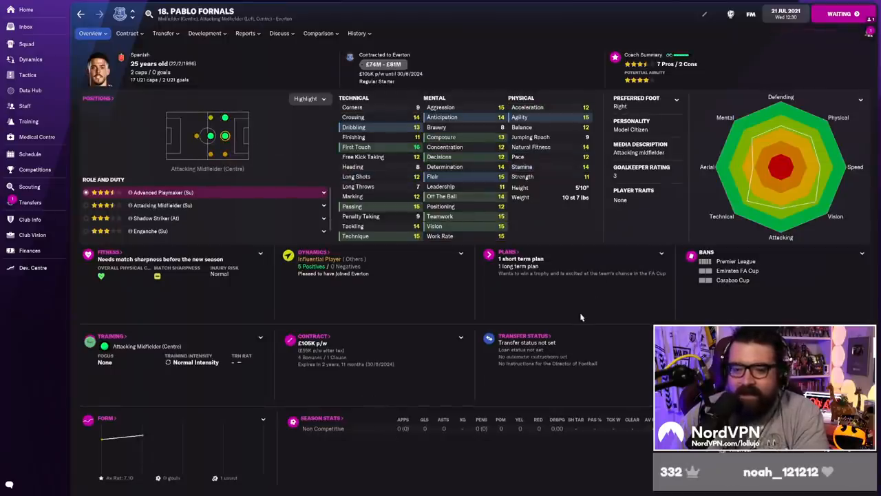
mouse_move(510, 292)
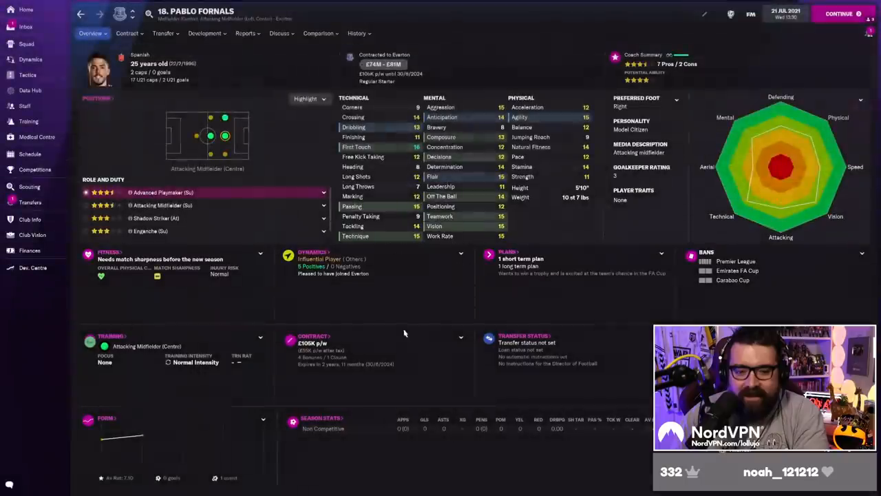
mouse_move(24, 28)
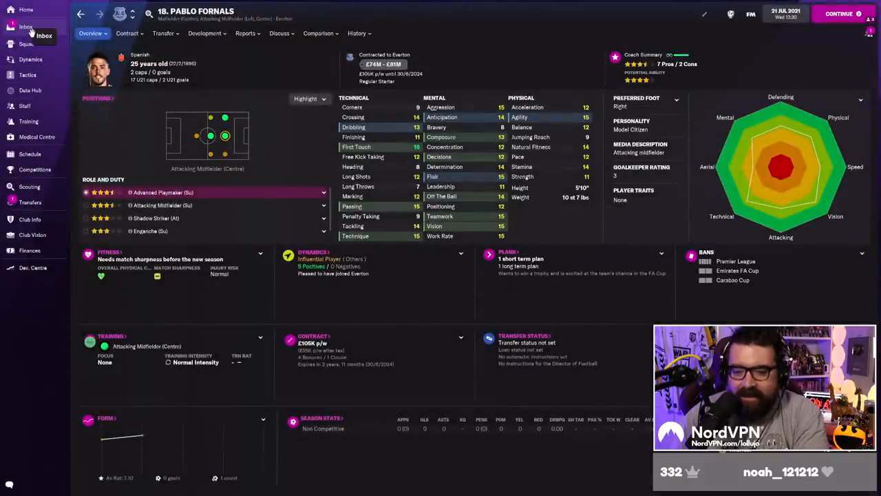
left_click(26, 26)
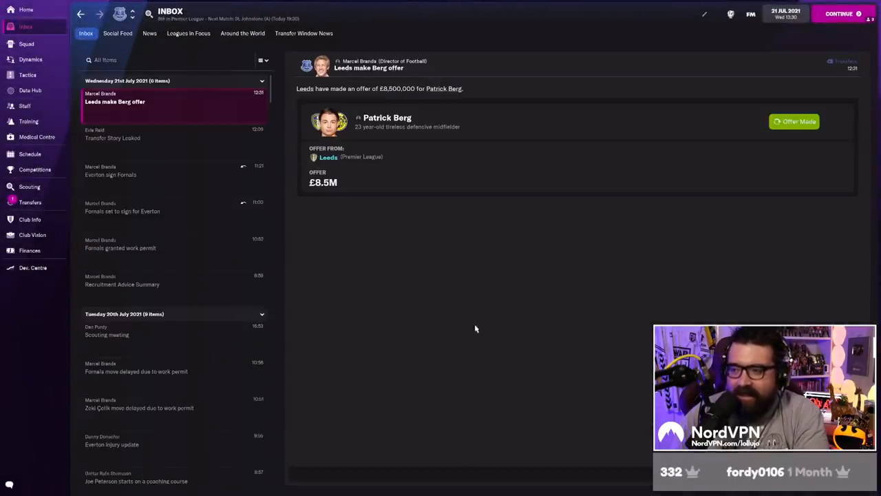
Continue past the Berg offer message and bring up the transfer centre overview.
left_click(843, 14)
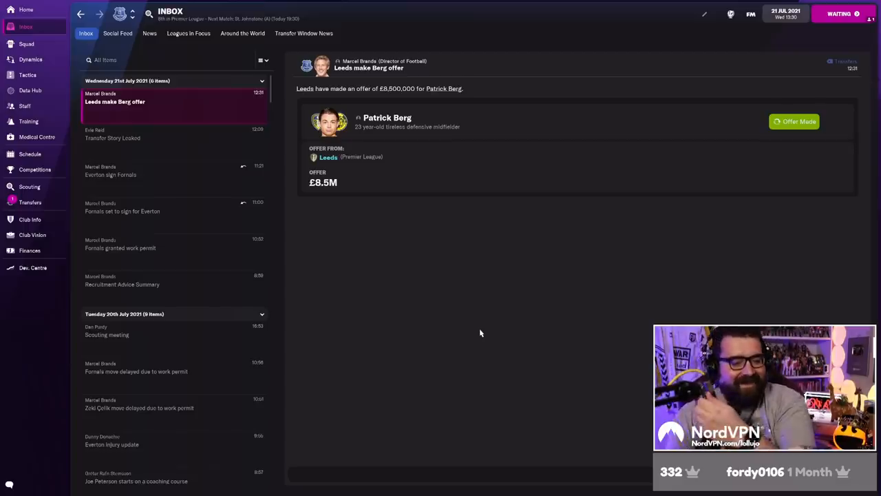
mouse_move(426, 253)
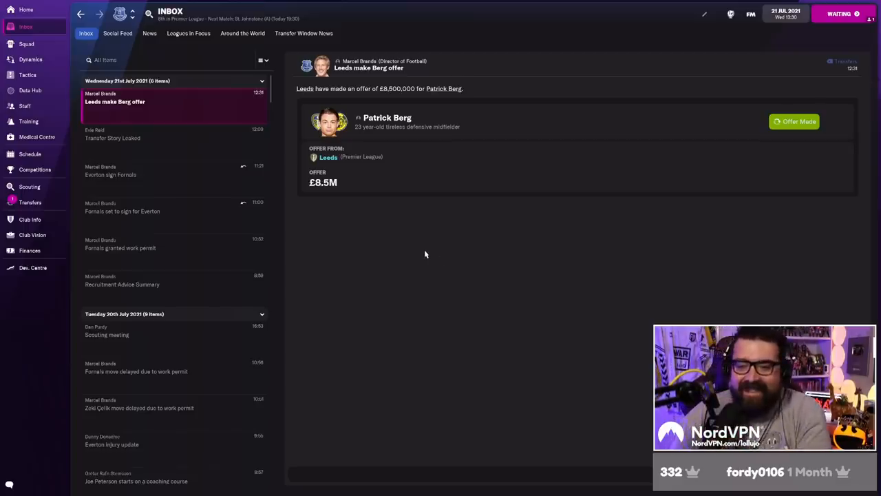
mouse_move(49, 207)
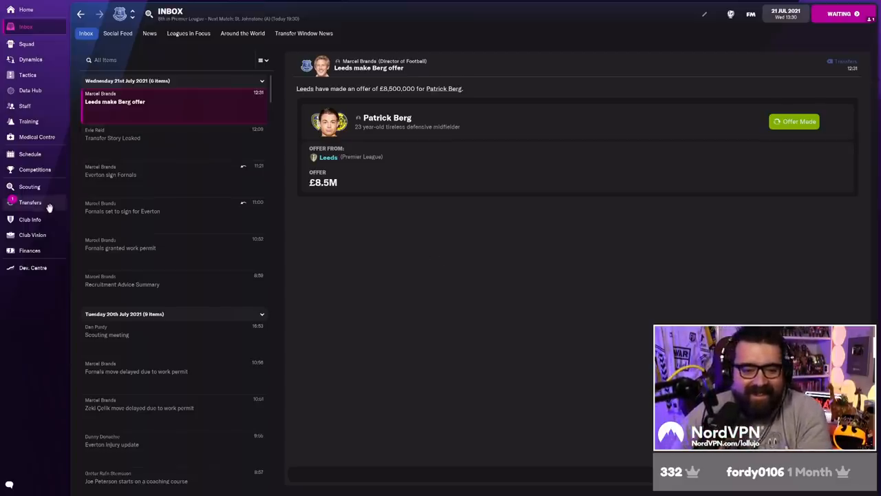
left_click(30, 201)
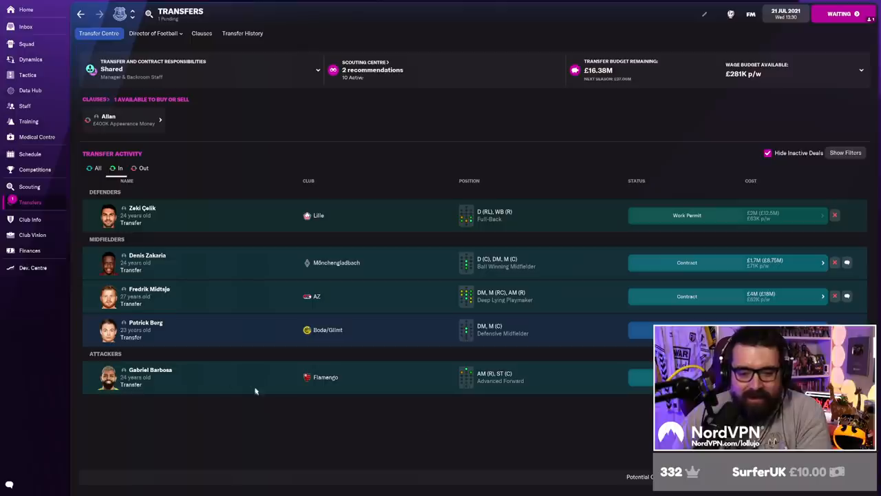
mouse_move(22, 43)
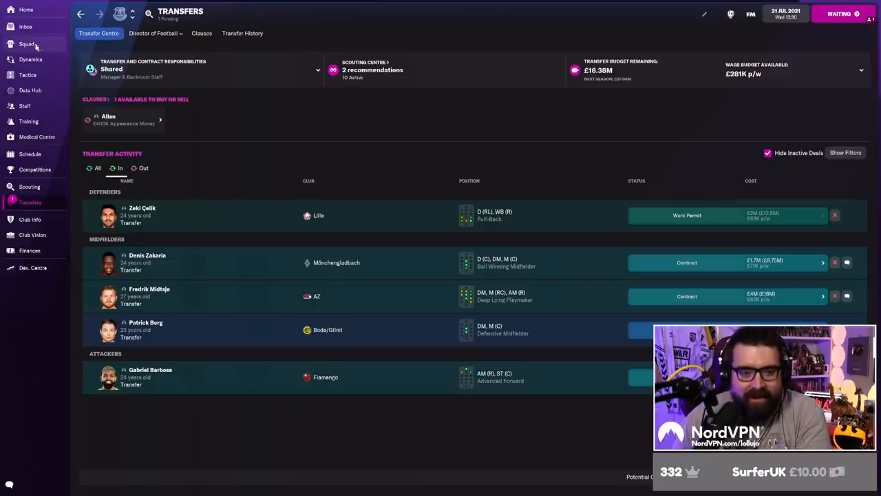
Return to the squad player list after viewing incoming transfer activity.
left_click(25, 41)
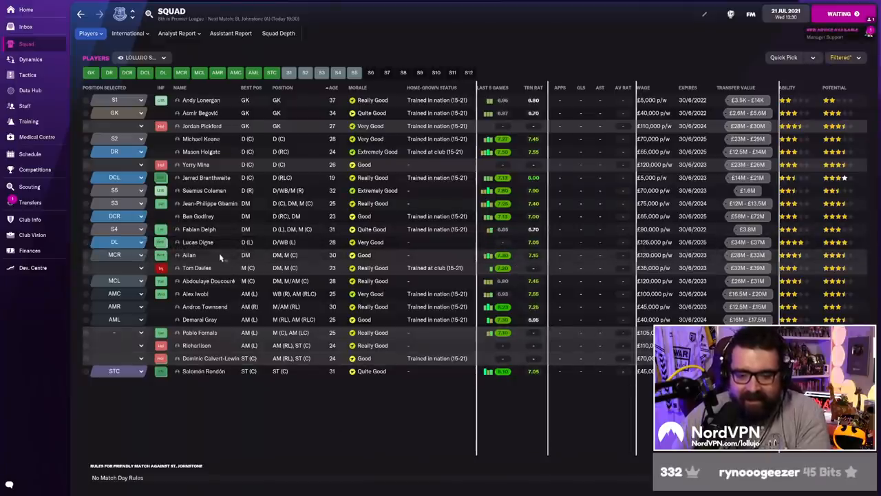
mouse_move(231, 317)
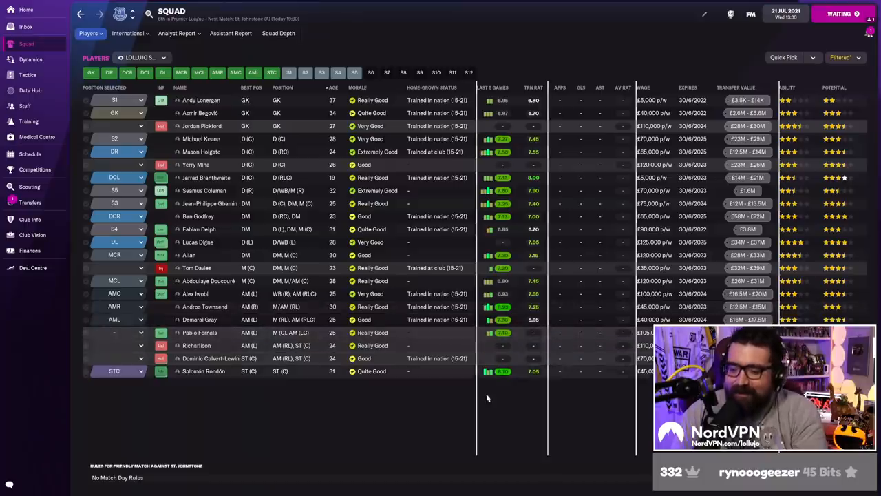
mouse_move(396, 383)
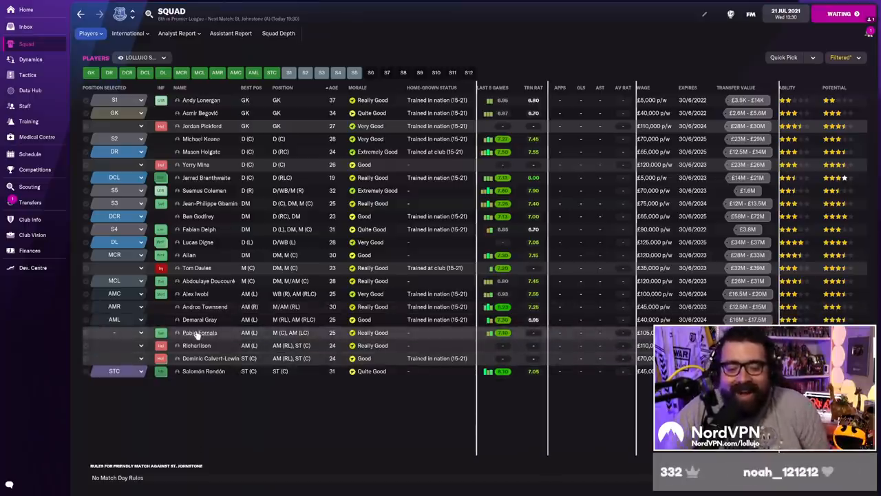
Check Pablo Fornals' overview and career history, return to the squad, then view the club's transfers.
double_click(198, 332)
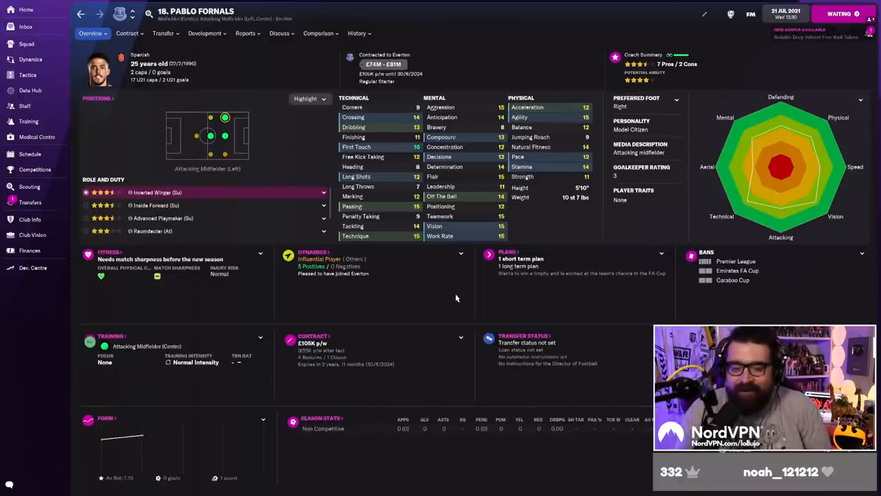
mouse_move(465, 285)
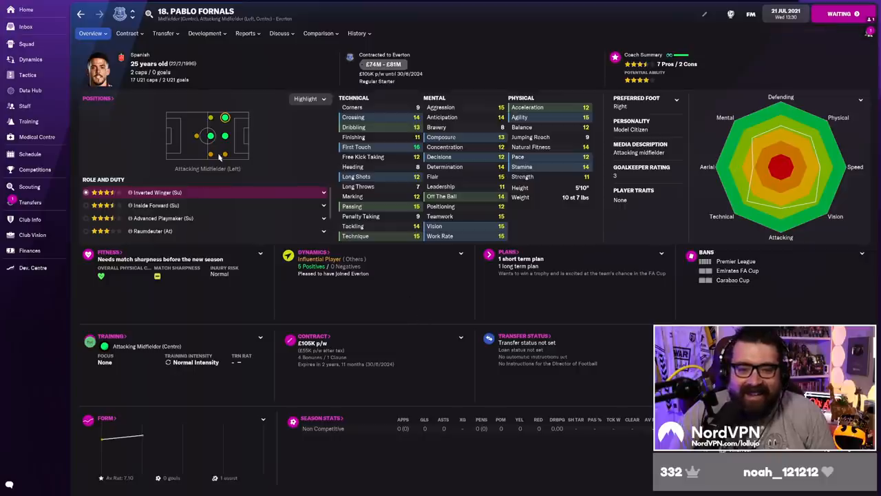
left_click(355, 33)
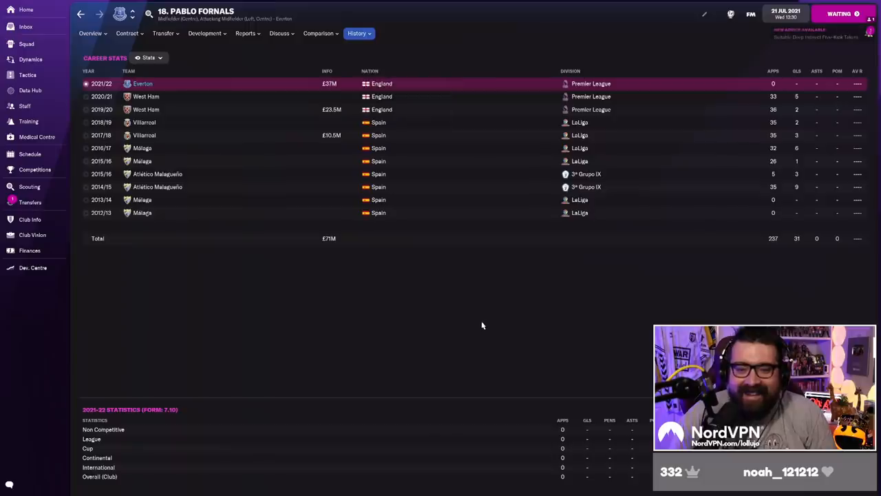
left_click(89, 33)
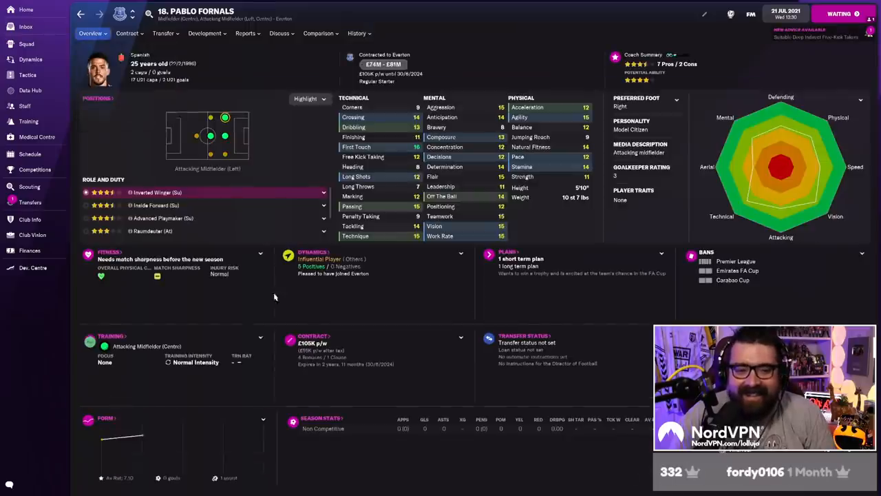
left_click(28, 43)
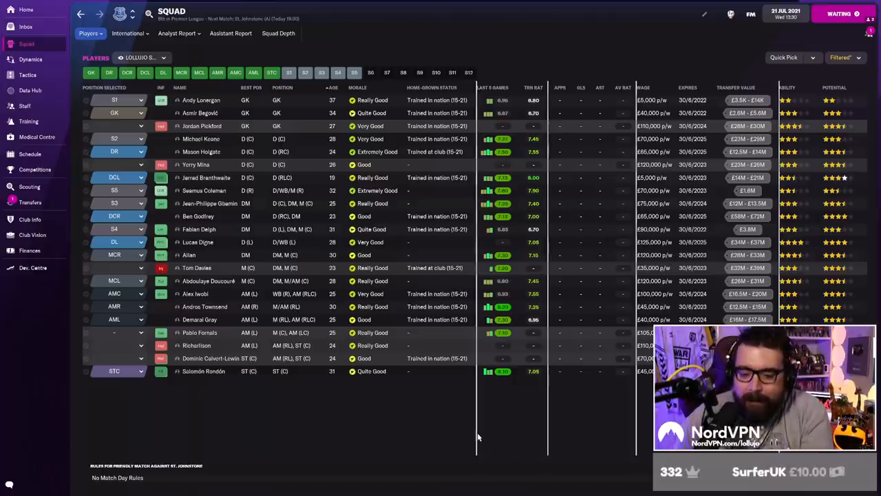
mouse_move(435, 424)
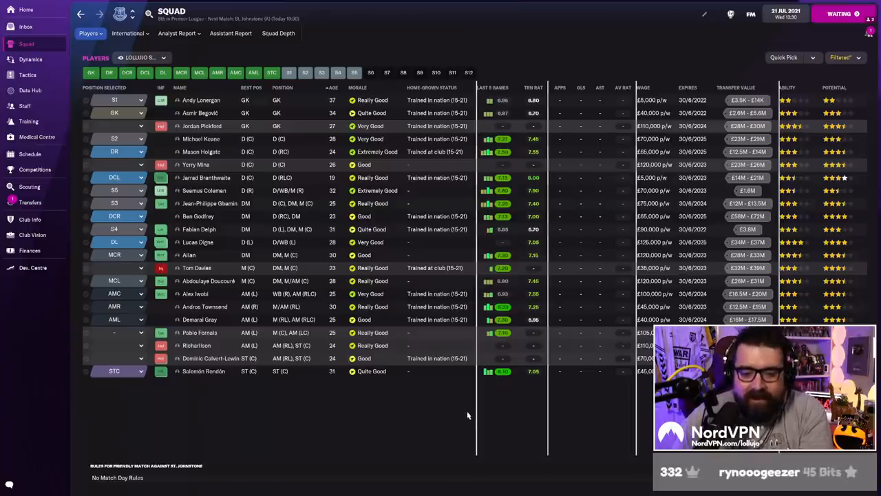
left_click(31, 201)
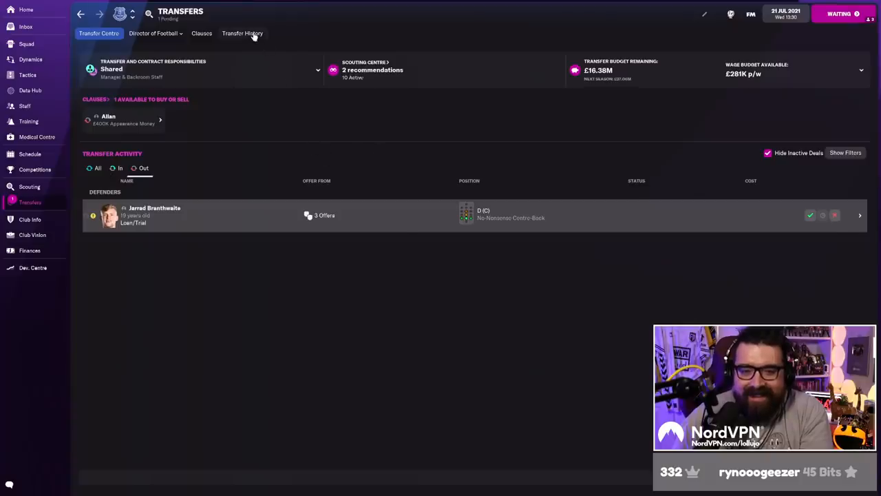
Look over the season's transfer history, then the first-team squad and inbox.
left_click(243, 33)
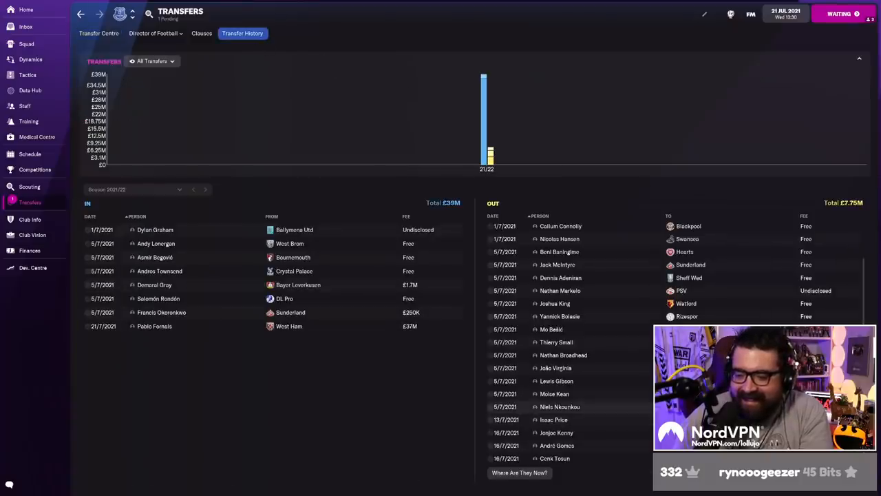
left_click(27, 43)
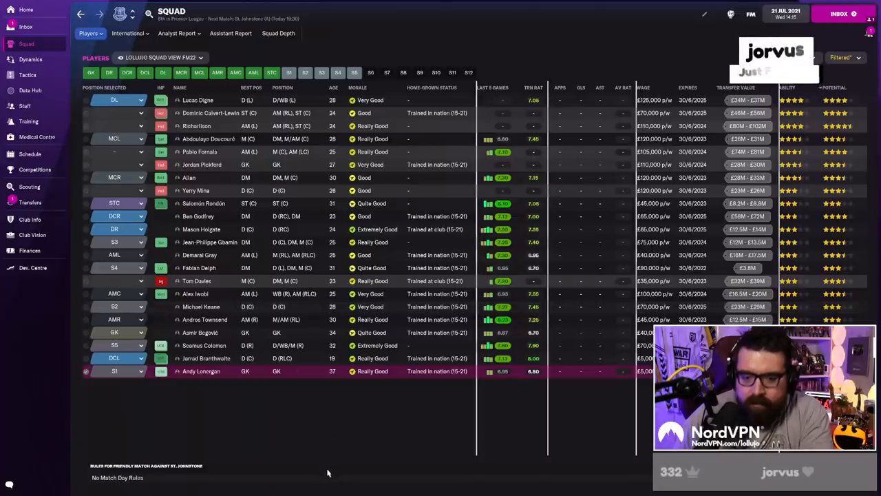
left_click(27, 28)
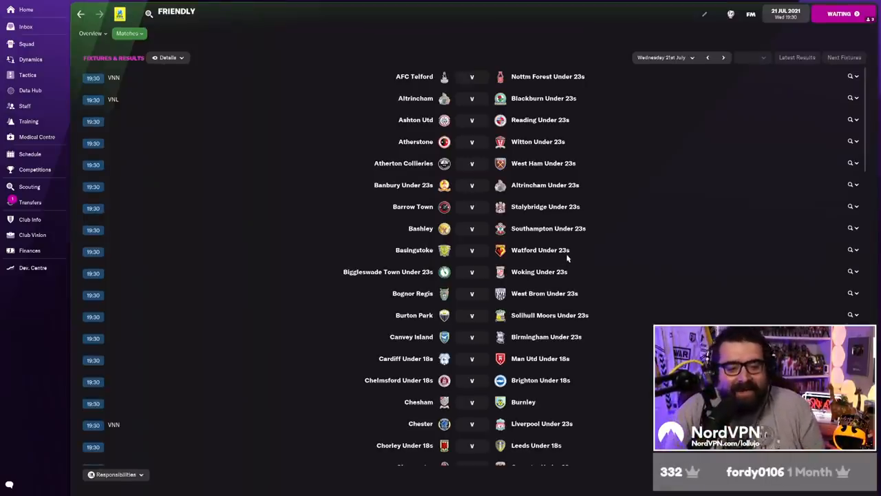
mouse_move(378, 201)
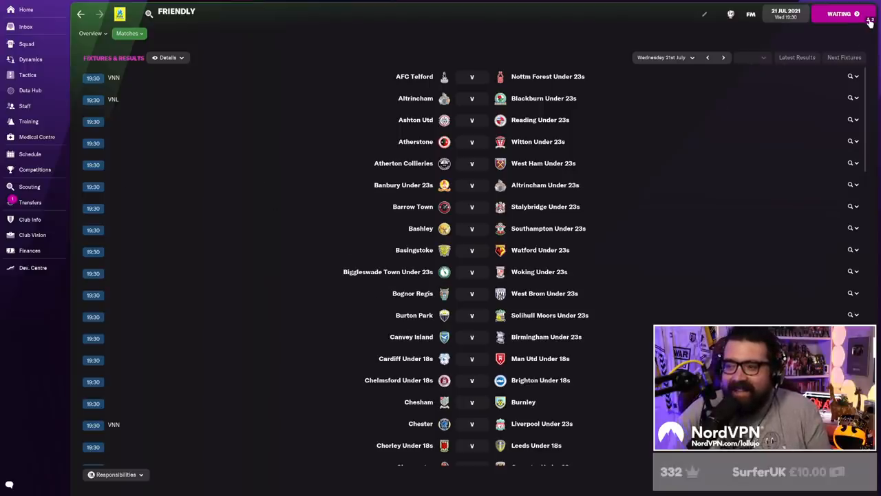
mouse_move(482, 140)
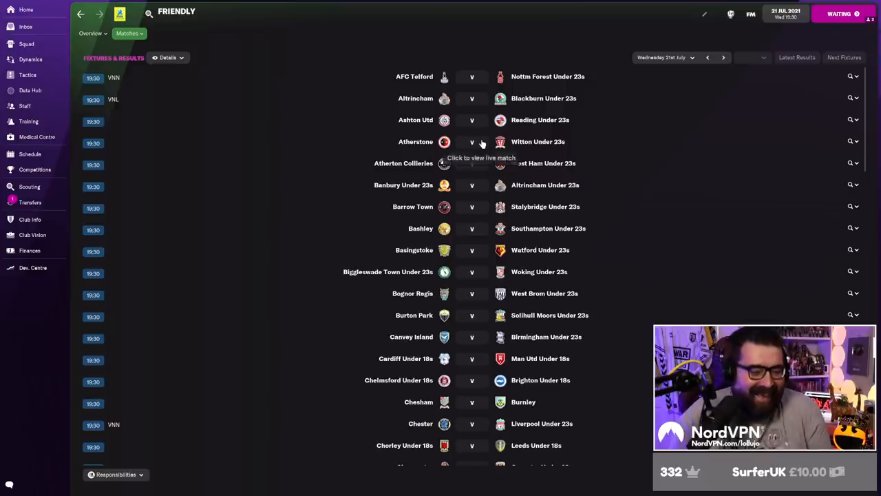
mouse_move(262, 125)
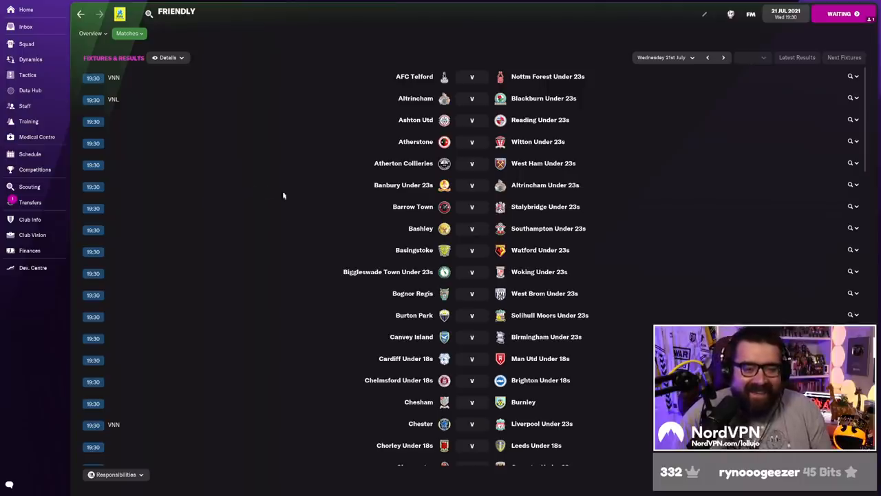
mouse_move(256, 218)
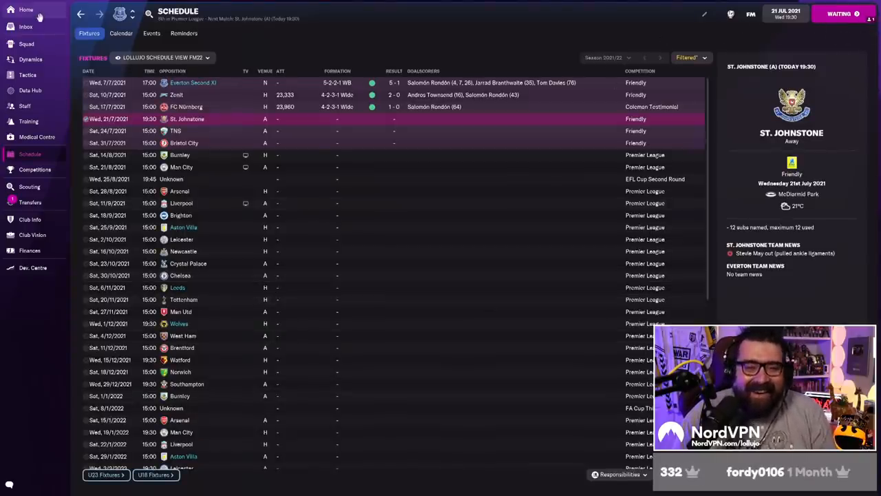
Check the home overview and fixture schedule, play the St. Johnstone friendly and read the 2-1 result.
left_click(21, 9)
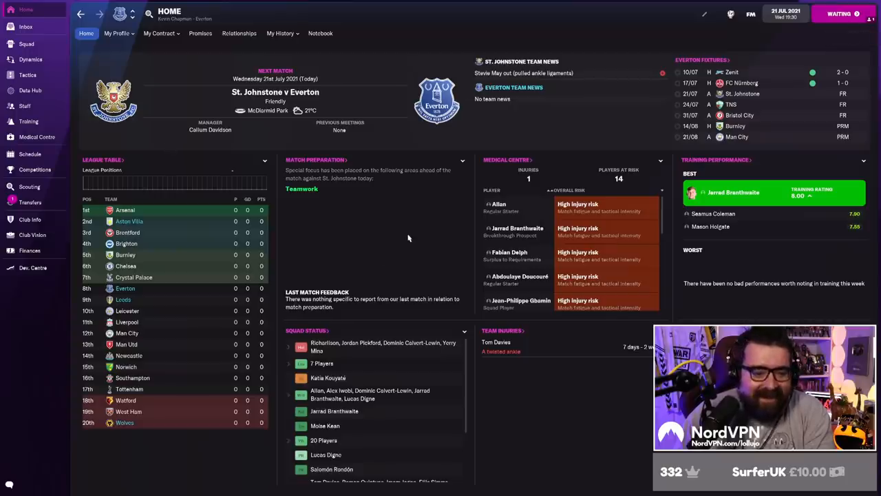
mouse_move(402, 237)
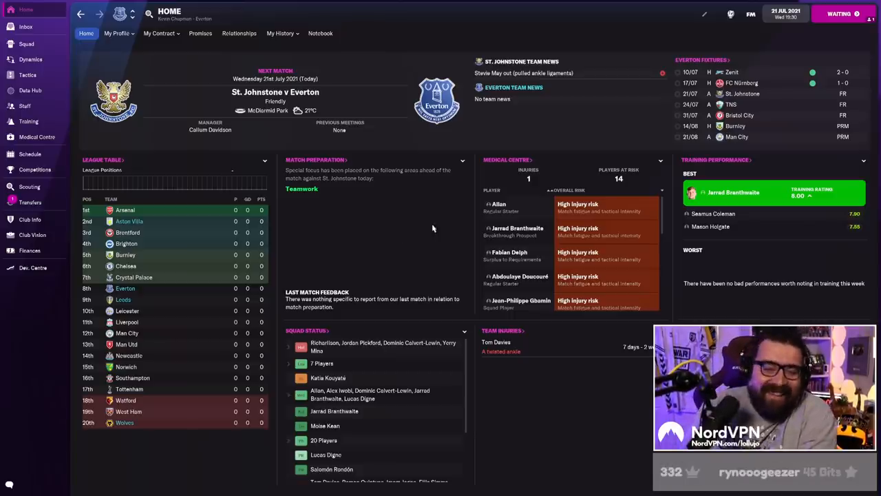
mouse_move(394, 258)
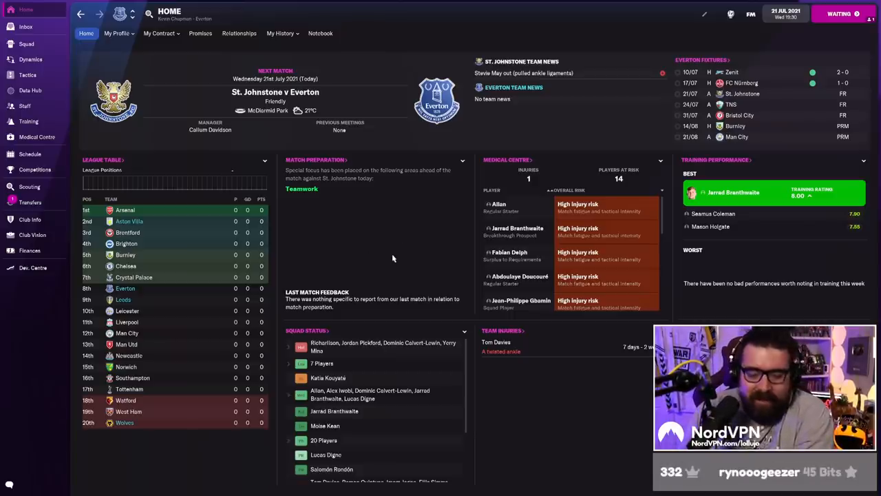
mouse_move(27, 76)
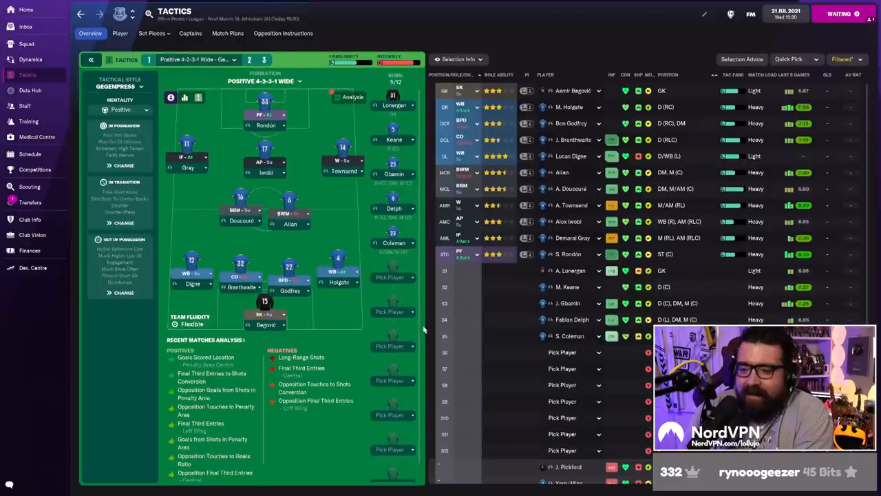
mouse_move(29, 154)
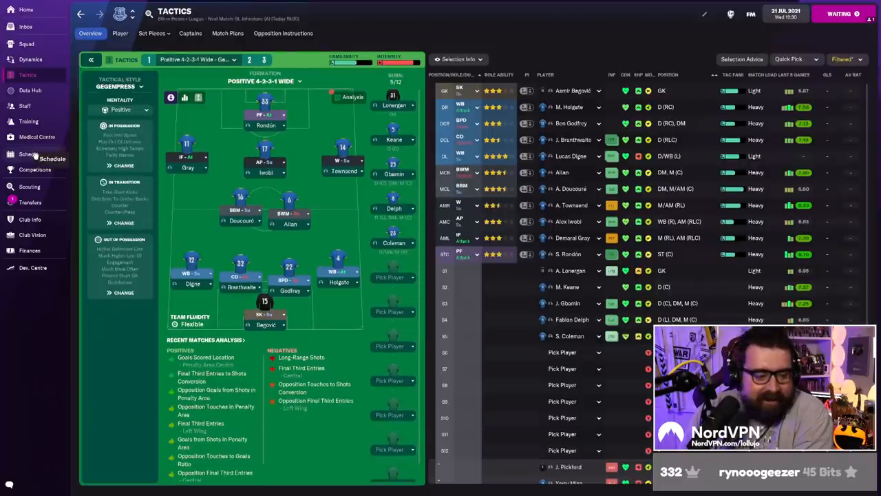
left_click(29, 155)
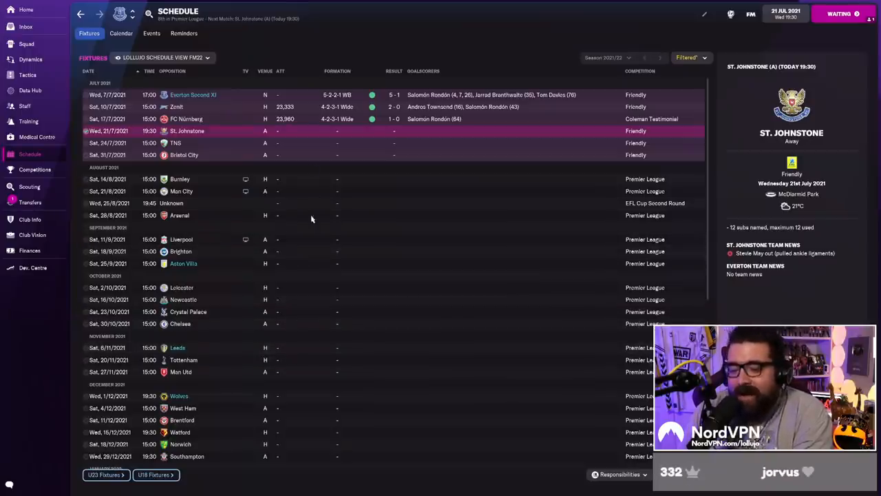
mouse_move(371, 269)
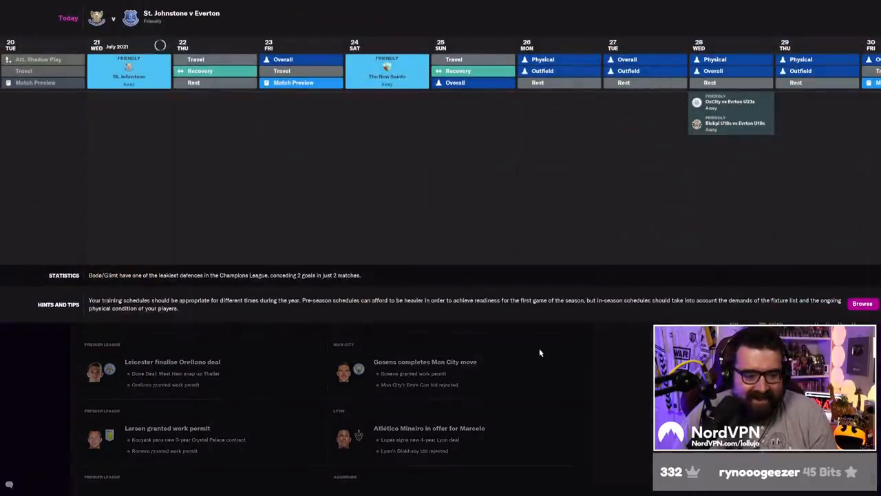
mouse_move(568, 361)
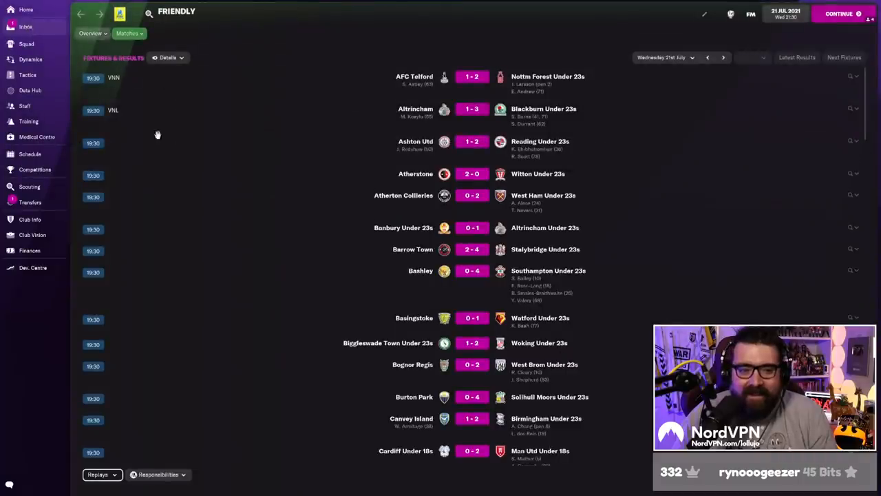
left_click(26, 28)
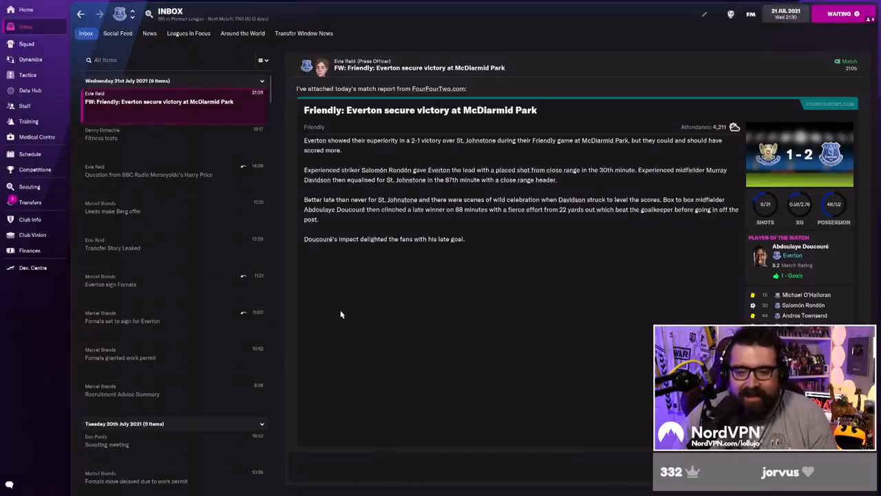
mouse_move(397, 309)
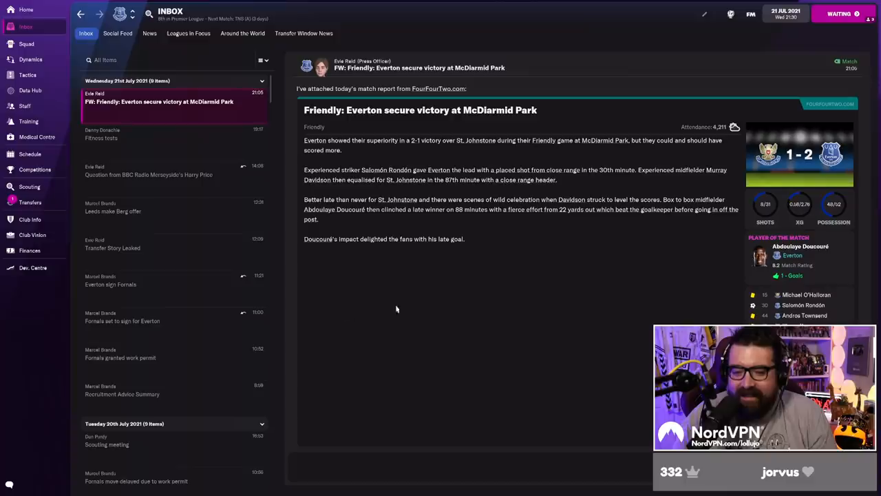
mouse_move(425, 298)
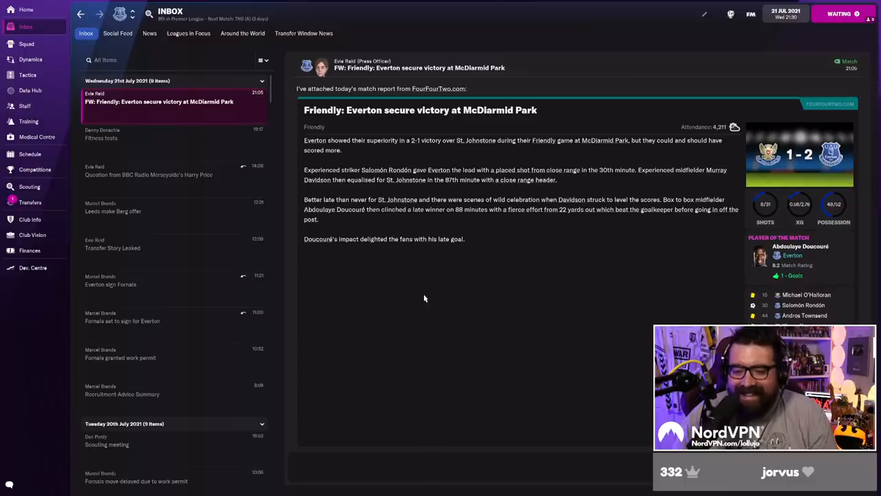
mouse_move(383, 267)
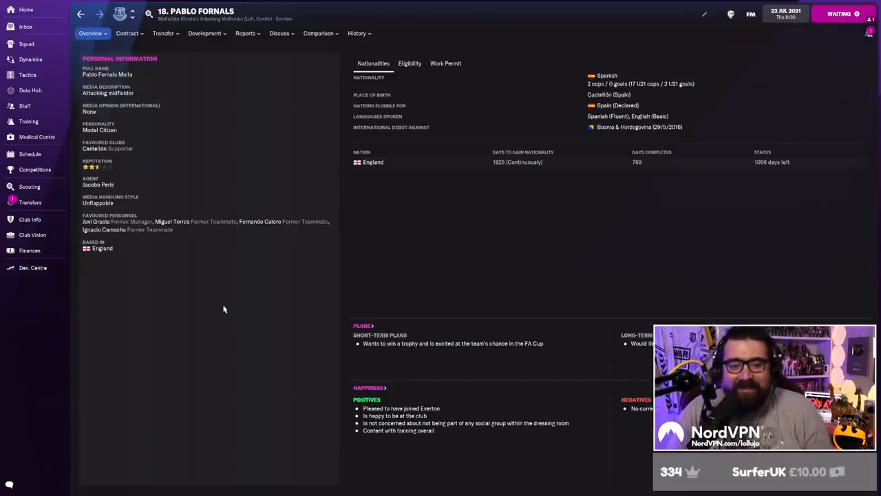
mouse_move(296, 435)
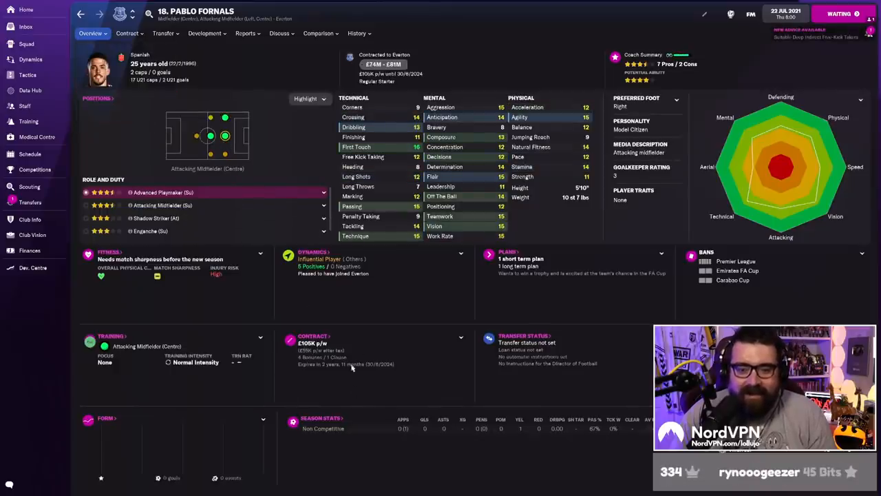
mouse_move(463, 328)
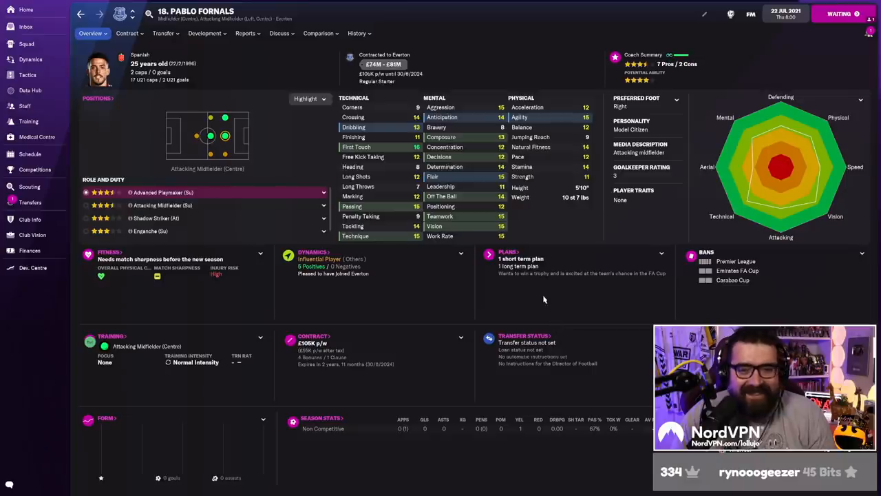
mouse_move(556, 289)
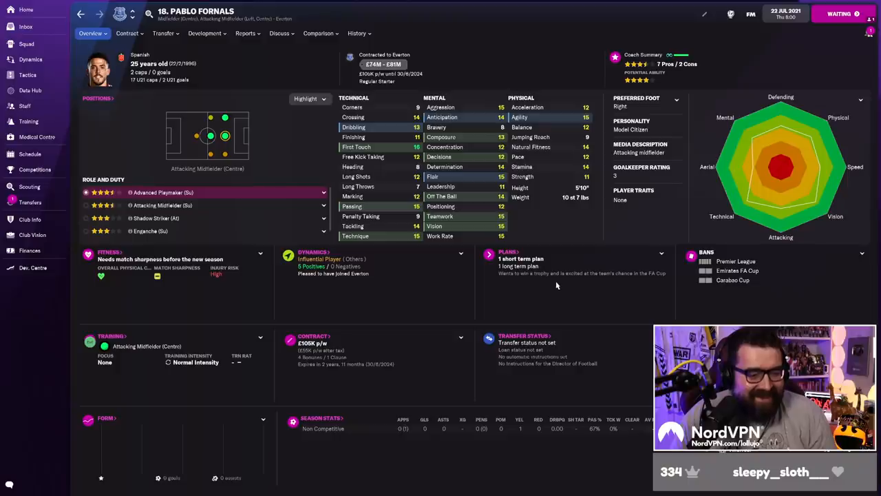
mouse_move(576, 275)
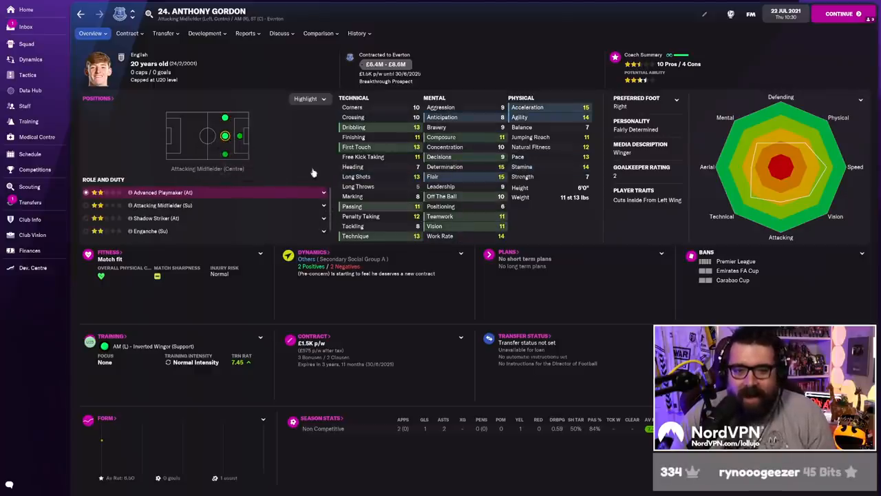
Return to the inbox to read the development advice summary on Anthony Gordon.
left_click(355, 33)
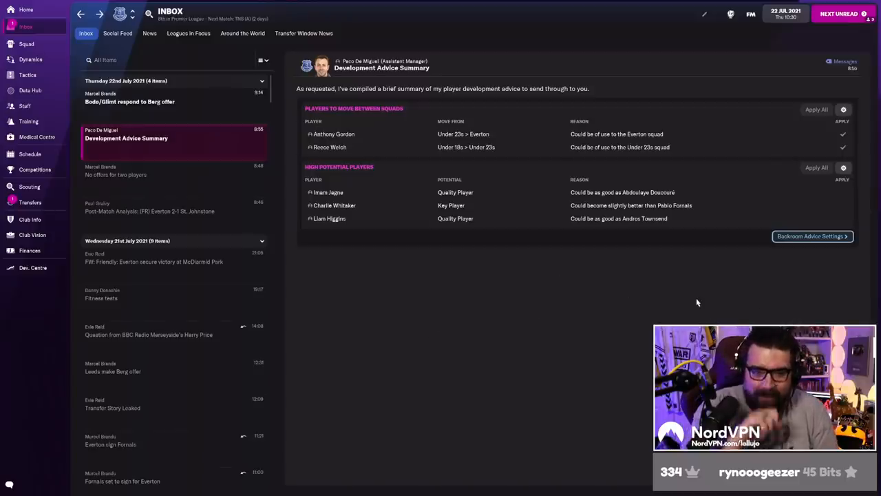
left_click(130, 102)
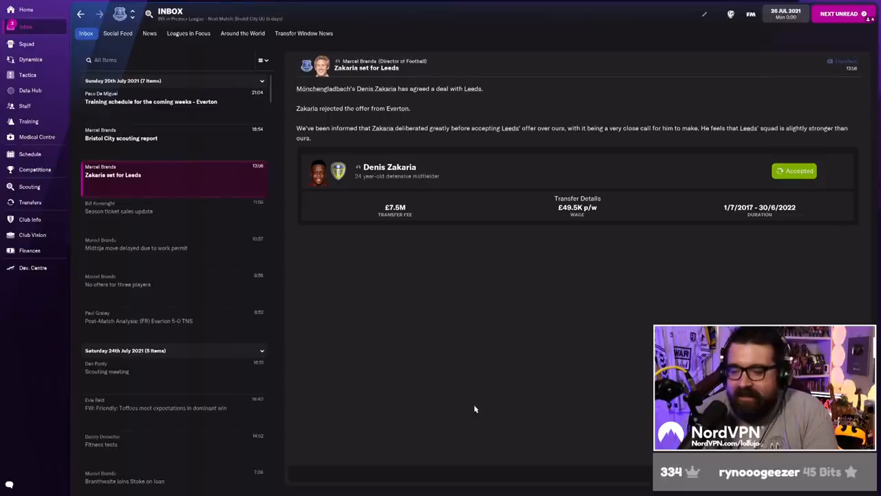
mouse_move(509, 363)
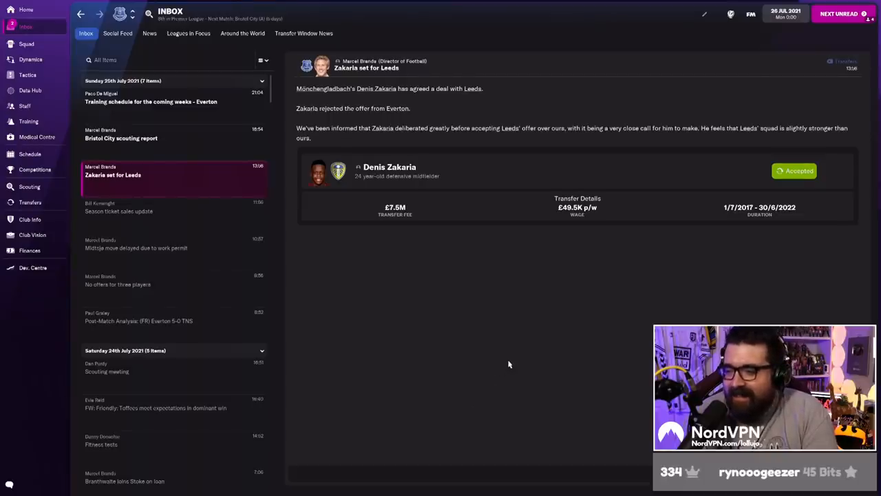
left_click(386, 167)
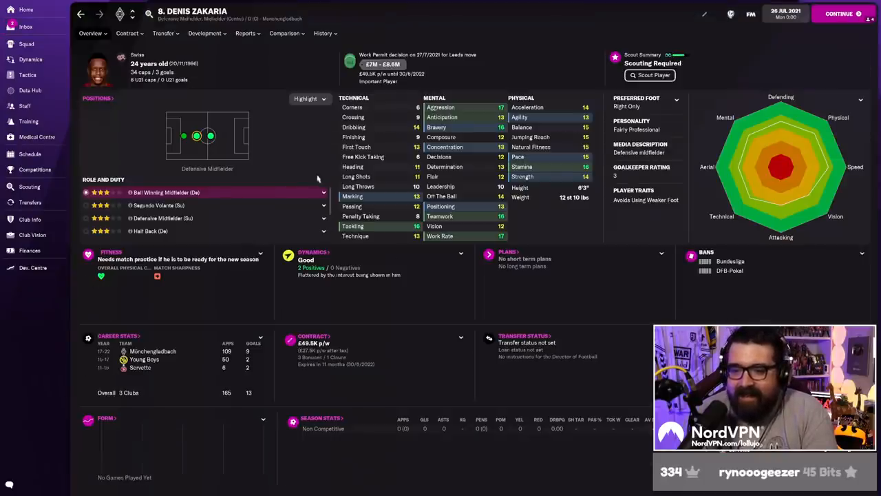
left_click(28, 28)
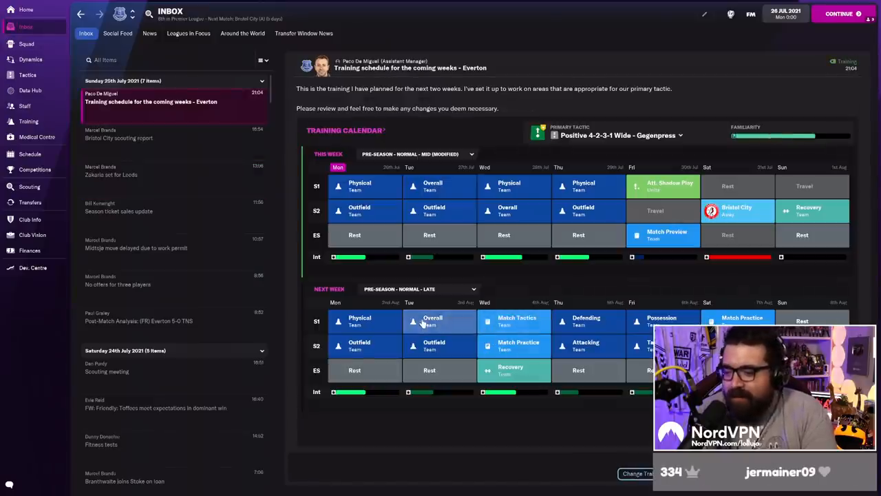
left_click(843, 14)
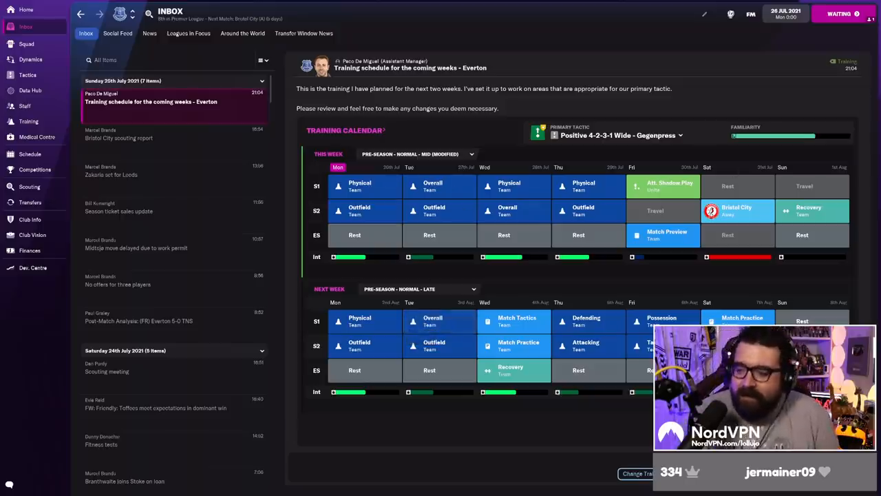
left_click(30, 251)
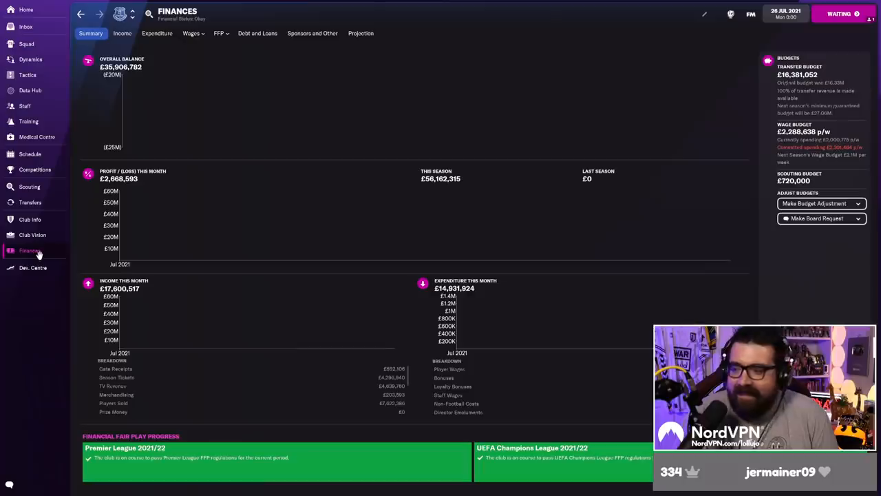
mouse_move(50, 248)
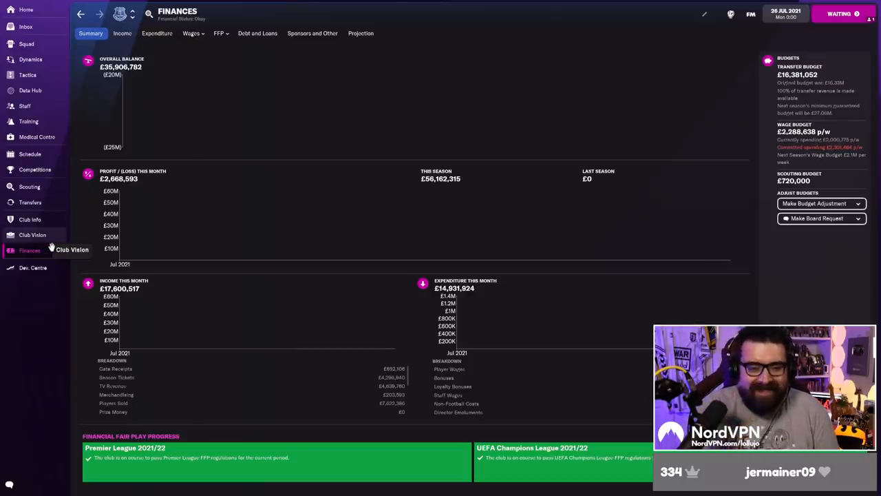
Browse transfers and scouted players with search filters, then read Leeds' trial request for Fornals.
left_click(30, 201)
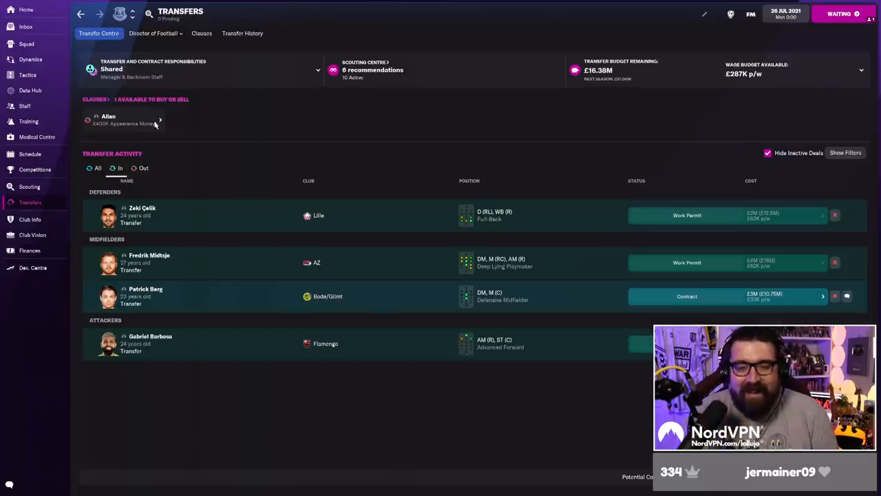
left_click(29, 187)
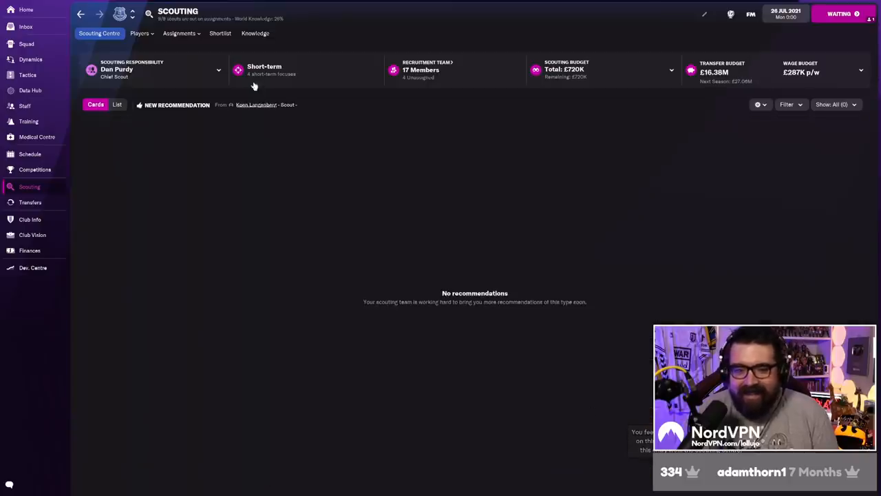
left_click(139, 33)
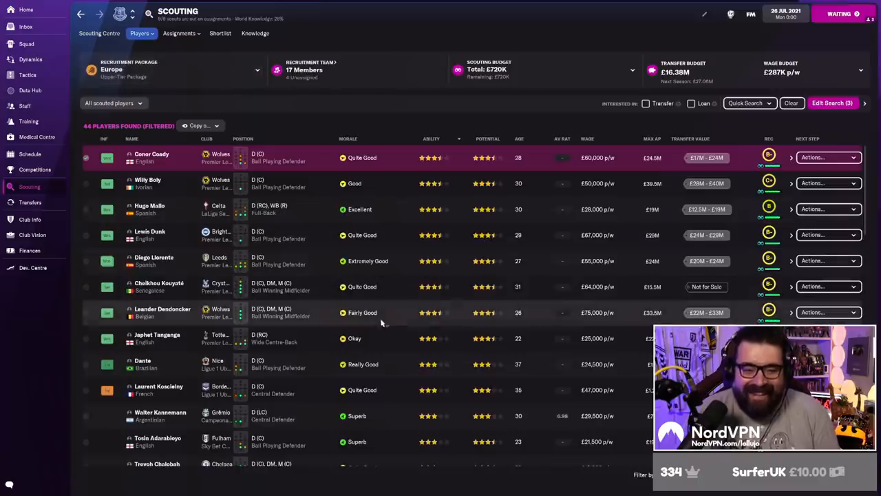
left_click(832, 102)
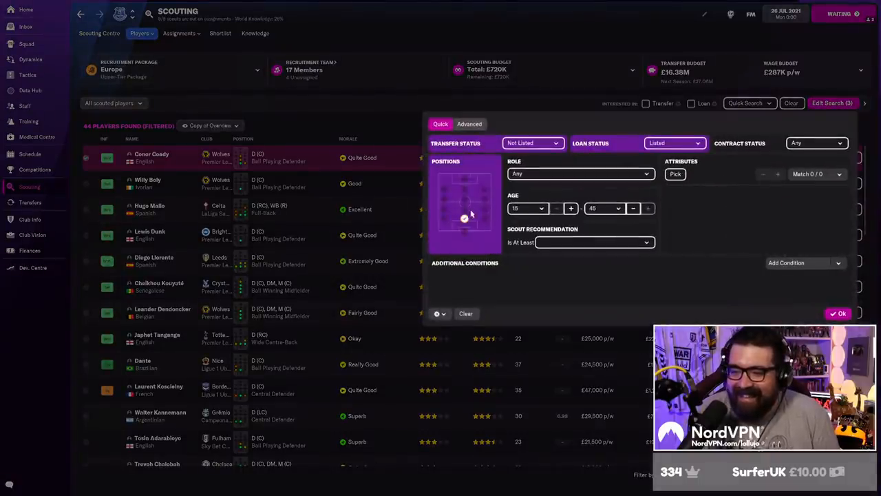
left_click(27, 28)
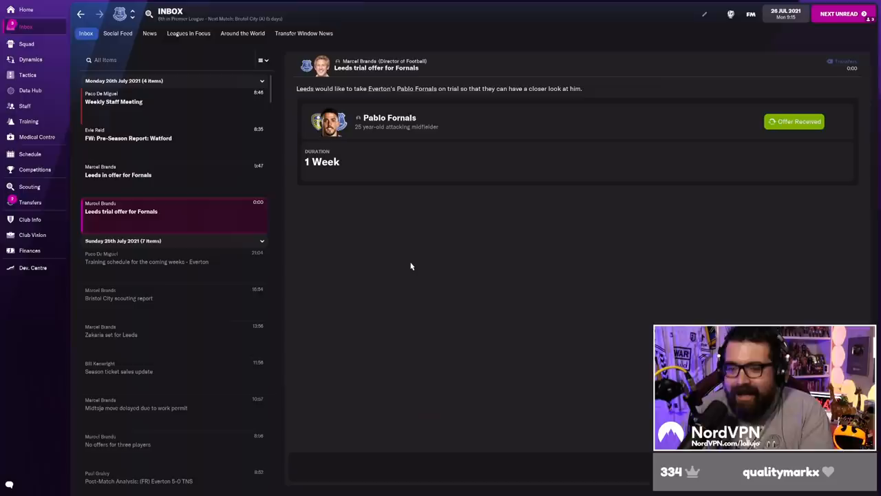
mouse_move(427, 292)
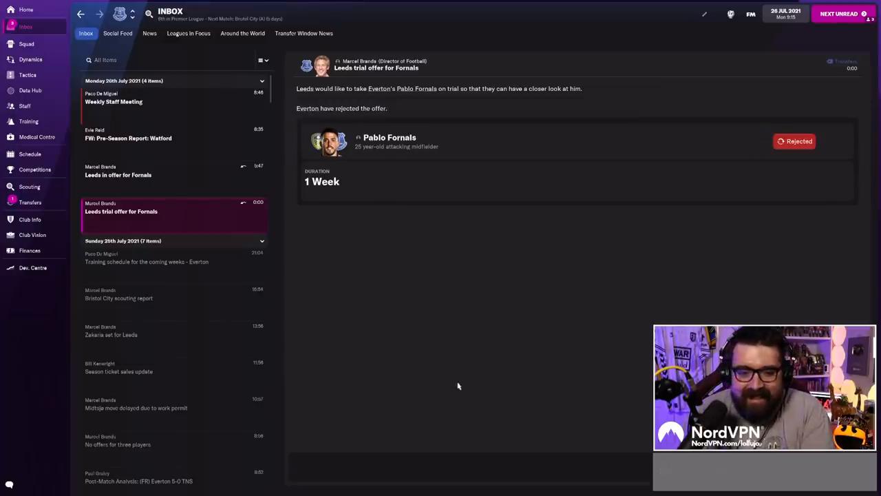
Review Leeds' rejected £74M bid for Fornals and bring up the season transfer history.
left_click(119, 173)
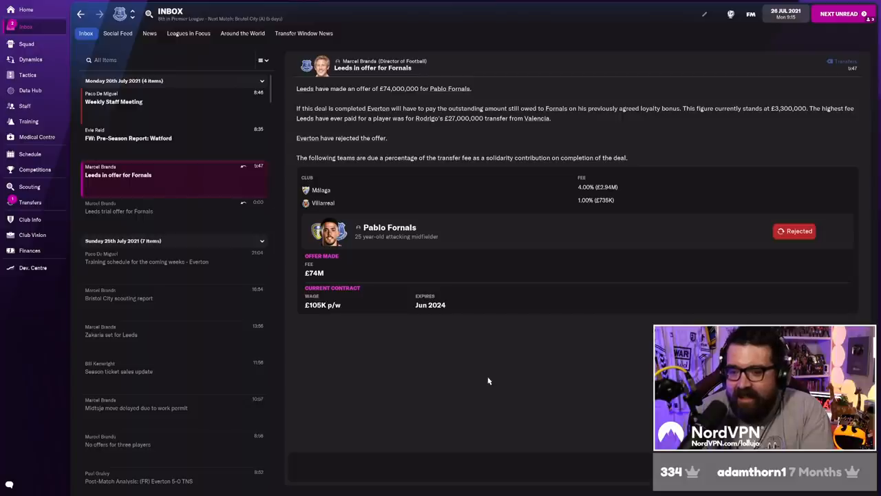
mouse_move(510, 363)
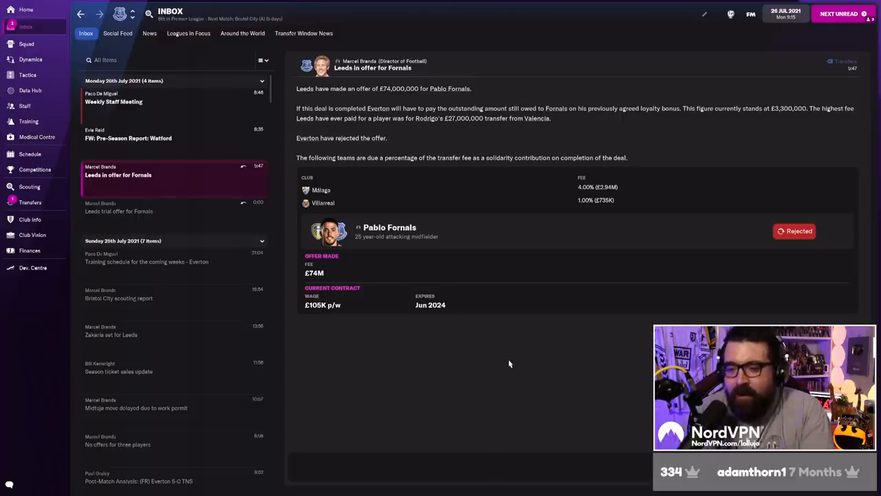
mouse_move(518, 355)
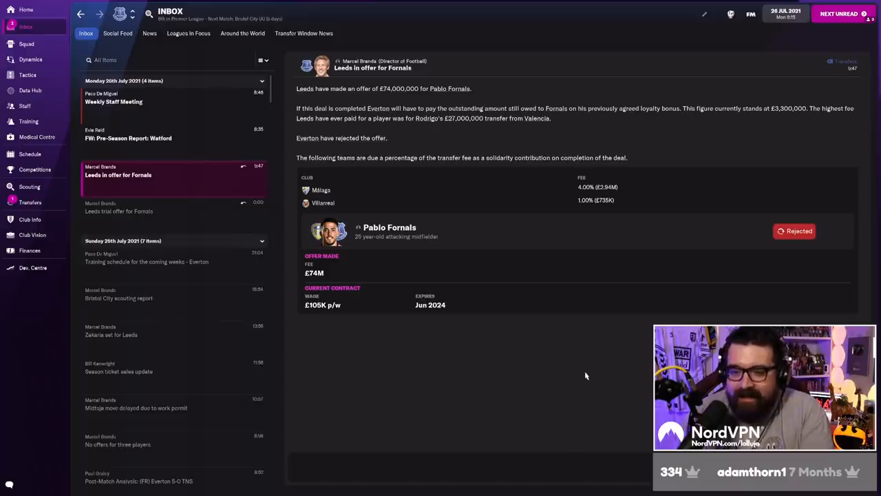
mouse_move(631, 380)
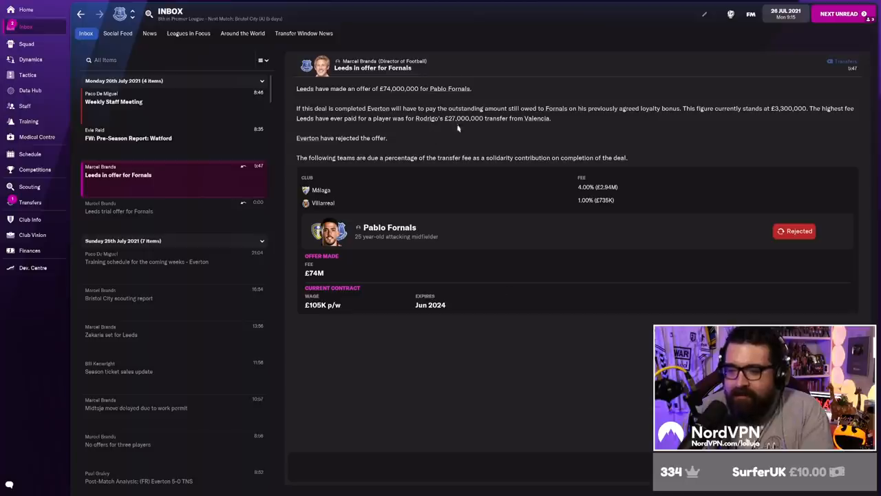
mouse_move(570, 363)
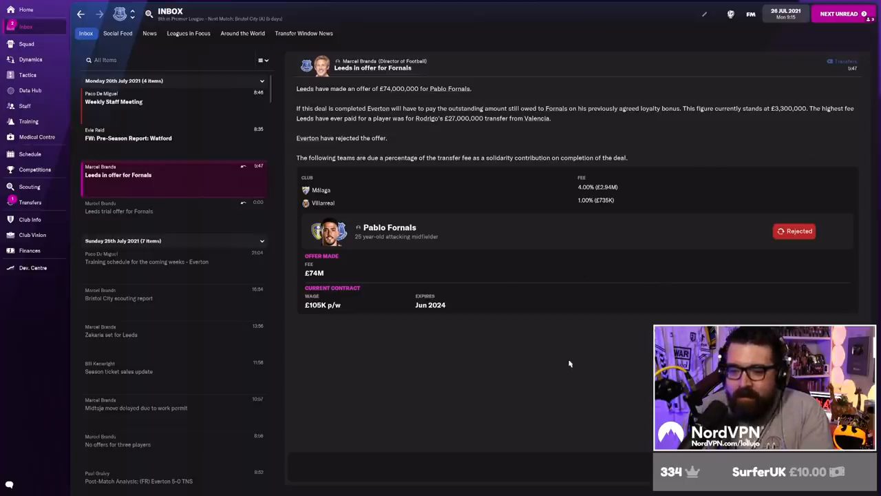
left_click(26, 11)
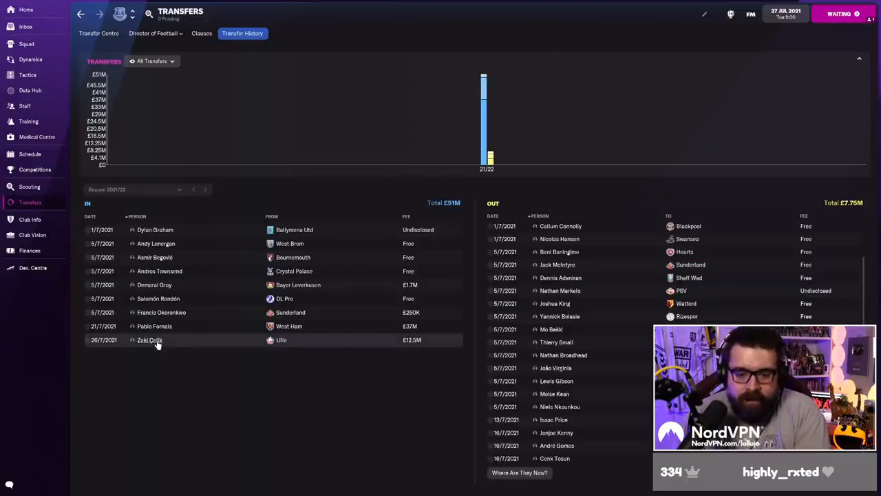
Review Zeki Çelik's career history from Transfer History, then bring up the squad list.
left_click(149, 339)
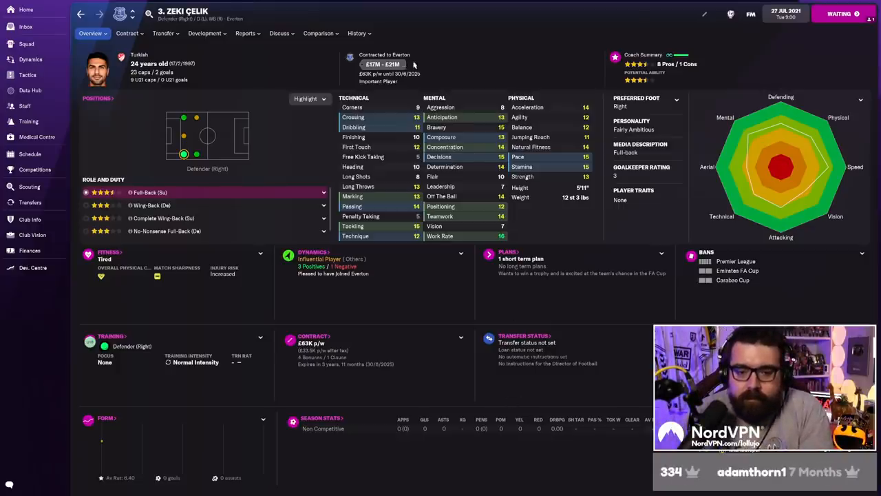
left_click(355, 33)
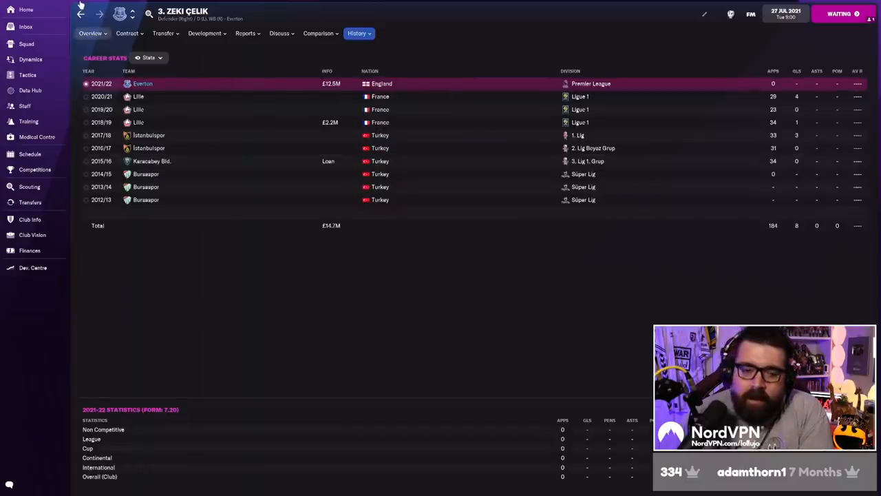
left_click(31, 201)
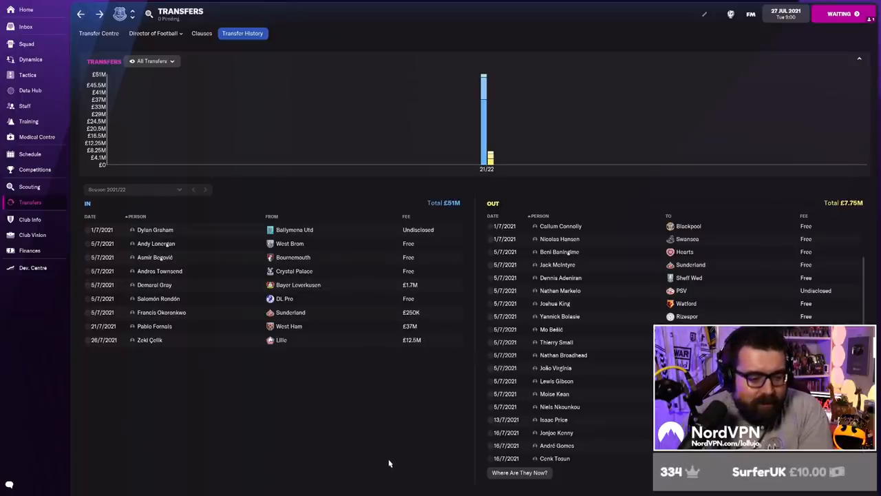
mouse_move(165, 344)
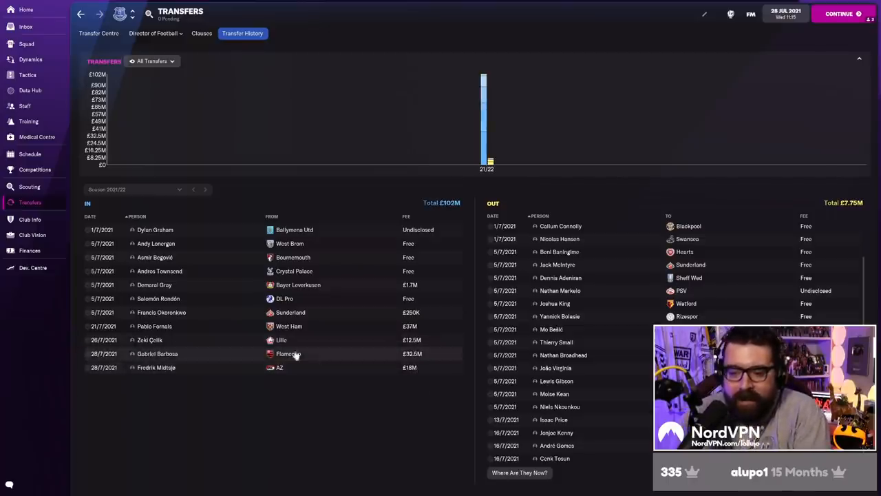
left_click(28, 42)
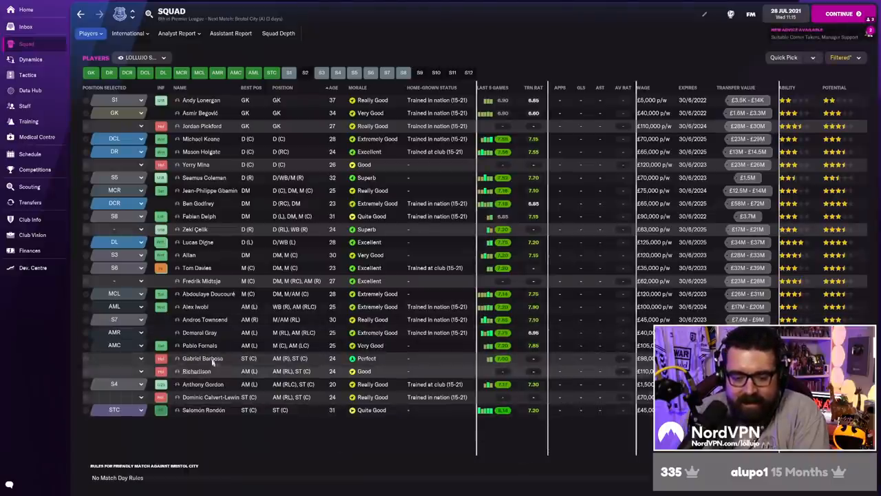
left_click(202, 358)
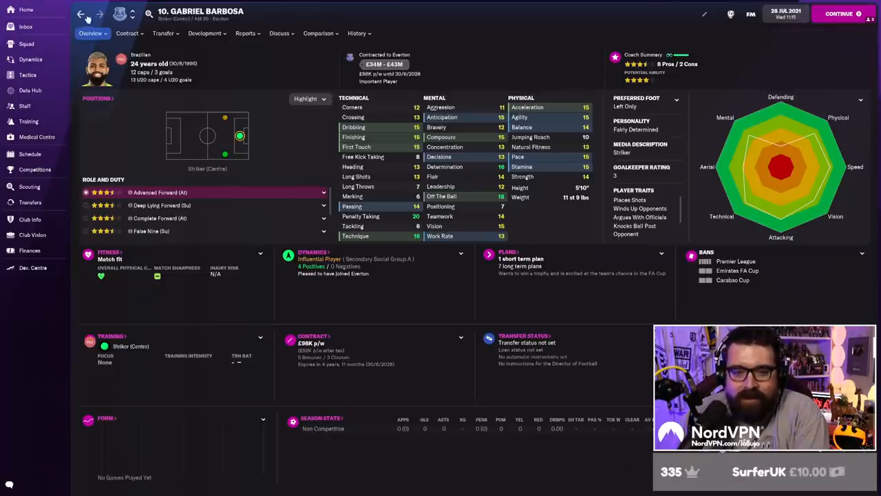
left_click(356, 33)
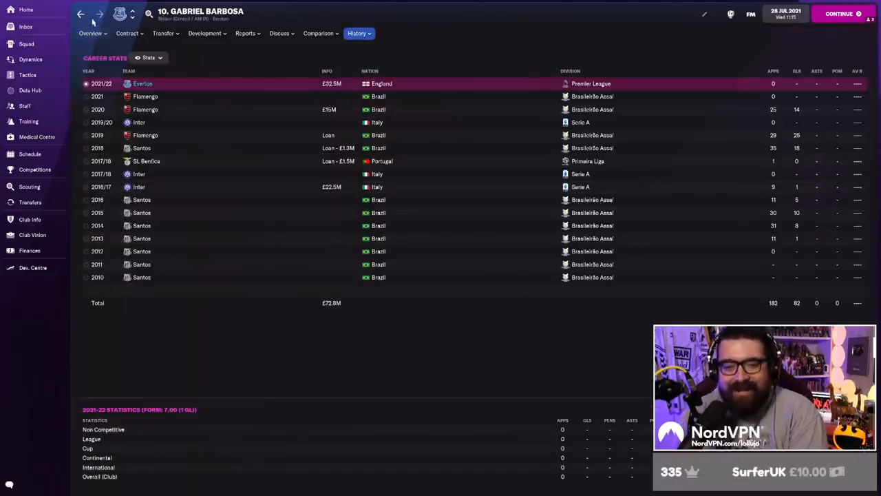
left_click(26, 42)
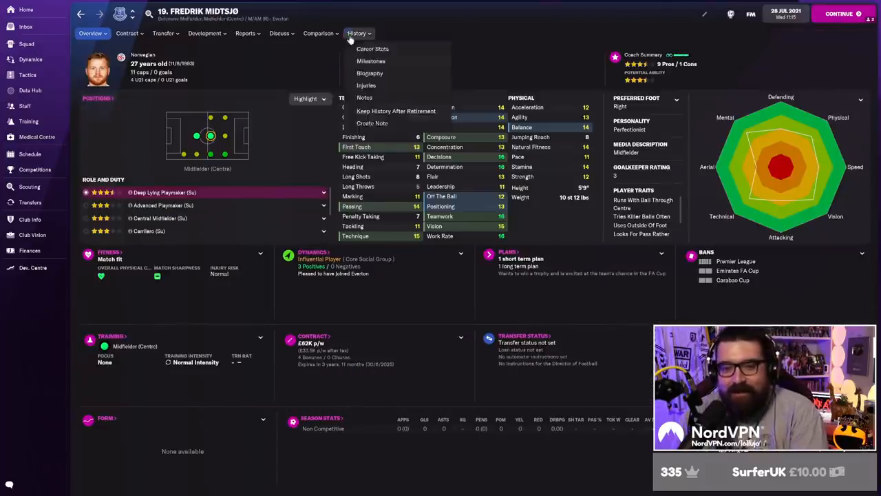
left_click(130, 33)
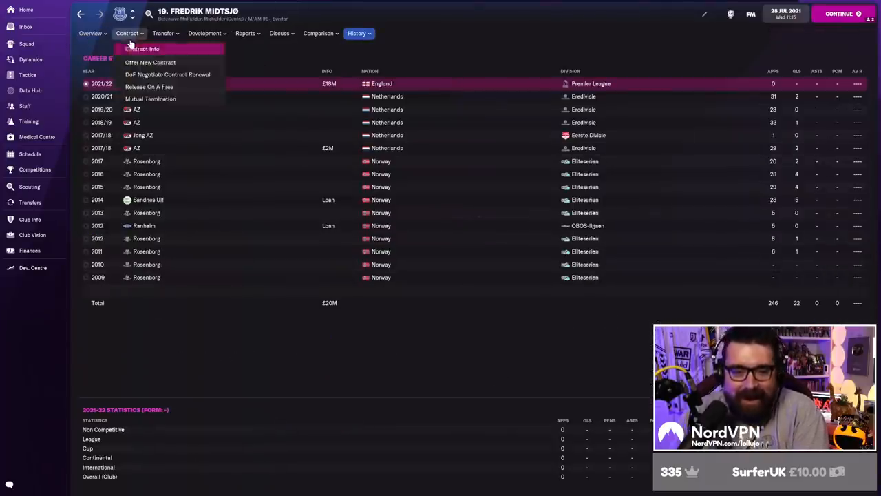
left_click(31, 43)
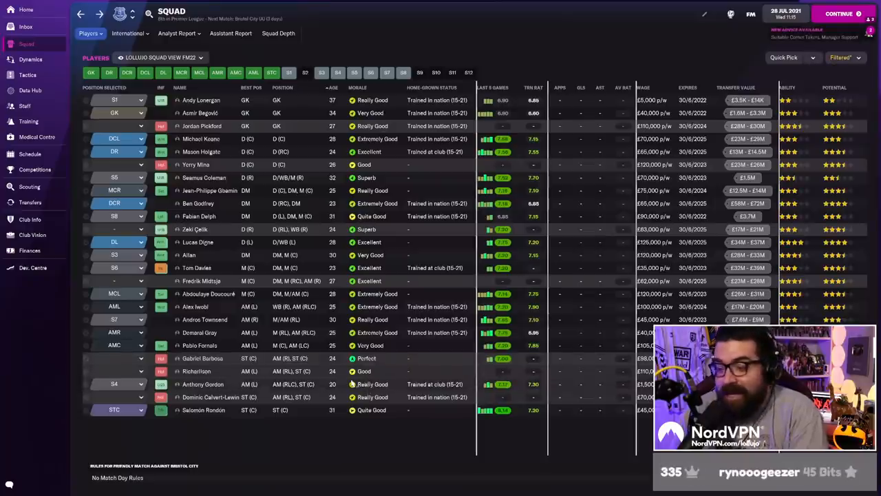
mouse_move(375, 433)
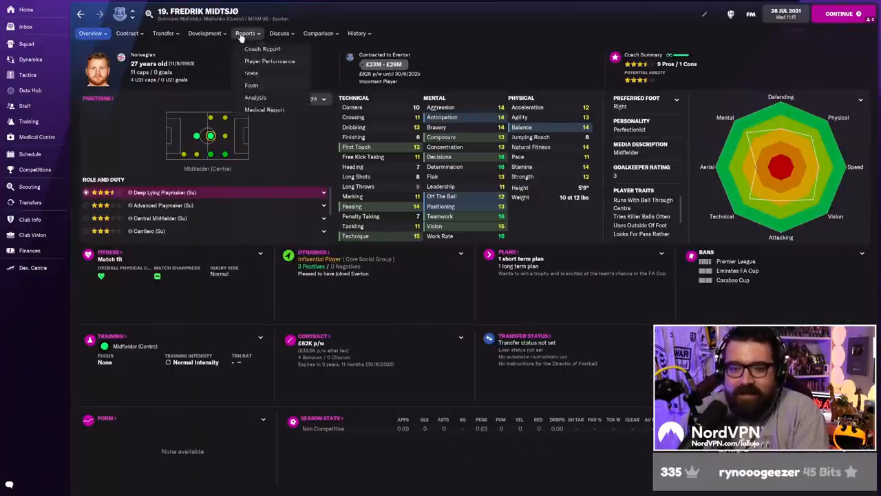
left_click(270, 49)
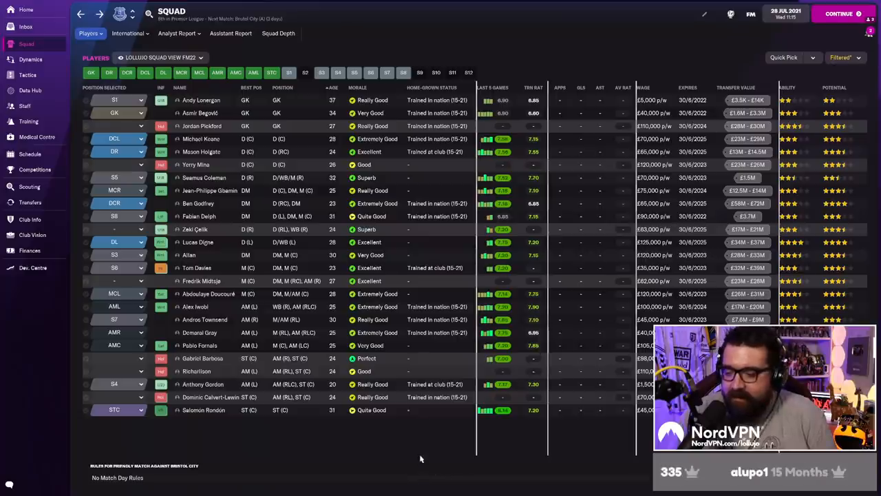
mouse_move(463, 470)
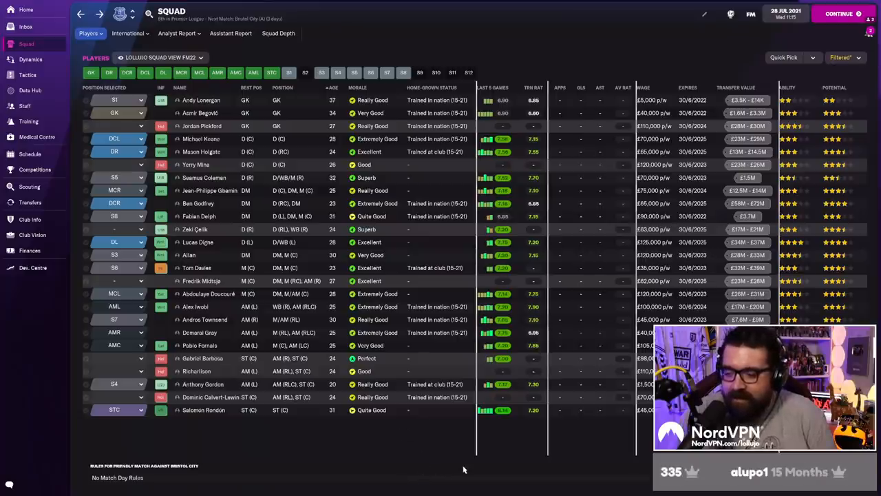
mouse_move(455, 460)
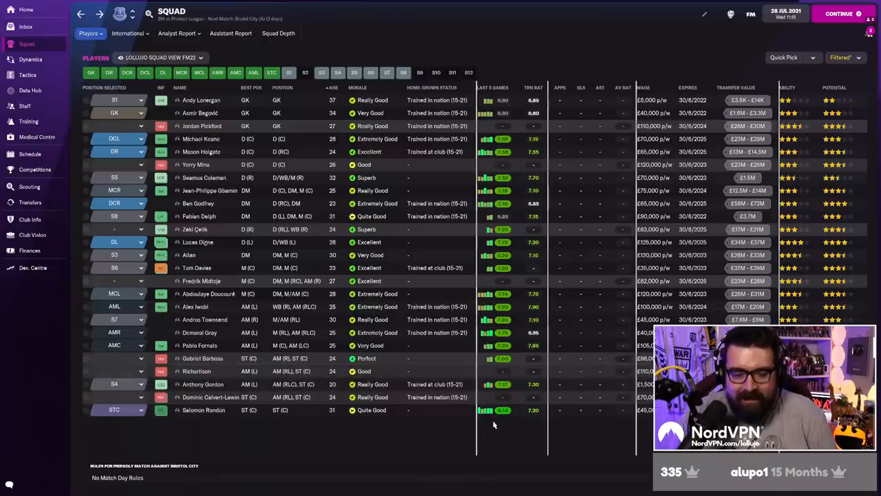
mouse_move(138, 178)
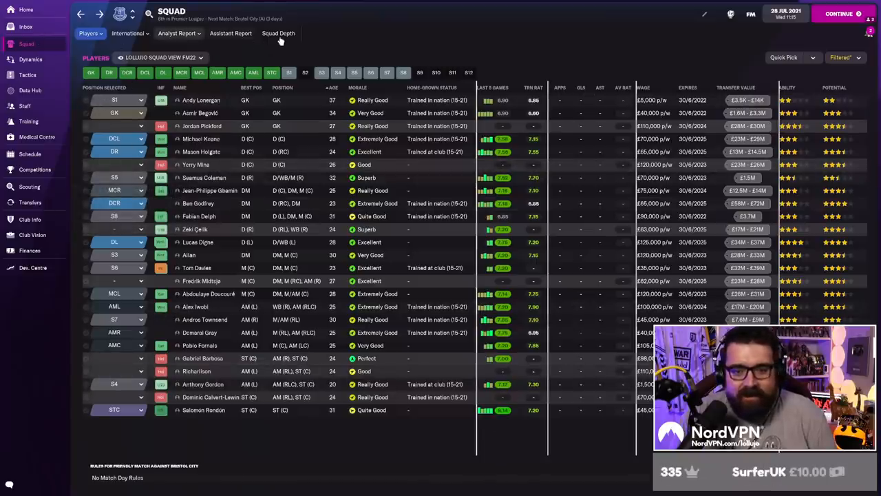
left_click(278, 33)
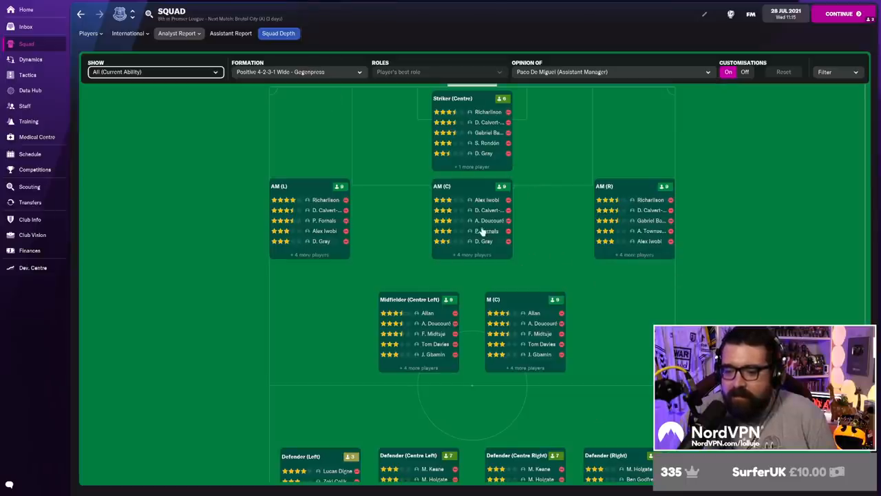
left_click(481, 231)
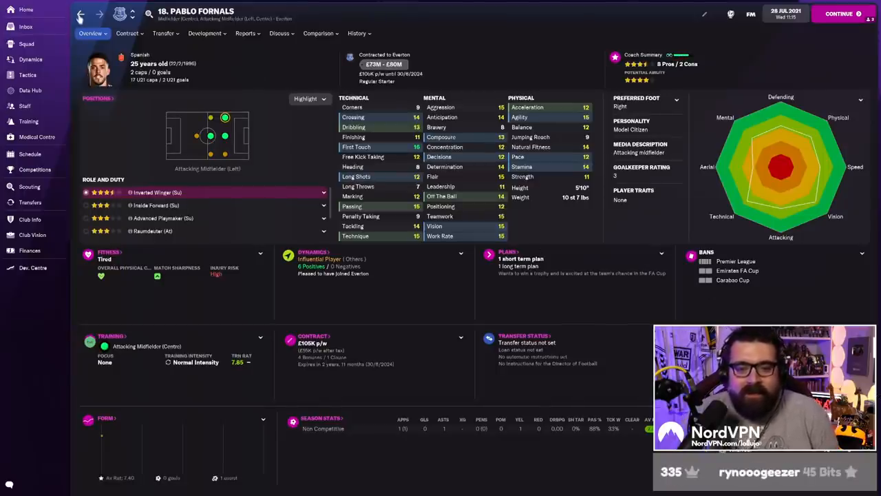
left_click(28, 43)
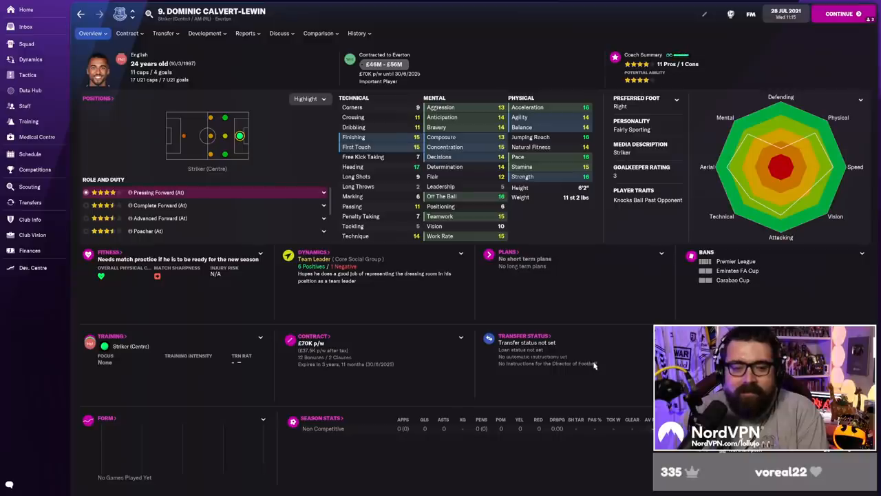
mouse_move(330, 69)
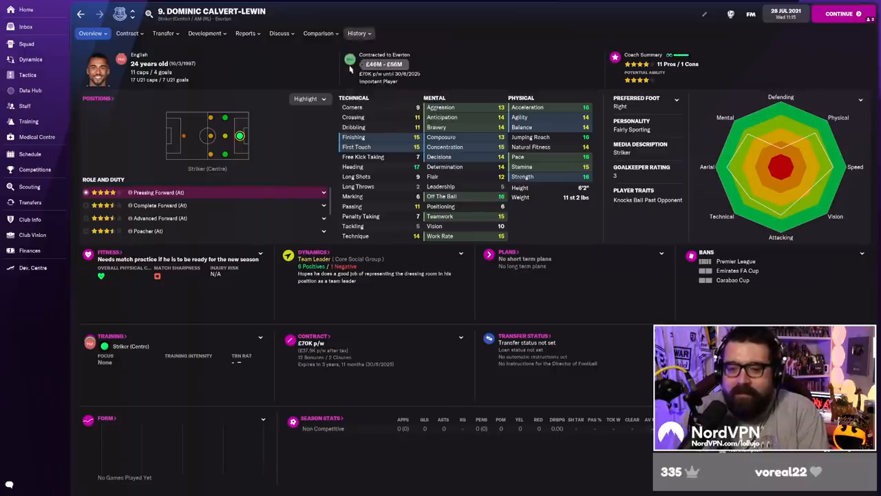
left_click(26, 28)
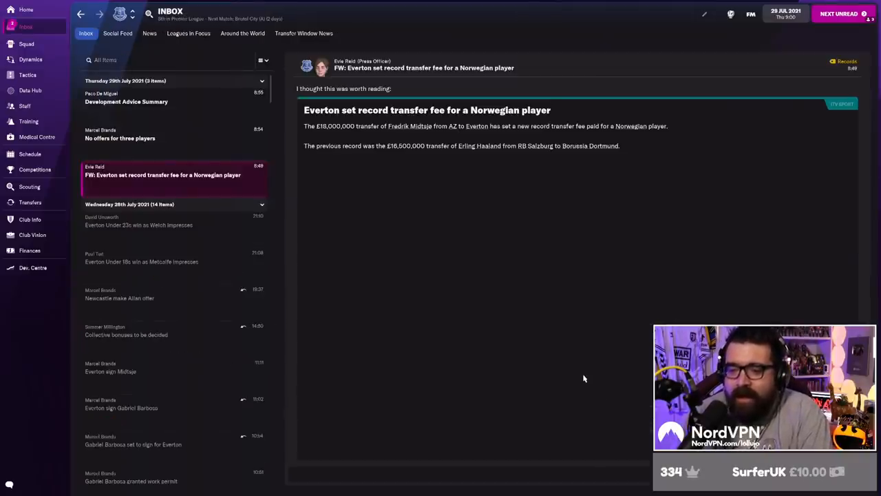
mouse_move(520, 229)
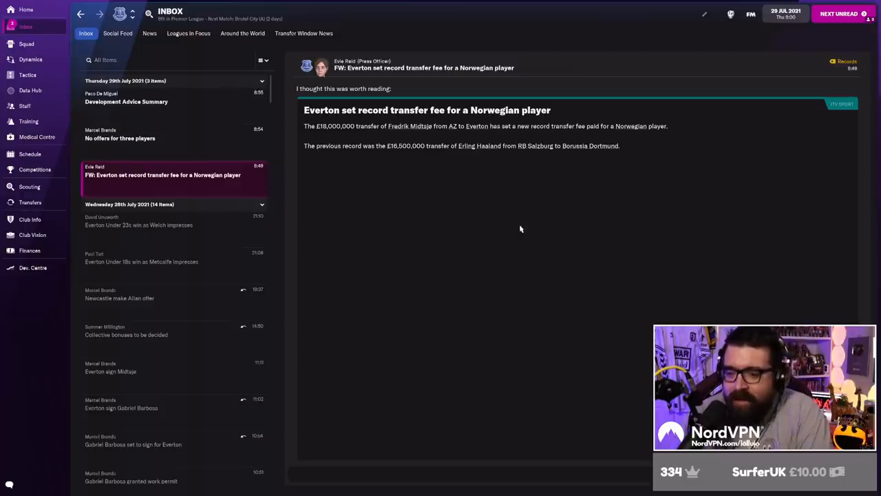
mouse_move(697, 186)
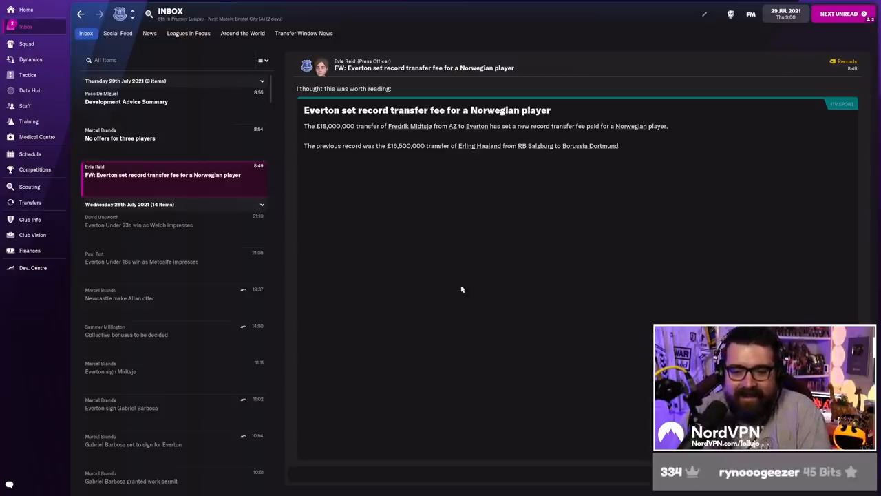
From the no-offers message, look at offering Salomón Rondón out to other clubs.
left_click(137, 138)
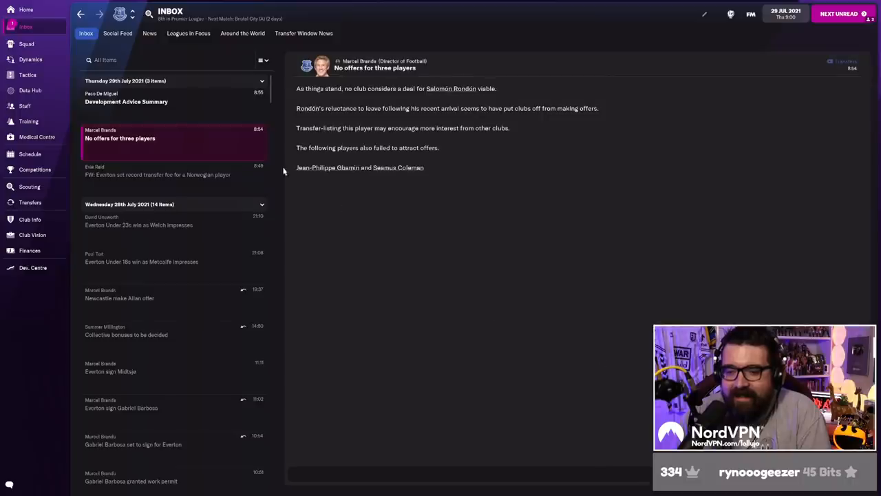
left_click(458, 88)
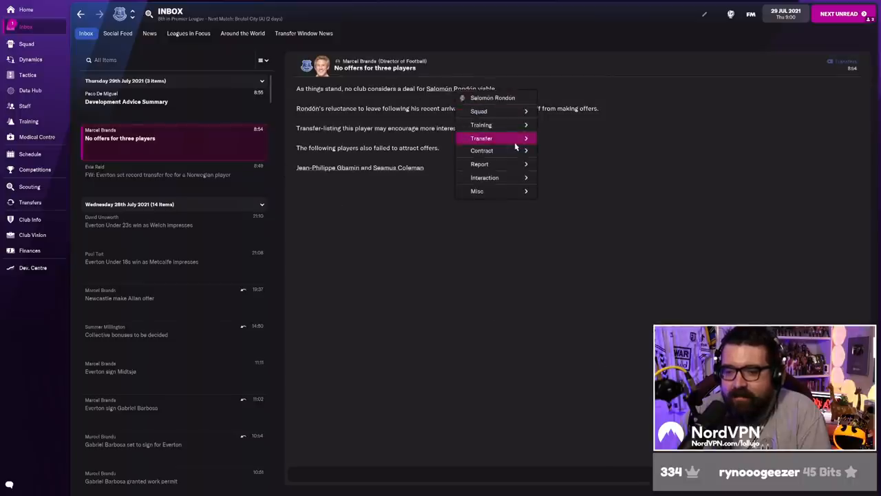
left_click(482, 138)
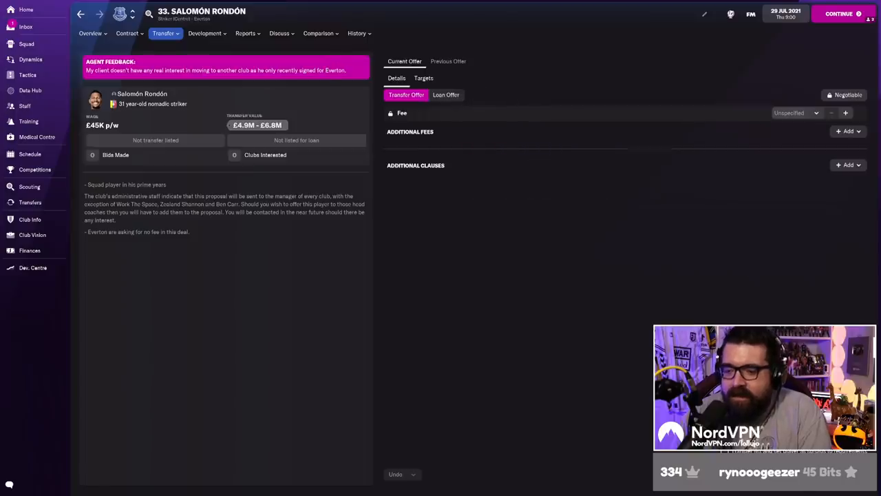
left_click(26, 28)
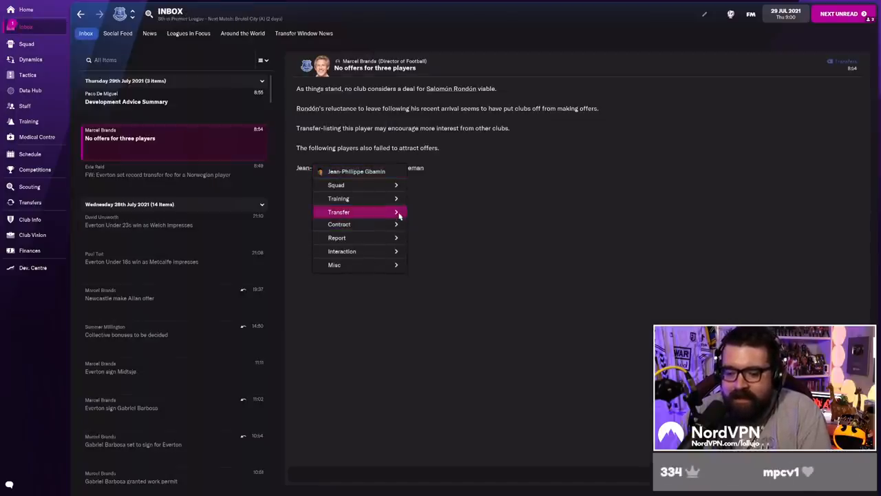
Check Seamus Coleman's options, then bring up the Development Advice Summary message.
left_click(339, 212)
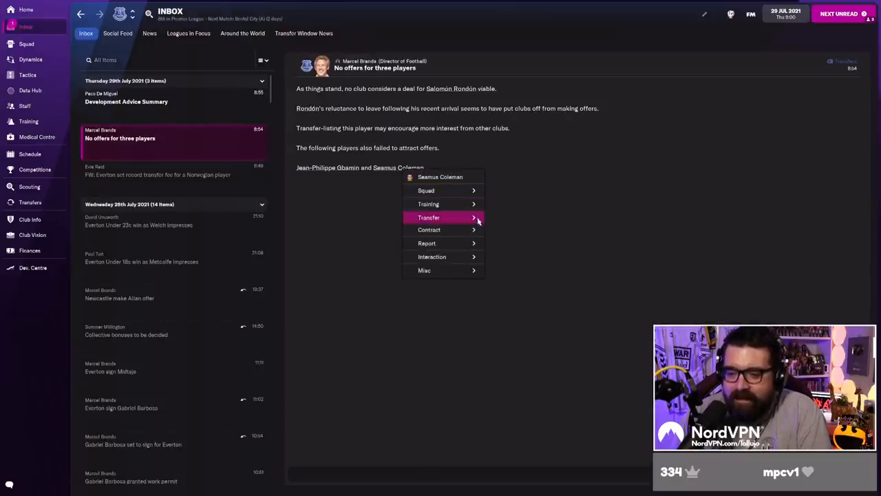
left_click(512, 373)
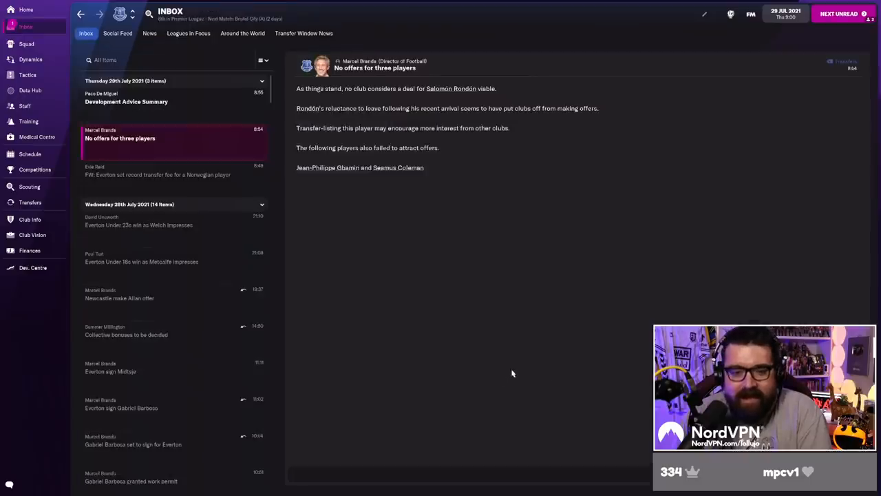
left_click(127, 101)
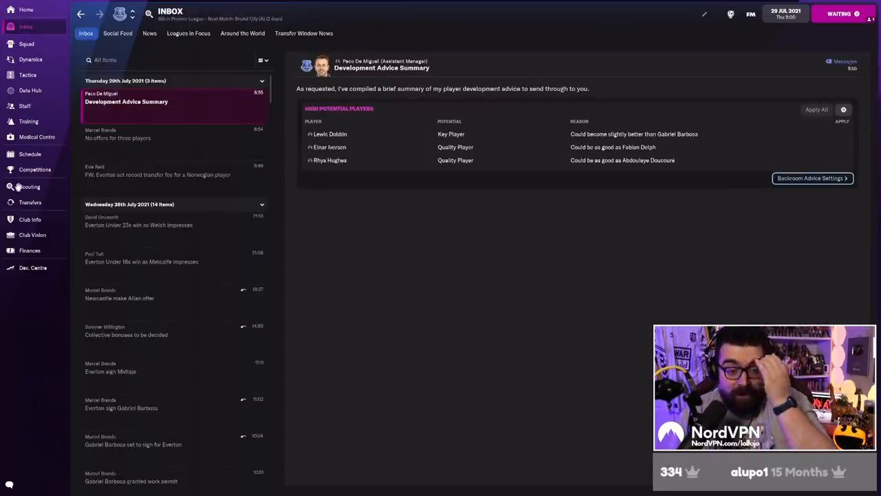
Review the transfers overview and history, including Gabriel Barbosa's transfer options.
left_click(30, 201)
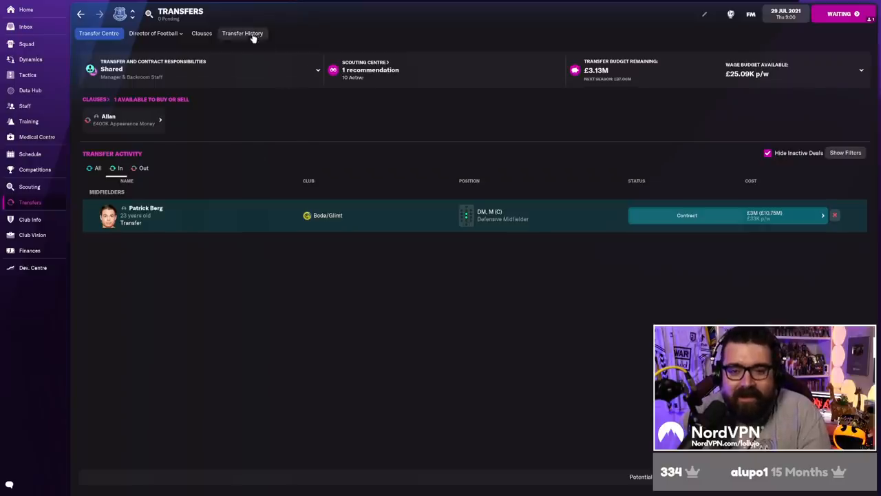
left_click(243, 33)
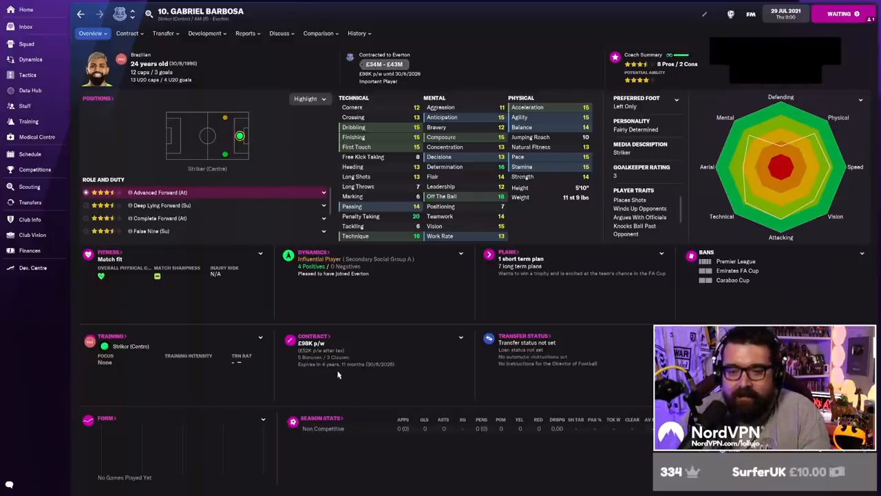
left_click(171, 33)
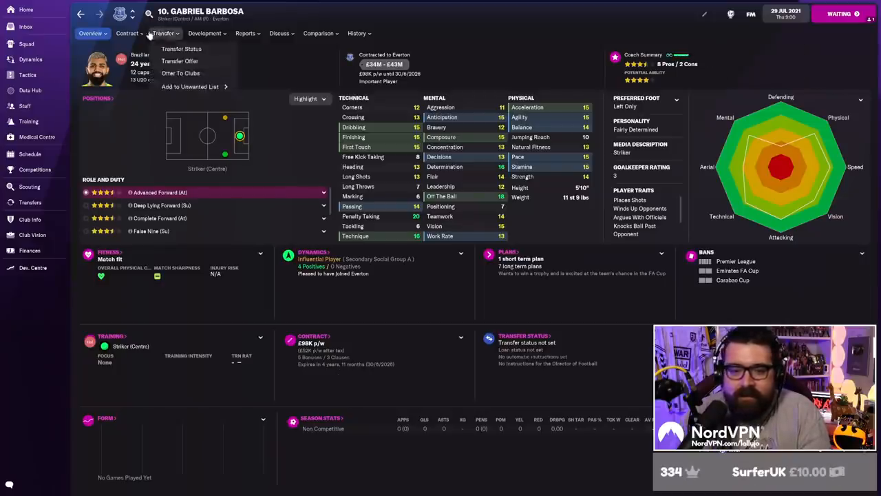
left_click(30, 201)
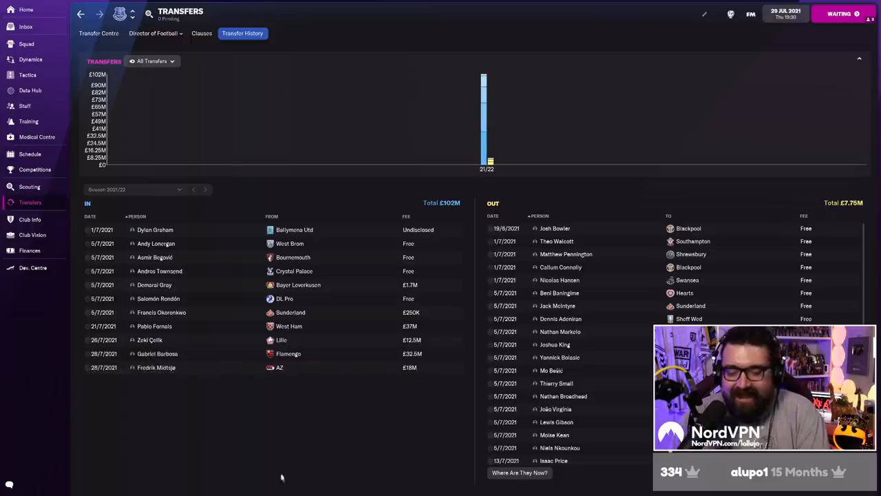
mouse_move(433, 452)
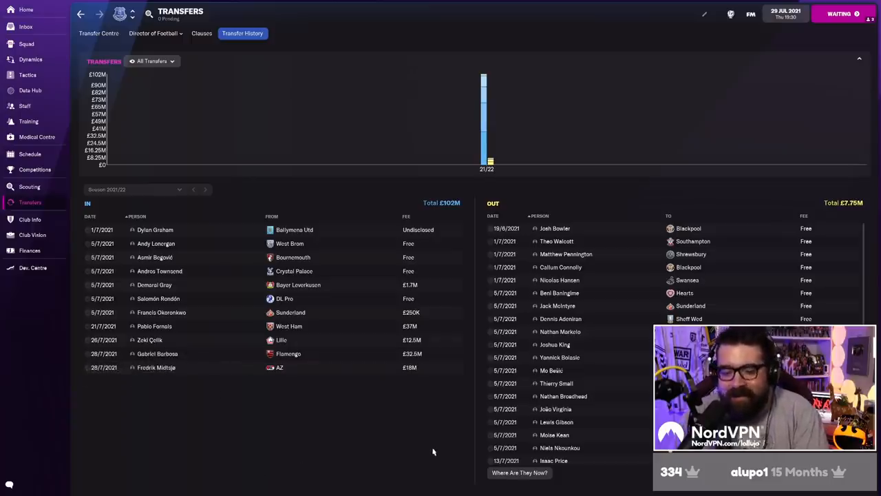
mouse_move(424, 433)
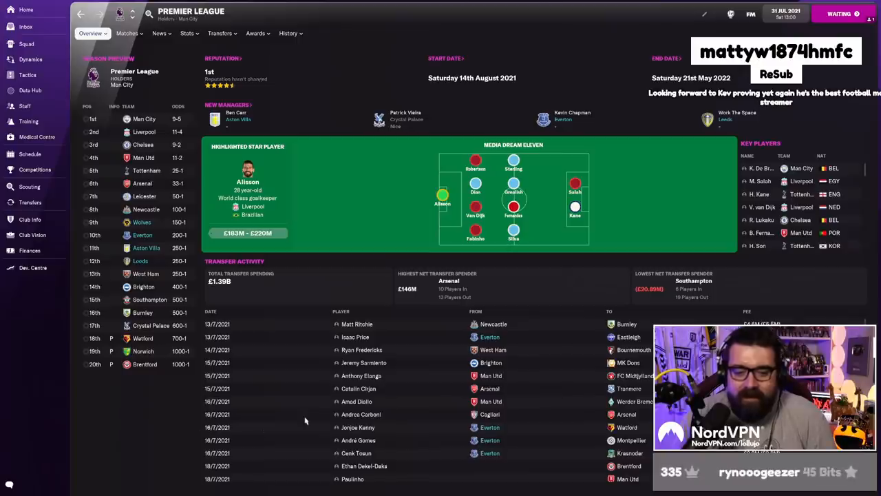
mouse_move(141, 402)
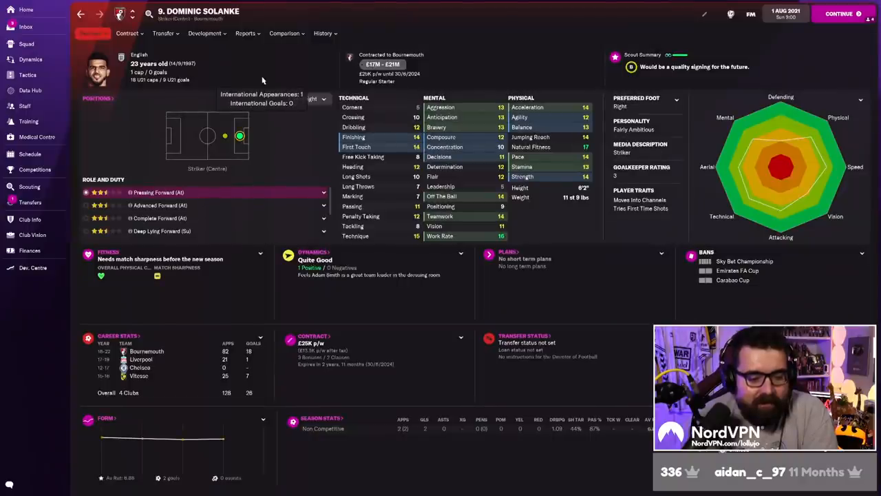
Check Dominic Solanke's contract options and reach Calvert-Lewin's transfer information.
left_click(127, 34)
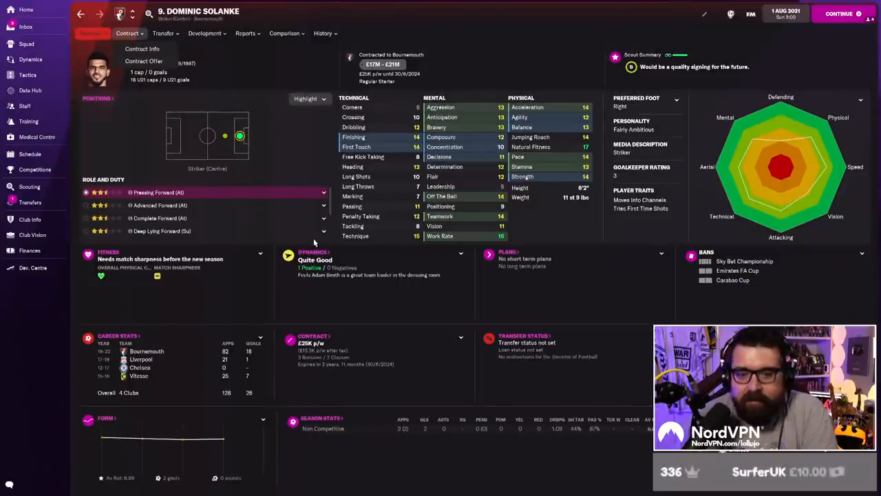
left_click(27, 28)
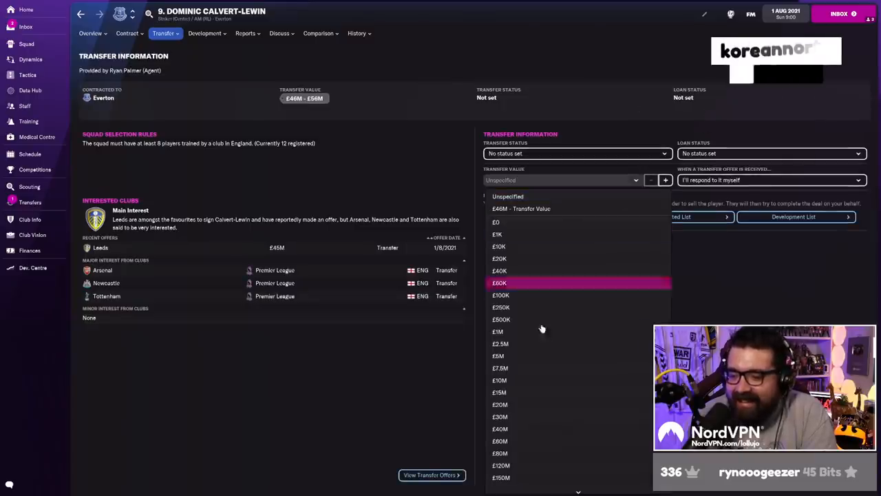
Choose Calvert-Lewin's asking price and confirm the change.
left_click(499, 453)
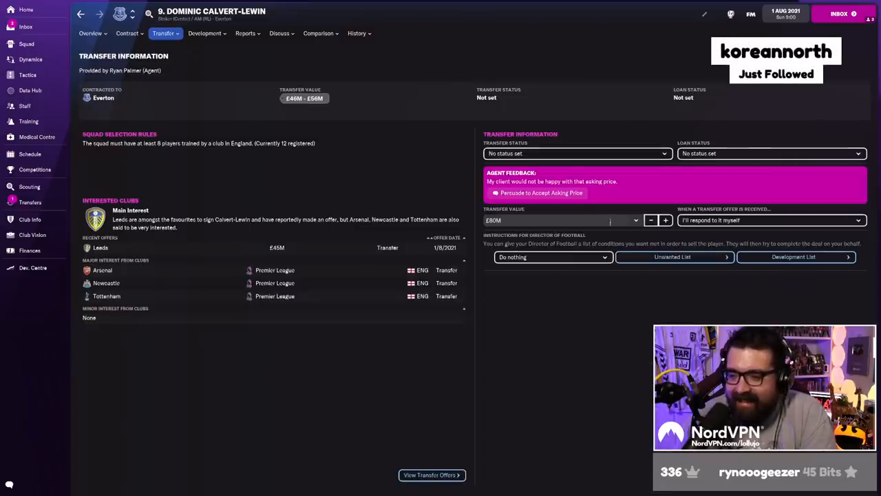
left_click(651, 220)
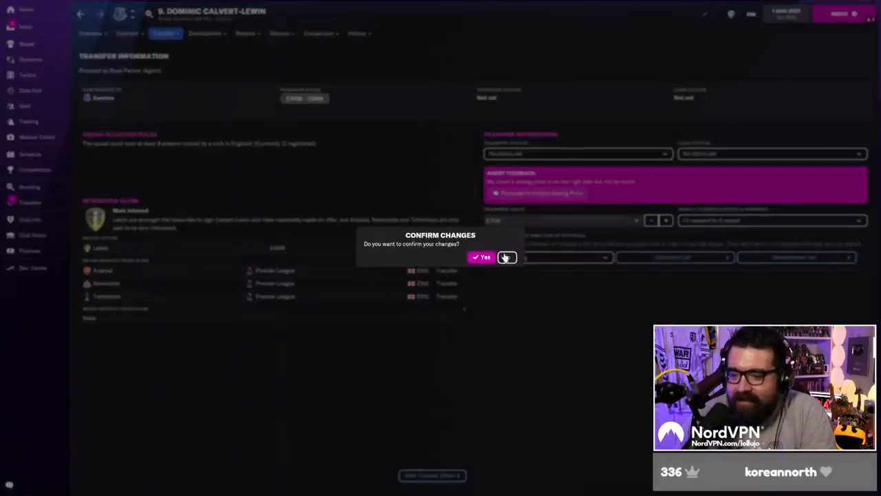
left_click(482, 258)
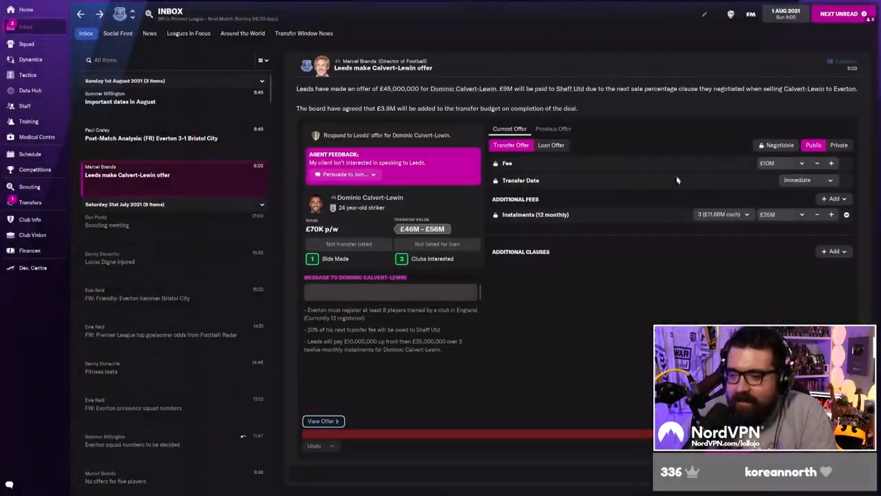
Reject Leeds' £45M offer for Calvert-Lewin and bring up Berg's work permit news.
left_click(802, 162)
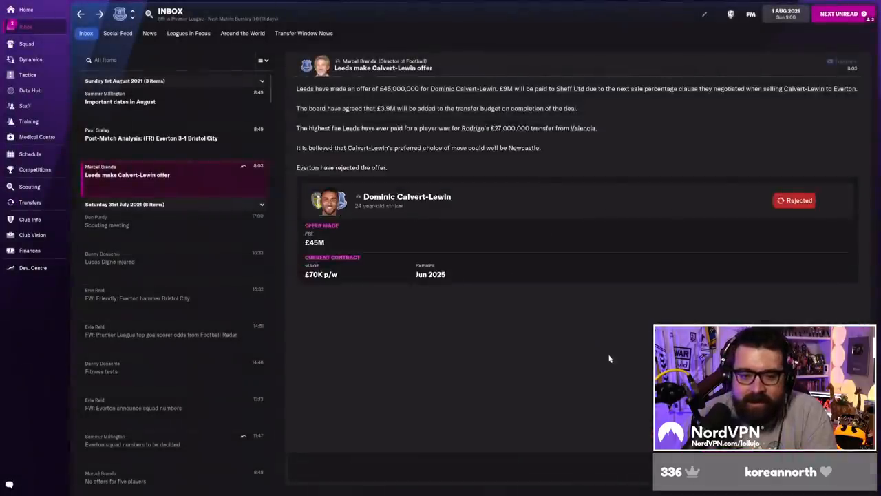
left_click(120, 102)
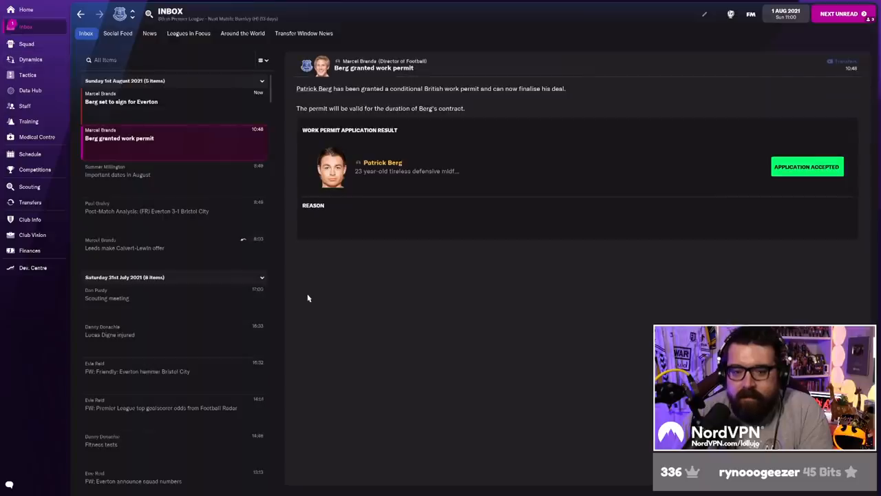
Read the Everton sign Berg news and check the Premier League squad registration list.
left_click(124, 102)
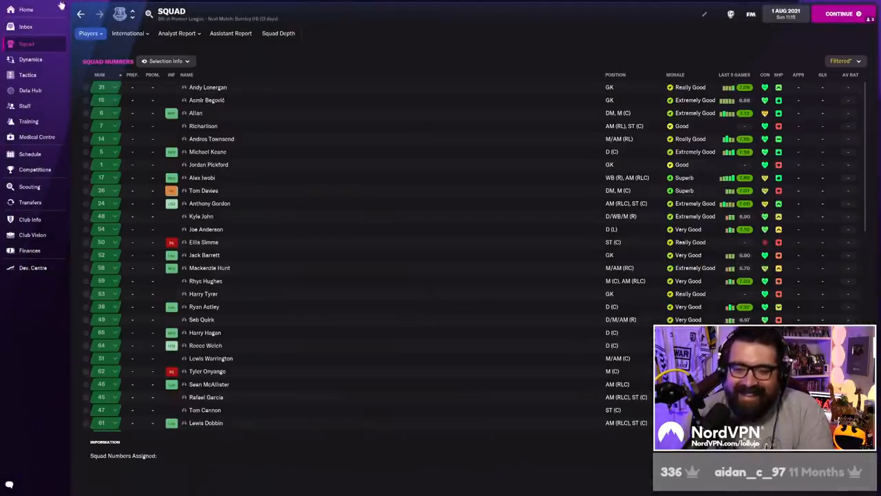
left_click(24, 27)
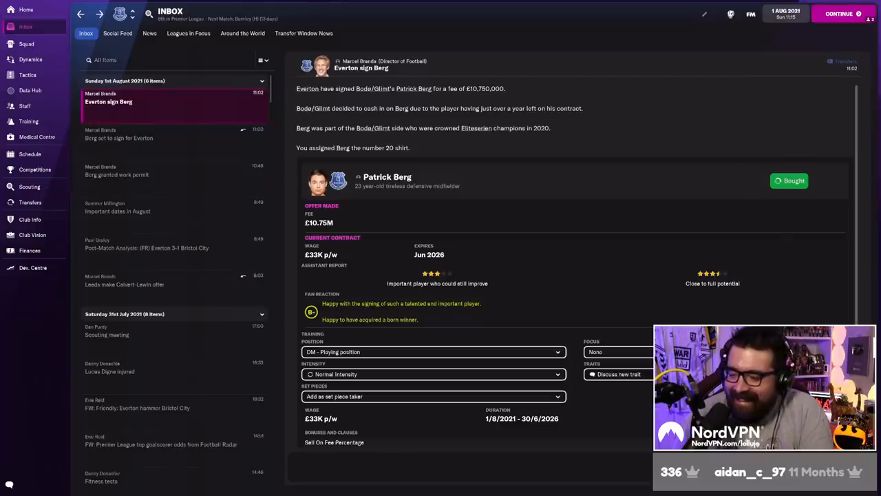
left_click(27, 43)
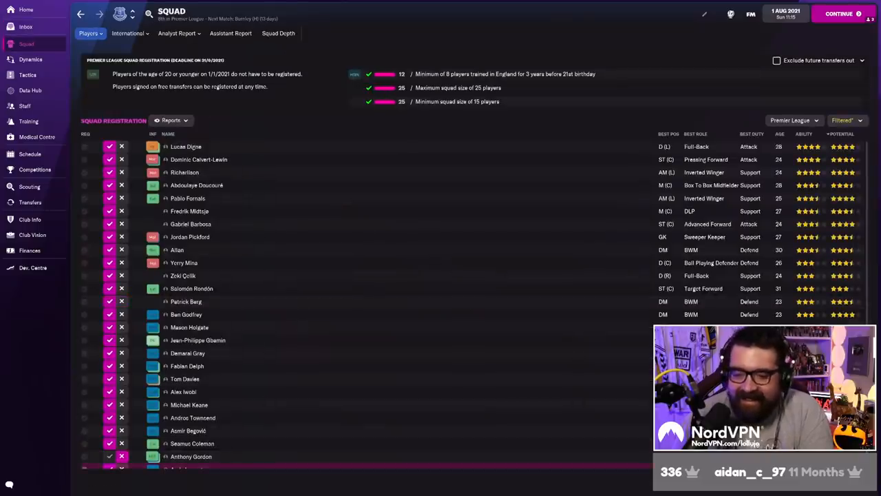
left_click(25, 27)
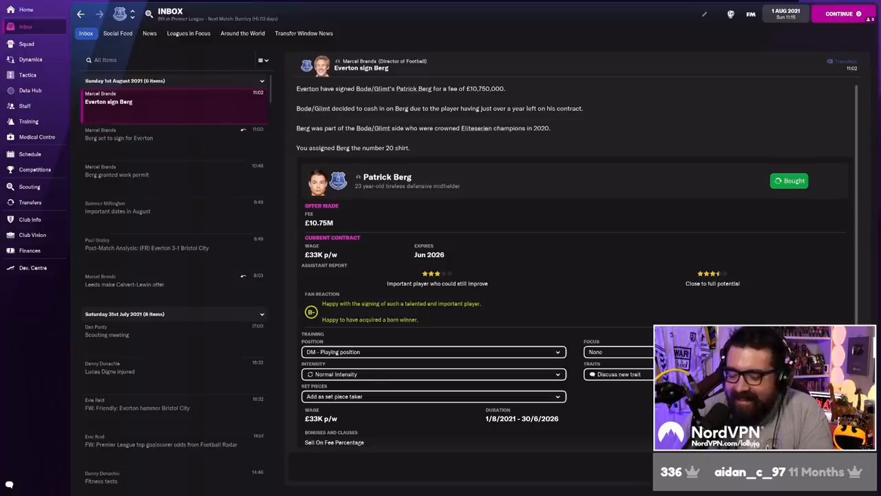
left_click(25, 47)
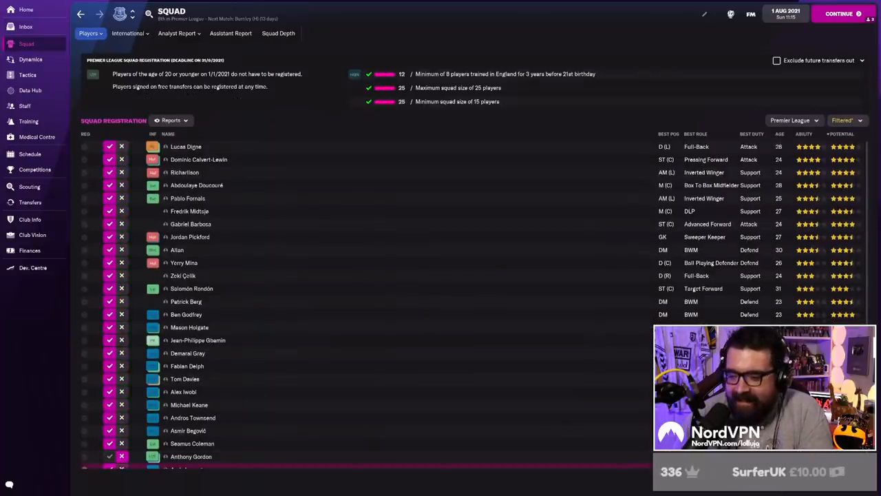
left_click(186, 300)
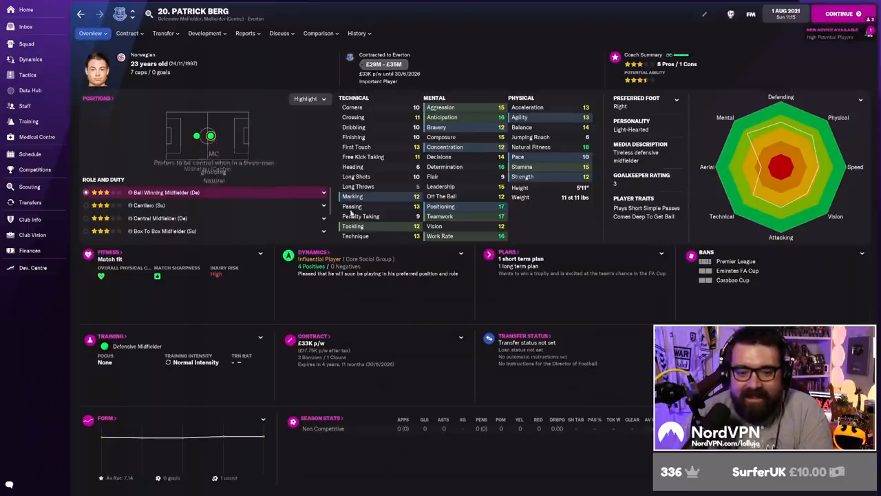
left_click(356, 33)
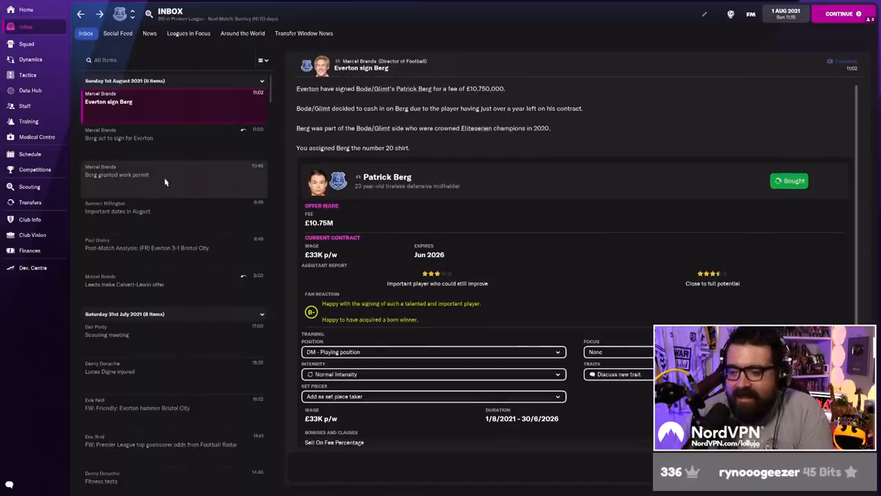
mouse_move(167, 180)
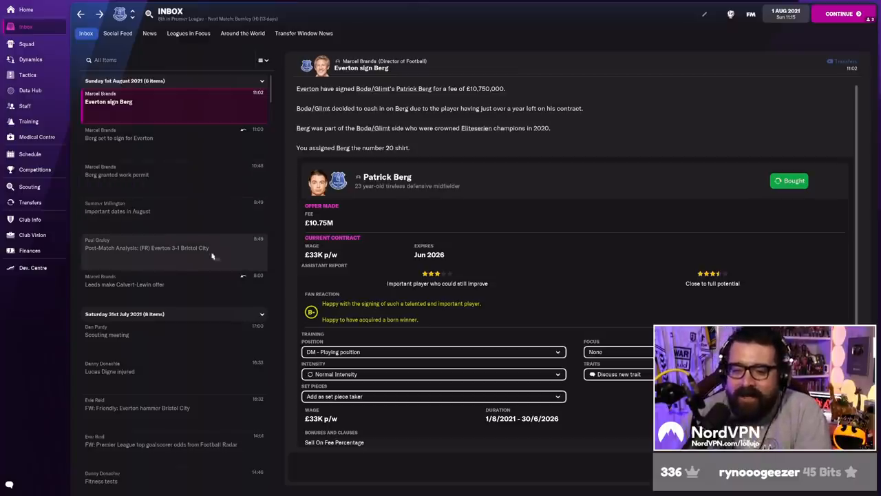
mouse_move(122, 228)
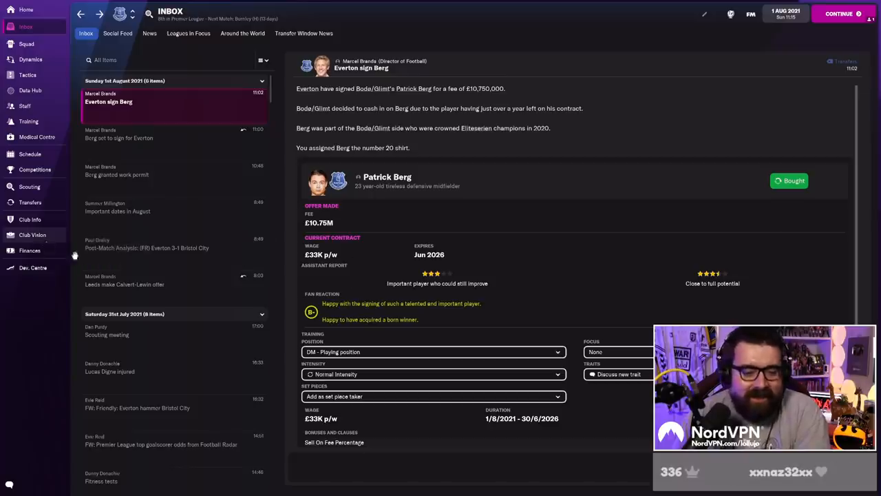
left_click(29, 250)
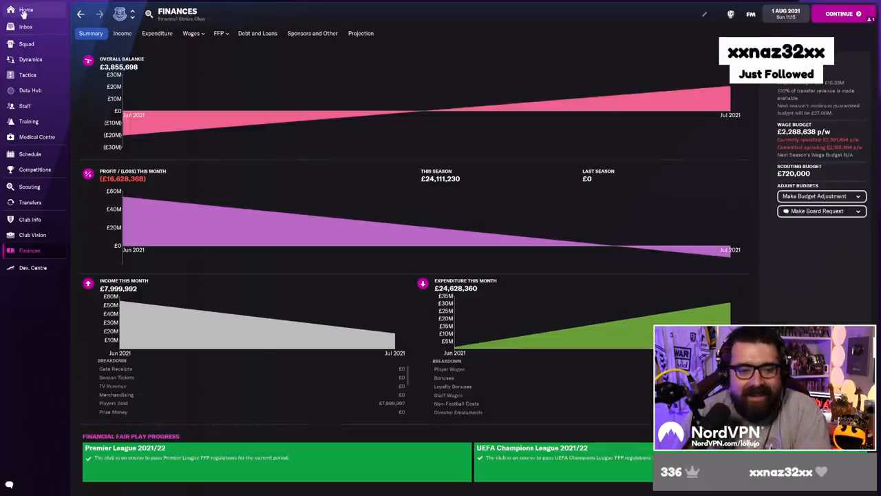
left_click(24, 8)
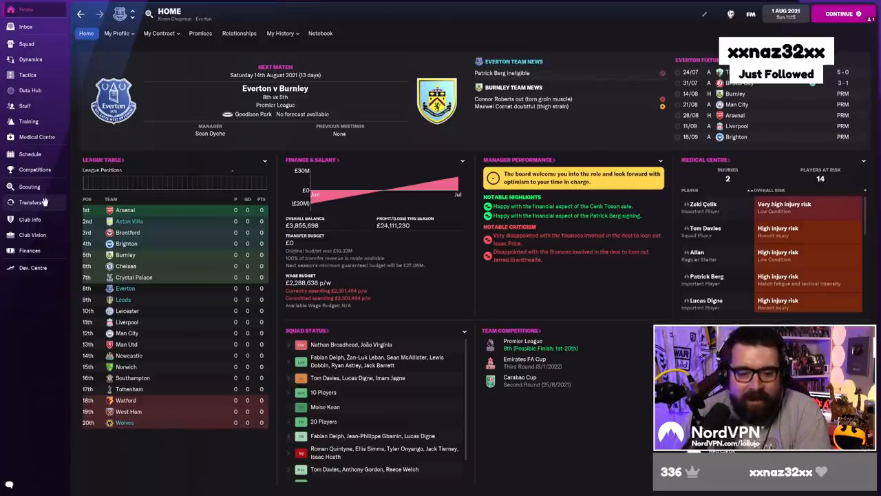
mouse_move(123, 209)
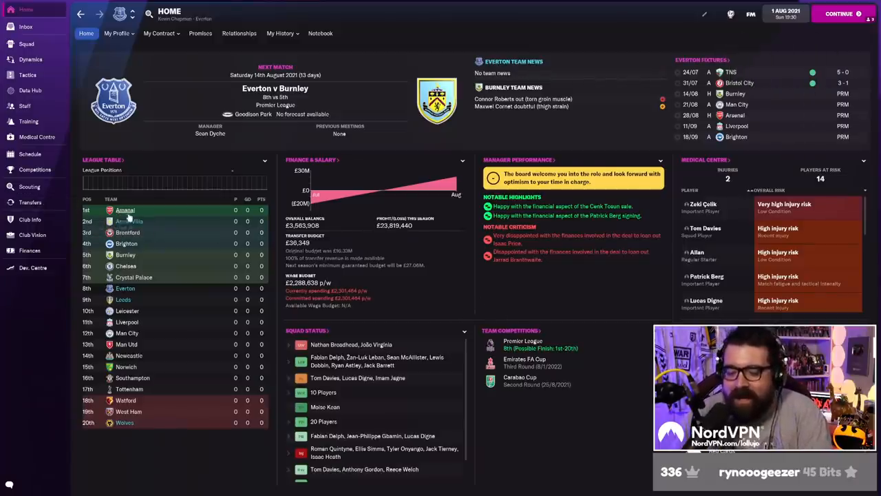
mouse_move(477, 281)
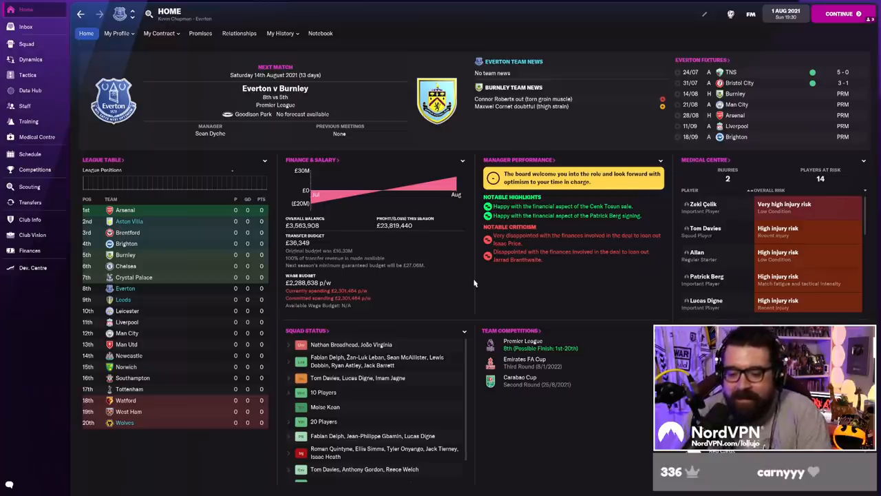
mouse_move(81, 66)
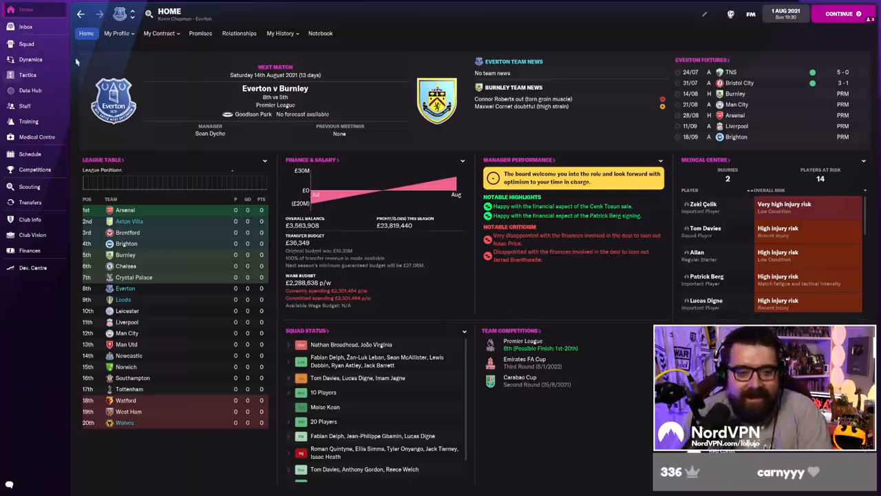
mouse_move(567, 306)
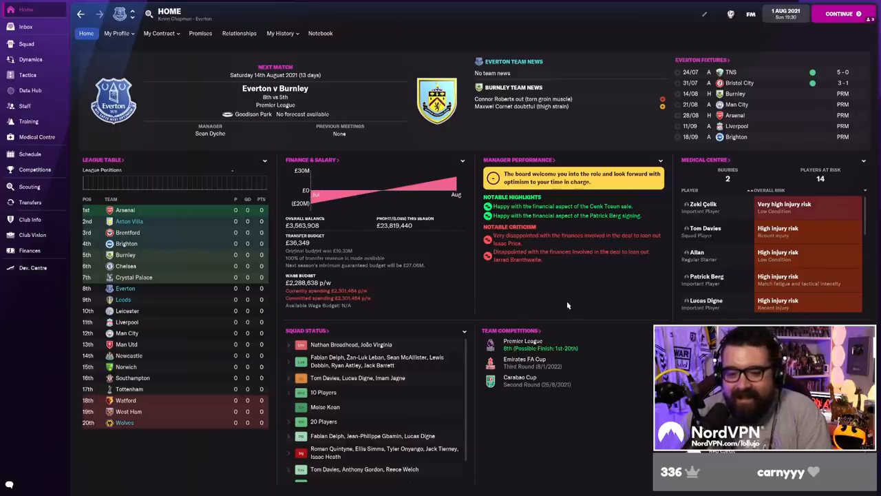
mouse_move(572, 293)
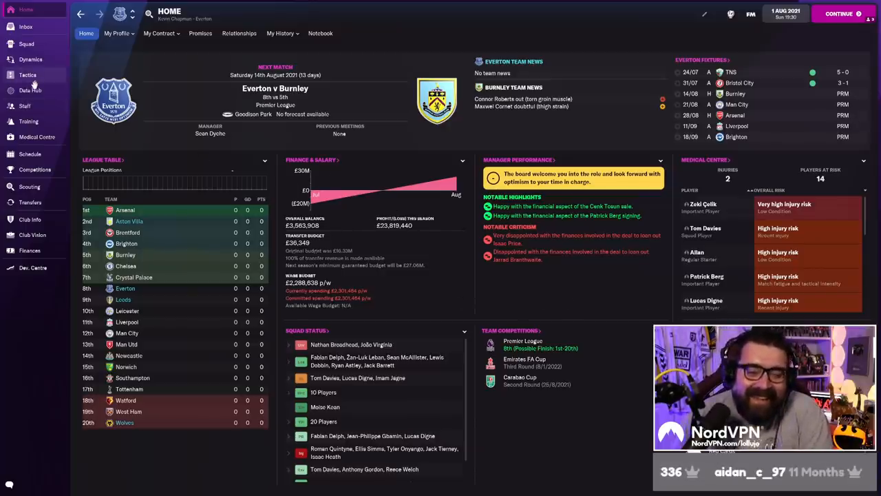
left_click(27, 74)
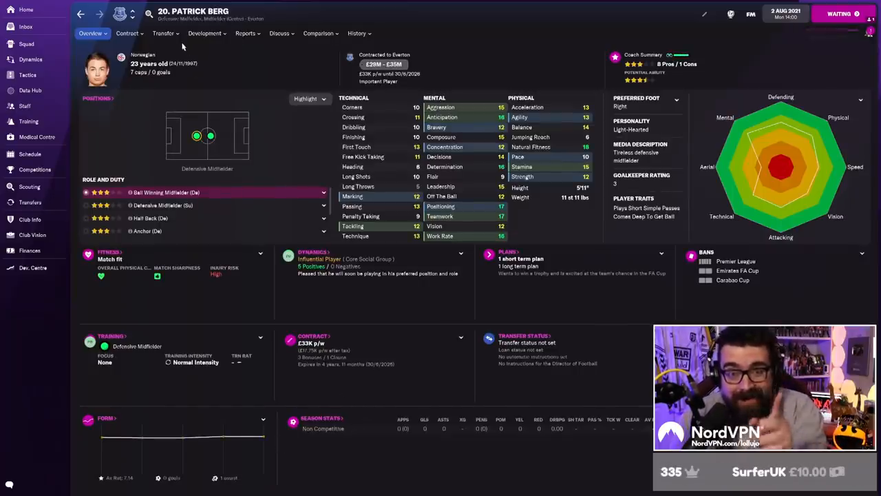
left_click(25, 11)
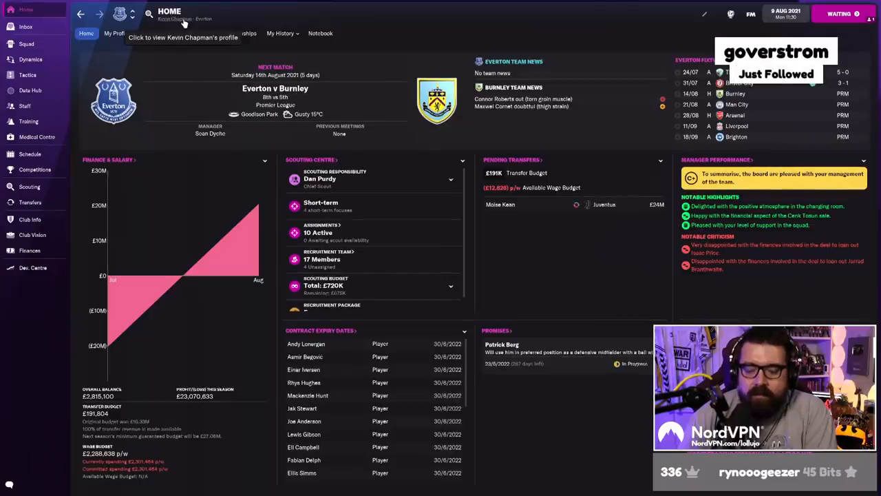
Check the manager's contract options and bring up the Premier League overview.
left_click(162, 33)
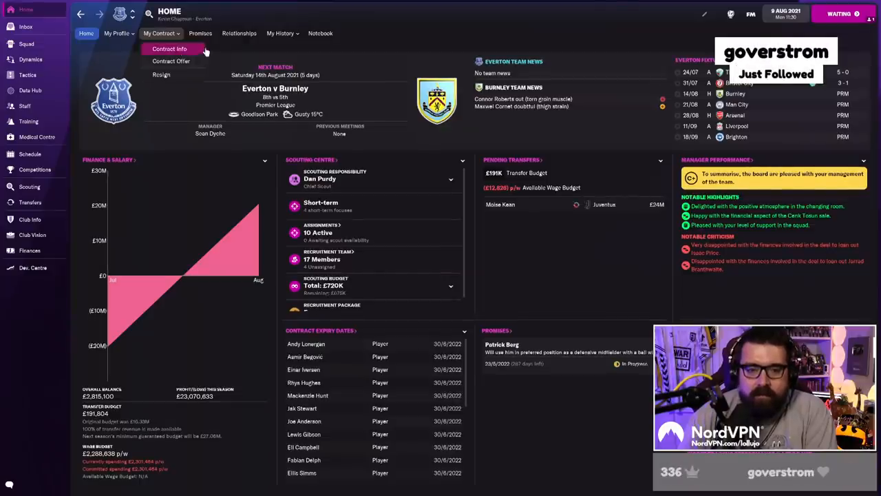
left_click(31, 219)
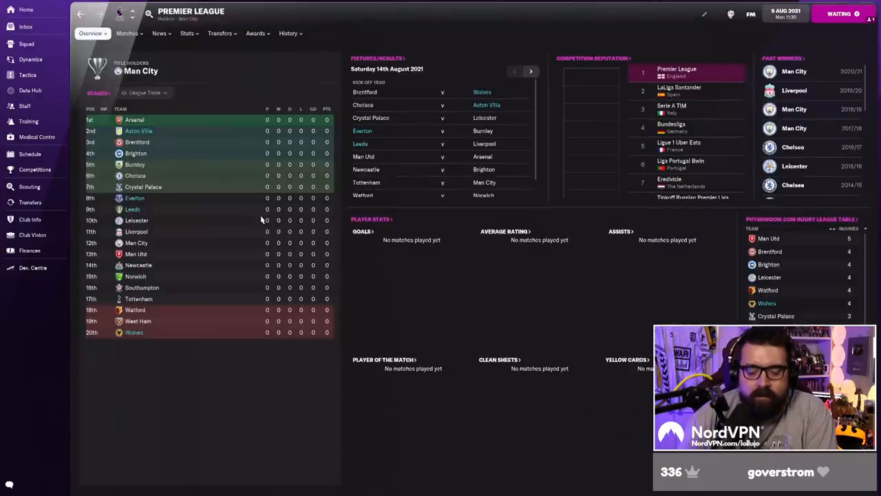
mouse_move(240, 179)
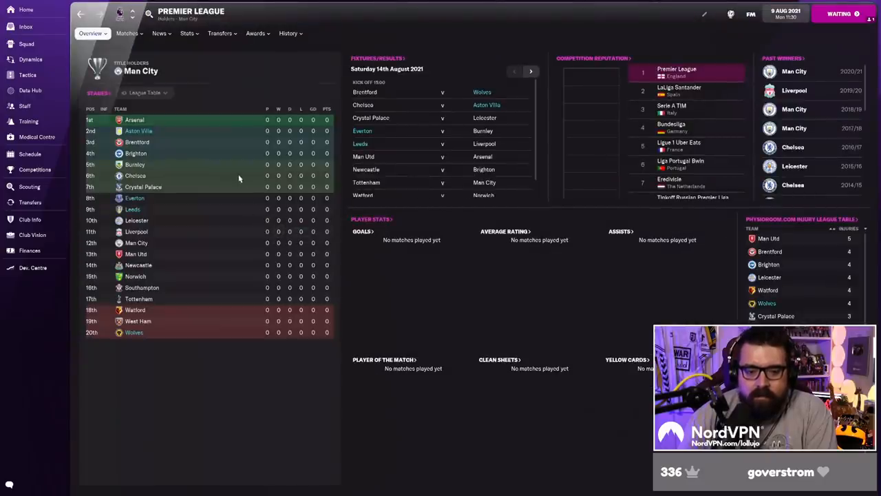
mouse_move(144, 131)
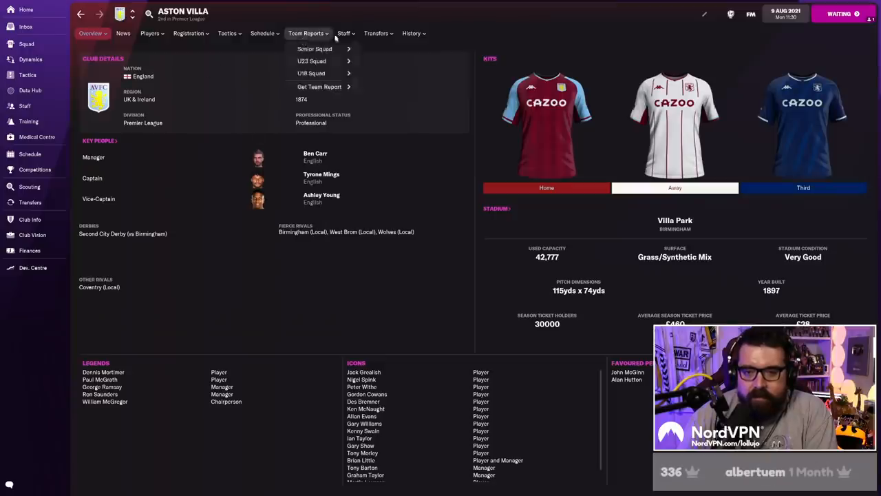
From Aston Villa's transfers, start comparing Matías Vecino with Patrick Berg.
left_click(376, 33)
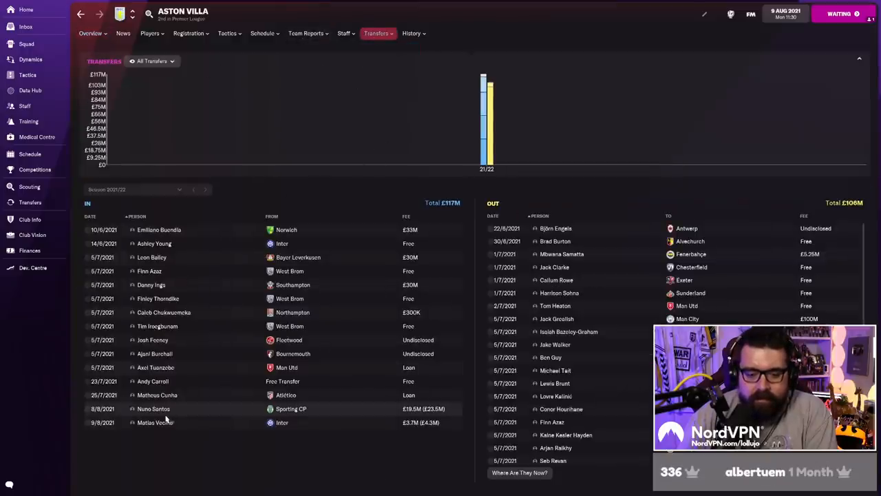
left_click(154, 421)
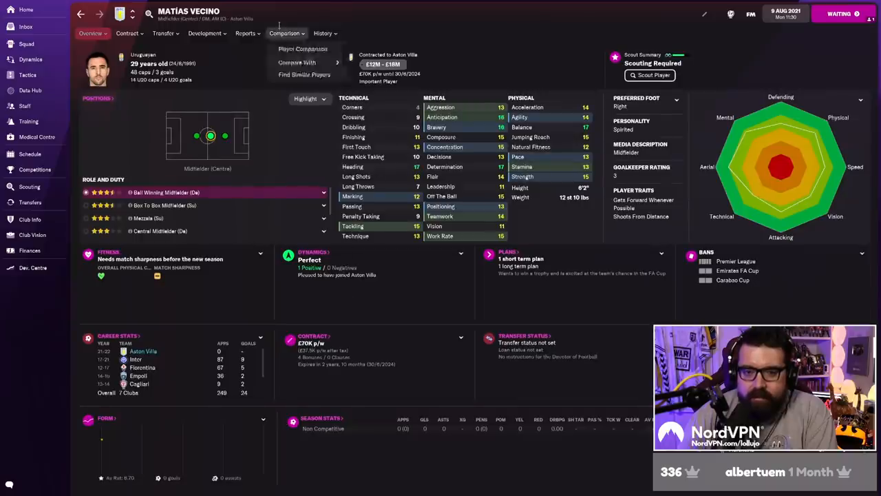
left_click(303, 63)
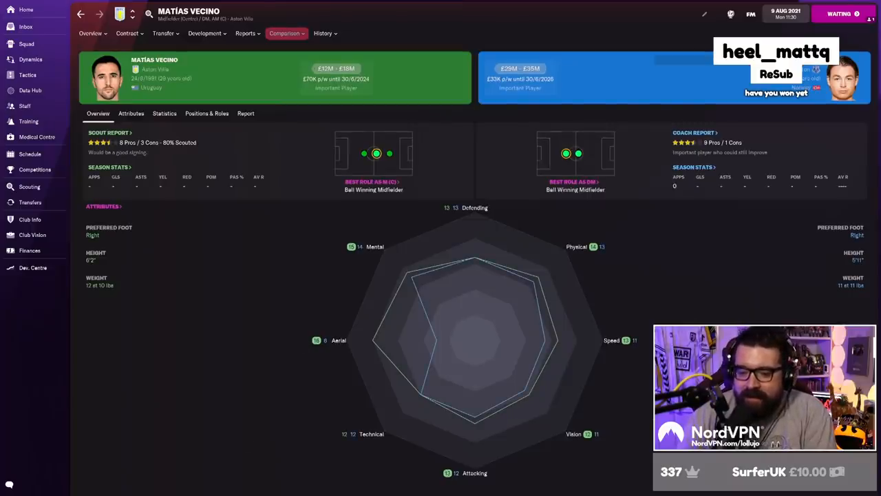
Show the Vecino versus Berg comparison attribute by attribute.
left_click(130, 113)
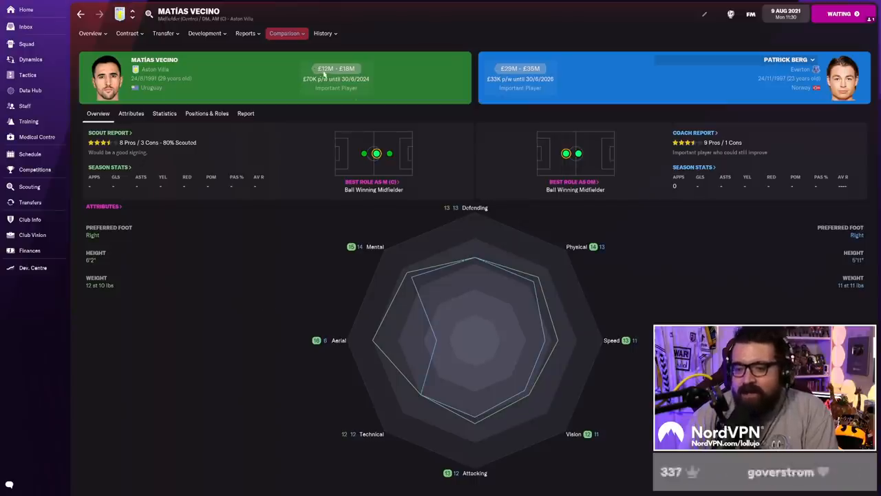
left_click(336, 69)
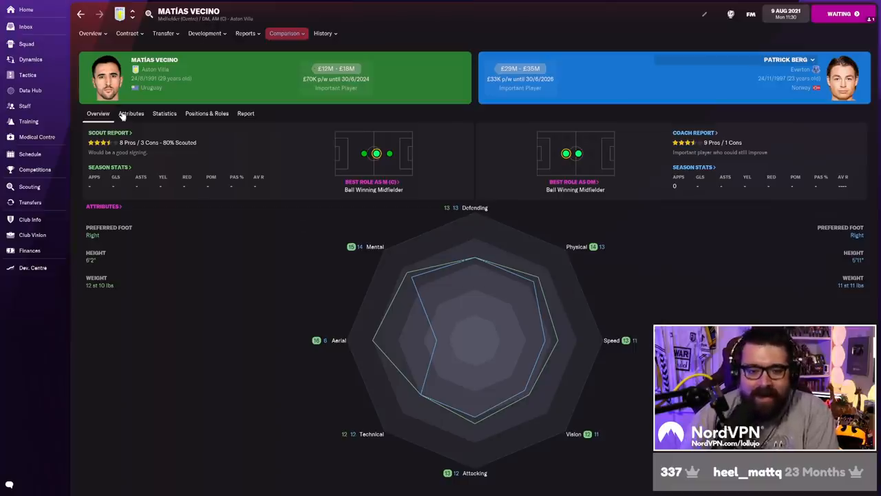
left_click(130, 113)
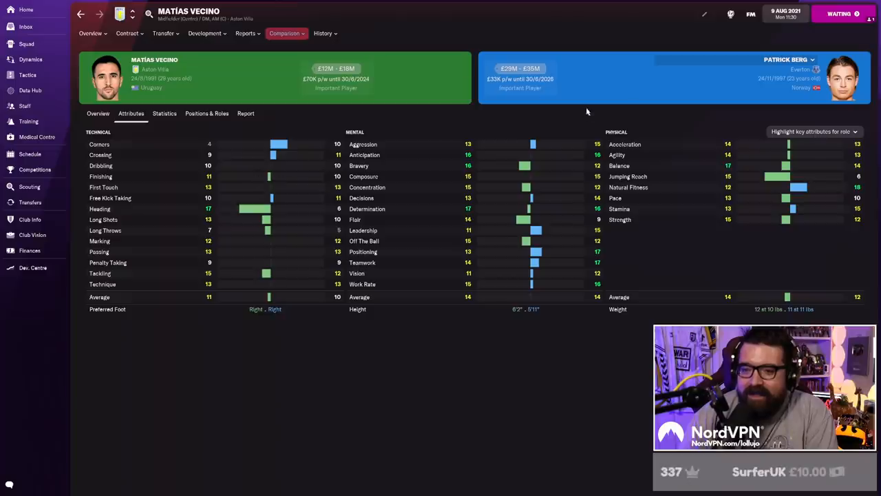
mouse_move(448, 96)
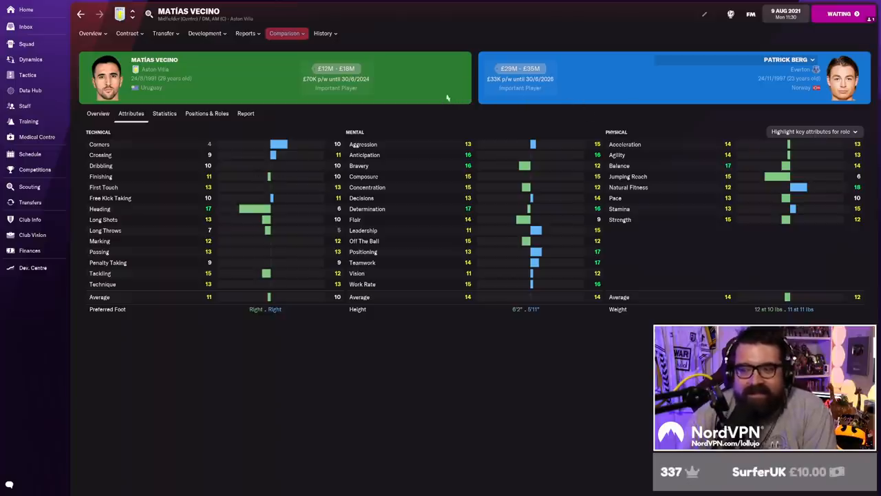
mouse_move(580, 381)
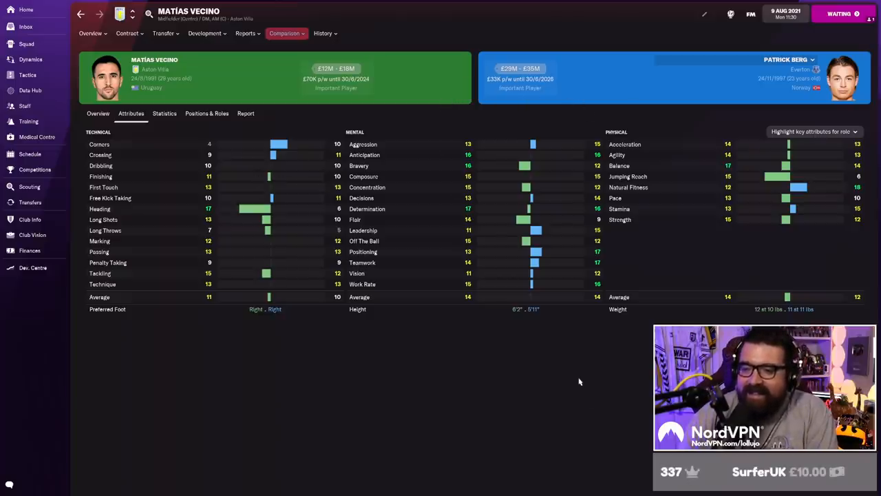
mouse_move(270, 317)
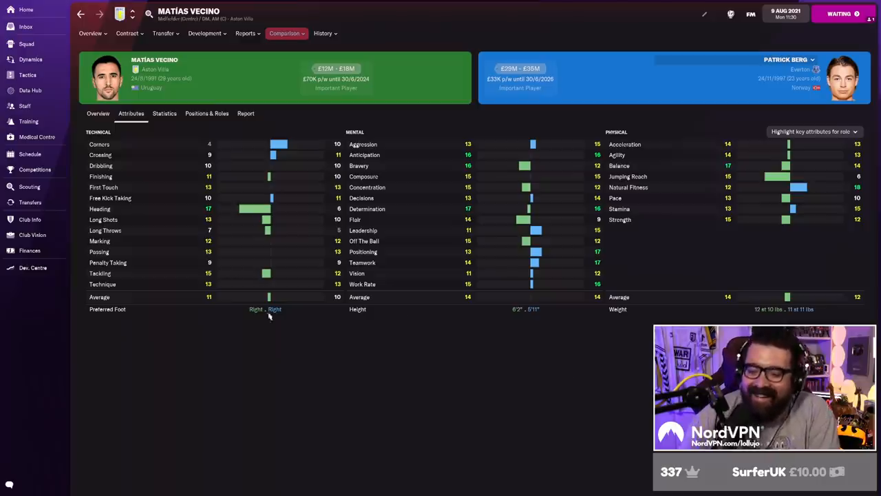
mouse_move(502, 62)
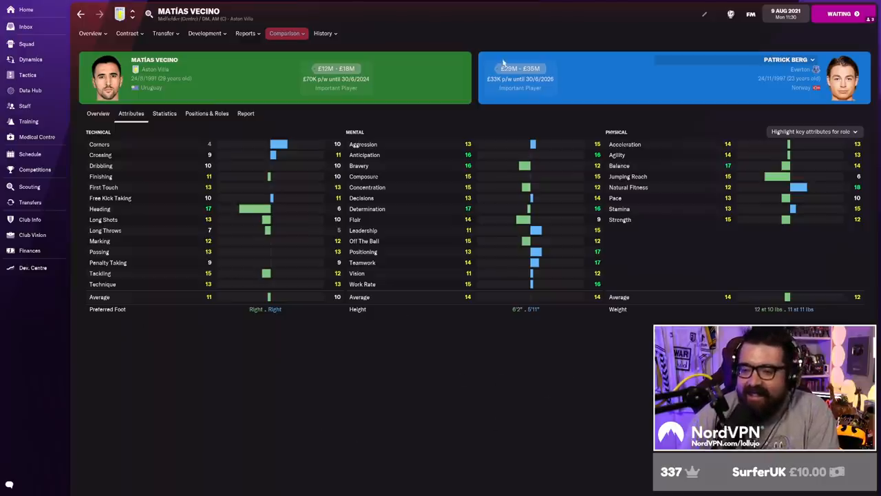
mouse_move(521, 435)
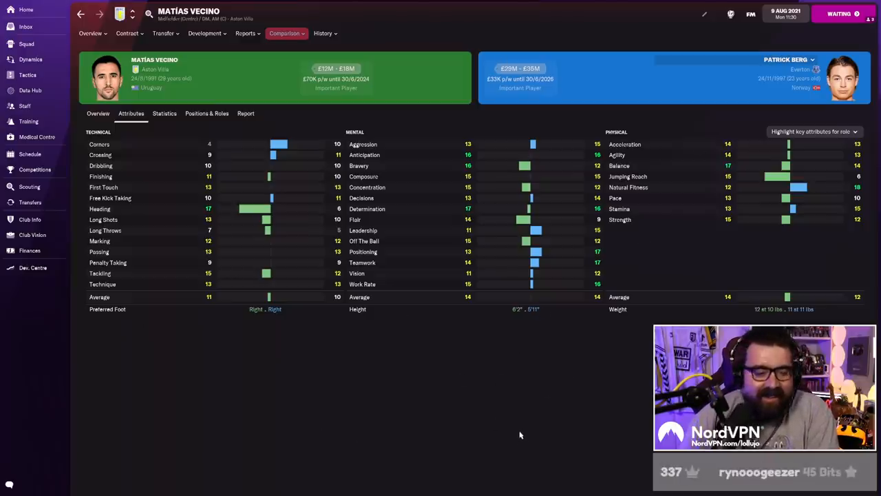